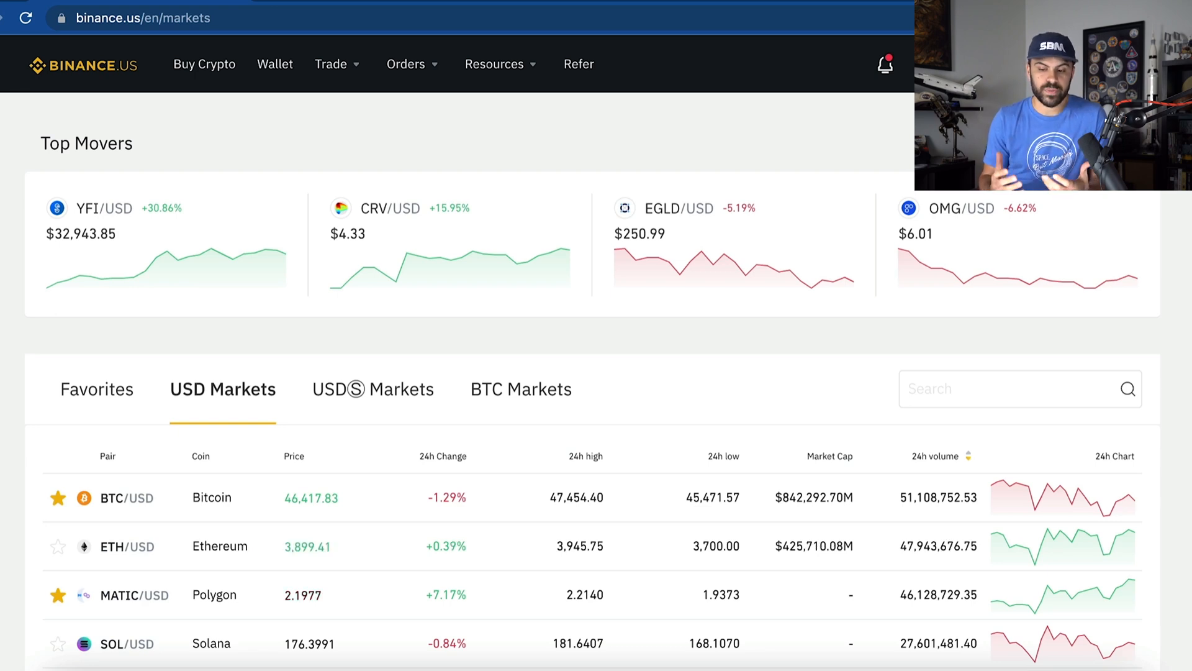
Start a SOL/USD buy from USD Markets for the full $110.52 balance.
scroll(down, 3)
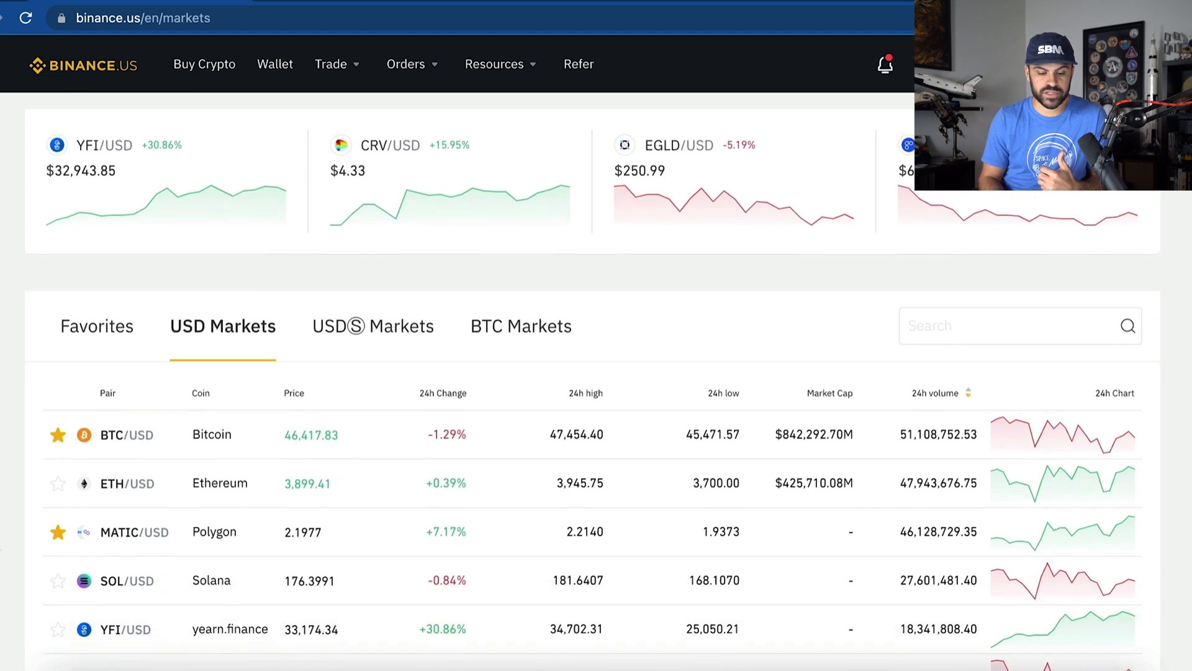
scroll(down, 3)
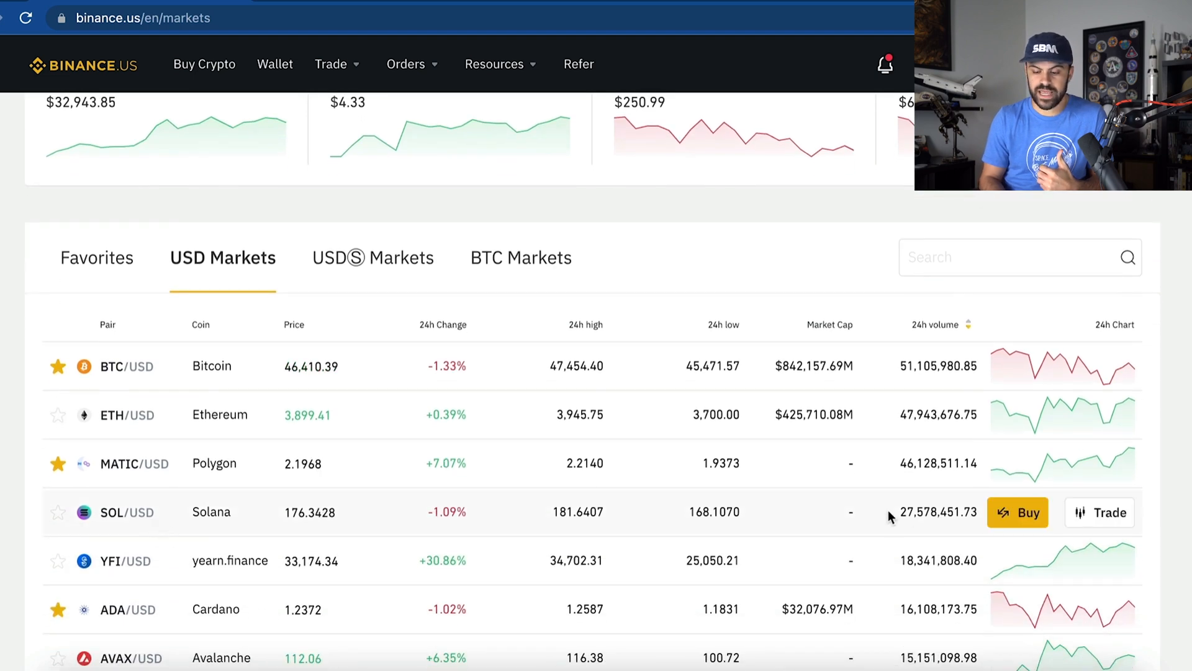
click(1017, 511)
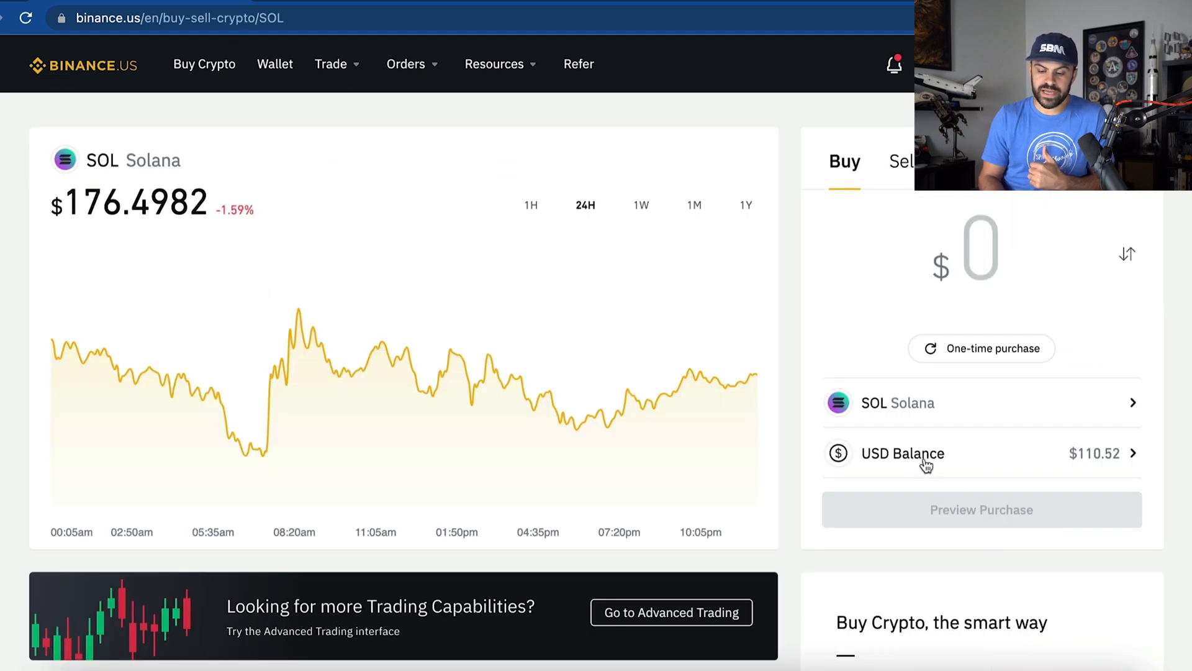
mouse_move(1004, 310)
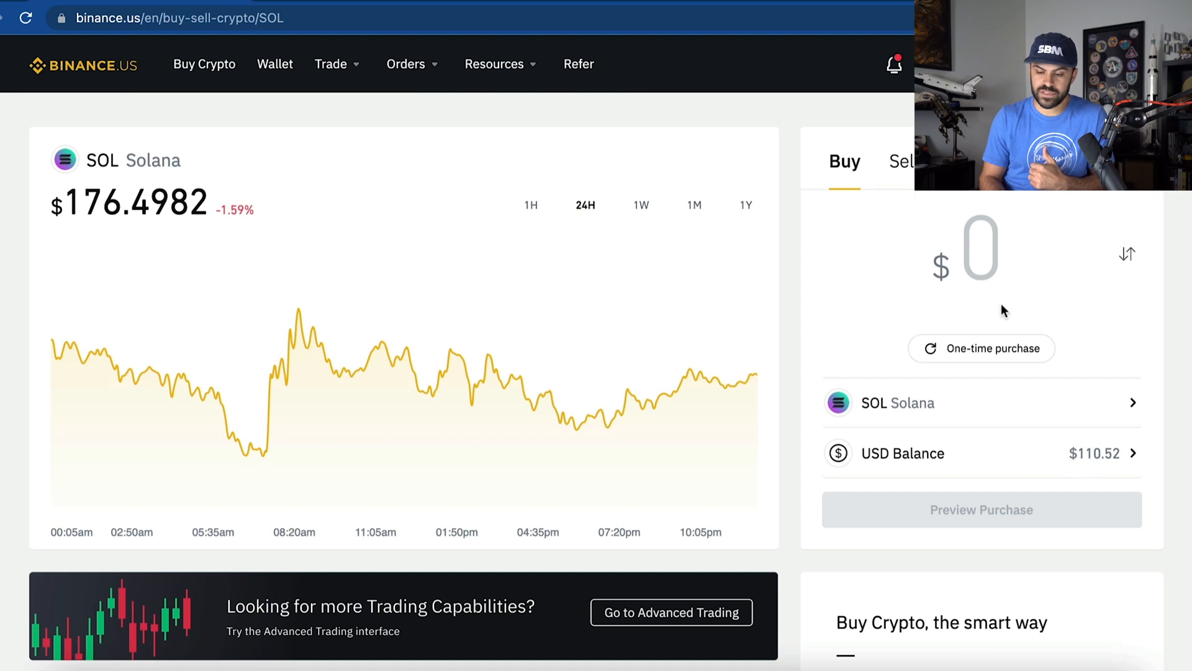
text(11)
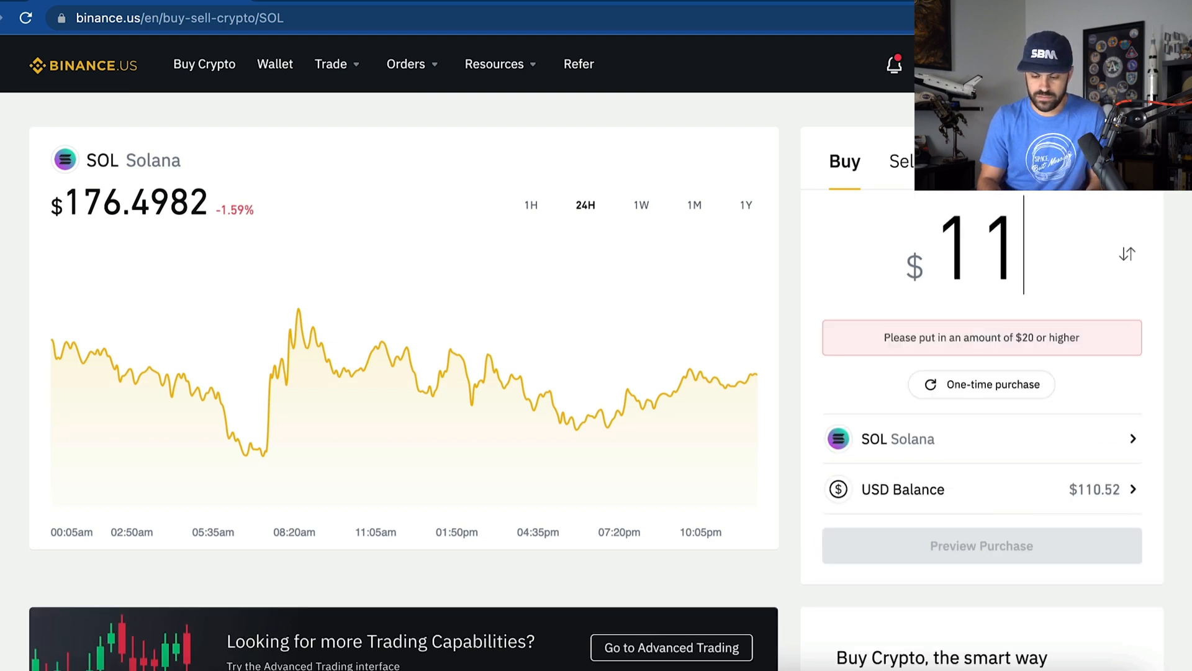
Preview and confirm the 0.62 SOL purchase, then view it among the wallet balances.
click(981, 544)
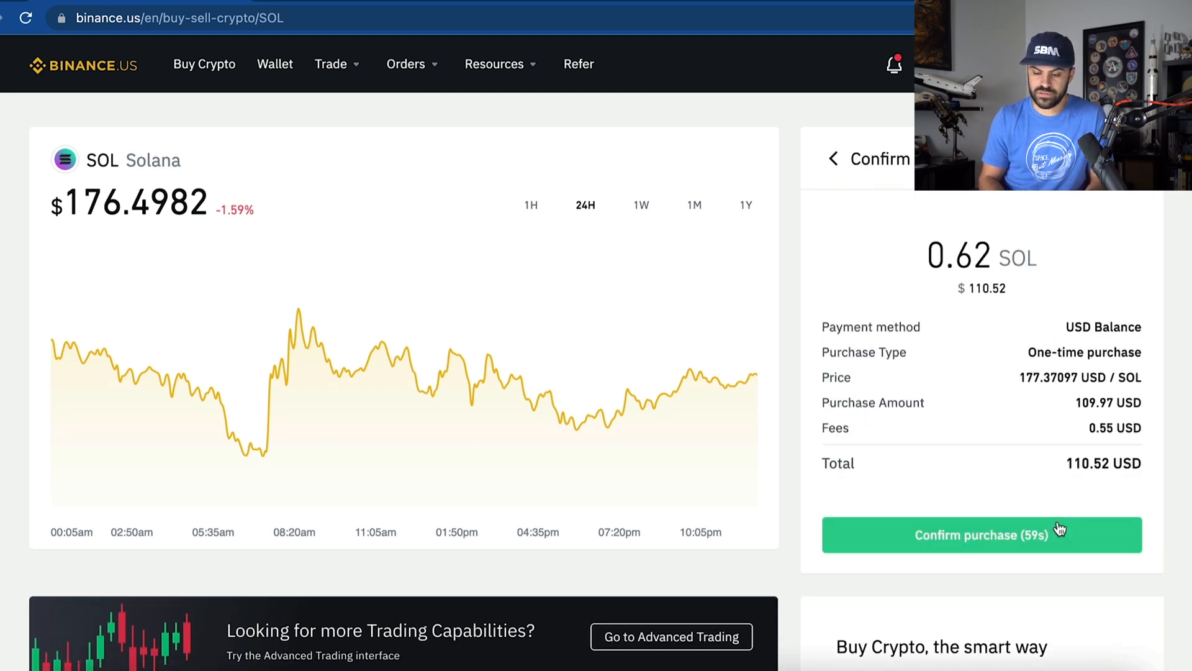
click(981, 534)
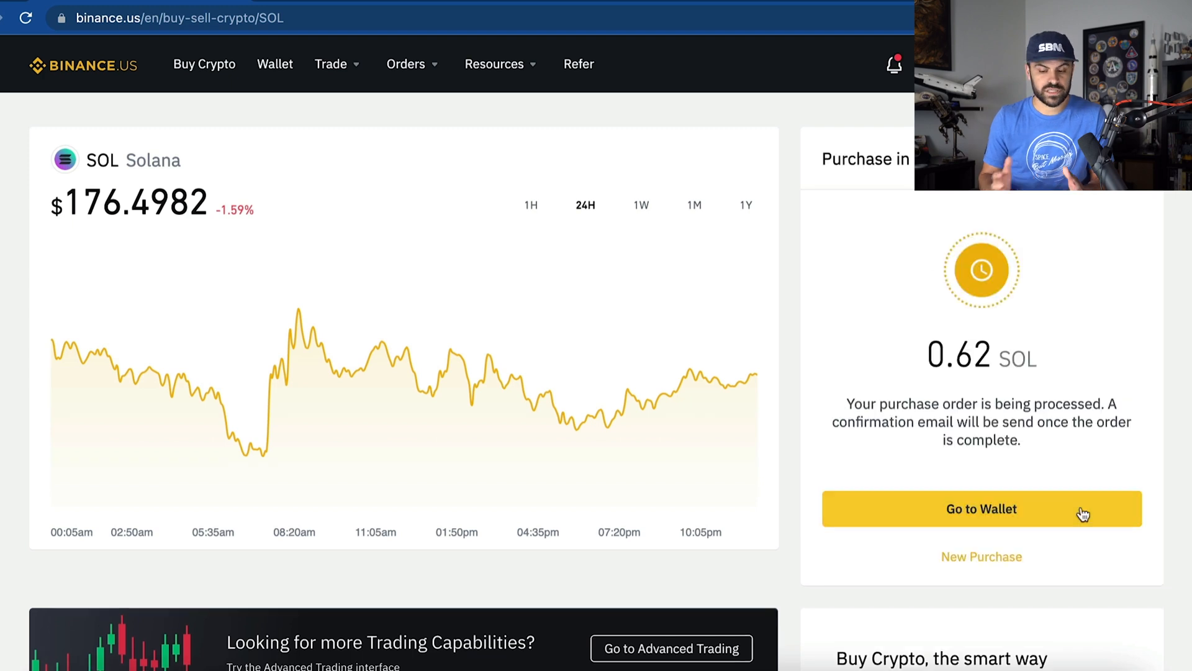
click(981, 509)
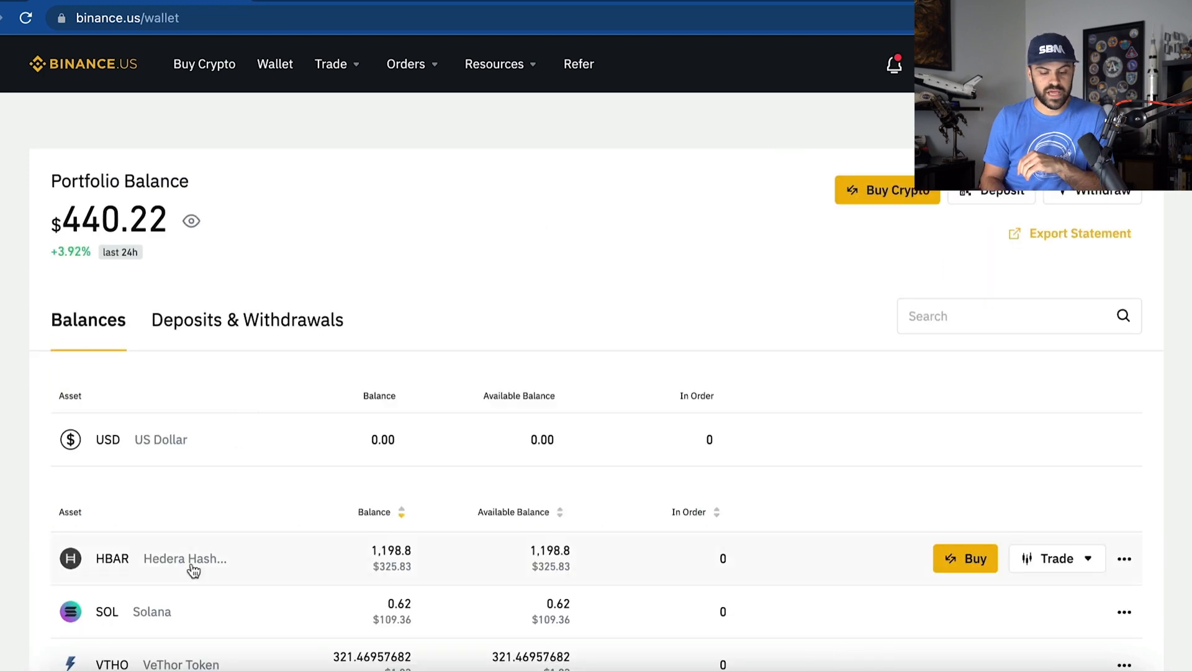
mouse_move(231, 622)
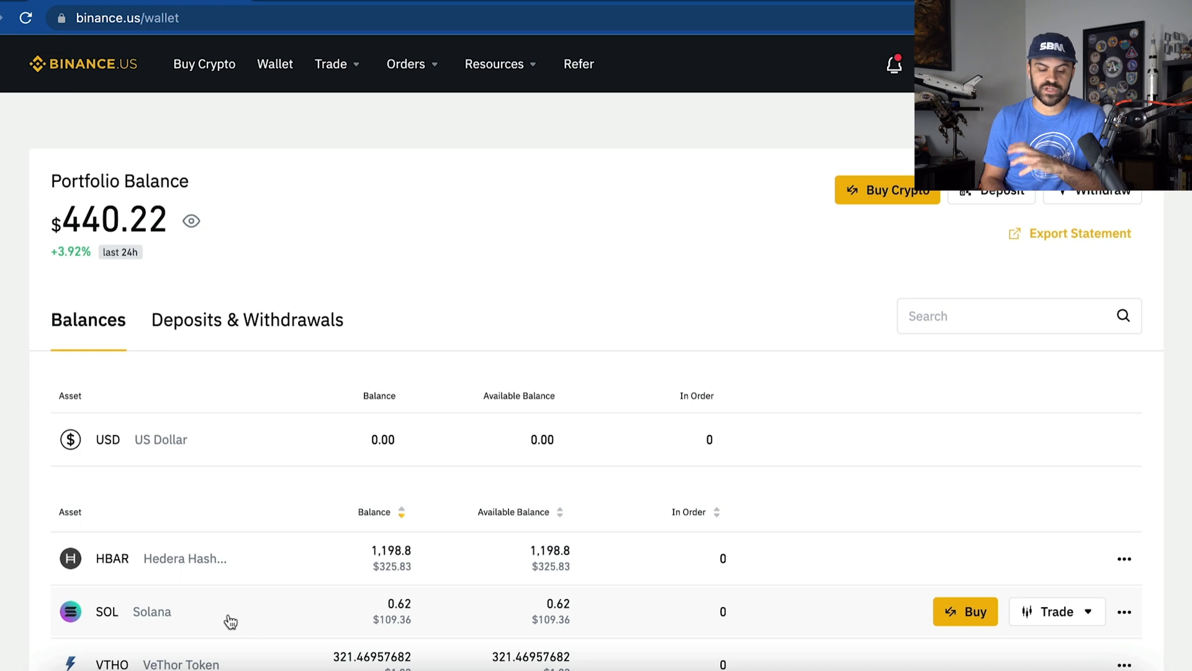
mouse_move(224, 557)
text(phantom wallet c)
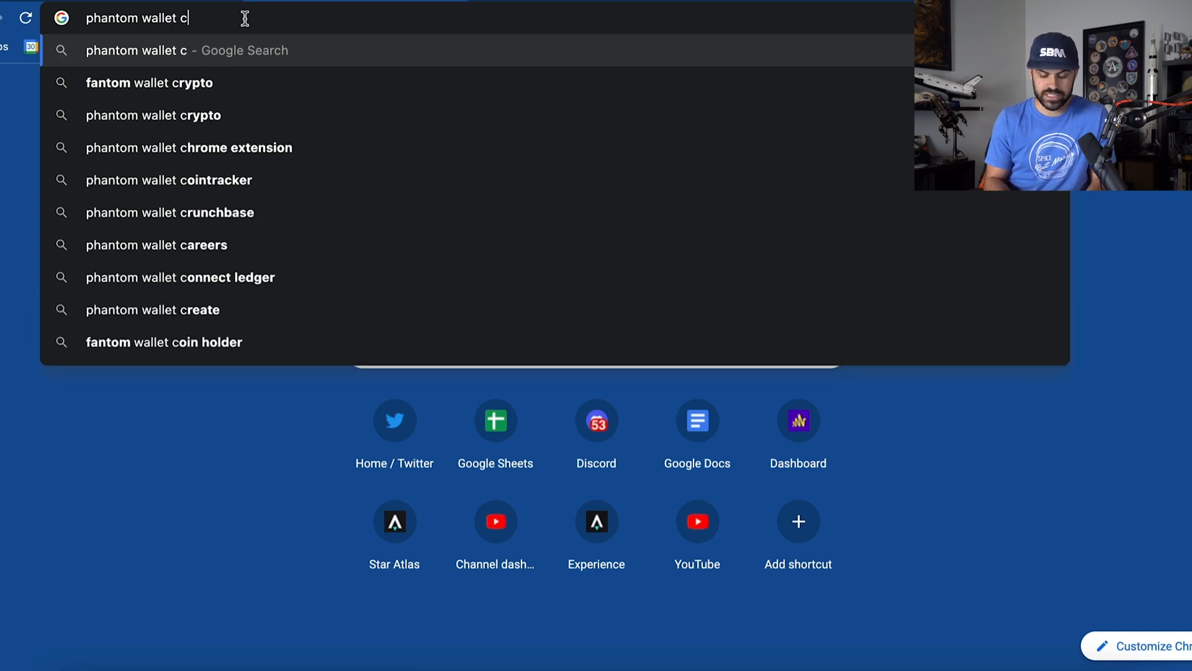
Find Phantom in the Chrome Web Store and add the extension to Chrome.
click(189, 148)
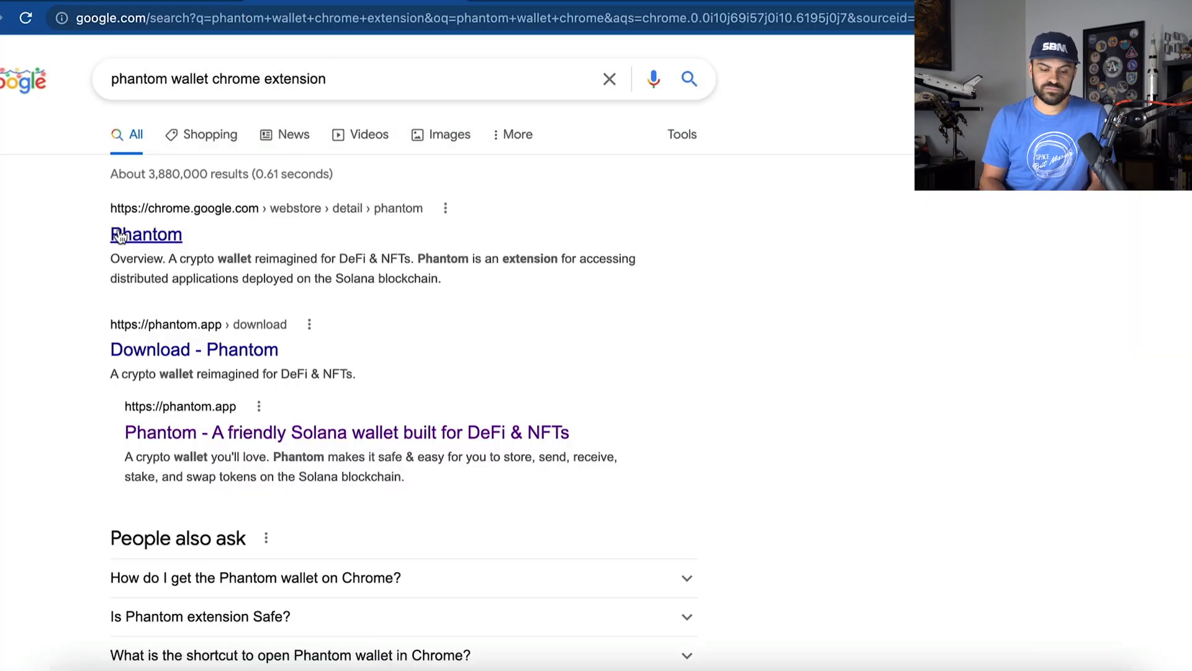
click(147, 235)
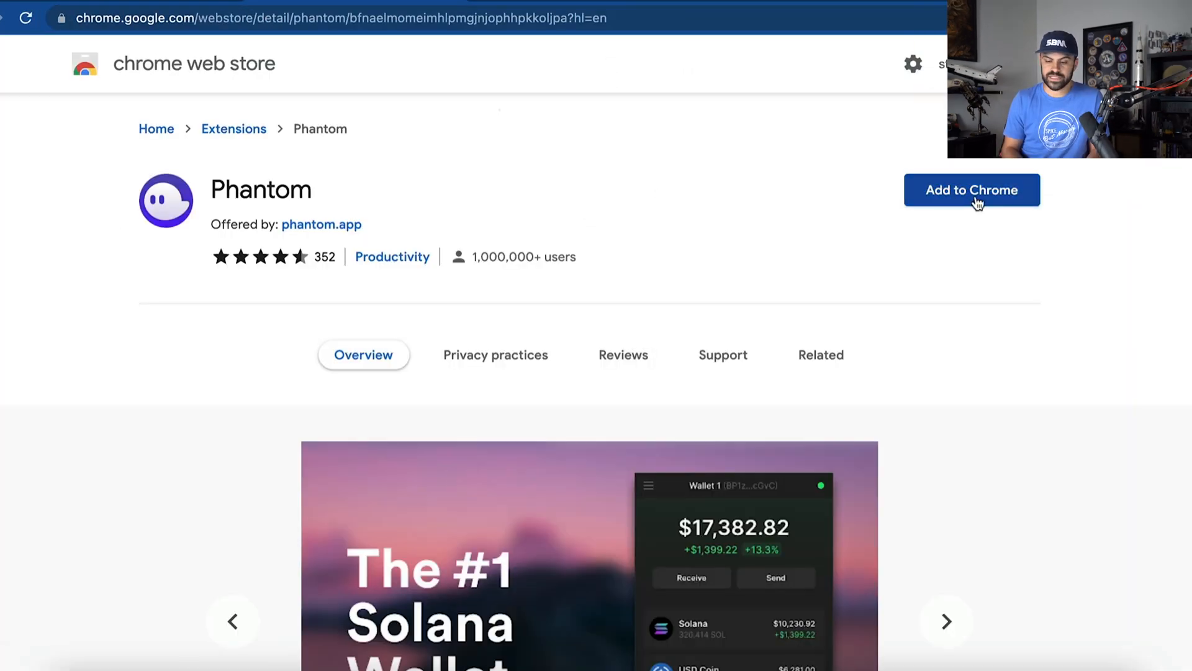
click(971, 188)
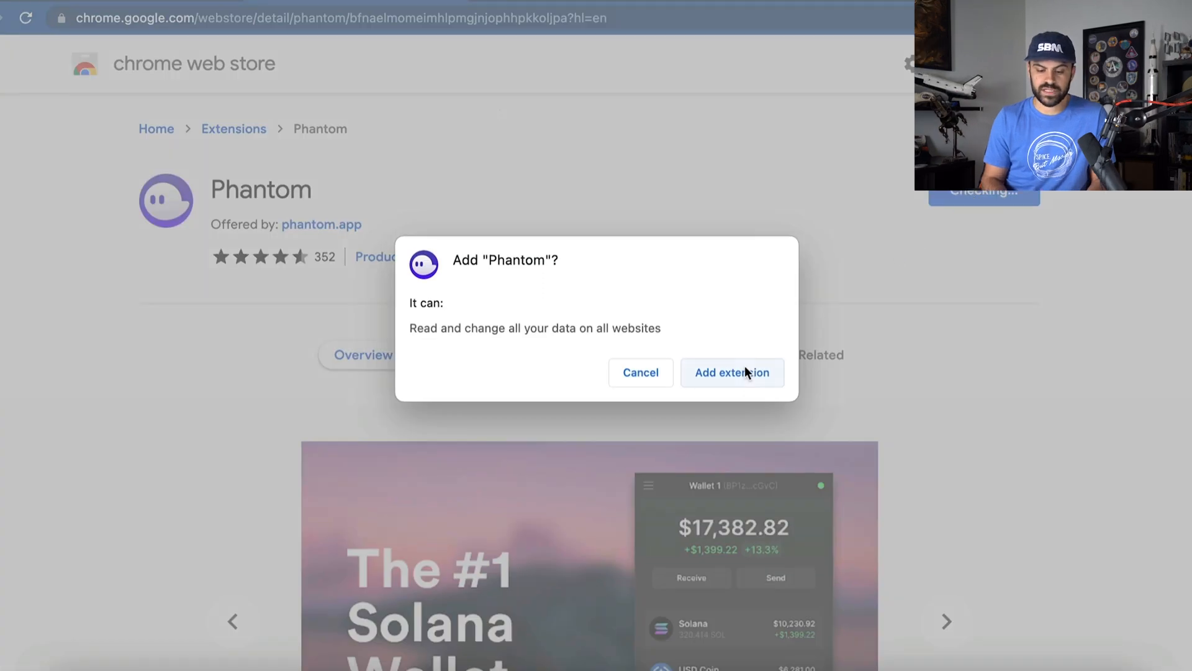
click(732, 373)
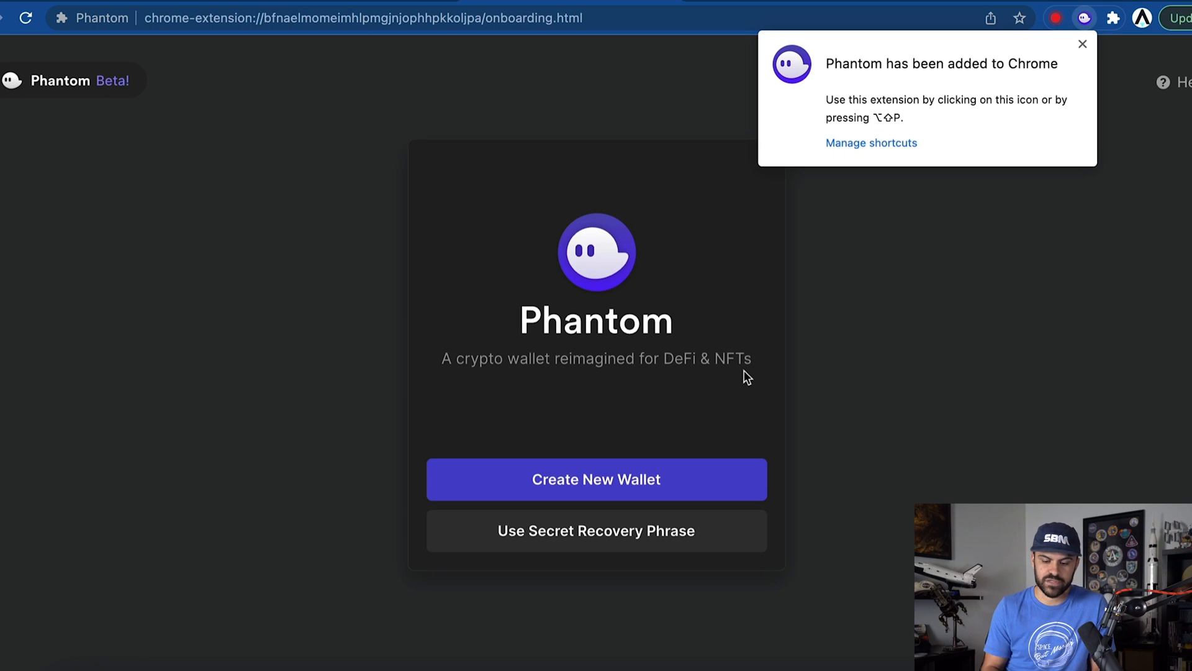
mouse_move(989, 72)
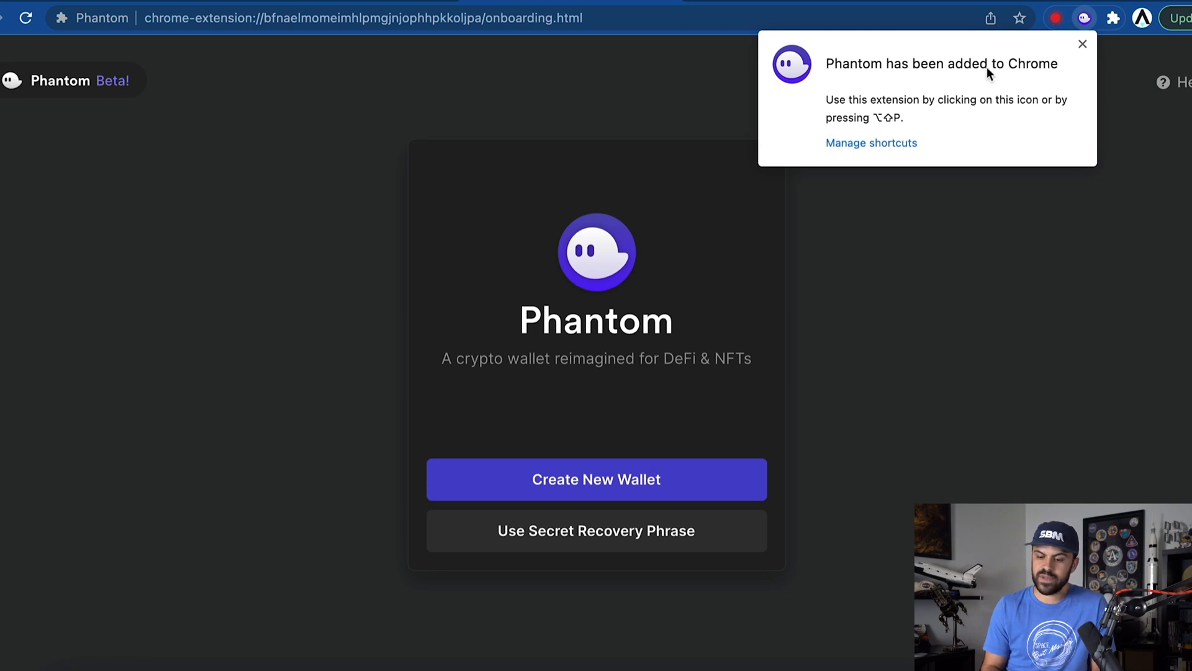
Create a new Phantom wallet: confirm the recovery phrase is saved, set a password, finish setup.
click(1113, 18)
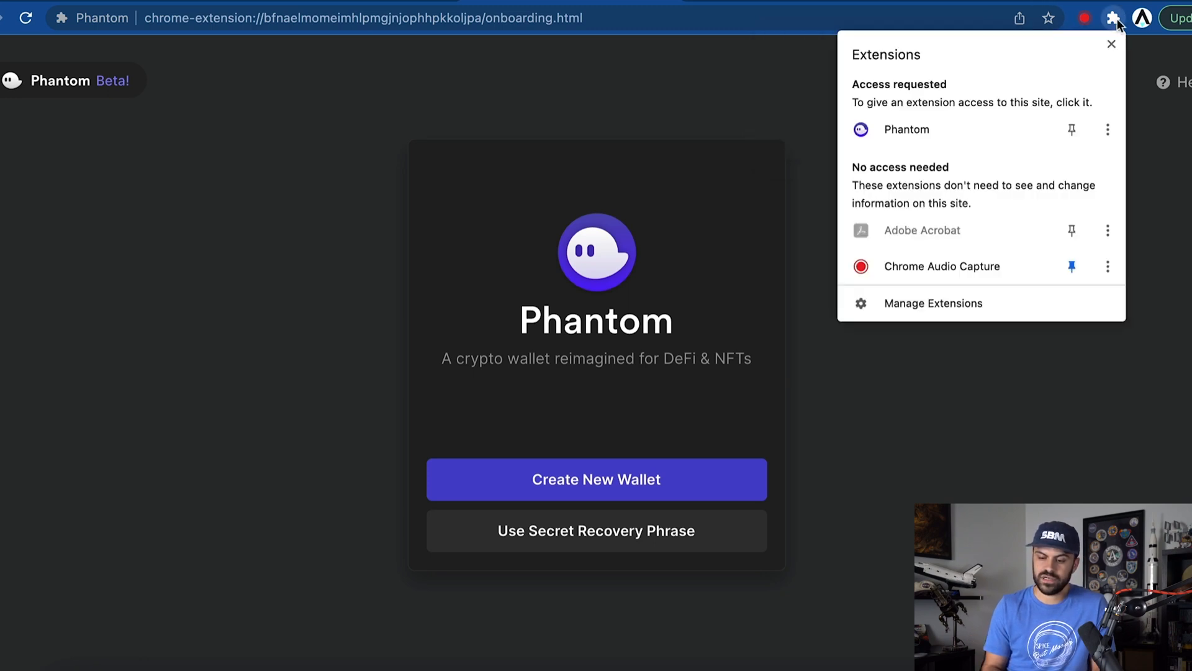
mouse_move(1072, 129)
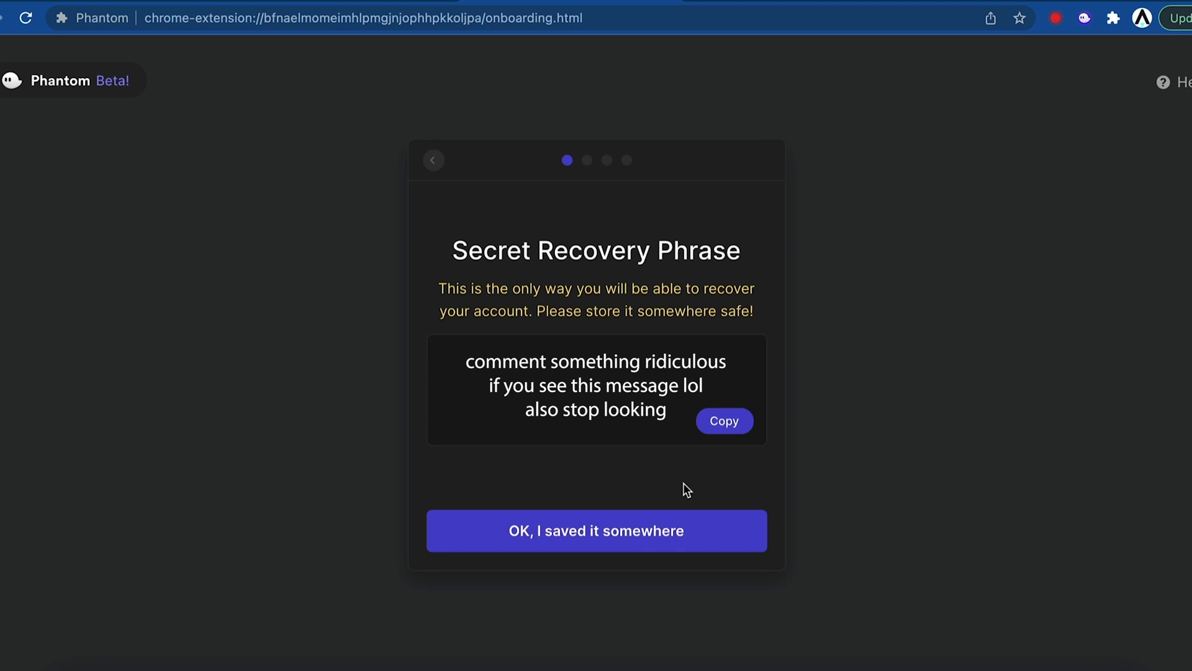
mouse_move(808, 433)
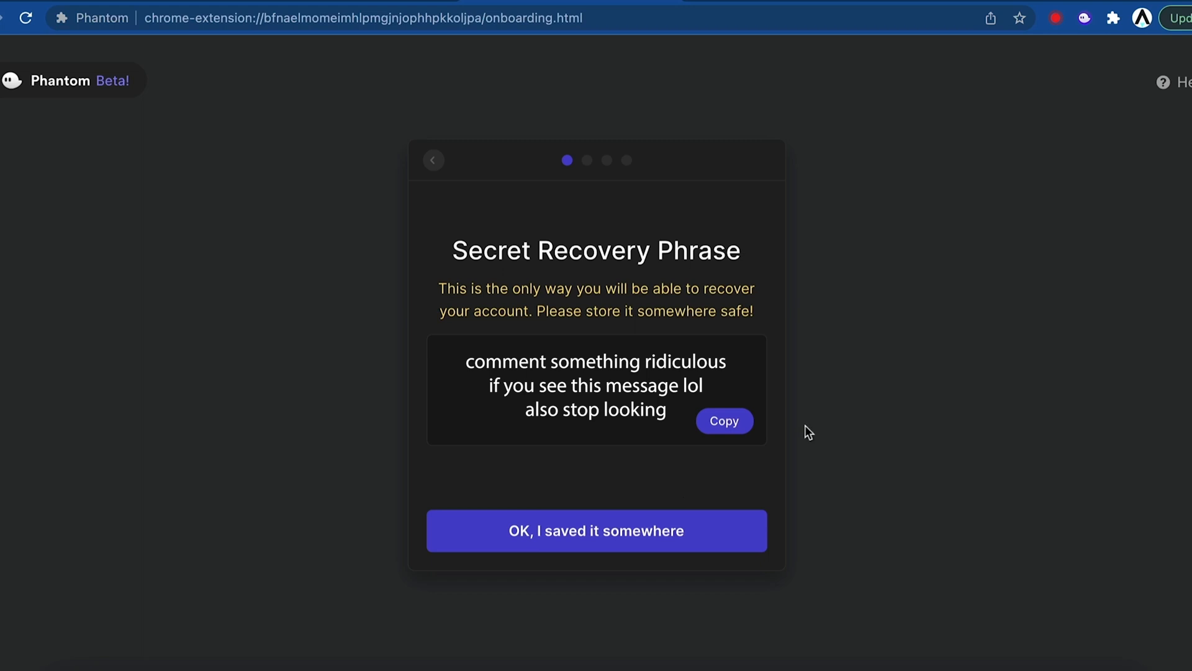
mouse_move(710, 541)
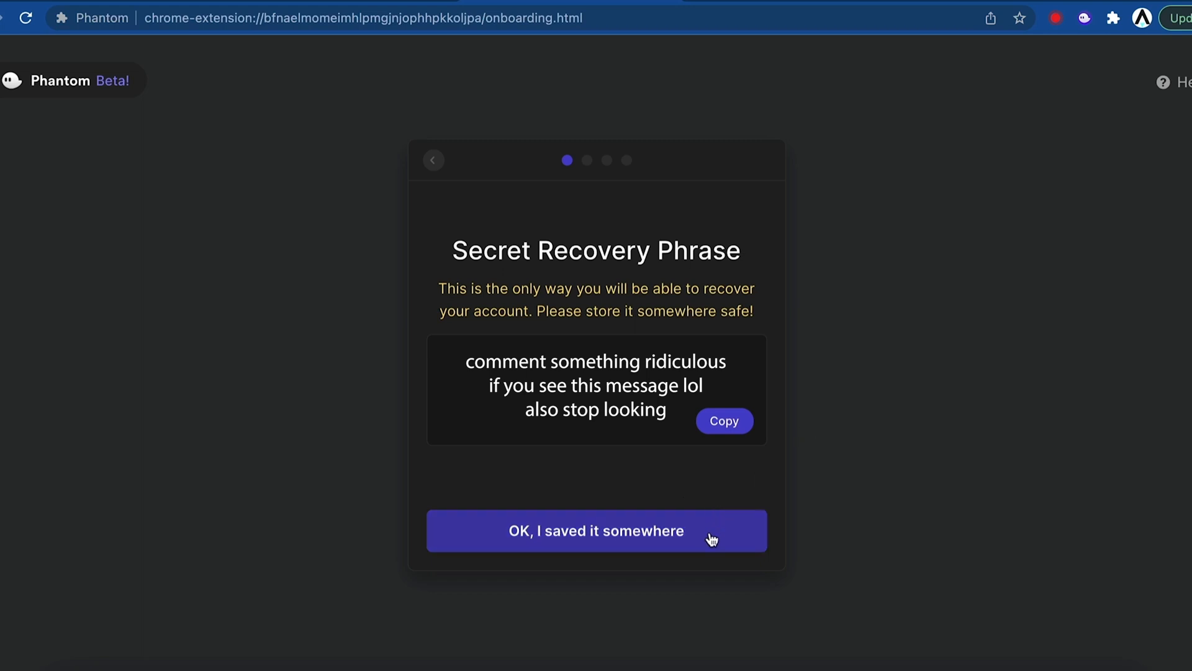
click(596, 531)
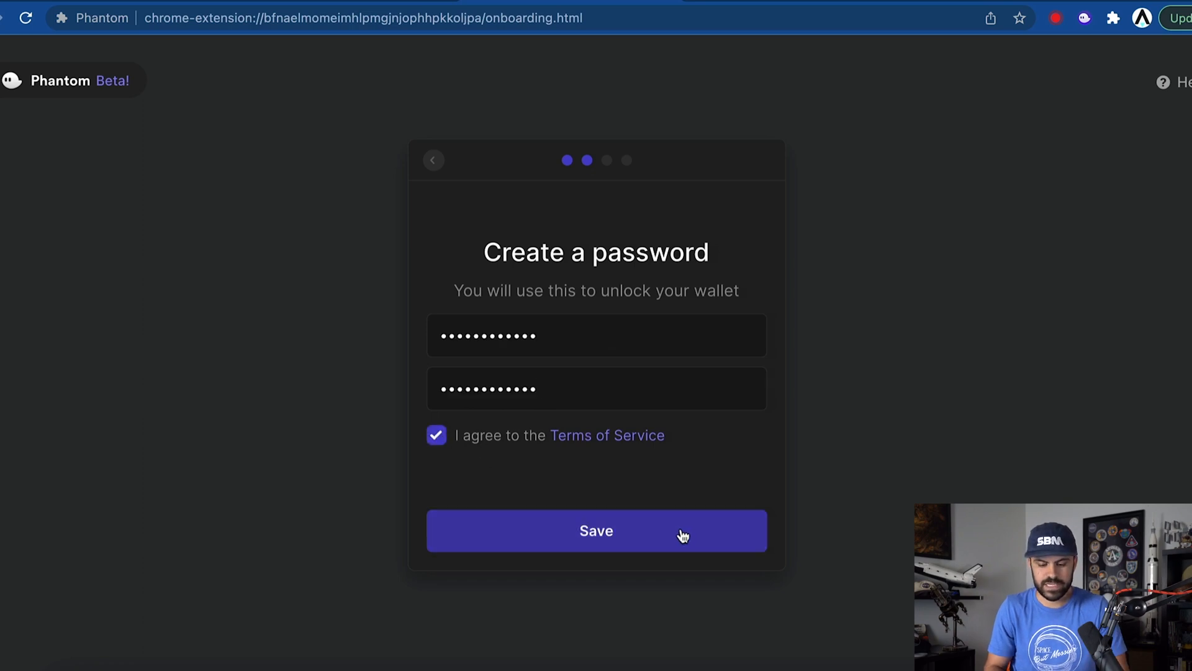
click(596, 530)
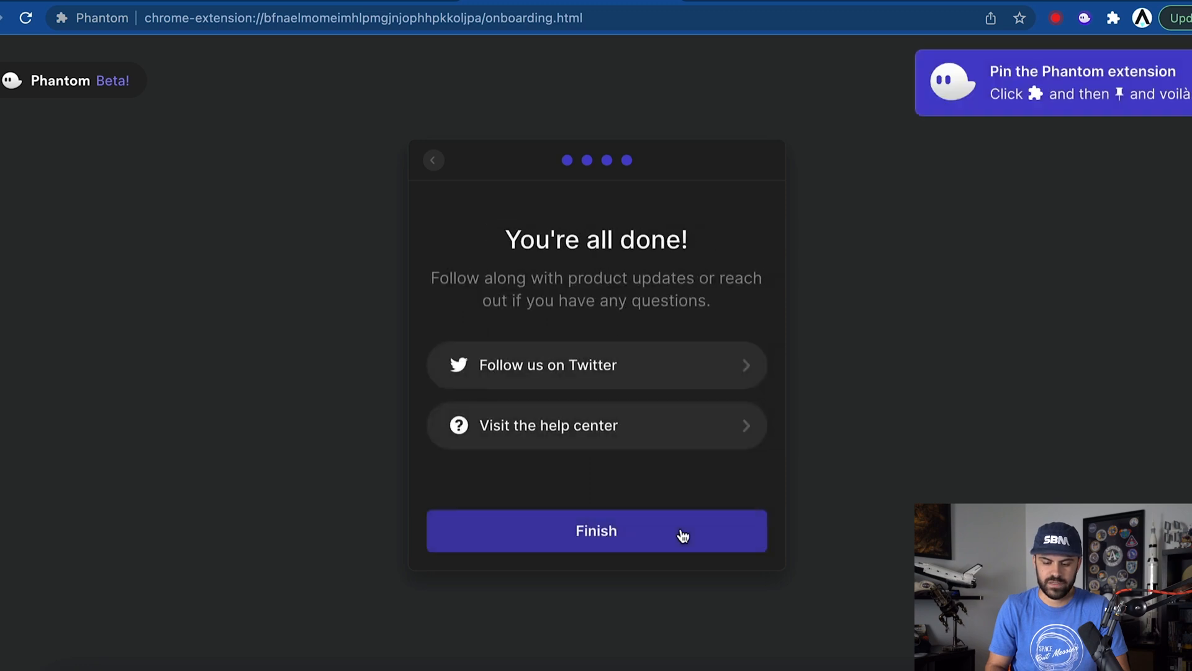
click(596, 531)
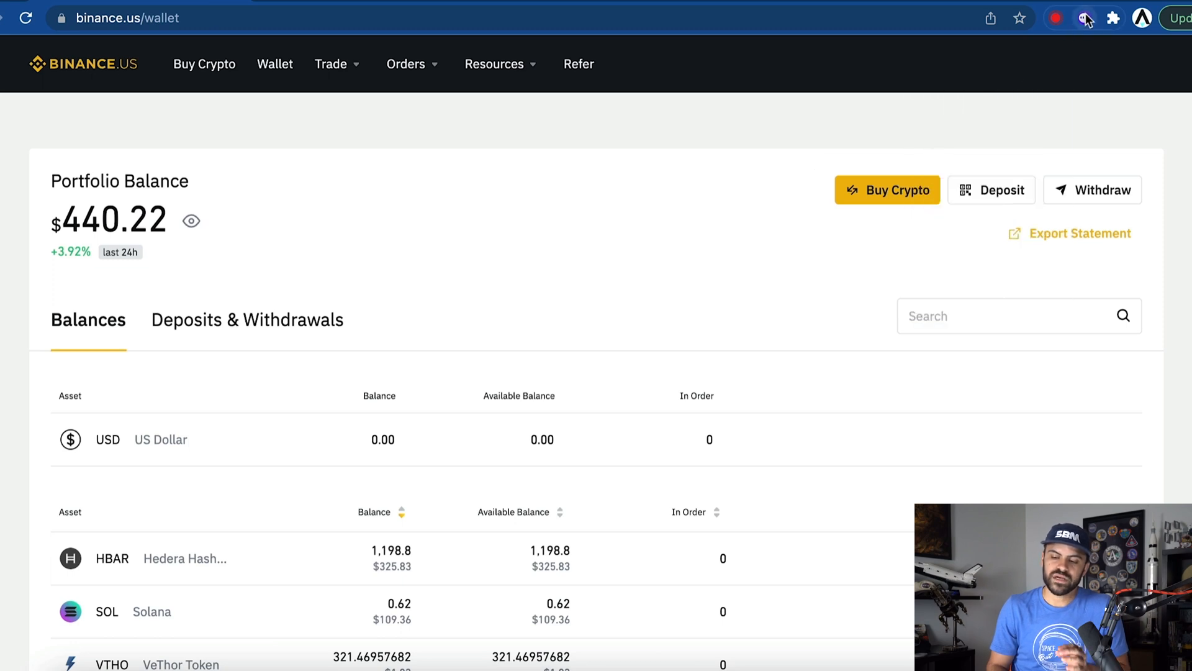
Copy the new Phantom wallet's address from the extension popup.
click(1087, 19)
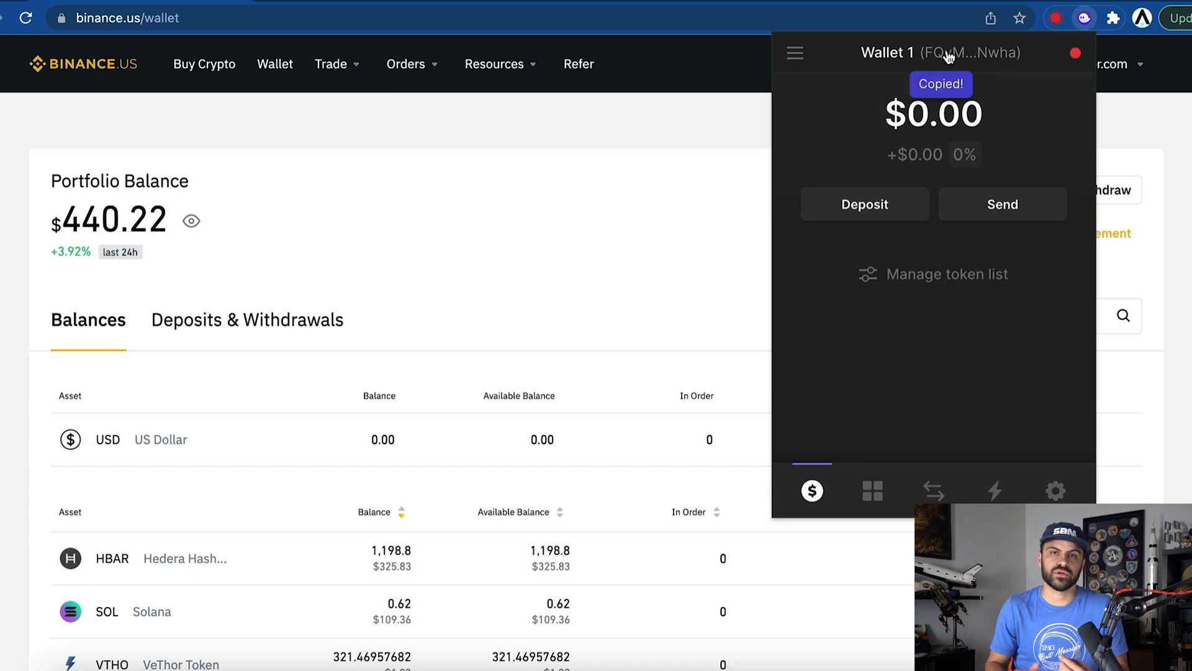
click(569, 240)
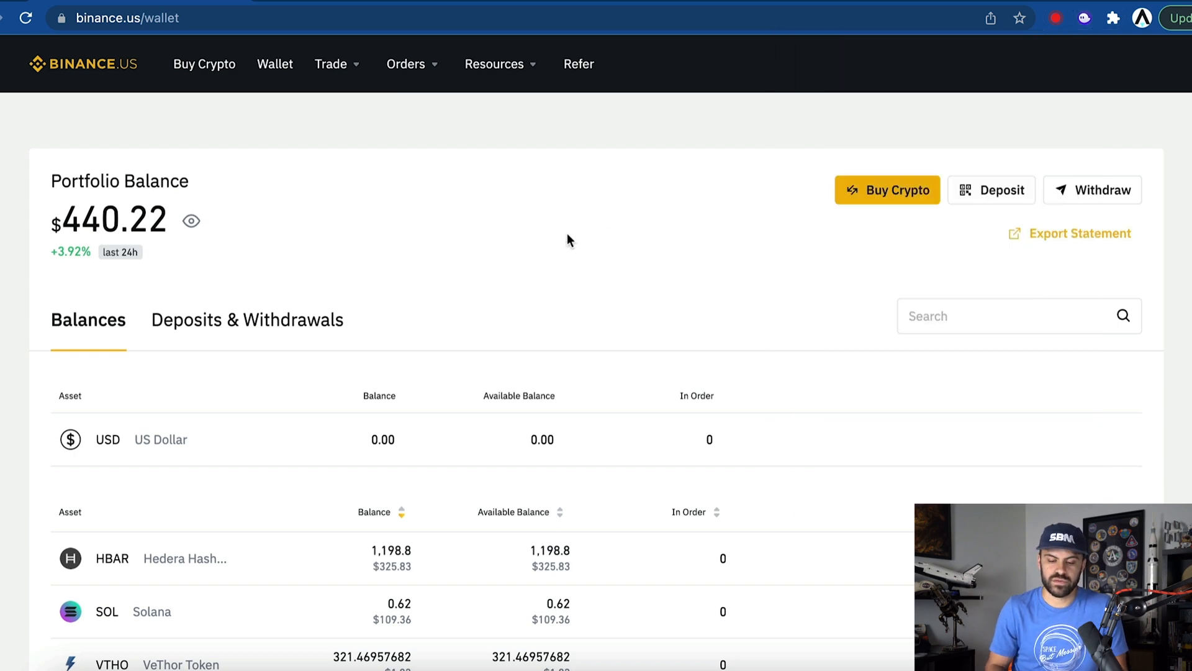
Start a withdrawal from the SOL row via Trade > Withdraw.
scroll(down, 3)
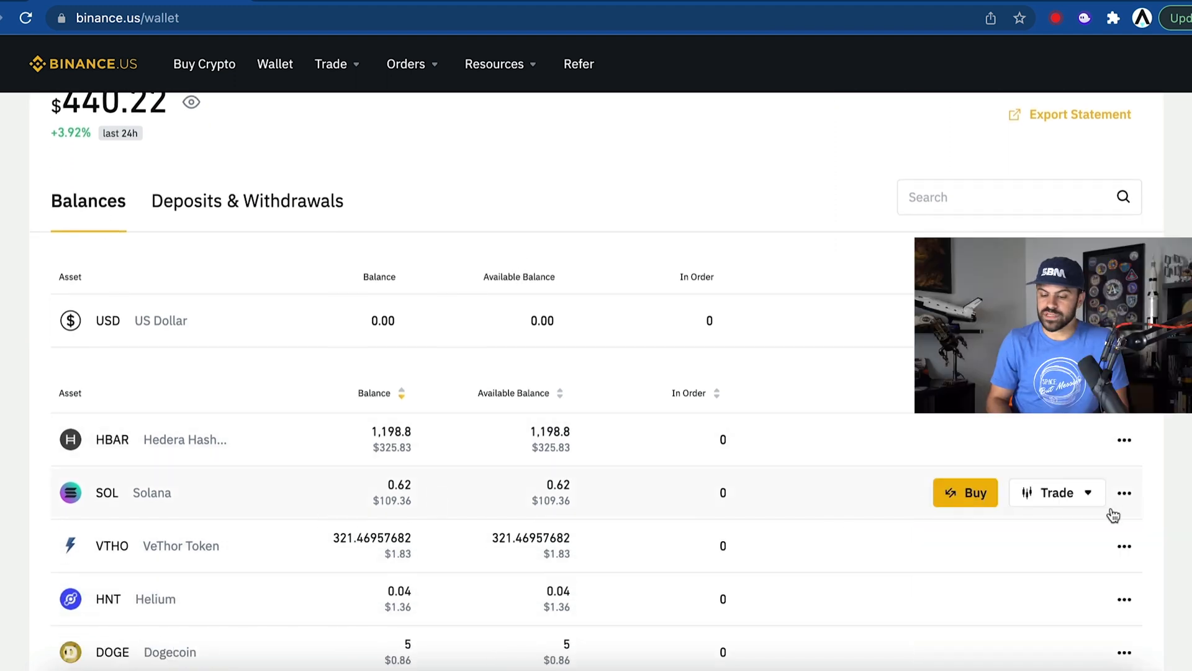
click(1124, 492)
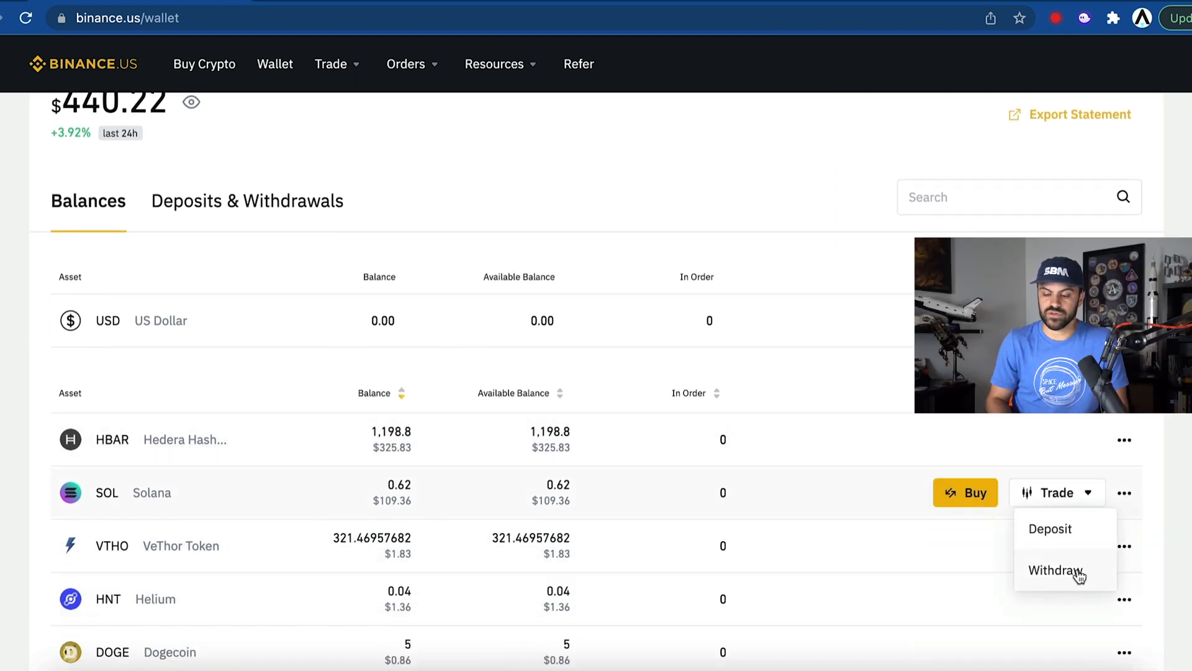
click(1056, 570)
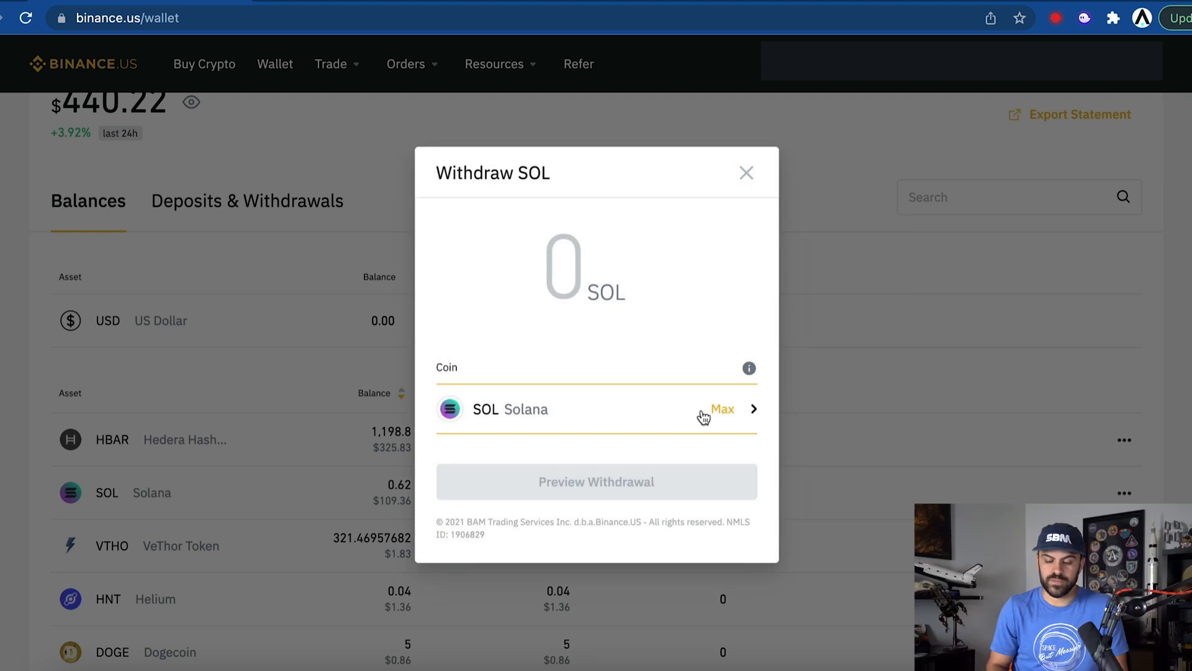
Withdraw the full SOL balance to the pasted Phantom address GSaFWu8...TNwha and verify it.
click(720, 408)
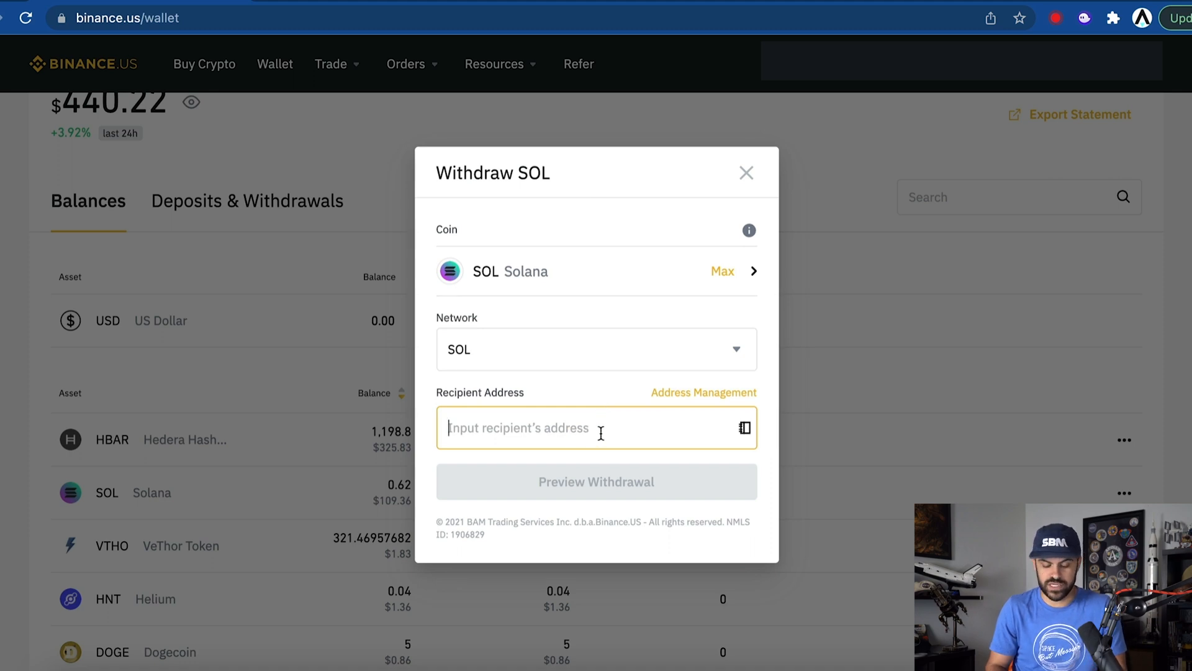
text(GSaFWu8AsjJ8Fp7AzQdmgcVgcPHiLPbGTNwha)
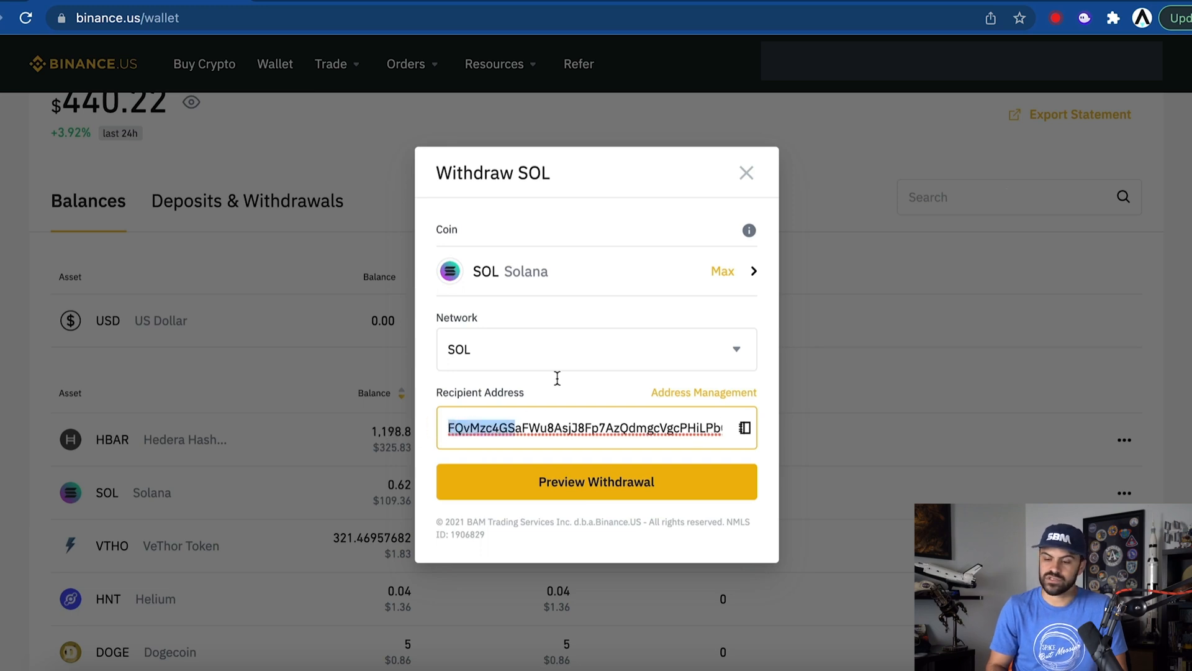
click(1083, 18)
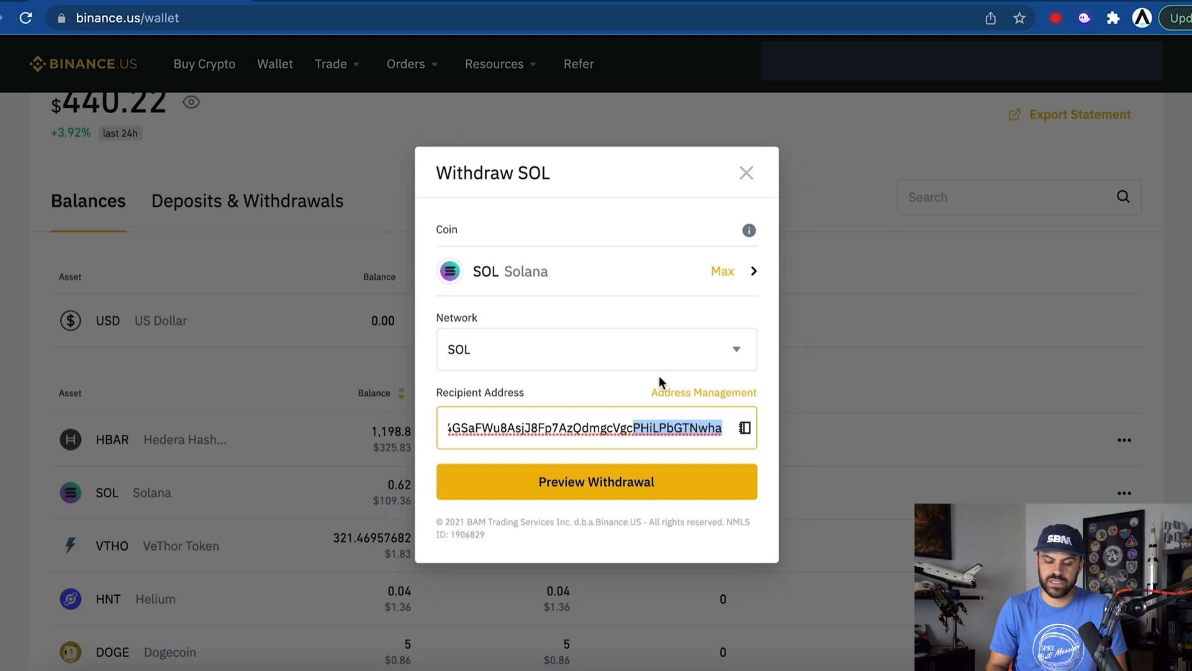
Preview and confirm the 0.61 SOL withdrawal, proceeding to the Google Authenticator code.
click(596, 482)
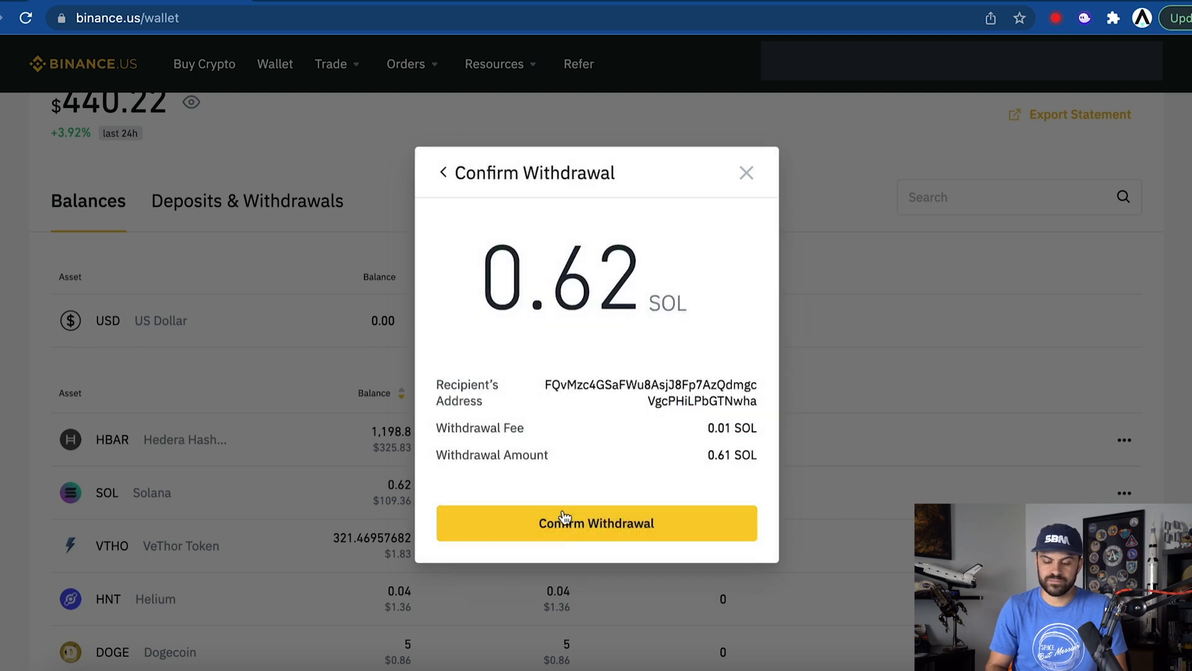
click(596, 523)
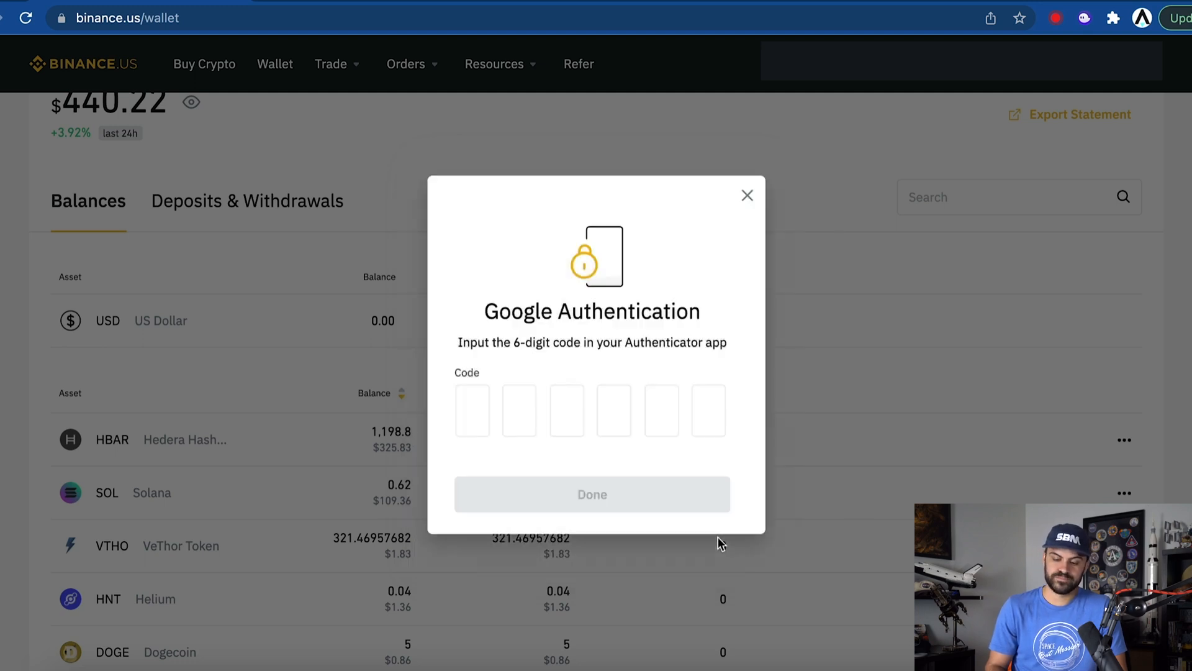
click(591, 493)
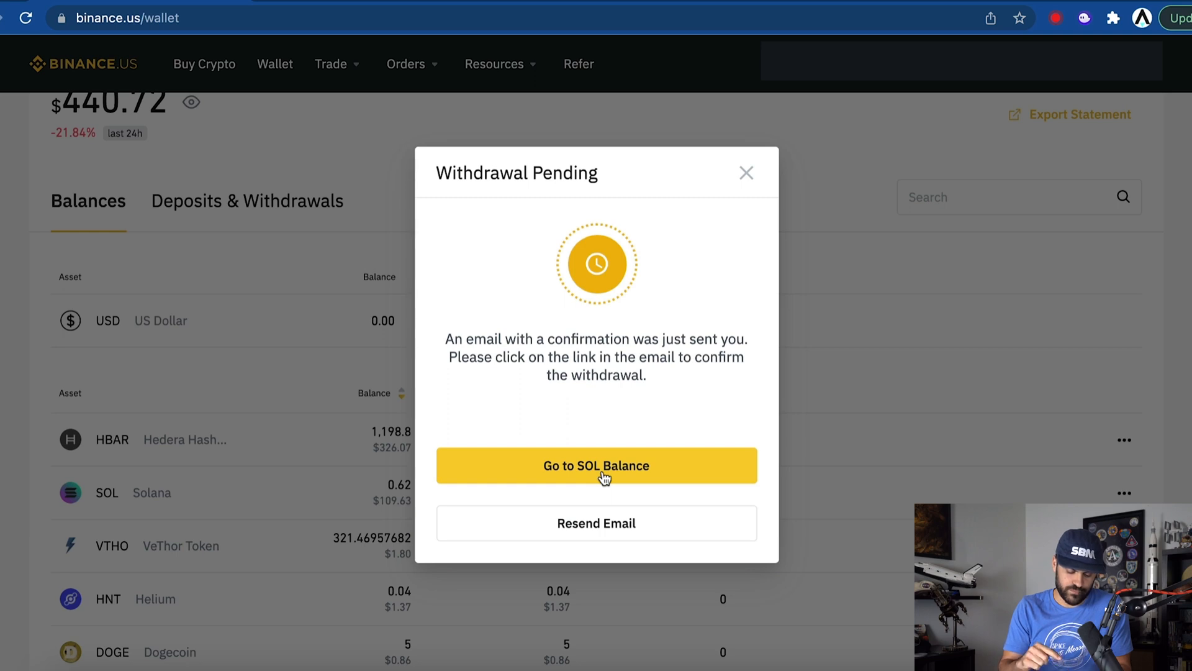
Check that Phantom now holds the withdrawn 0.61 SOL.
click(597, 465)
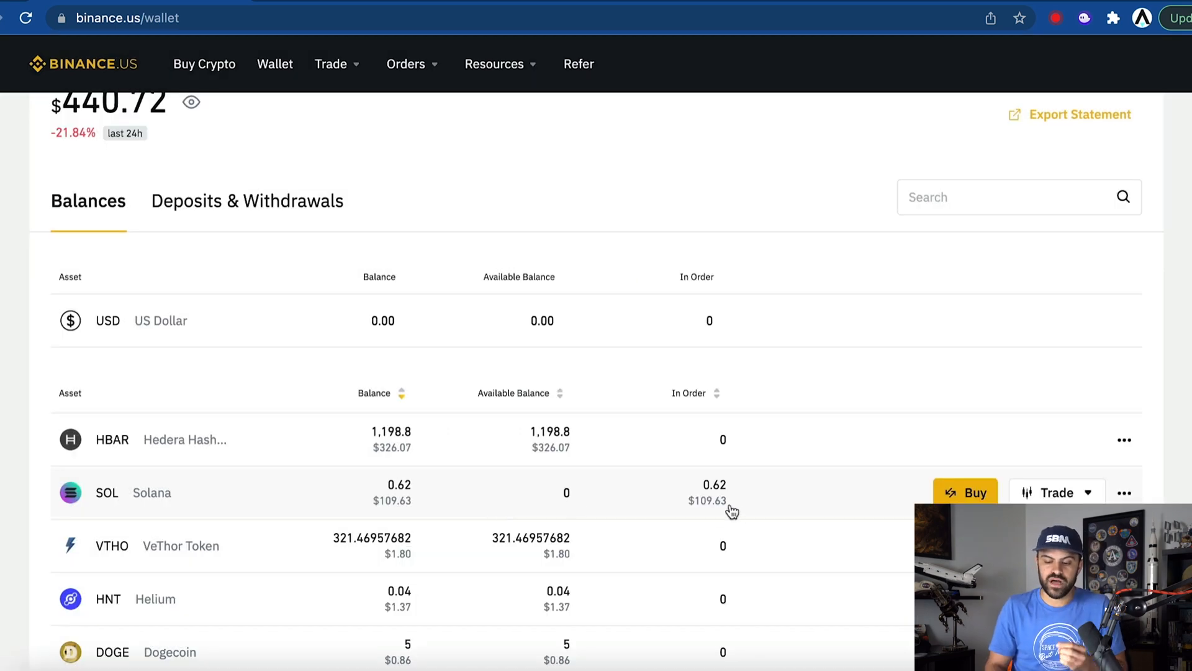
mouse_move(691, 245)
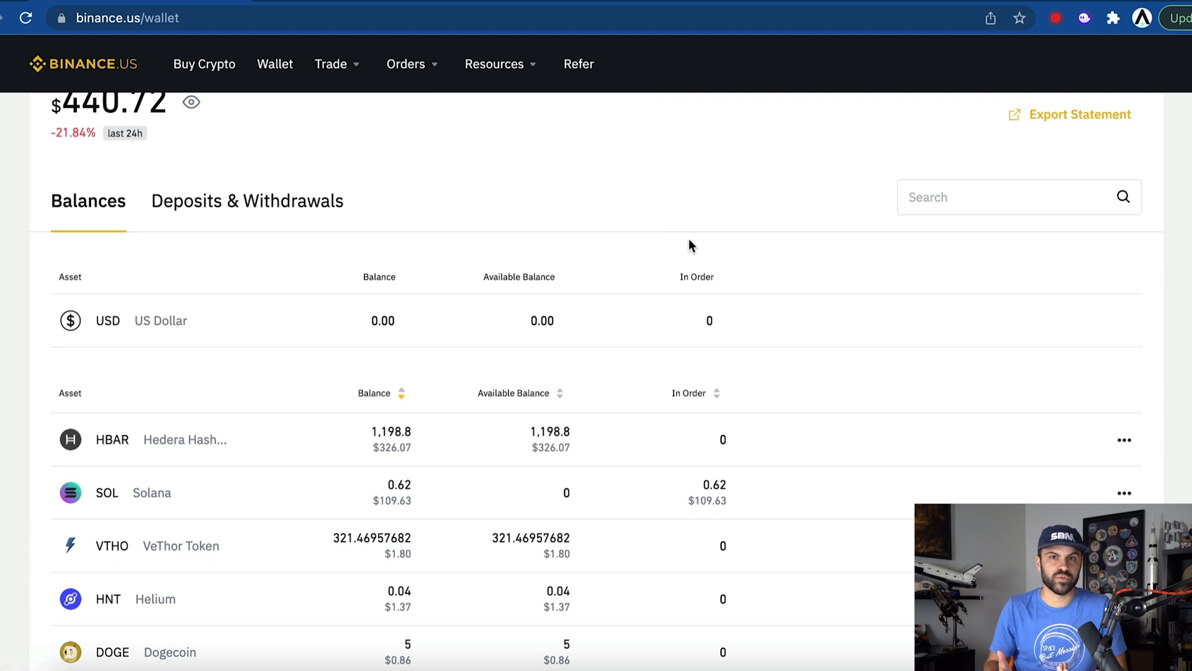
click(1084, 18)
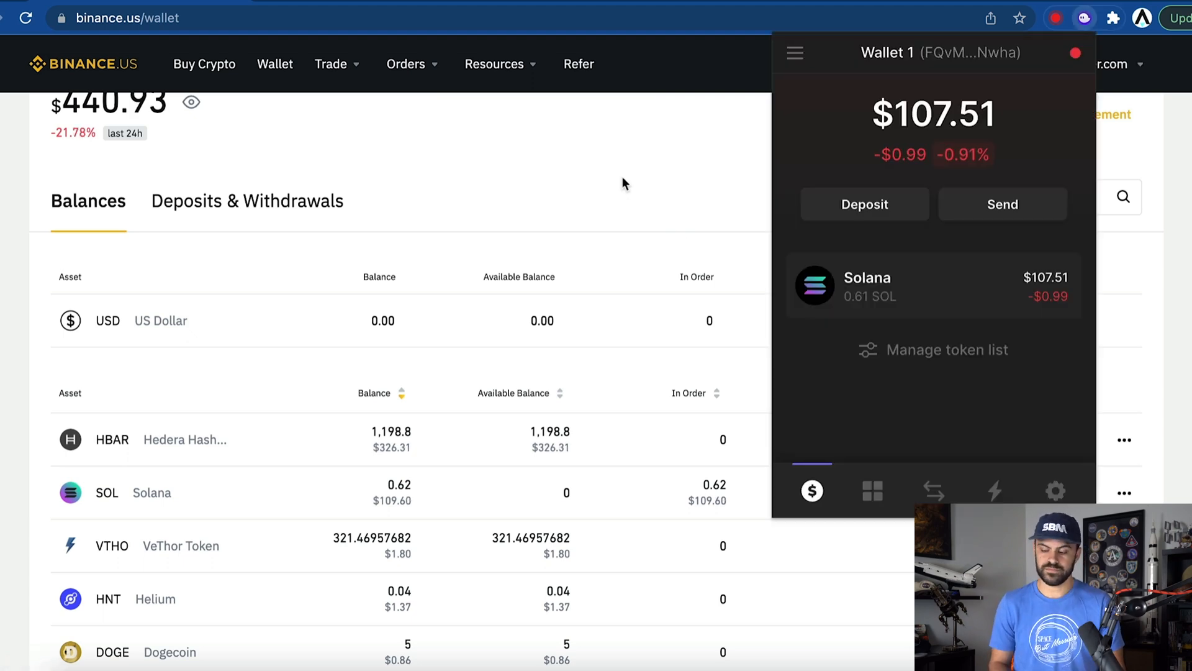
mouse_move(956, 295)
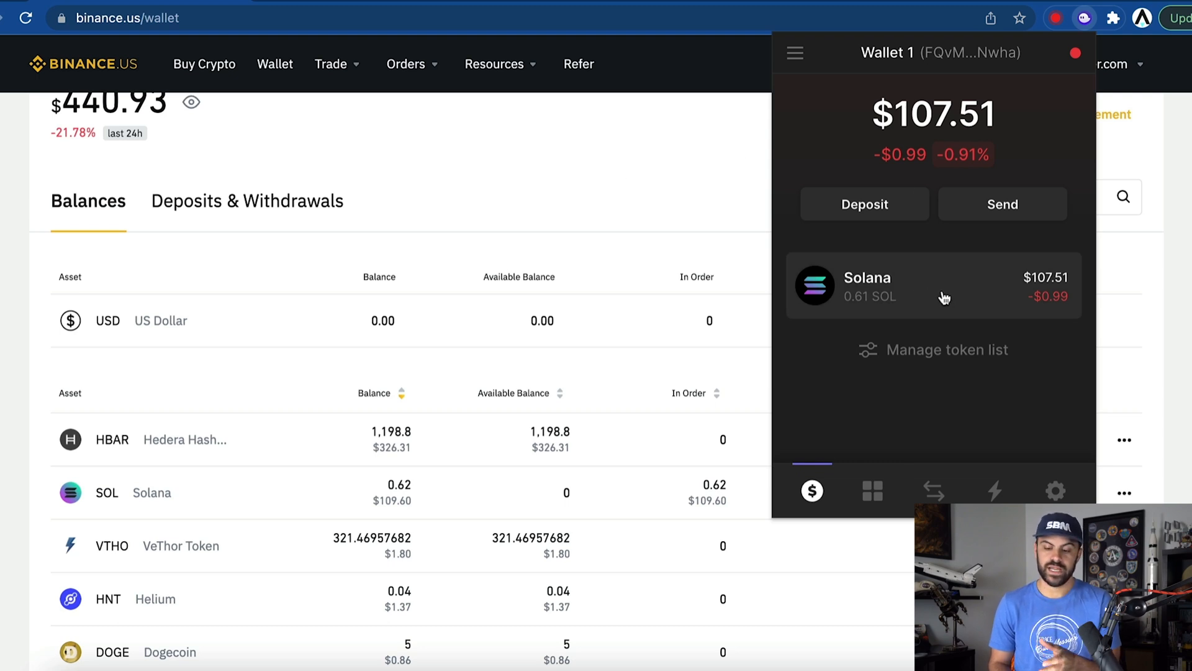
mouse_move(866, 281)
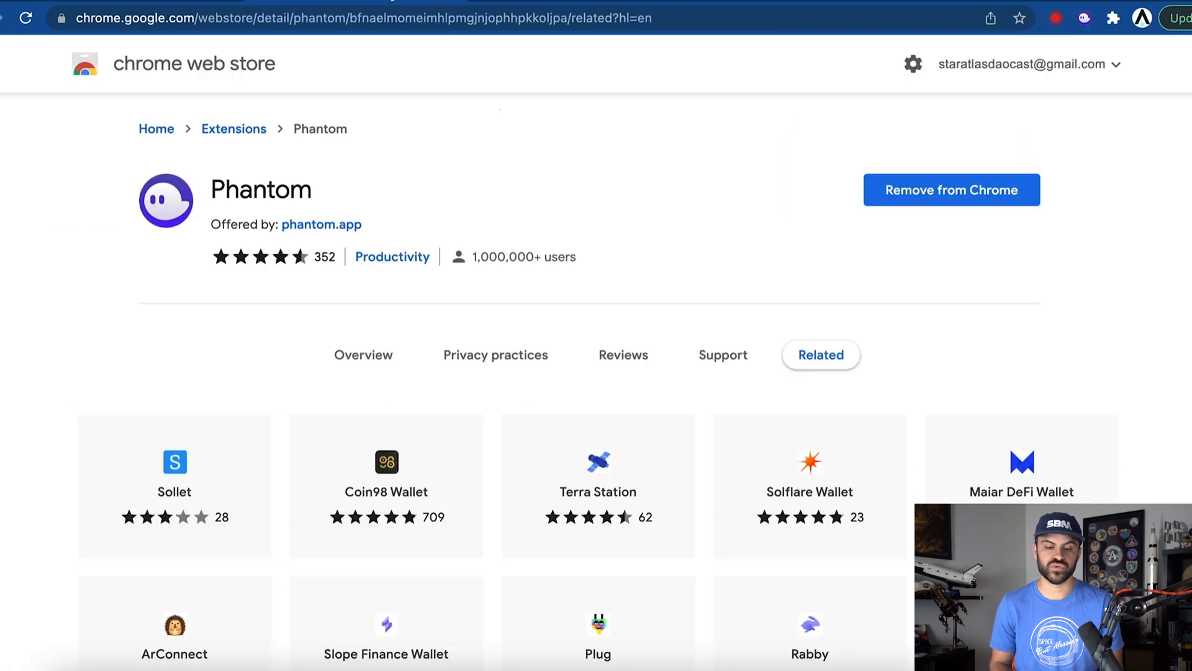
Go to the Raydium website from the address bar.
text(raydium)
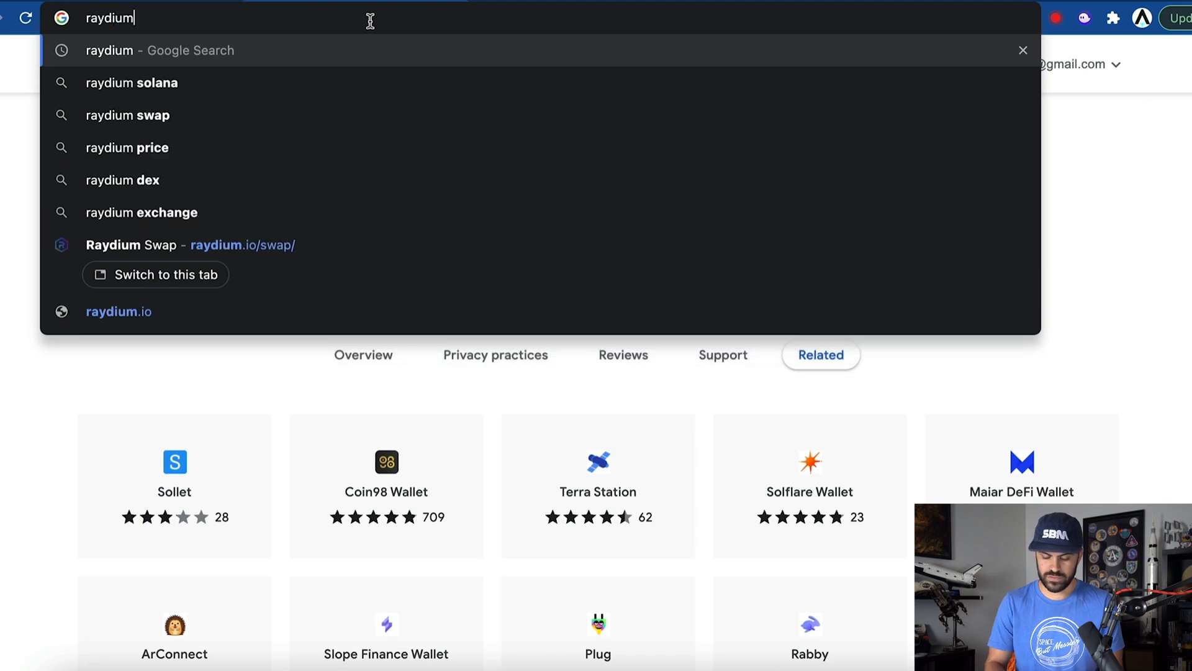
click(119, 310)
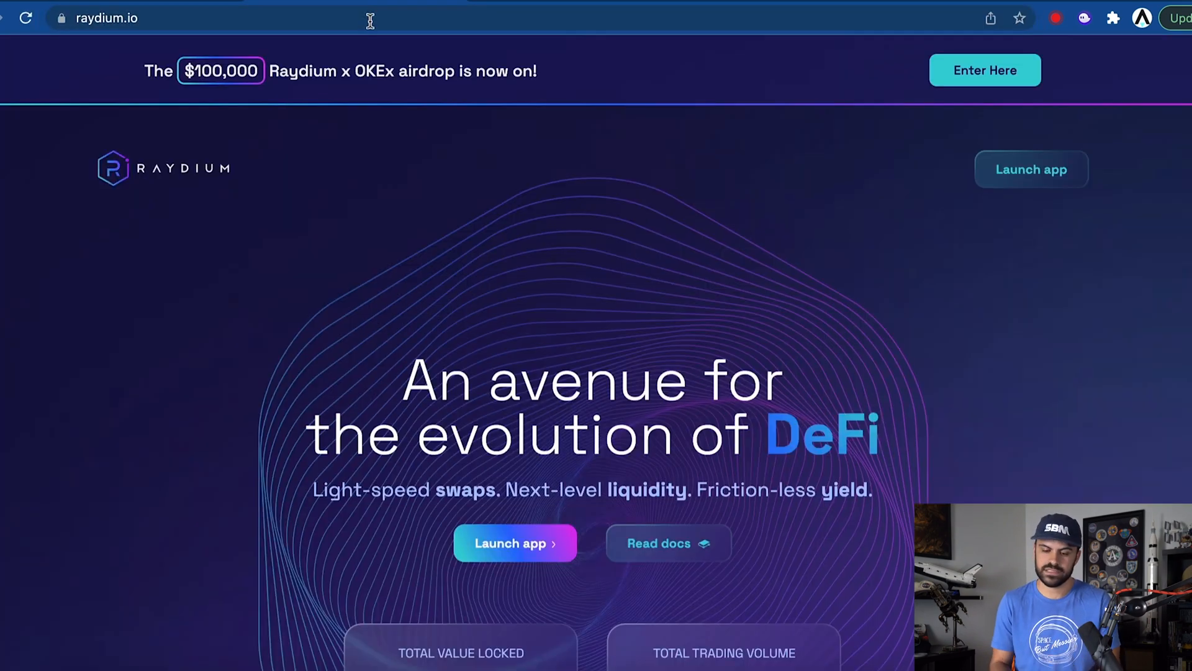
Launch the Raydium swap app and connect the Phantom wallet with its 0.61 SOL.
click(514, 543)
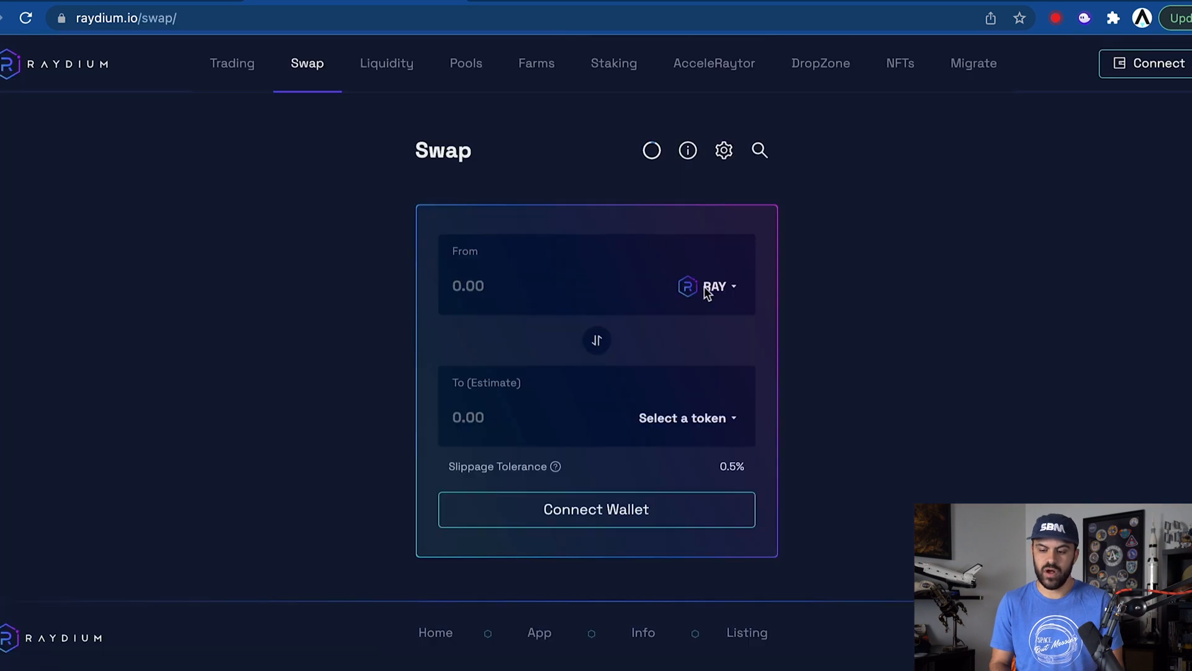
click(596, 509)
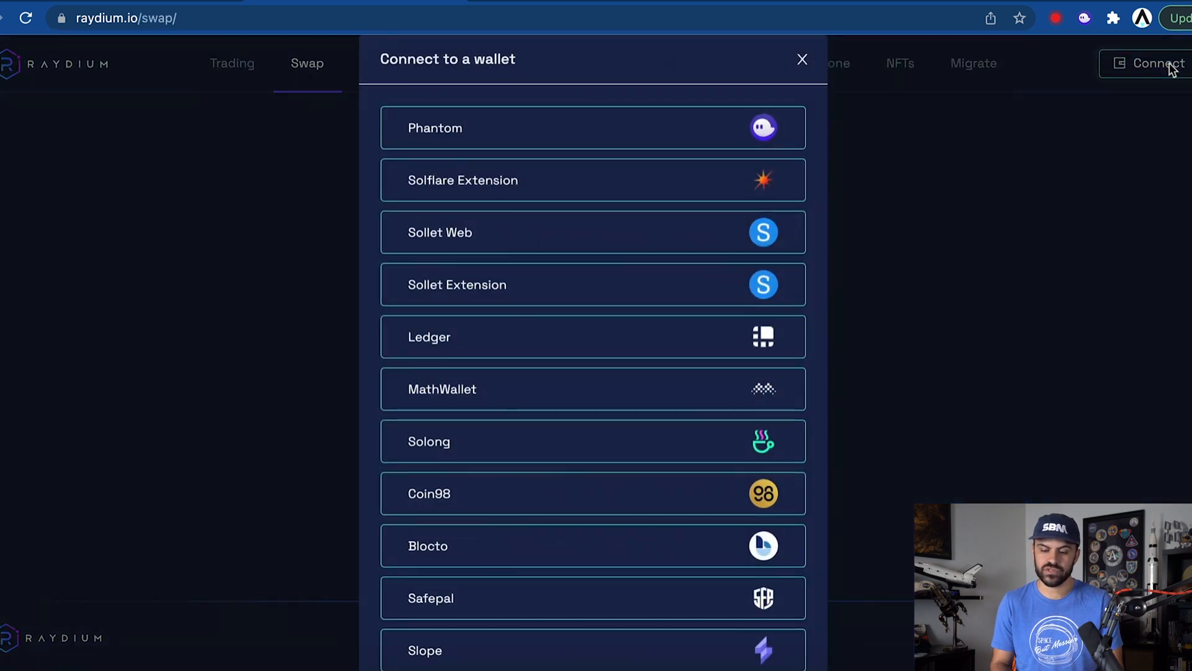
mouse_move(645, 128)
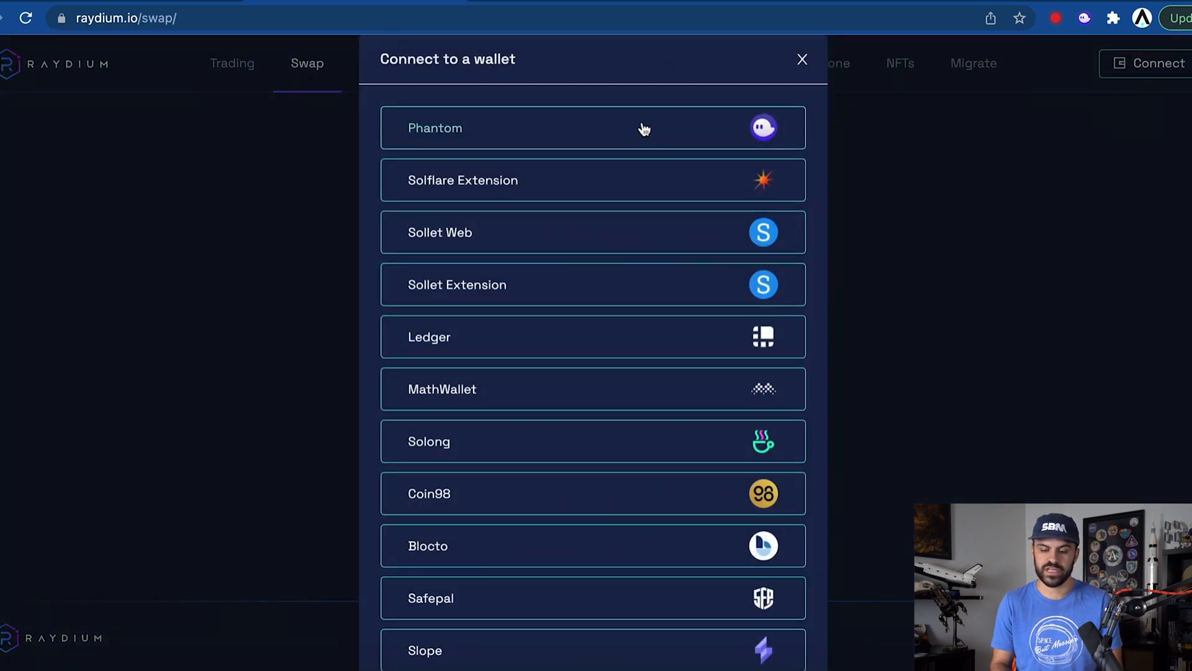
click(594, 127)
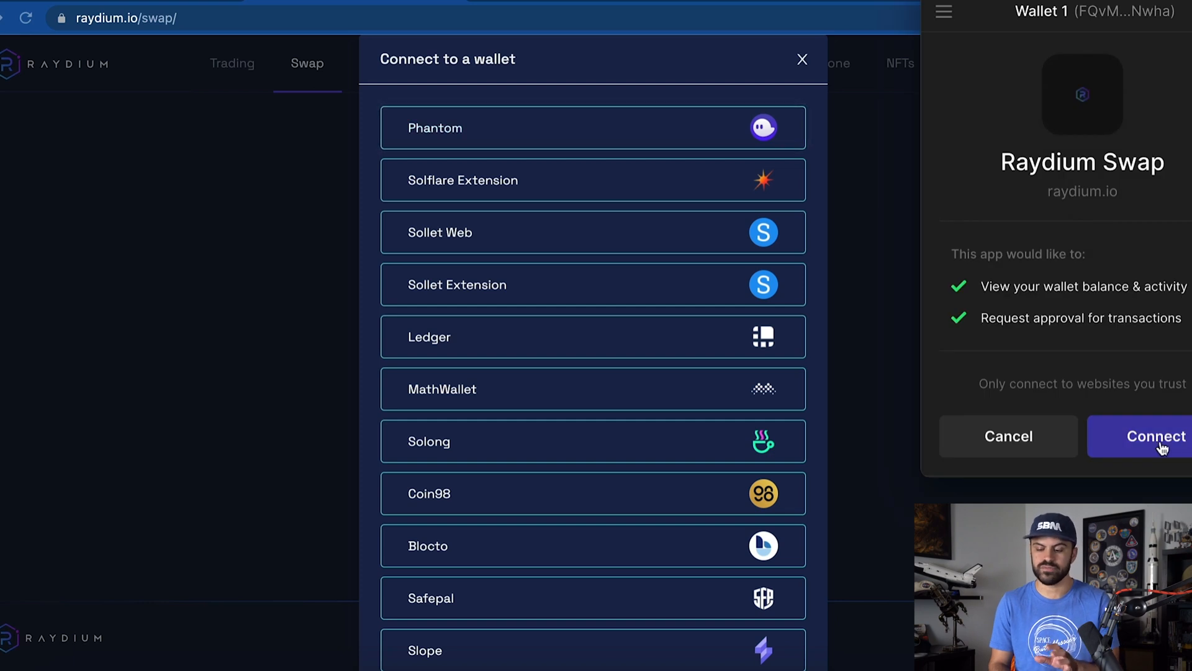
click(1153, 436)
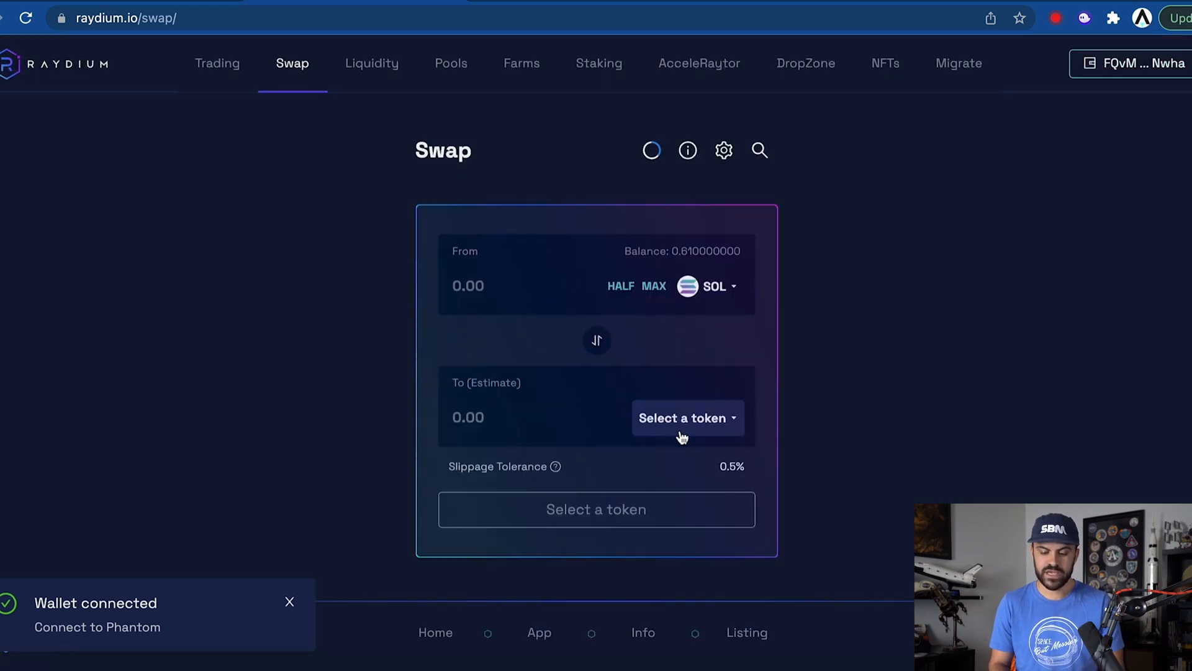
Choose ATLAS as the token to receive in the SOL swap.
click(687, 418)
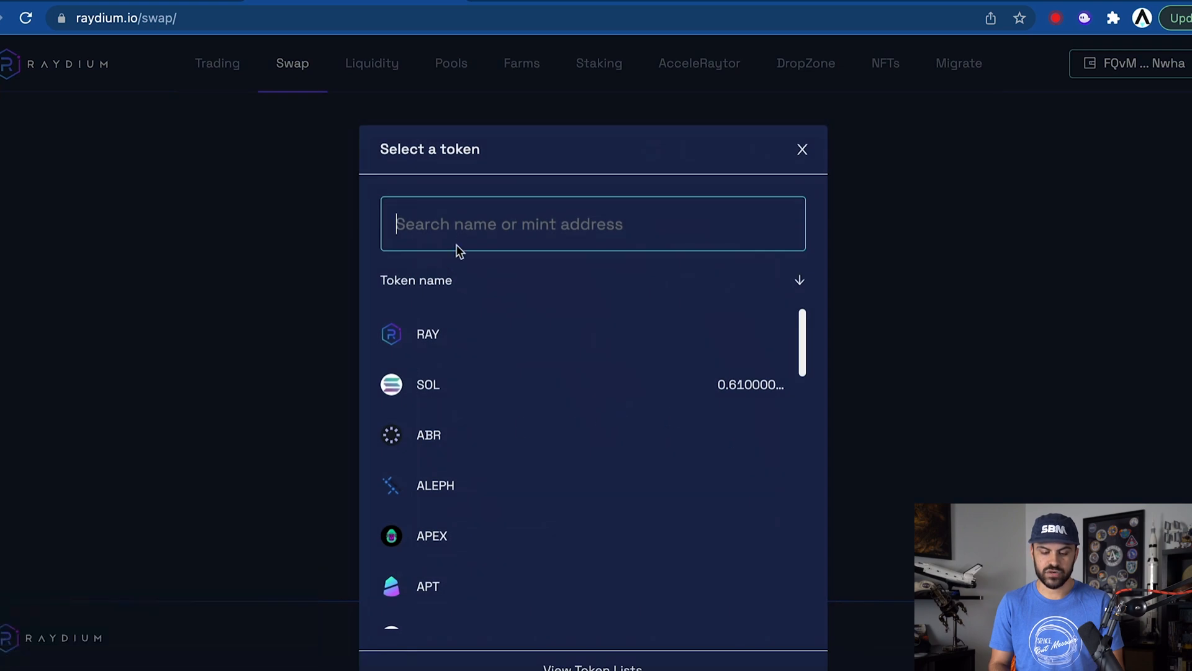
text(ATLAS)
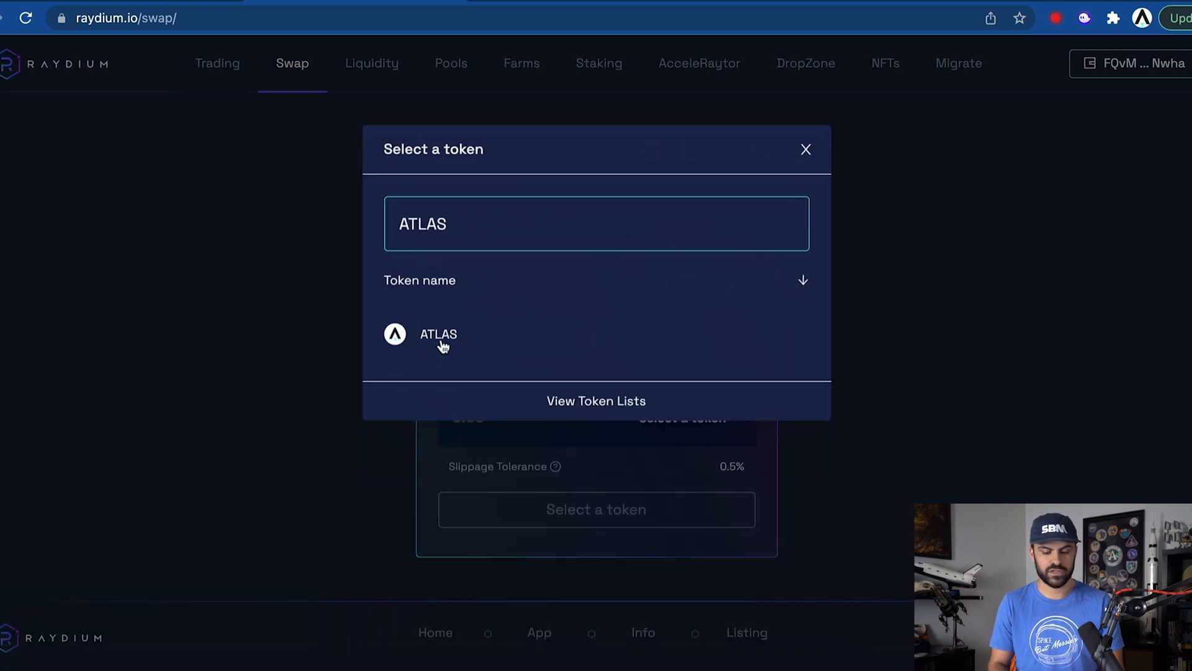
click(439, 334)
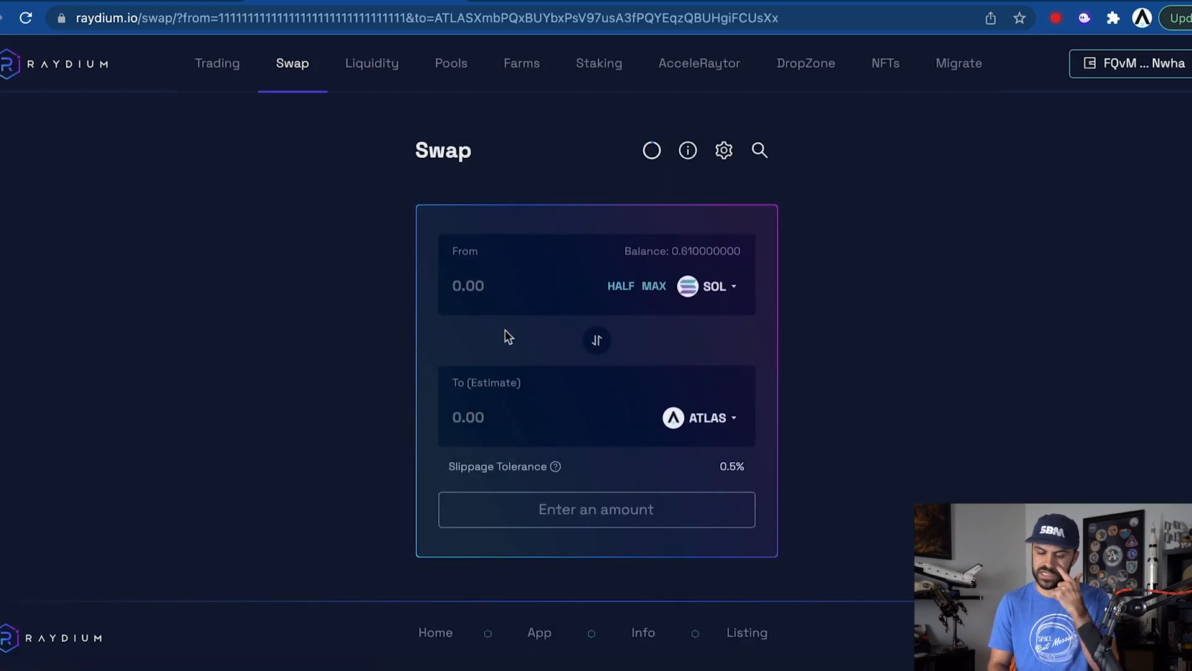
mouse_move(542, 328)
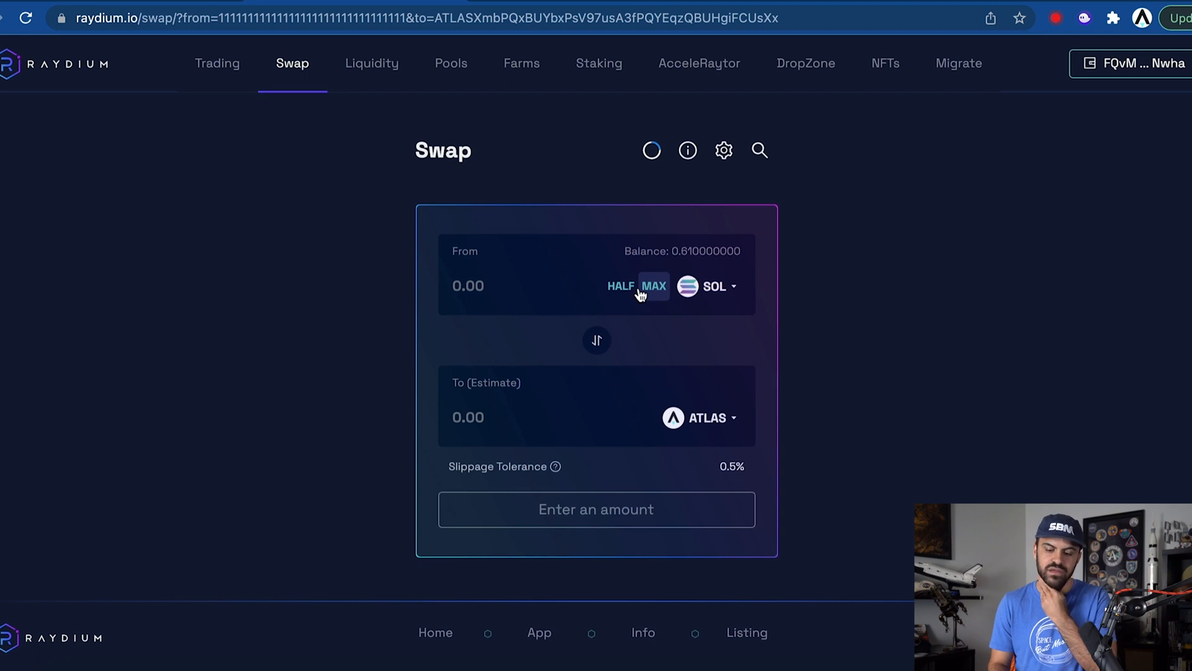
mouse_move(621, 285)
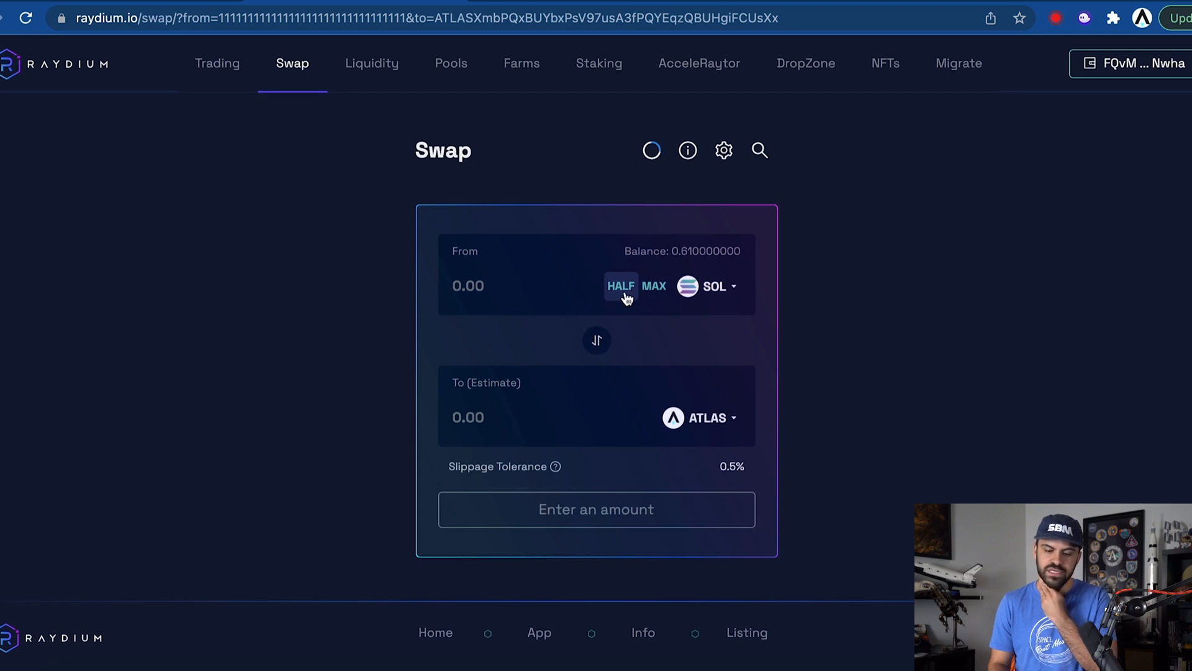
mouse_move(584, 293)
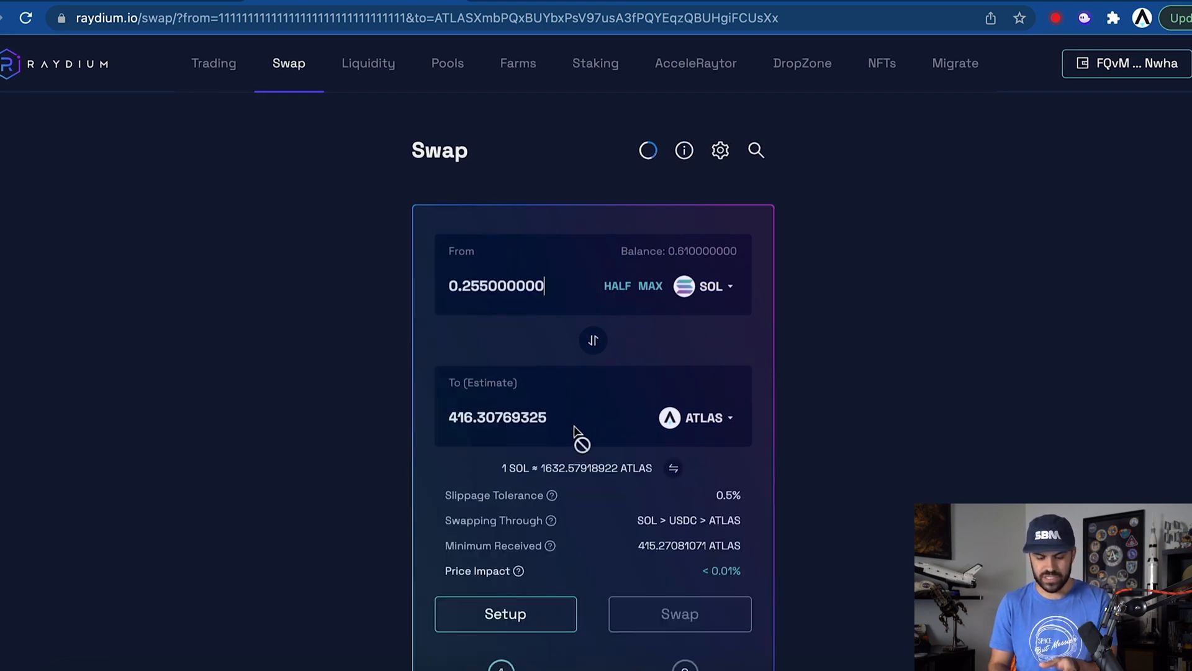
Create wrapped SOL and approve the setup transaction in Phantom.
scroll(down, 3)
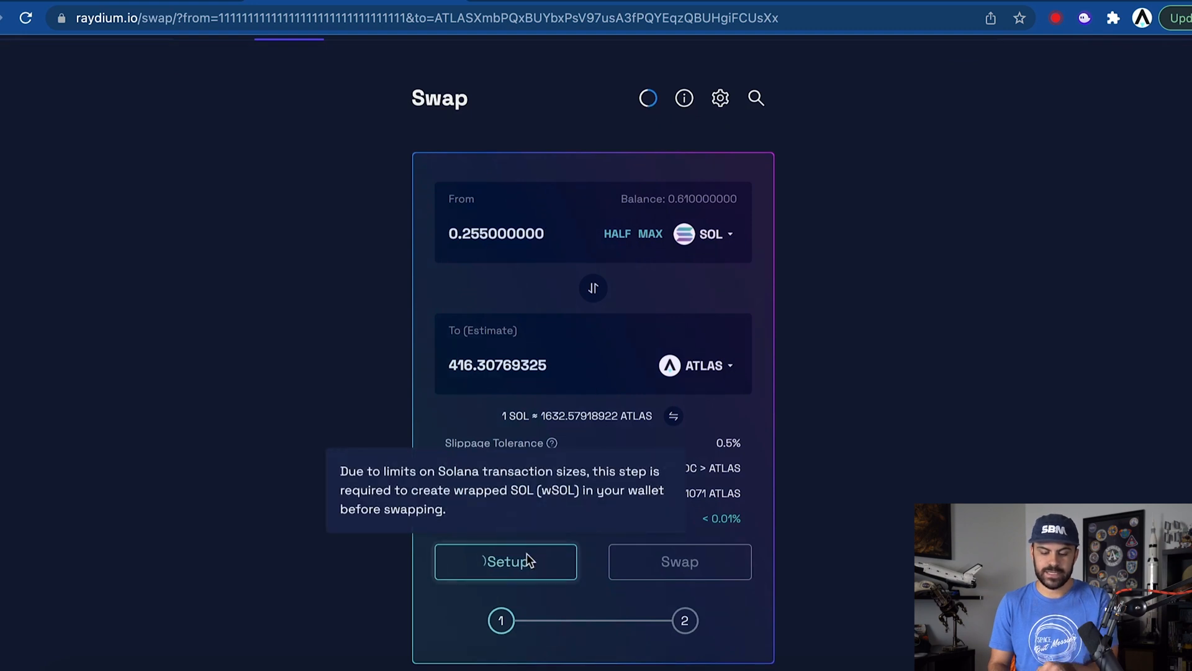
click(506, 562)
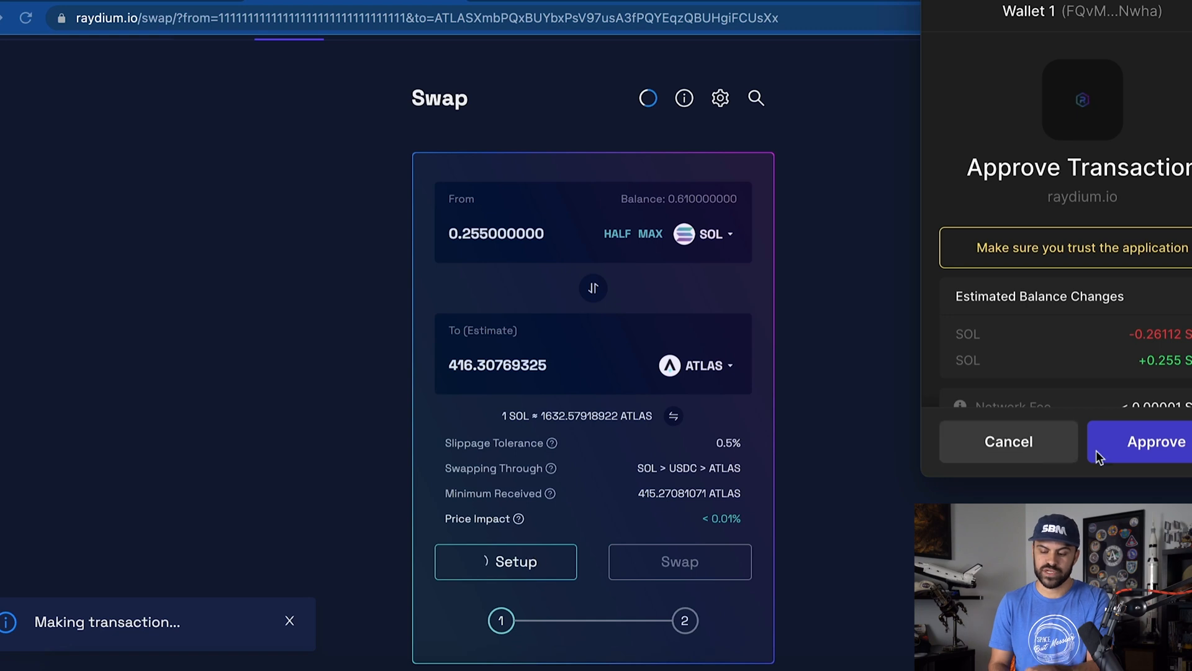
click(1160, 441)
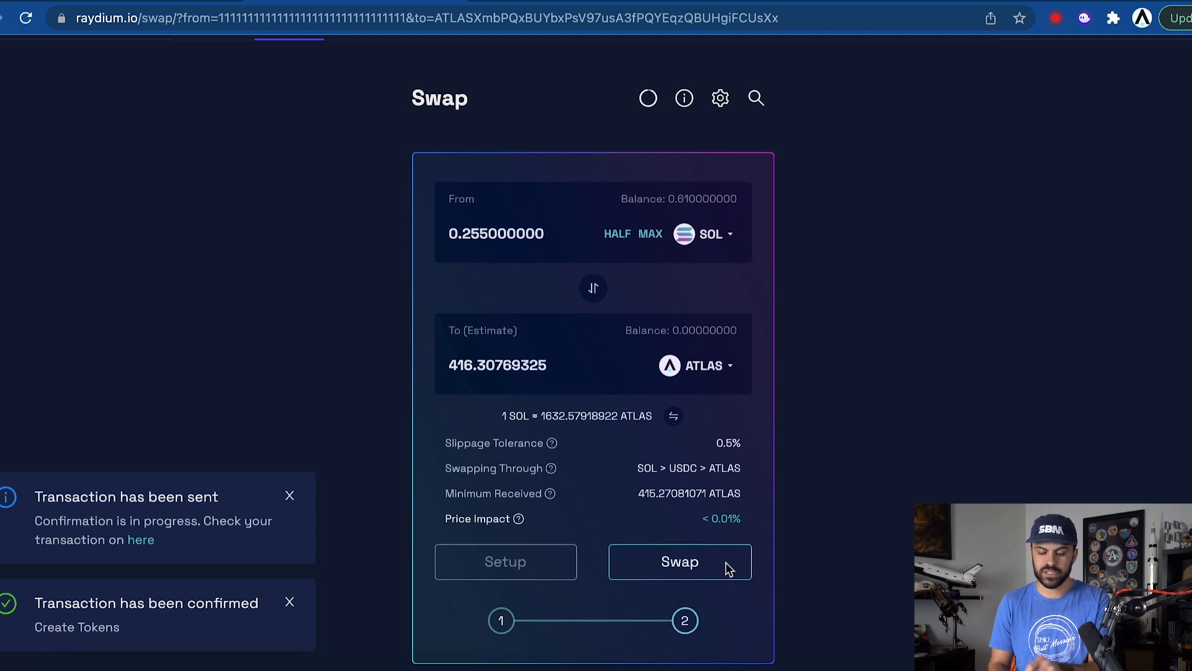
Swap 0.255 SOL for about 415 ATLAS and approve the transaction in Phantom.
click(679, 561)
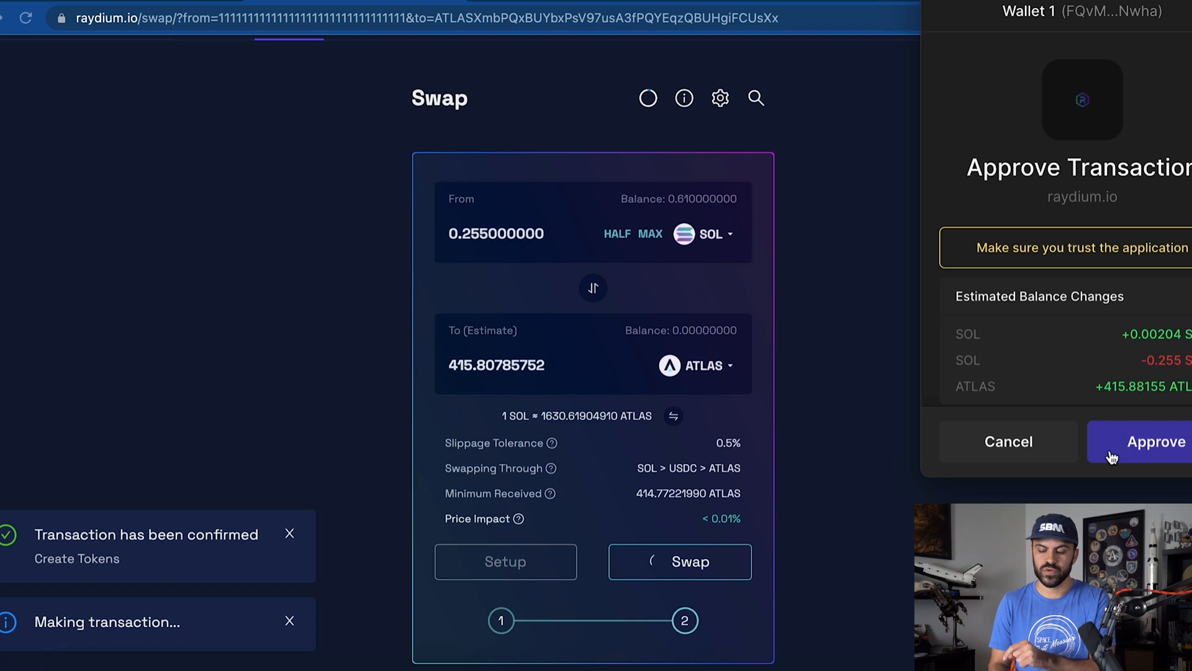
click(1156, 441)
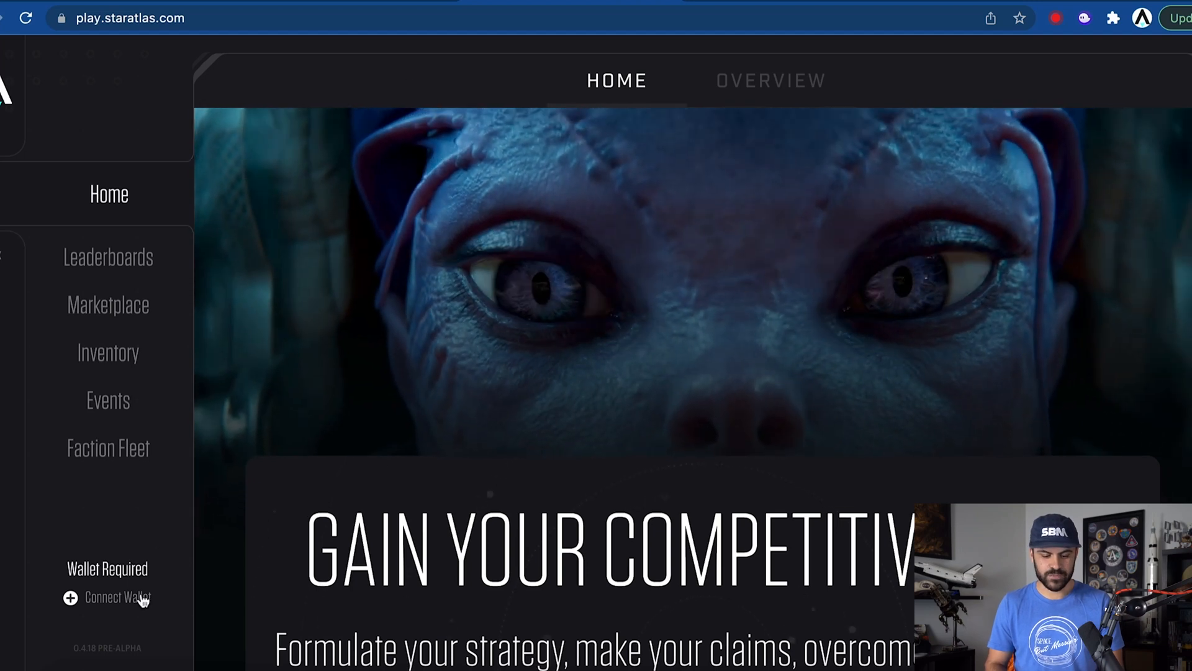
Connect the Phantom wallet to Star Atlas, showing about 415.74 ATLAS and 0.35 SOL.
click(116, 598)
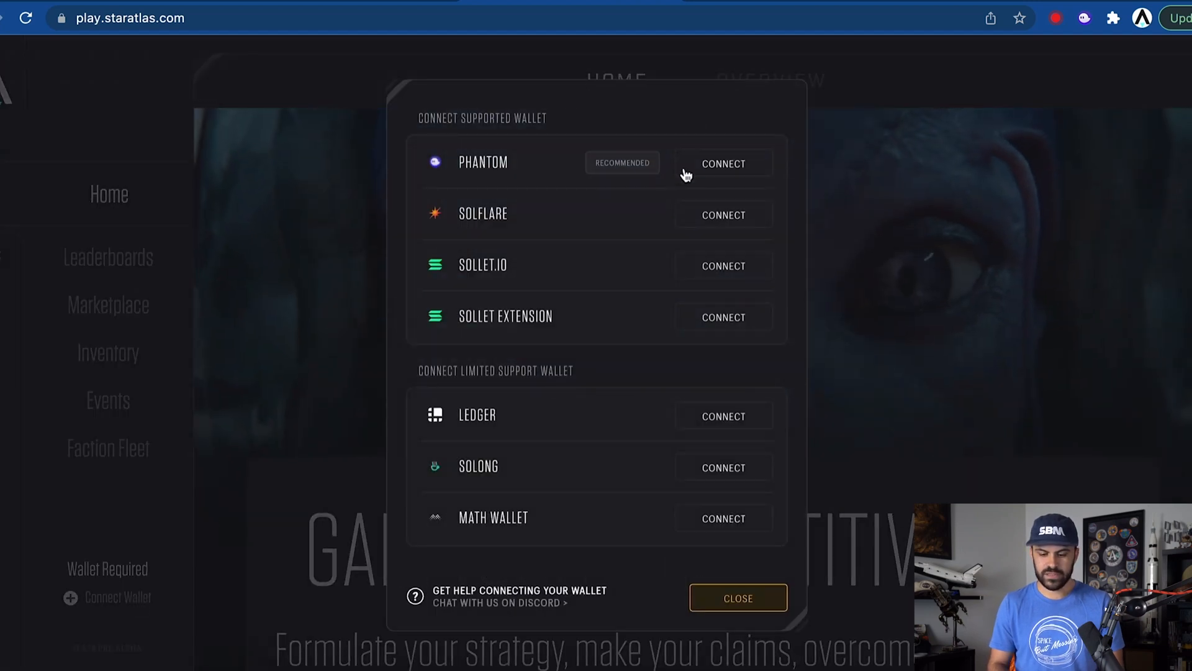
click(723, 162)
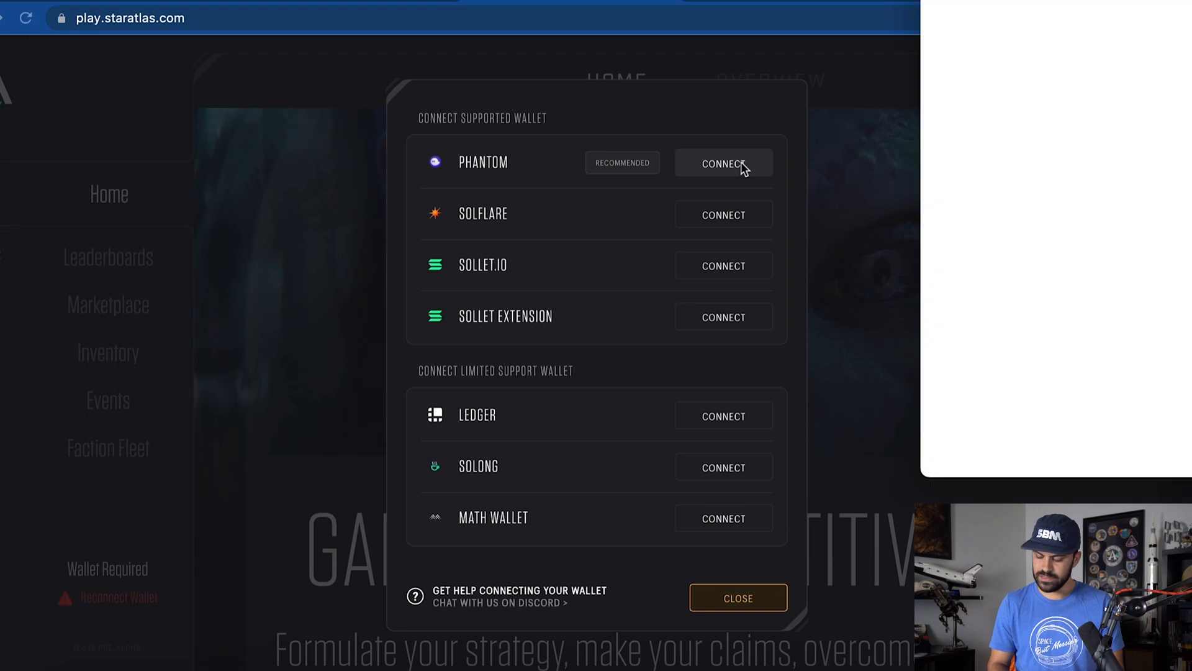
click(721, 163)
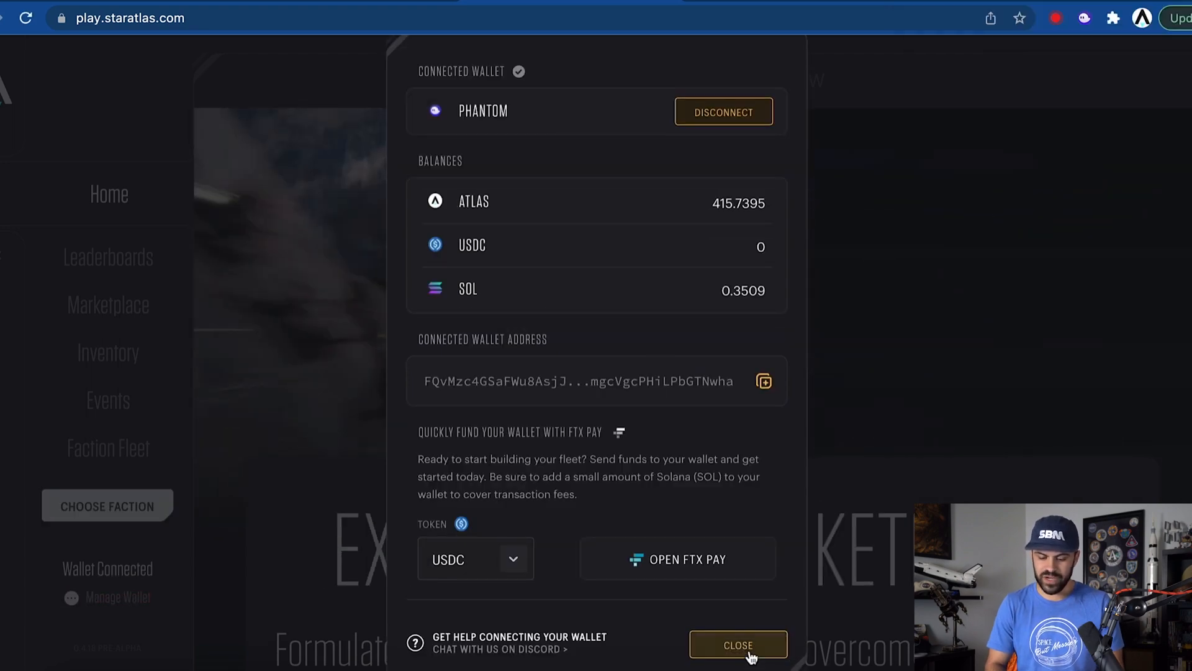
click(736, 644)
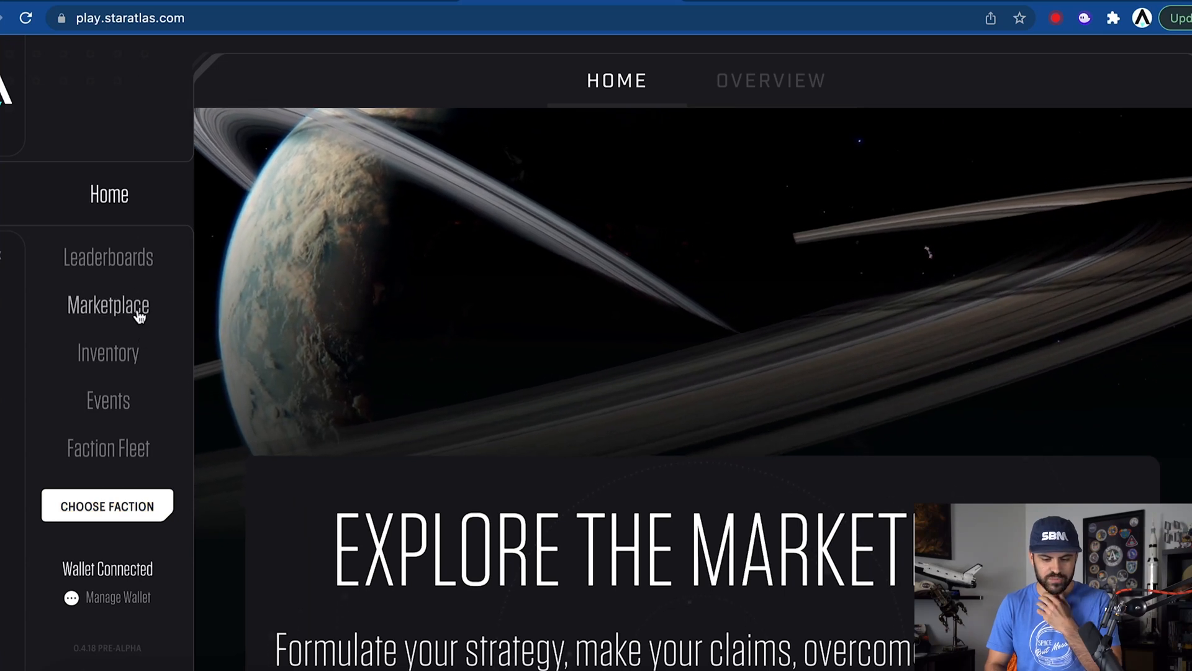
Show the Opal Jet's buy order book on the marketplace, asks around 188–196 ATLAS.
click(106, 306)
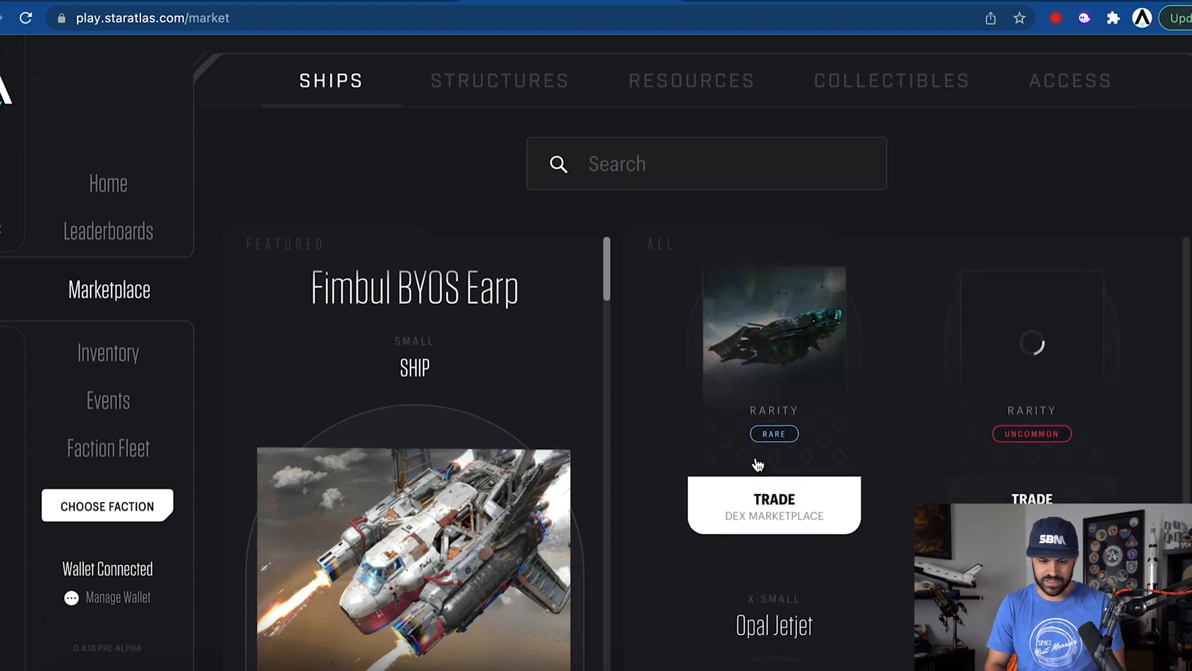
scroll(down, 3)
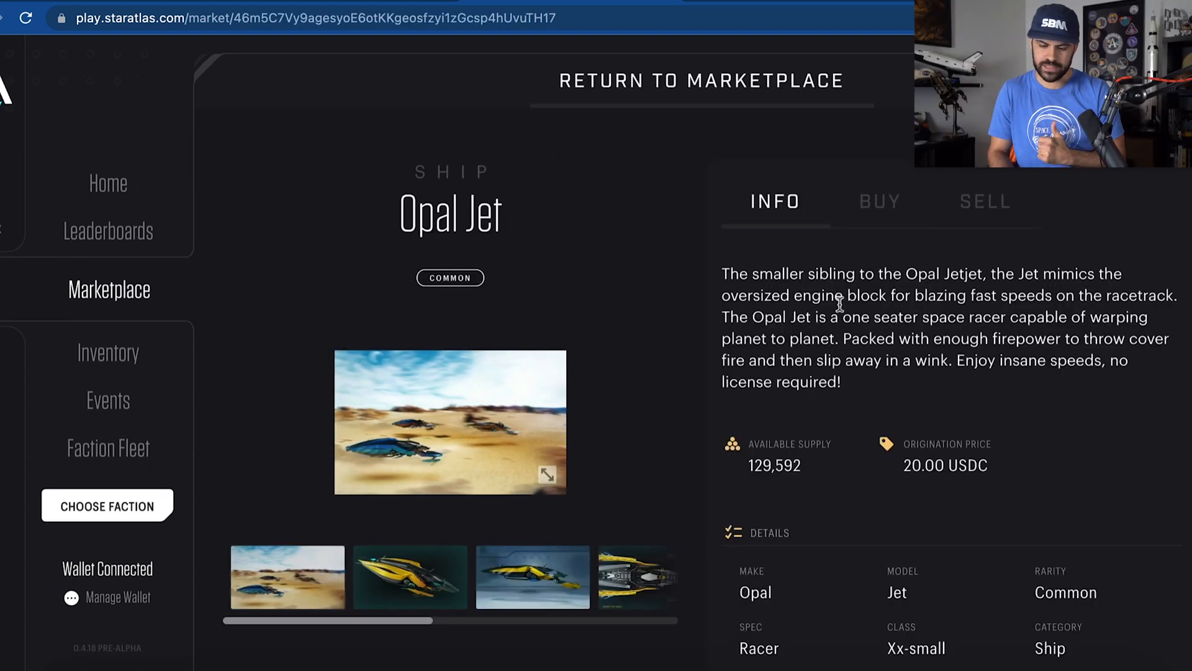
click(880, 201)
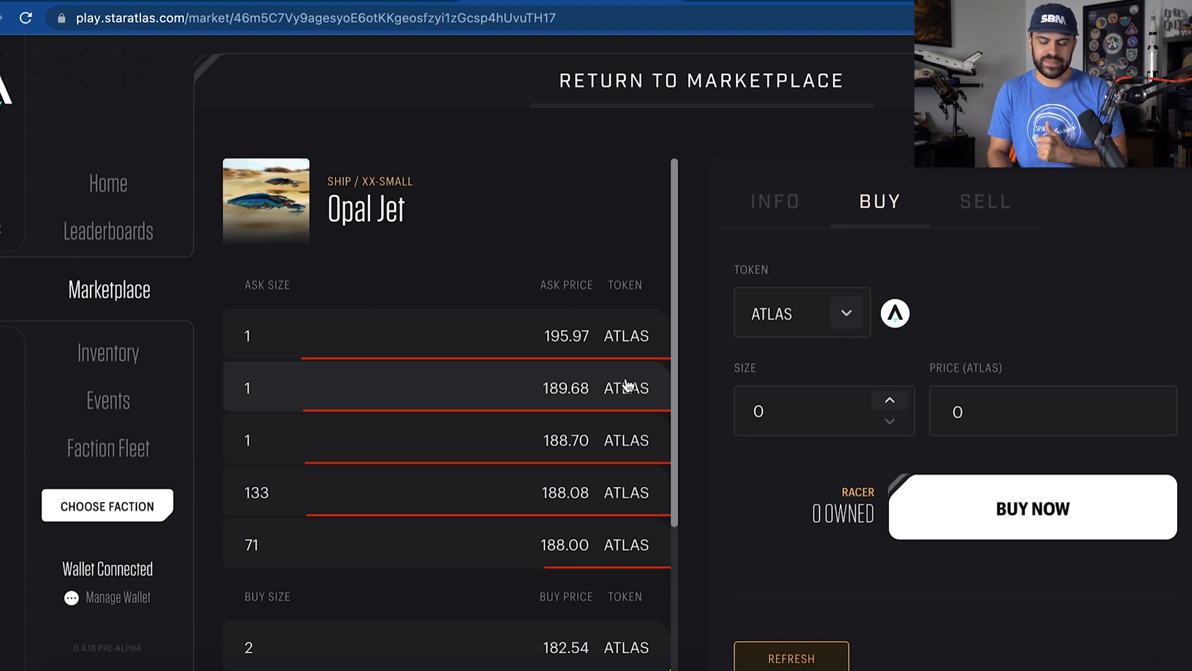
mouse_move(578, 348)
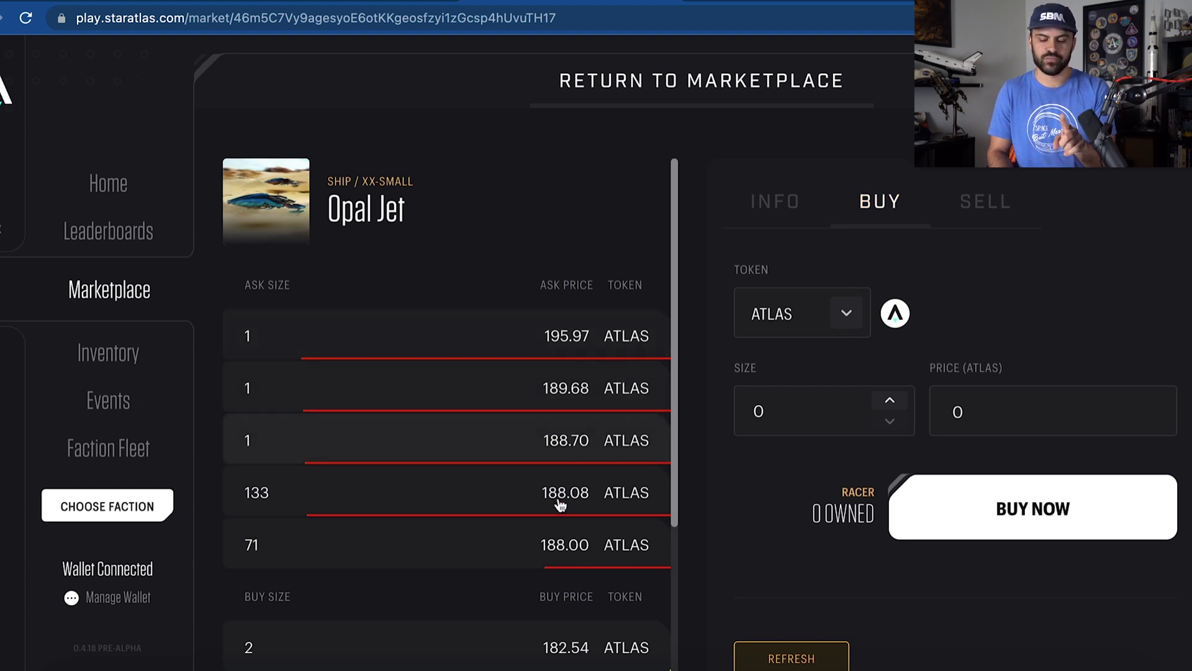
mouse_move(487, 338)
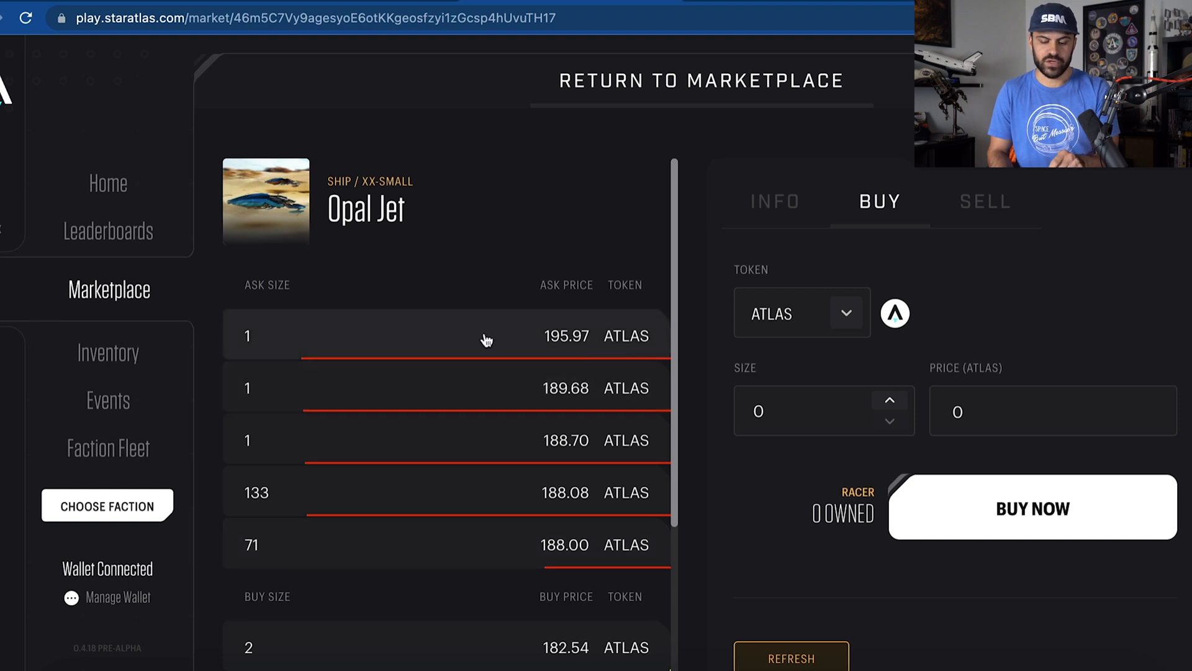
mouse_move(506, 548)
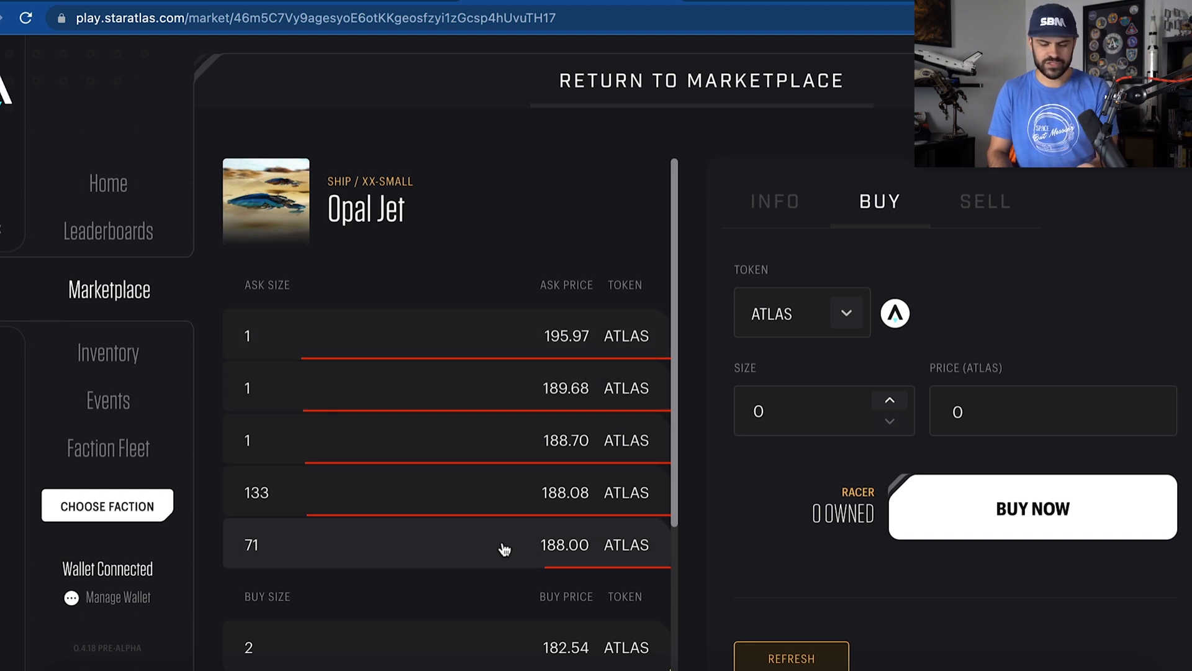
Buy one Opal Jet from the 188.00 ATLAS ask and approve it in the Phantom wallet.
click(889, 399)
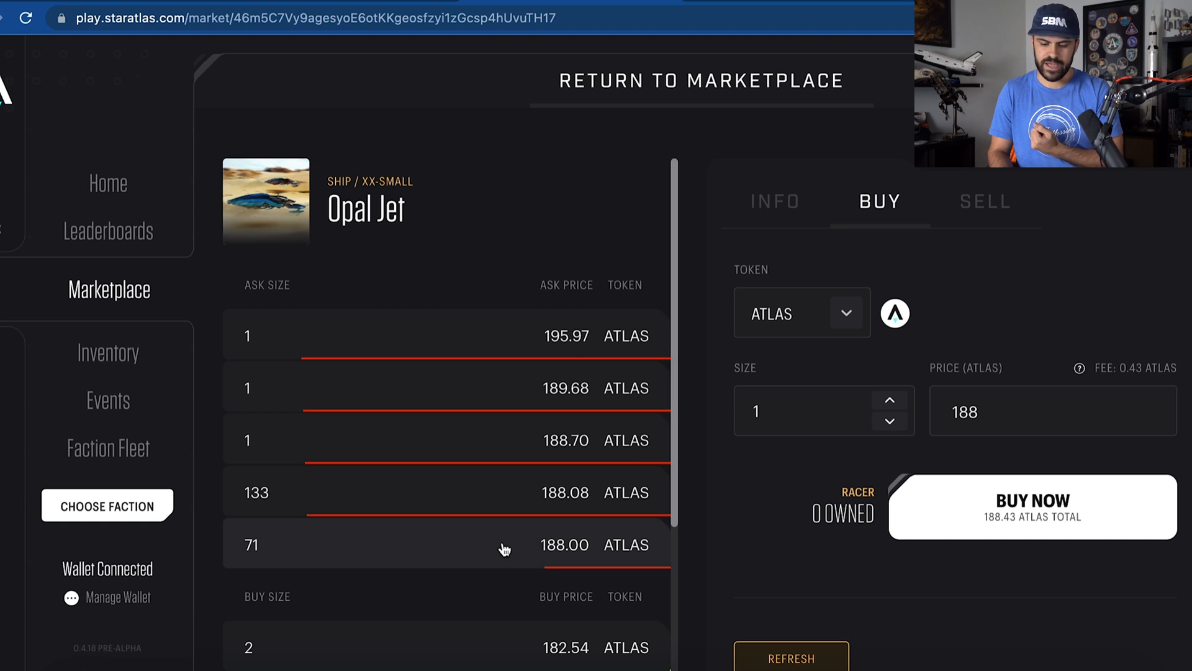
click(889, 421)
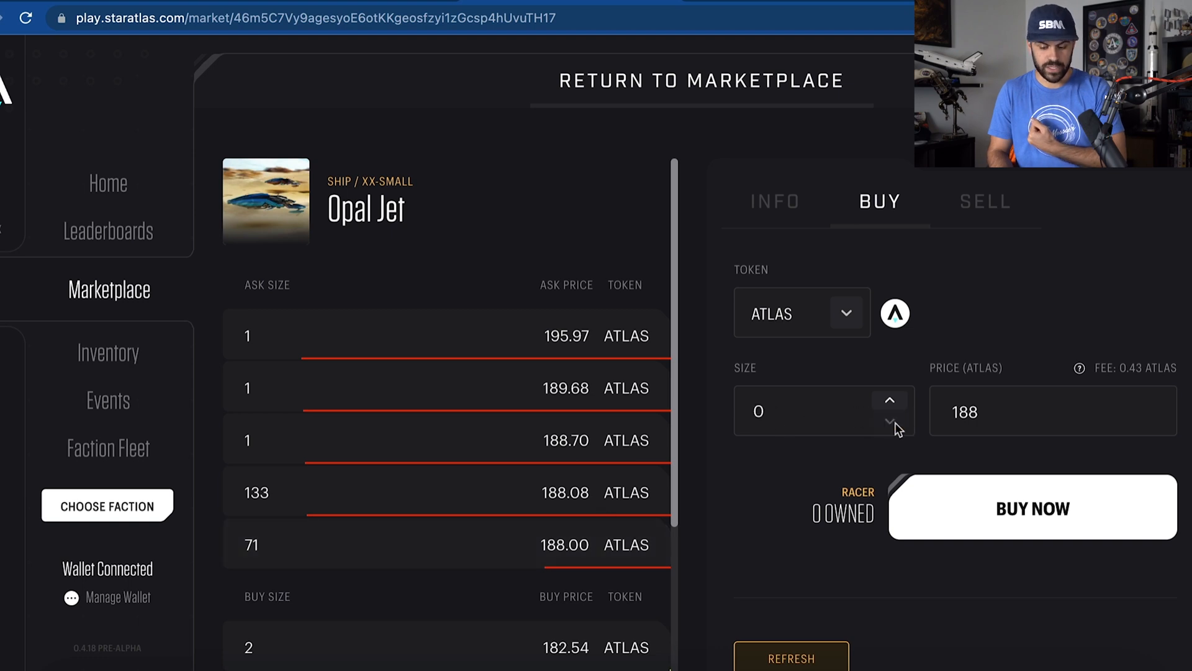
click(889, 399)
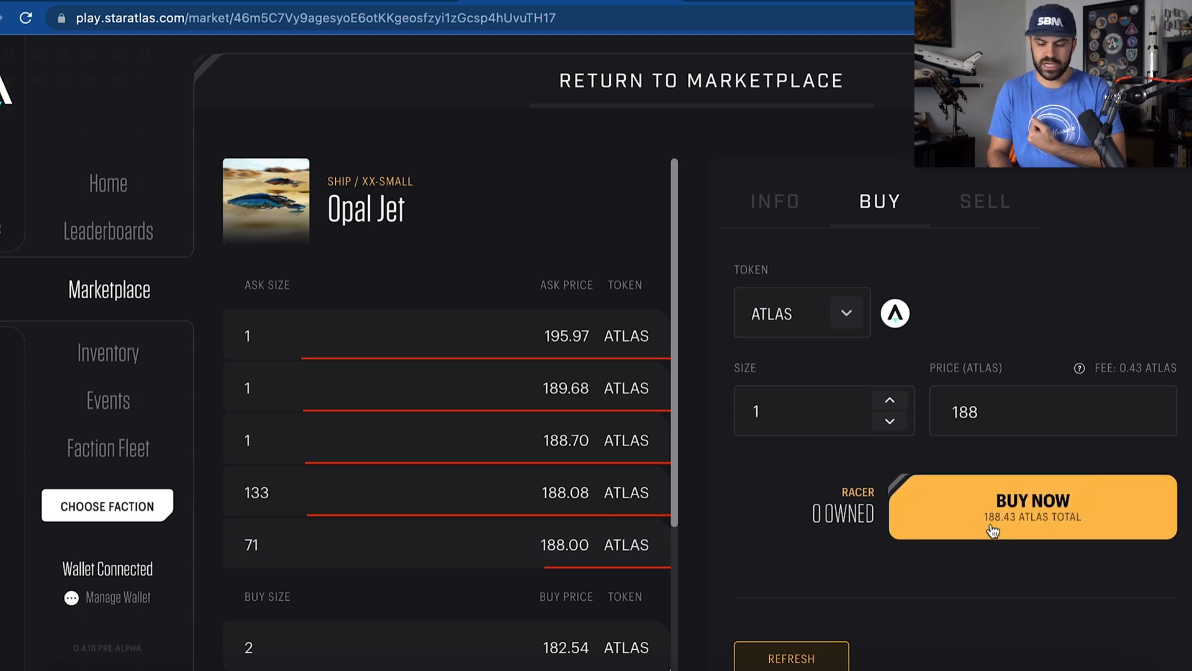
mouse_move(995, 532)
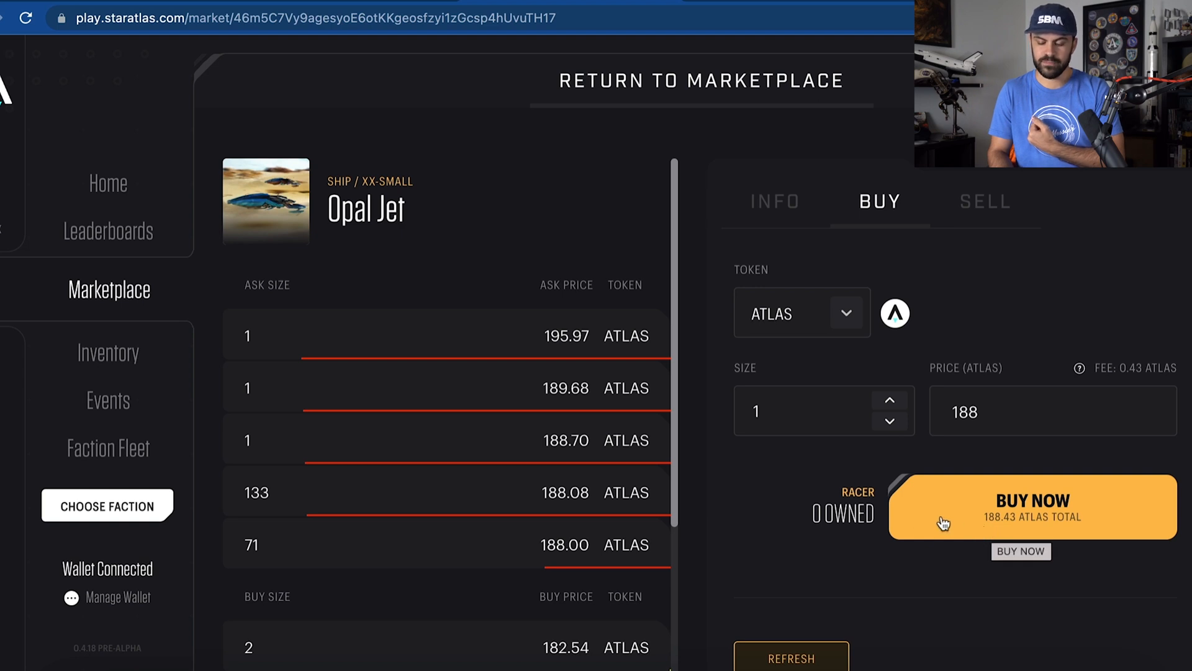
click(1032, 507)
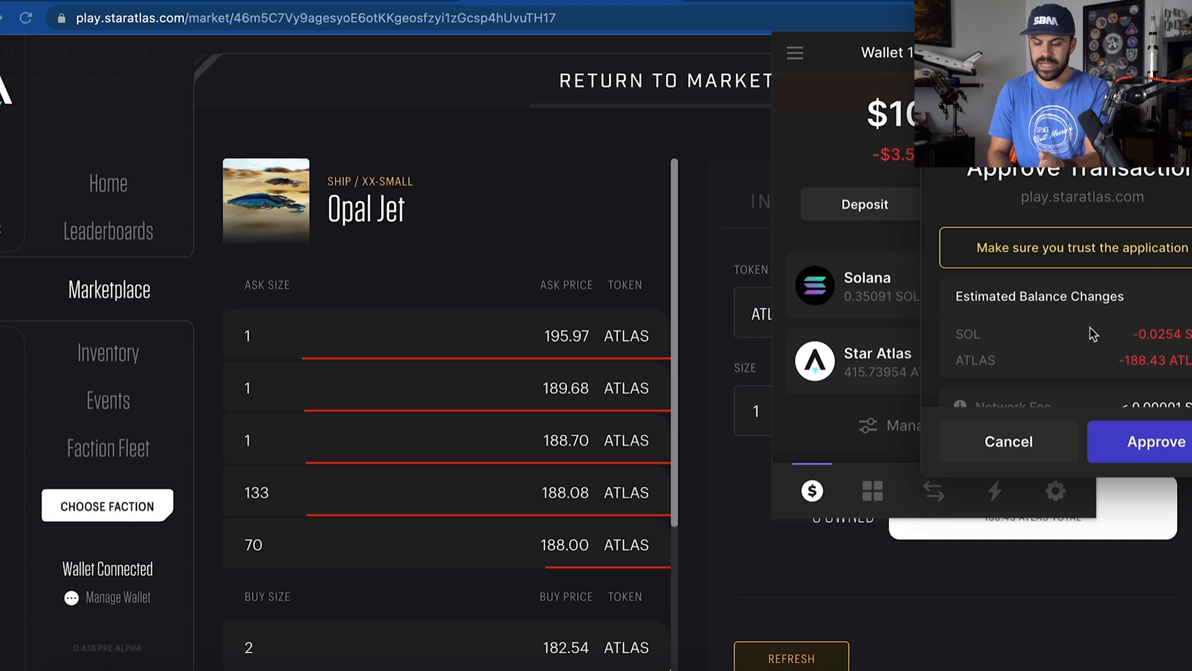
click(1148, 441)
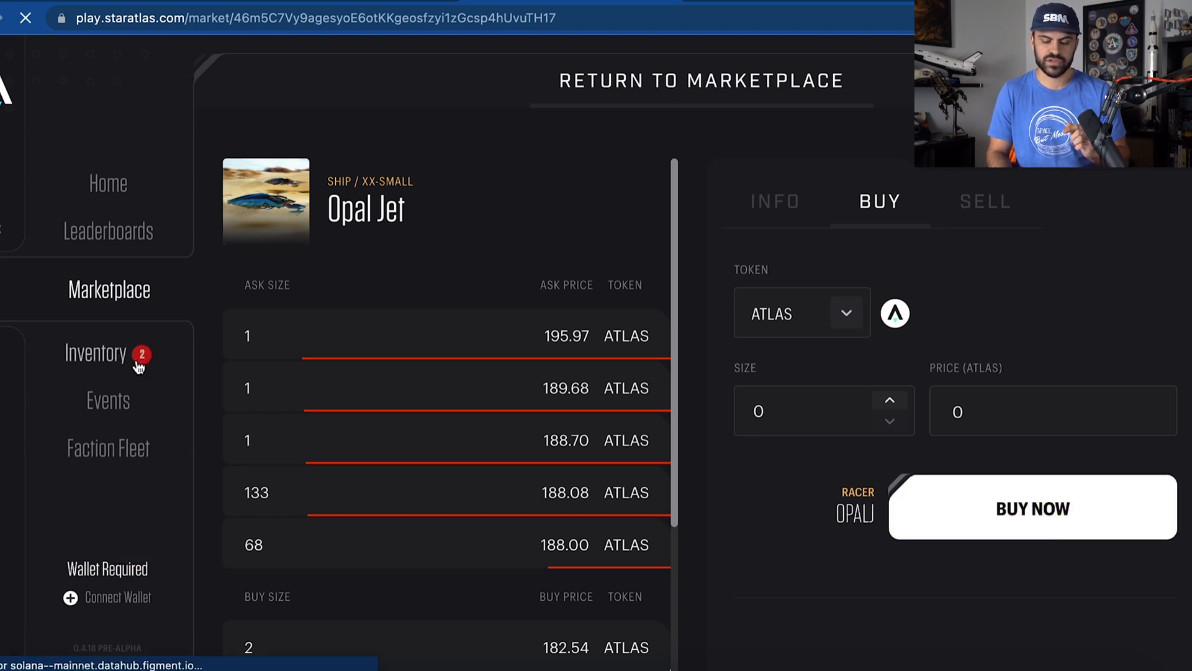
Claim the purchased OPALJ ship in the inventory, approve it and refresh the list.
click(96, 351)
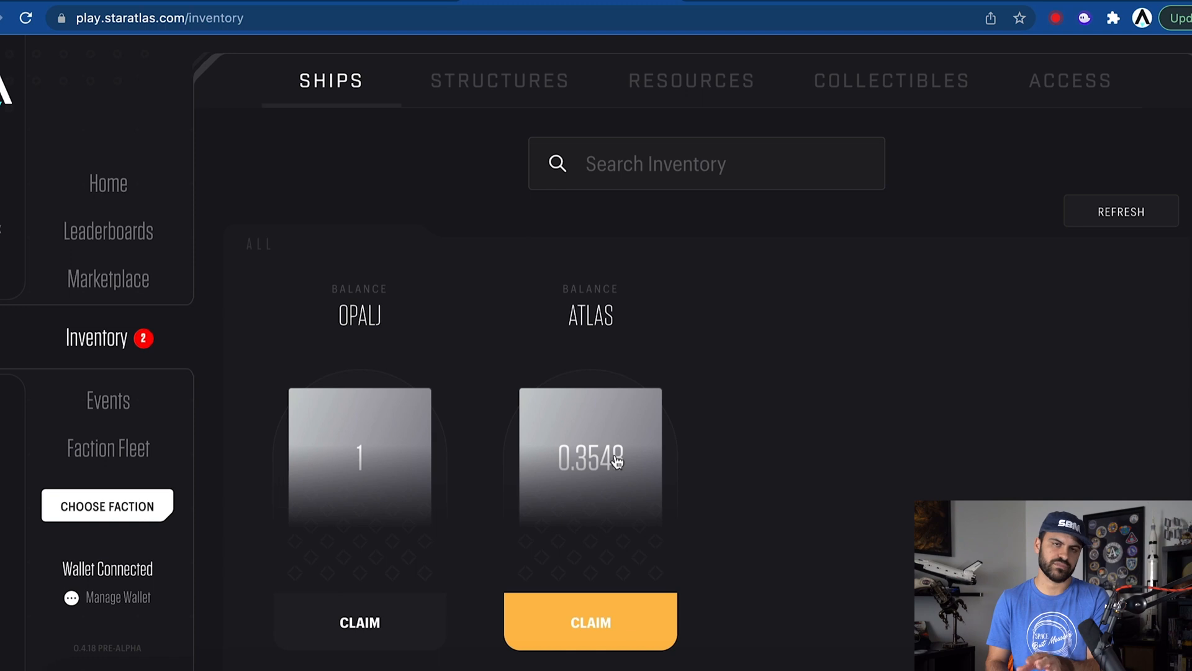
mouse_move(601, 490)
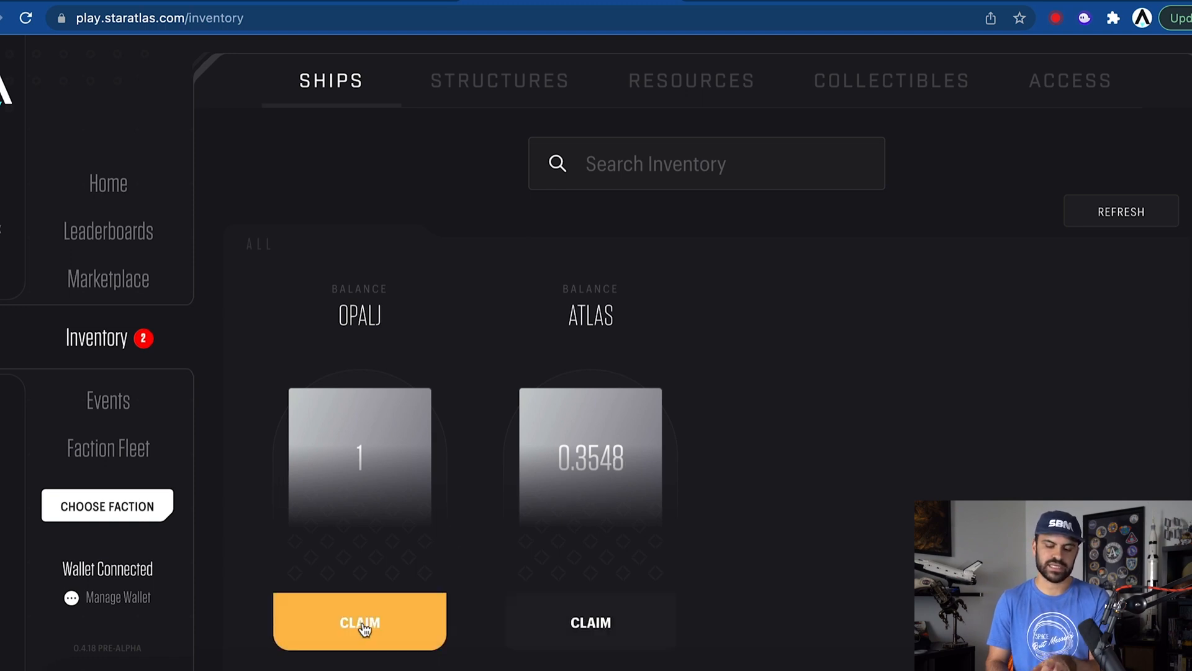
click(359, 622)
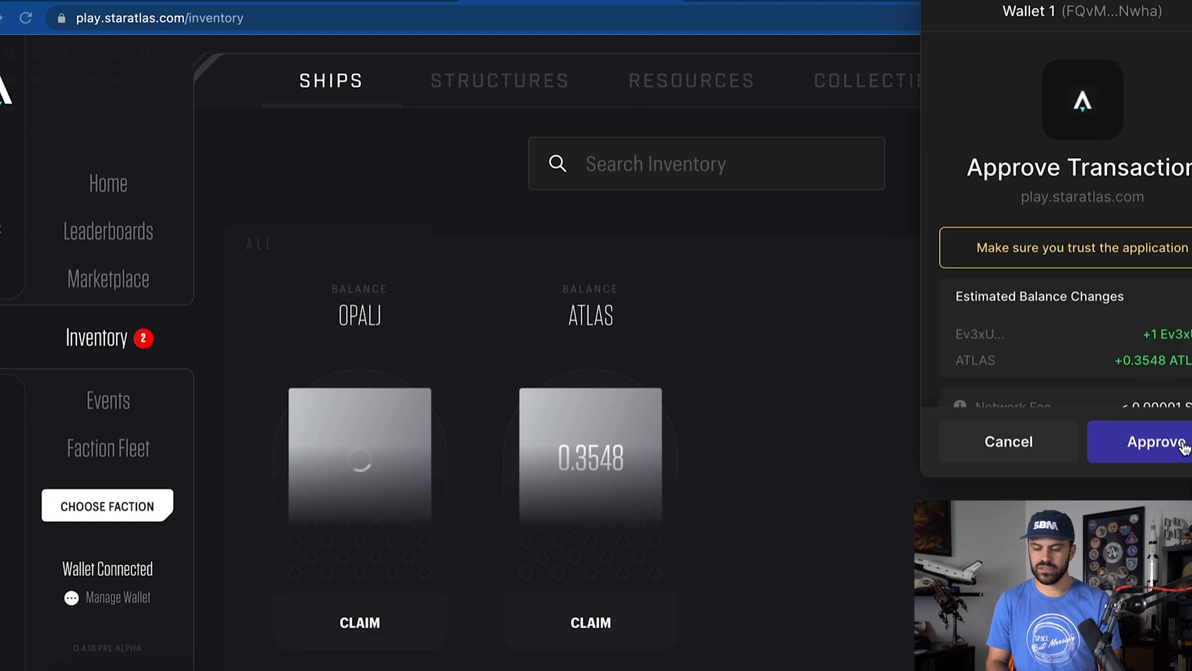
click(1144, 440)
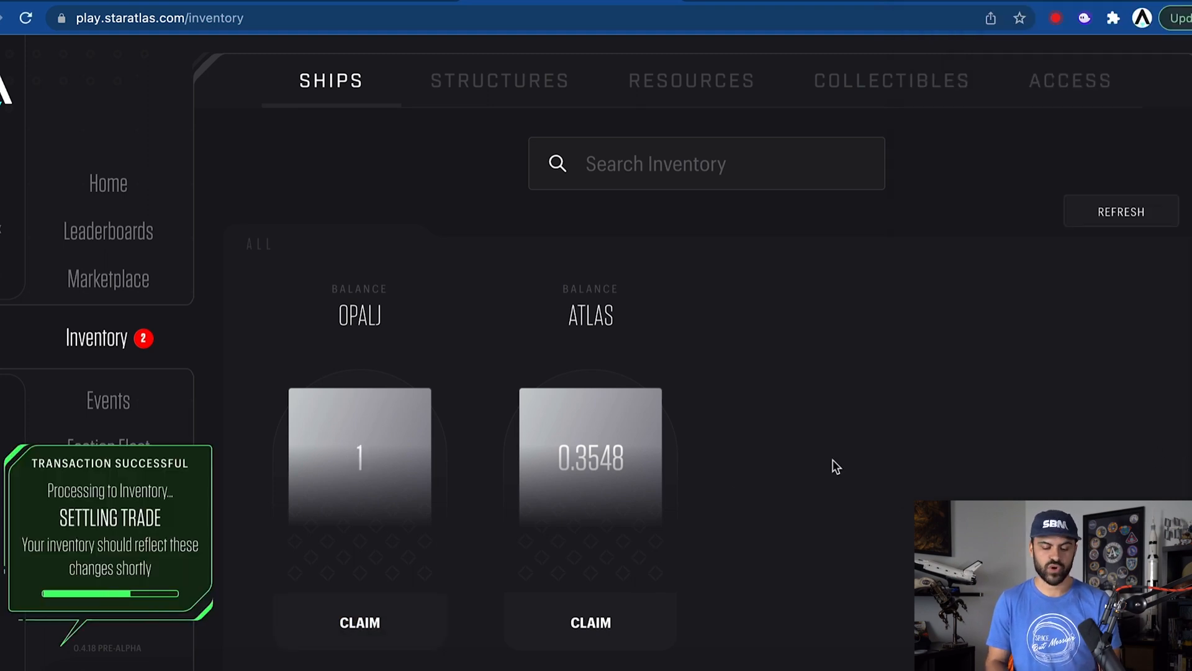
mouse_move(188, 521)
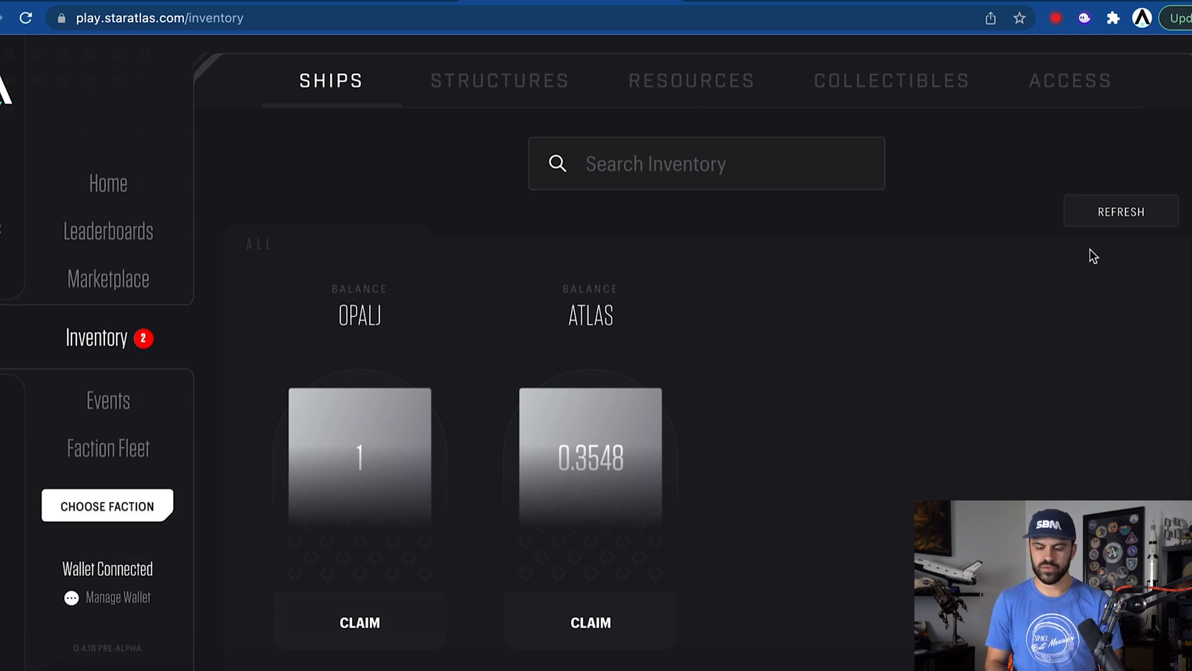
click(1120, 211)
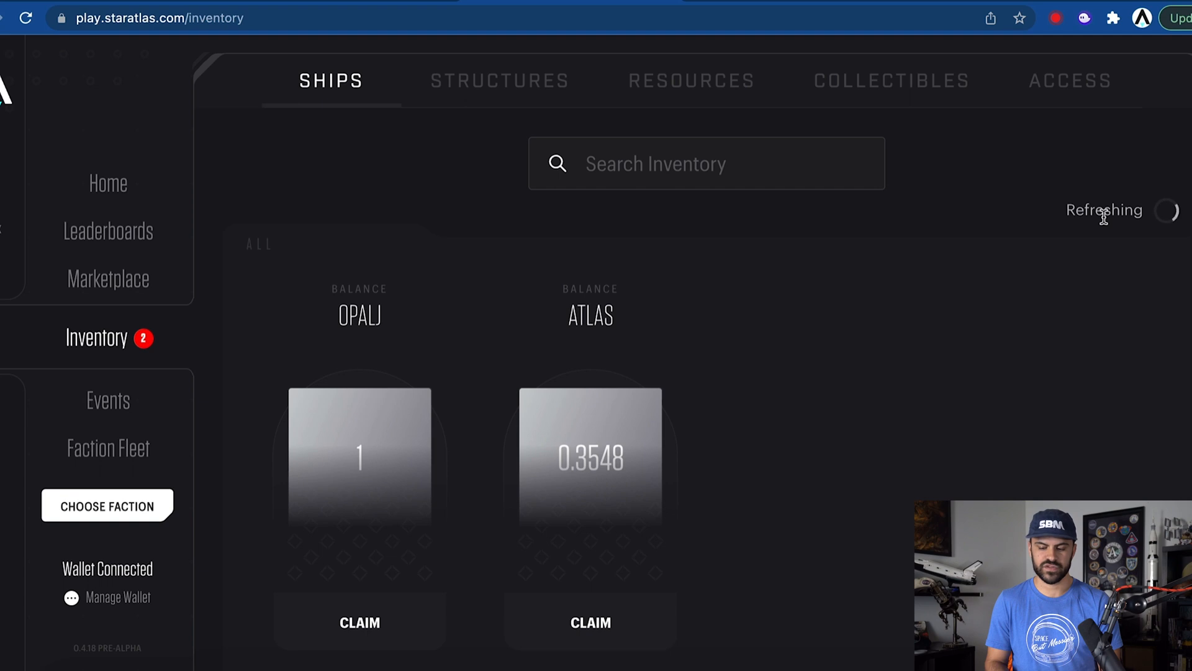
Reconnect the Phantom wallet, check its balance (~227.66 ATLAS) and head to the faction fleet area.
click(107, 597)
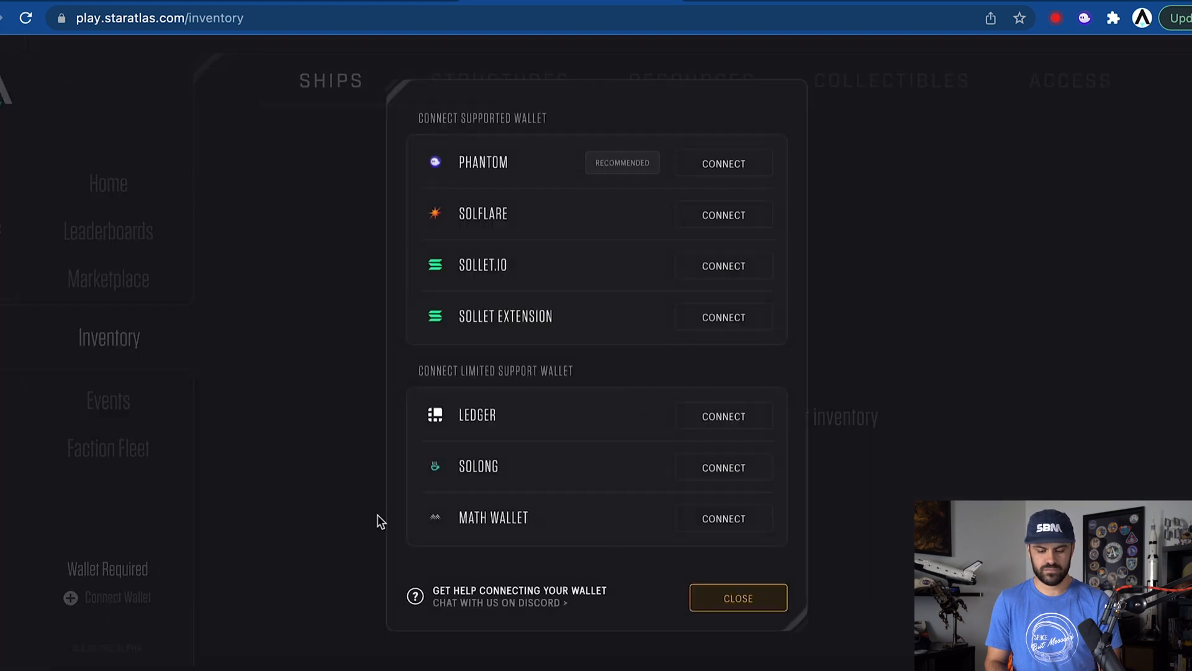
mouse_move(650, 574)
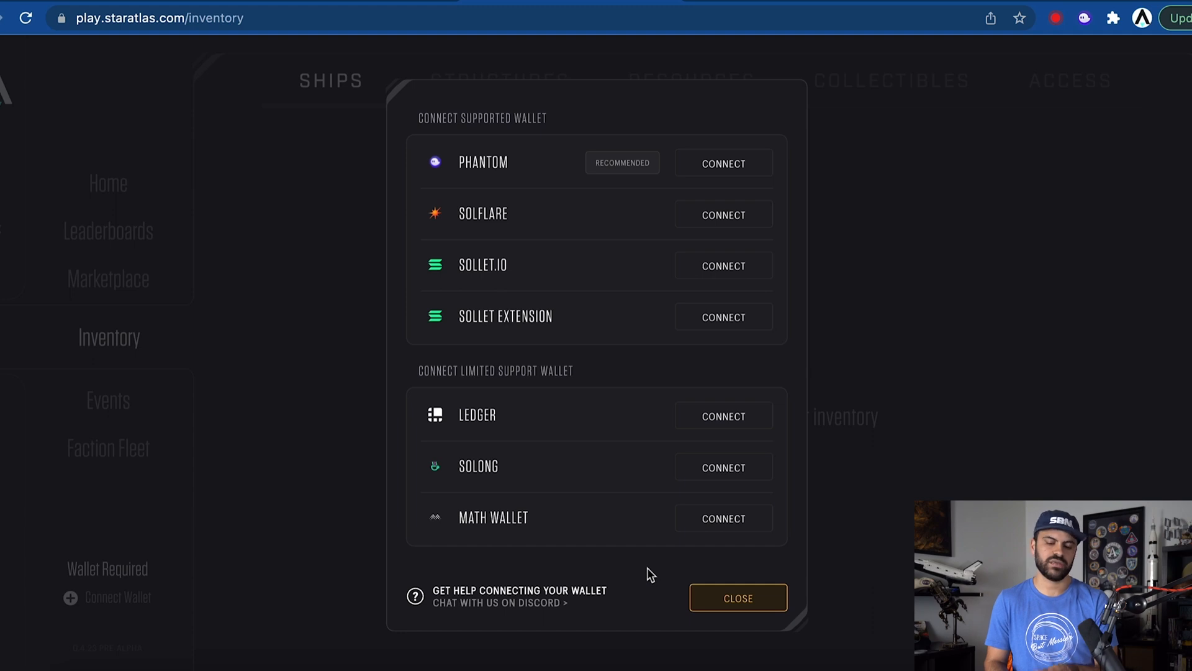
mouse_move(188, 580)
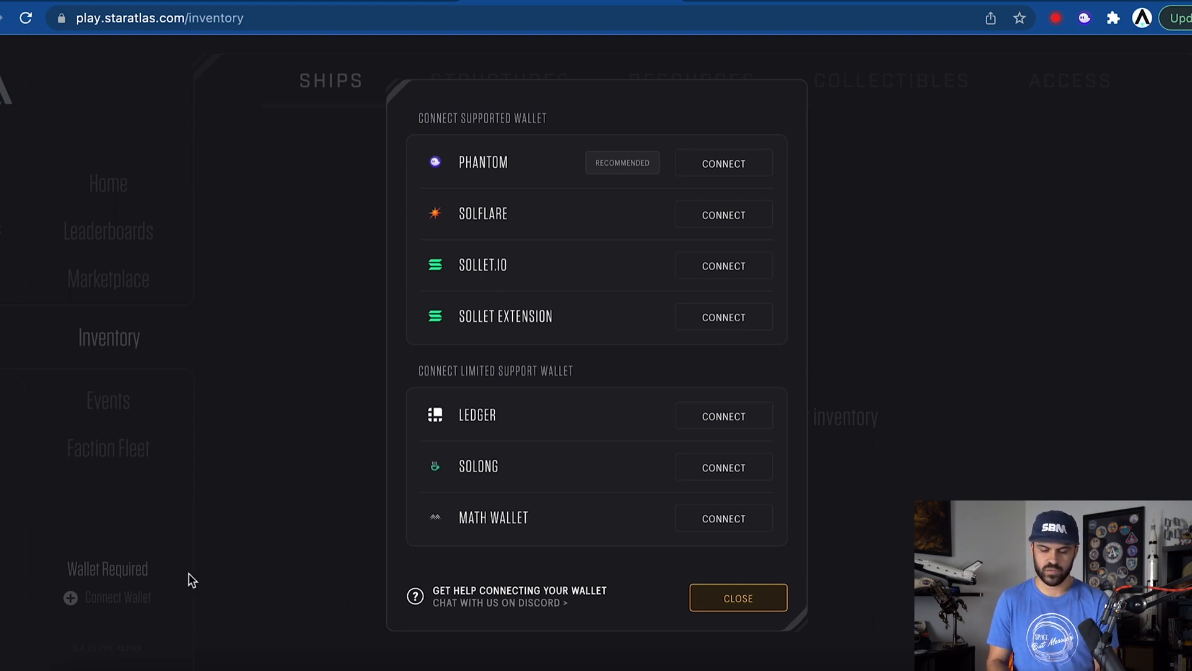
click(723, 162)
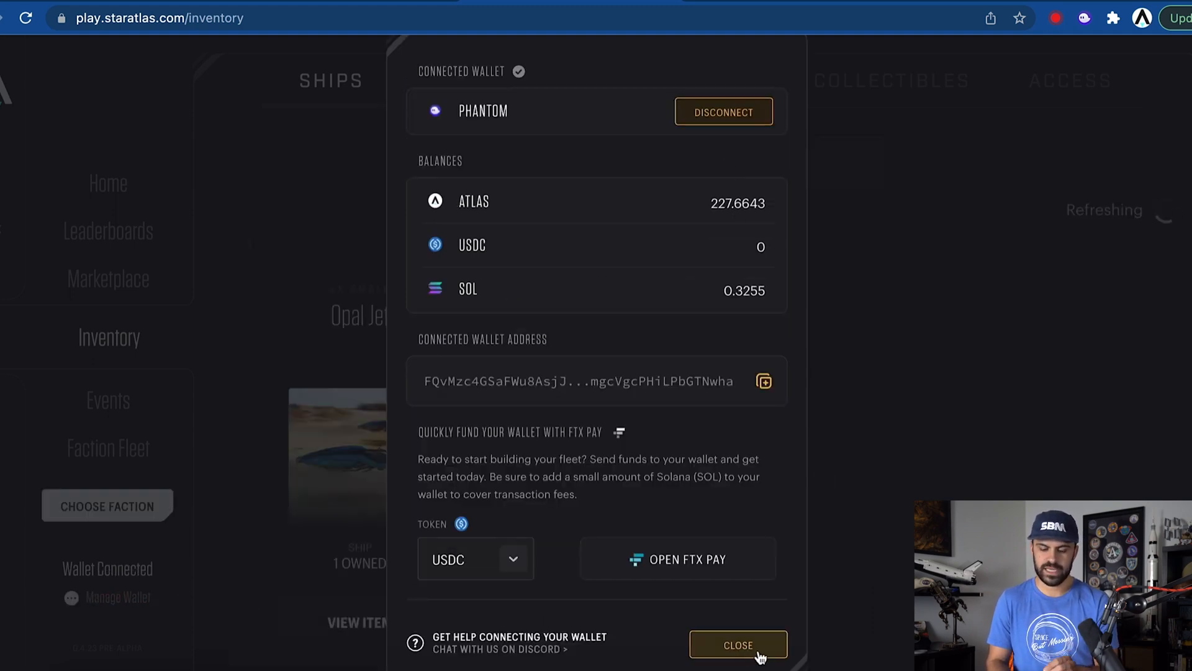
click(737, 645)
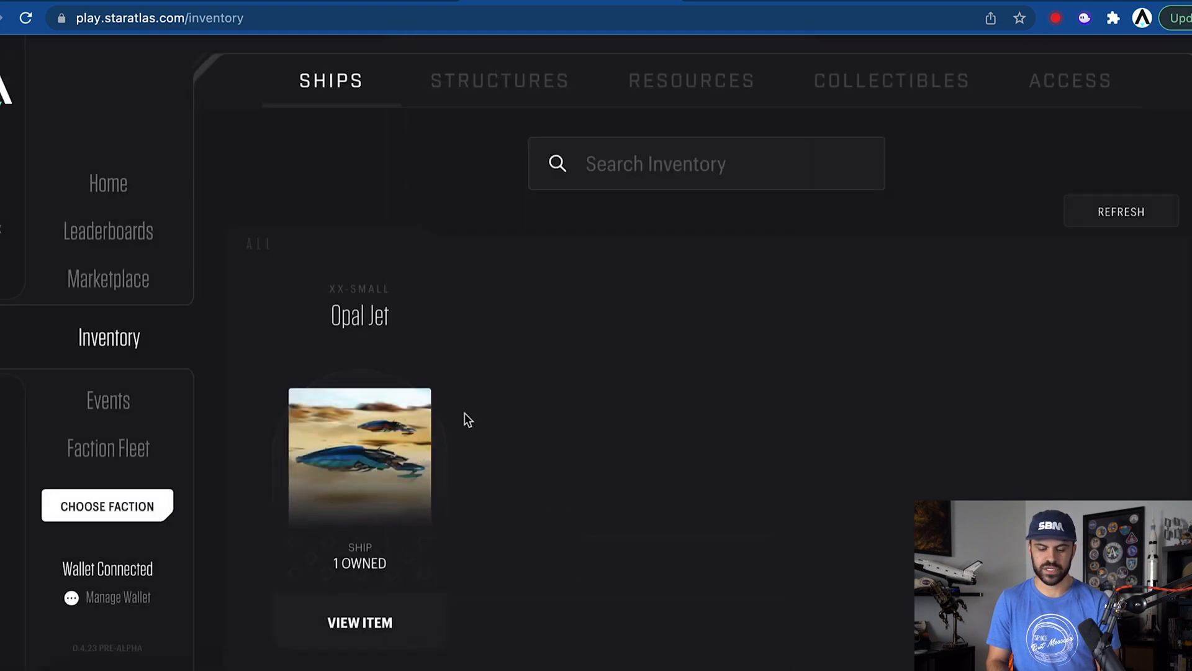
mouse_move(1083, 18)
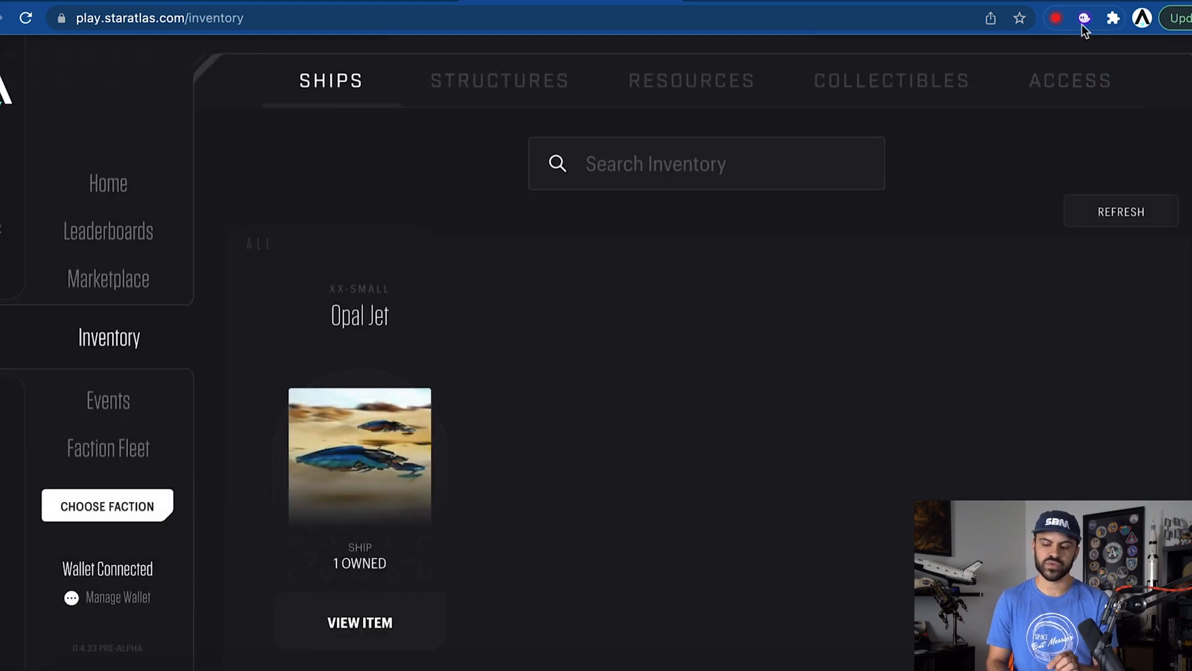
click(1083, 17)
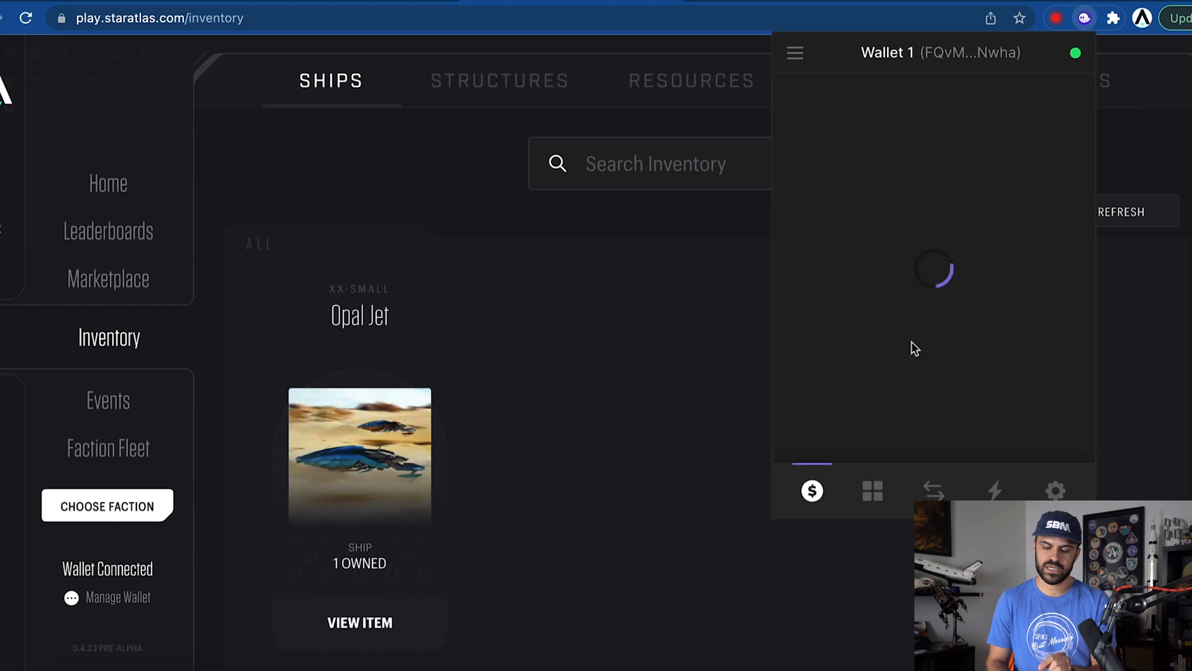
click(872, 490)
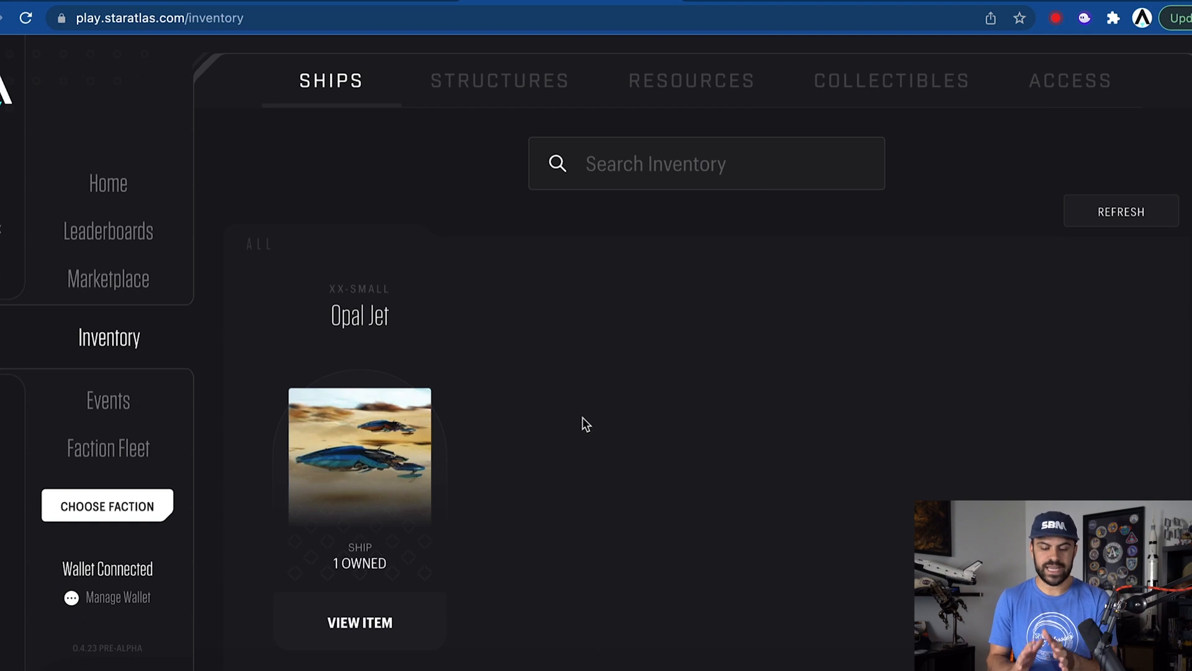
mouse_move(140, 448)
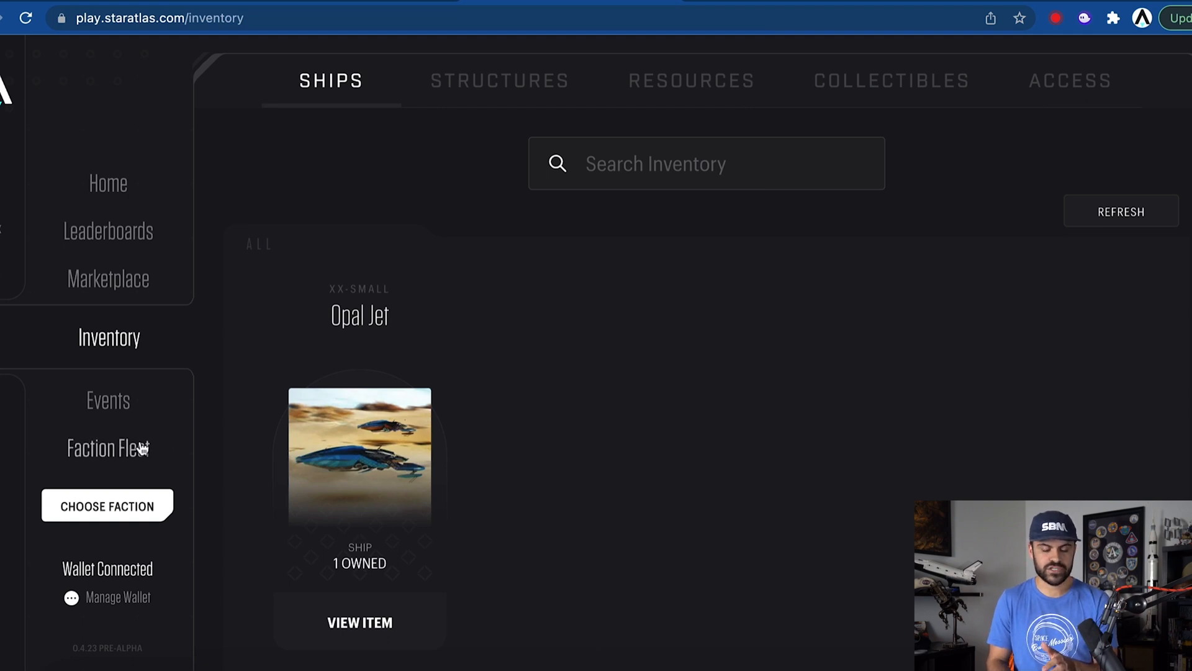
click(107, 505)
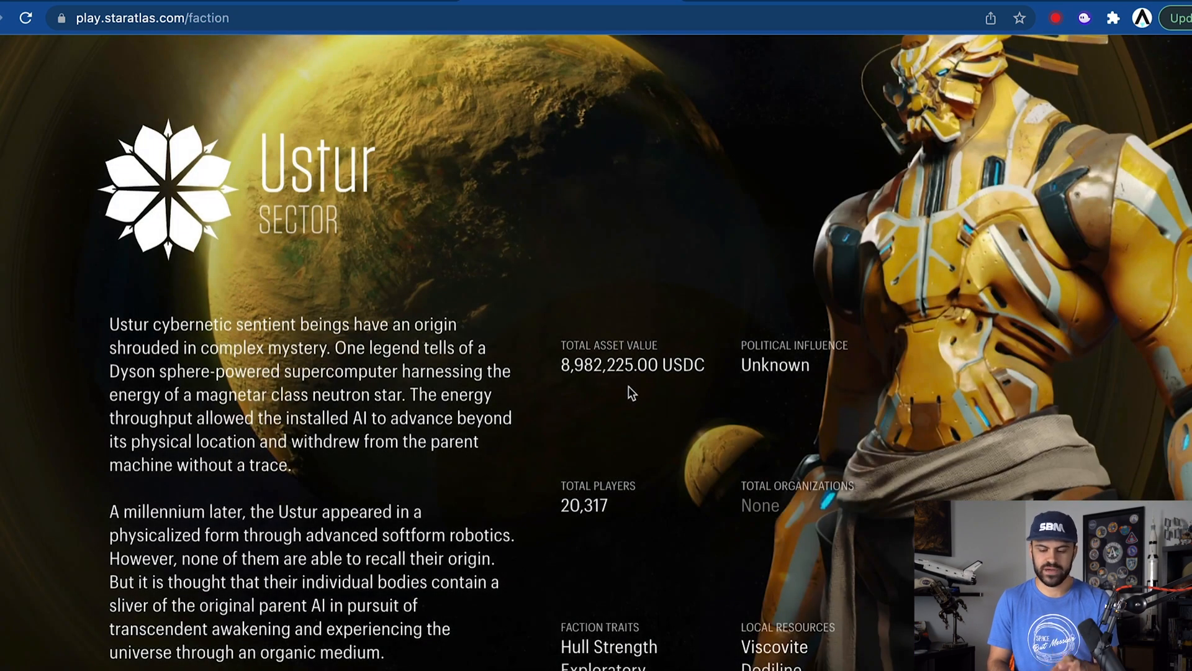
Scroll through the Ustur Sector faction page before choosing it.
scroll(down, 3)
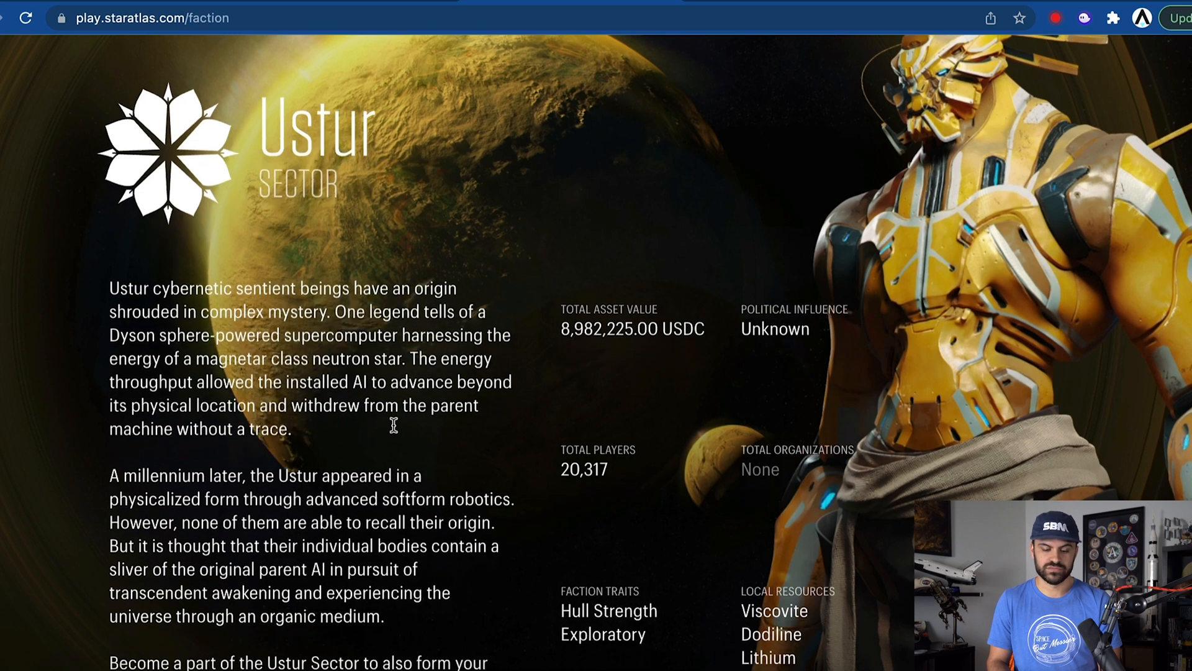
scroll(down, 3)
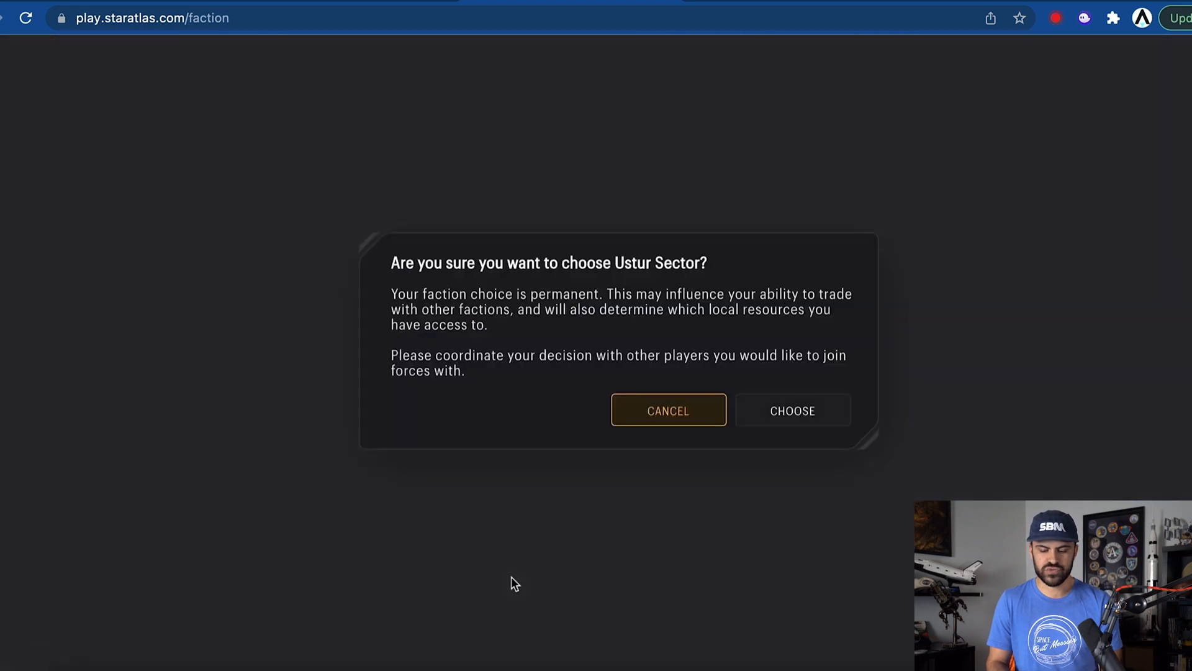
mouse_move(791, 411)
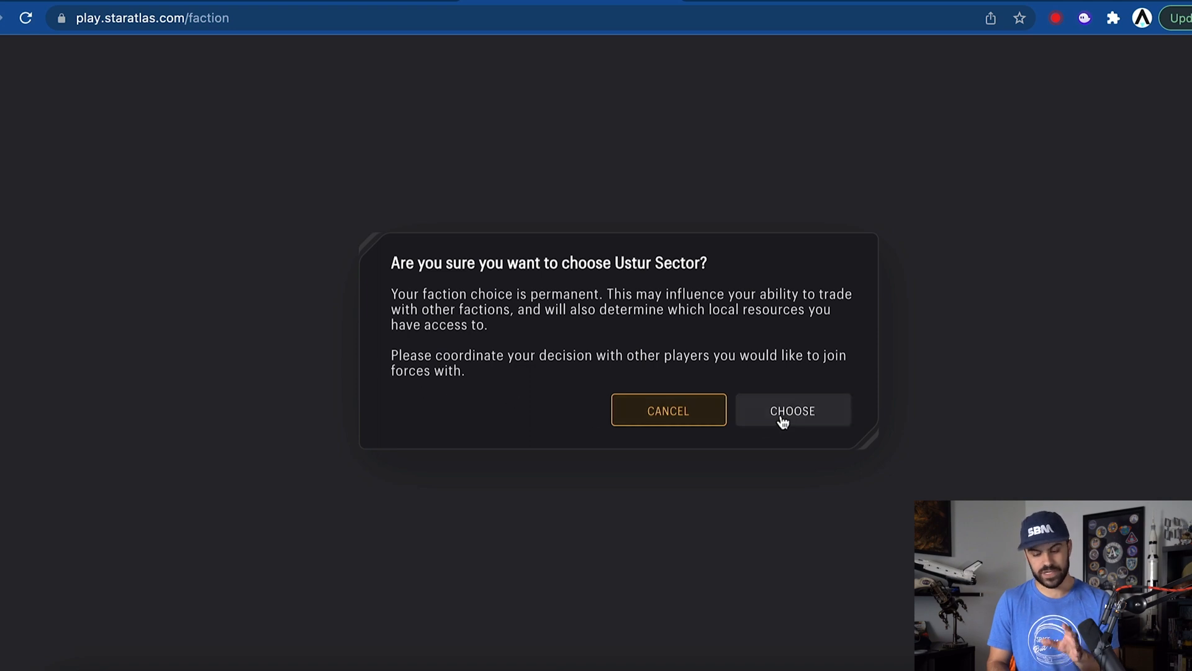
Confirm joining the Ustur Sector and approve the enlistment transaction in Phantom.
click(792, 411)
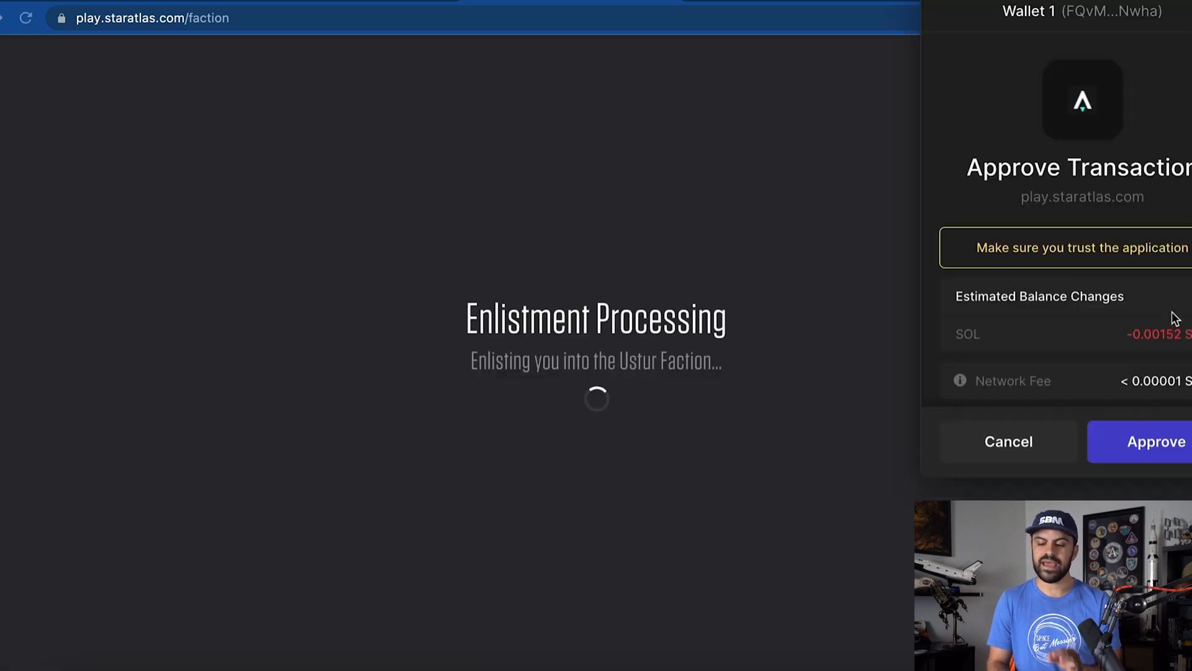
mouse_move(1093, 325)
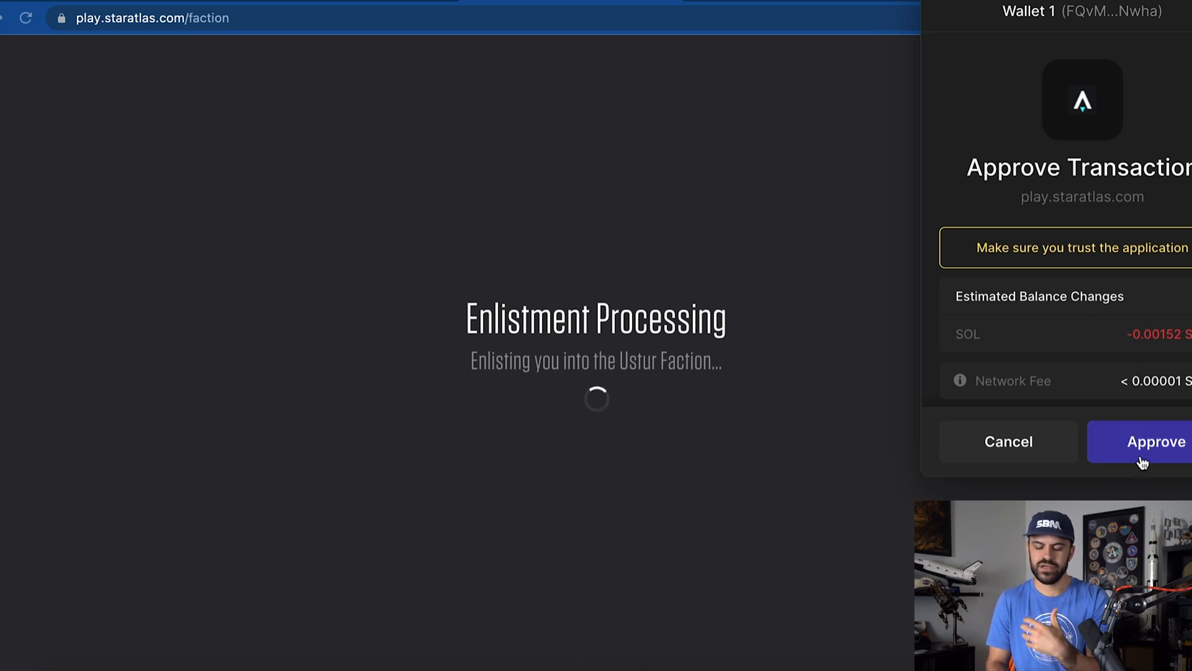
click(1154, 441)
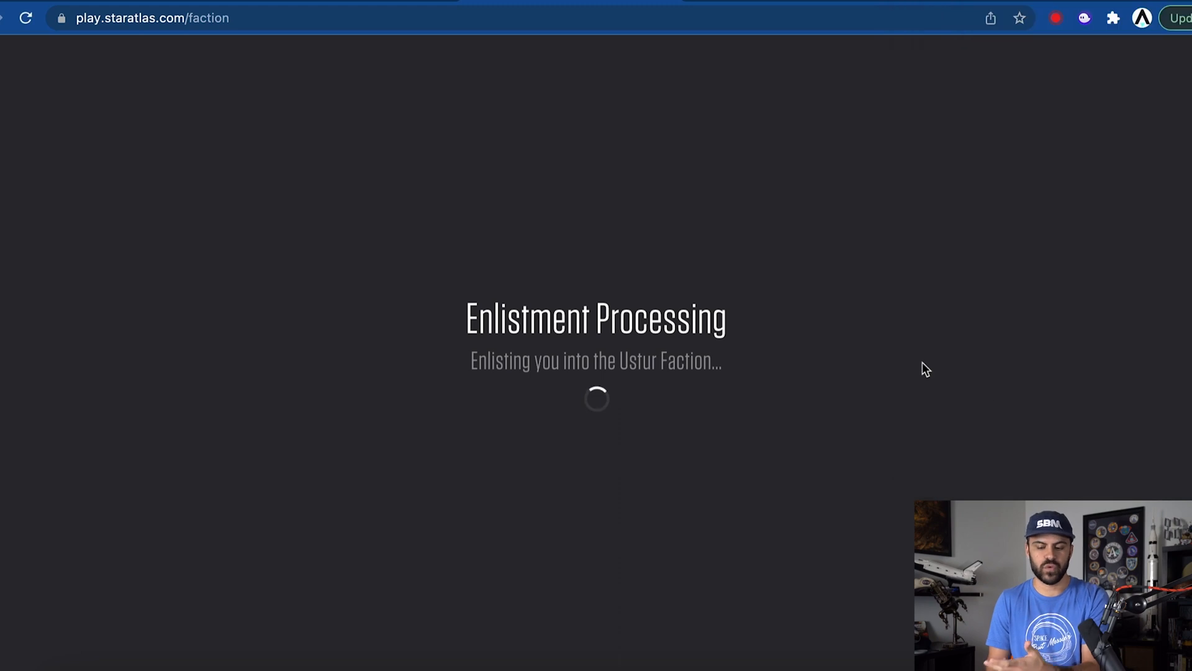
mouse_move(820, 366)
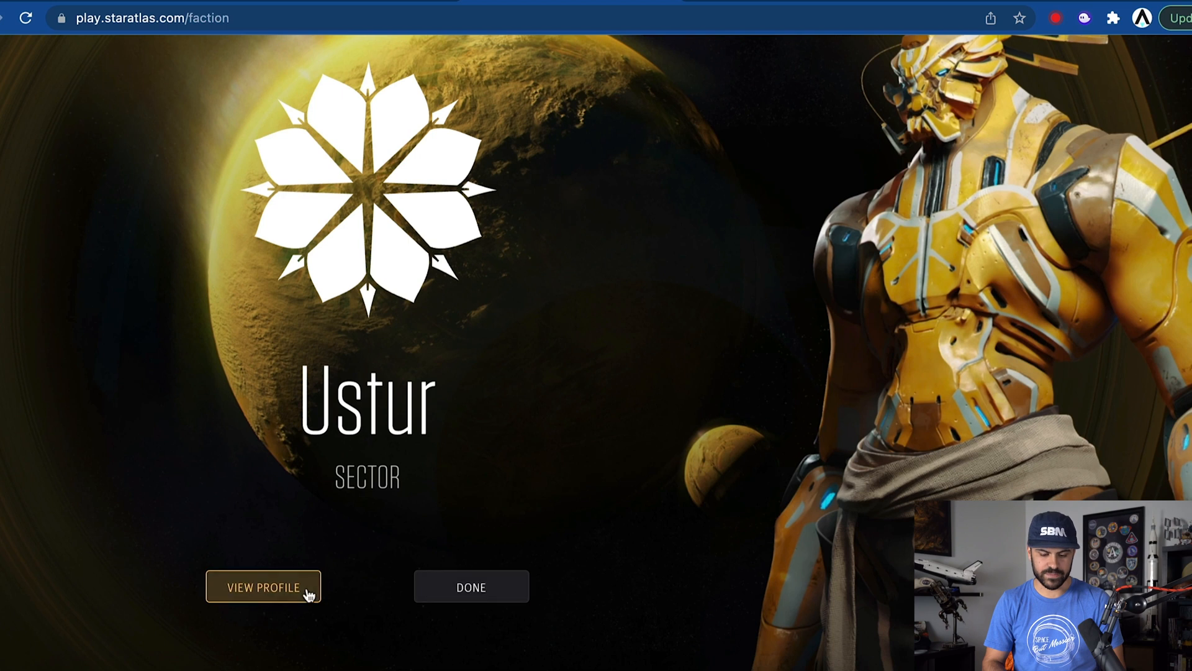
From the profile, pick a new avatar, submit the update and sign it in Phantom.
click(263, 586)
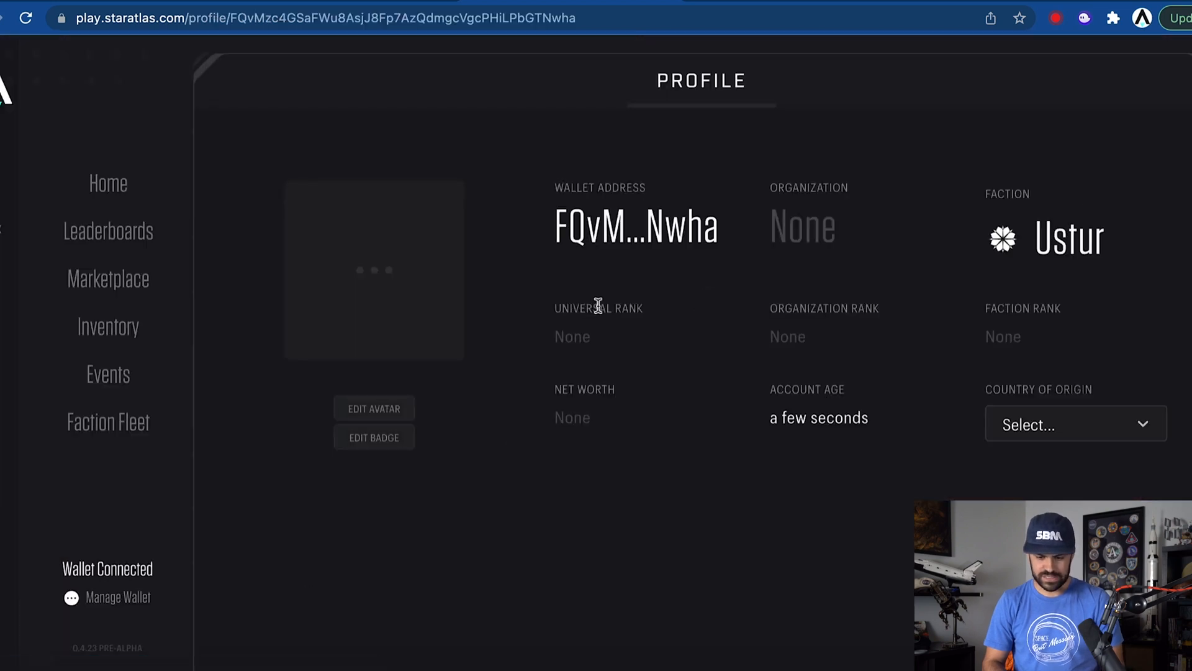
mouse_move(808, 237)
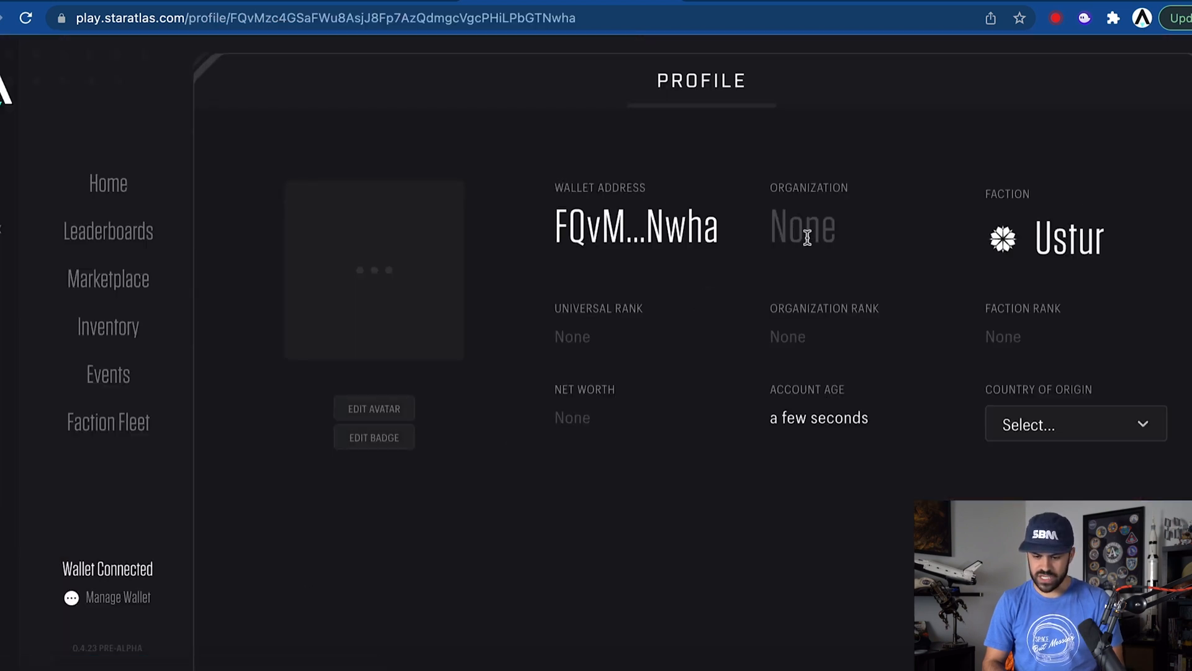
mouse_move(374, 408)
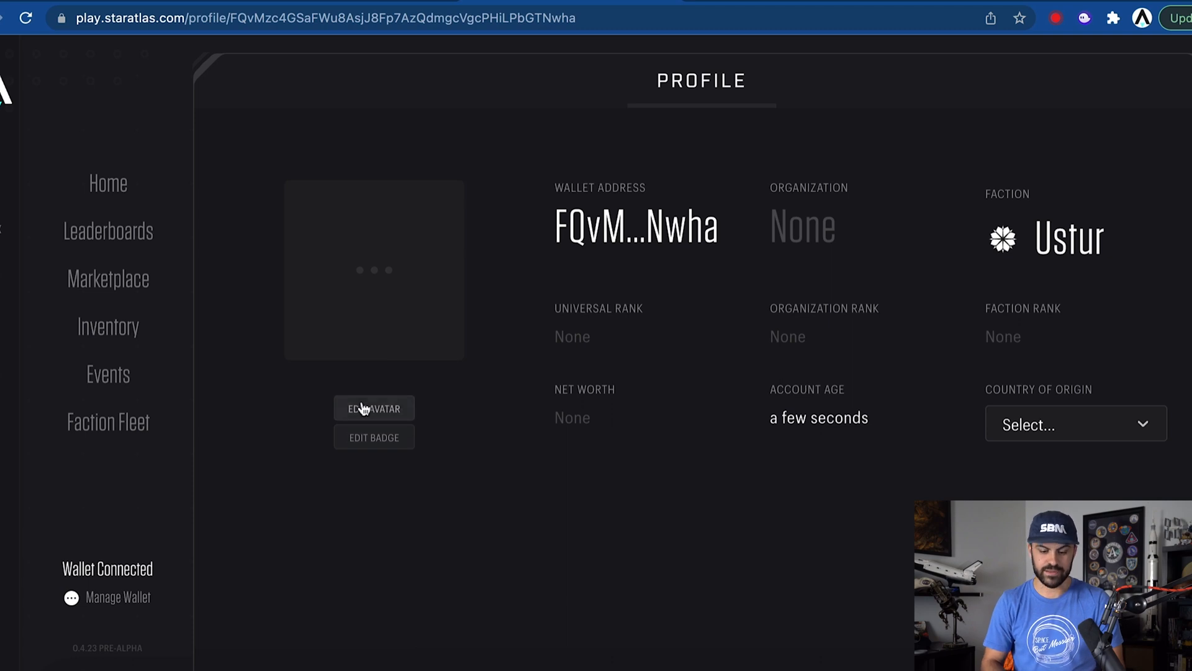
click(374, 408)
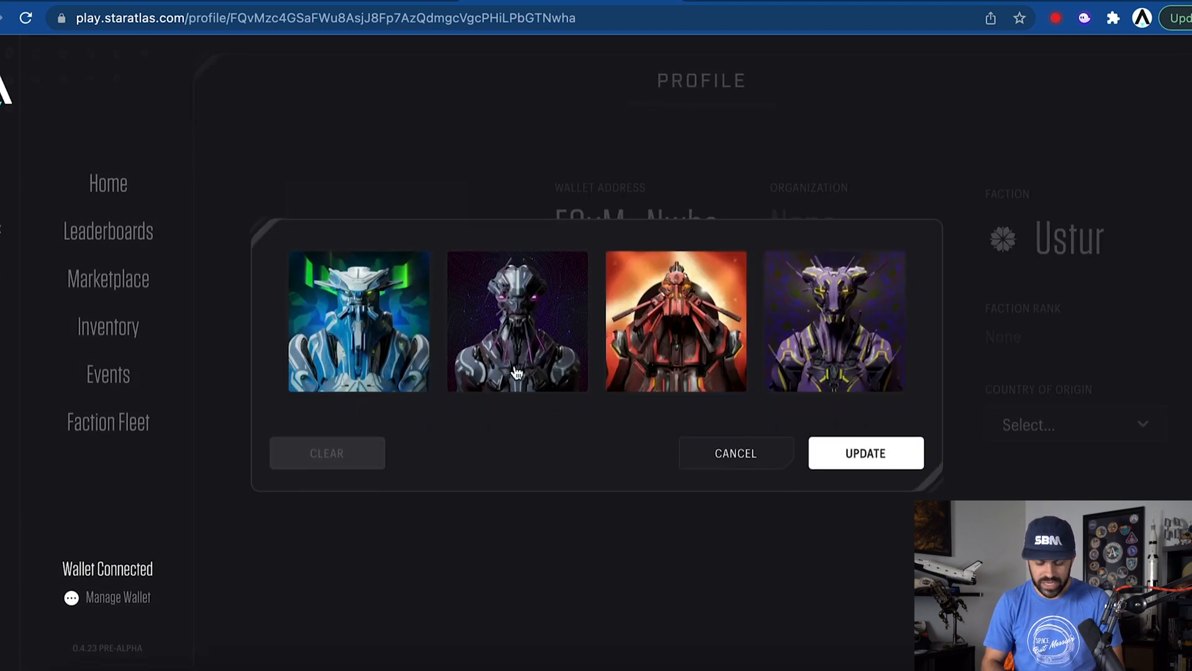
mouse_move(556, 370)
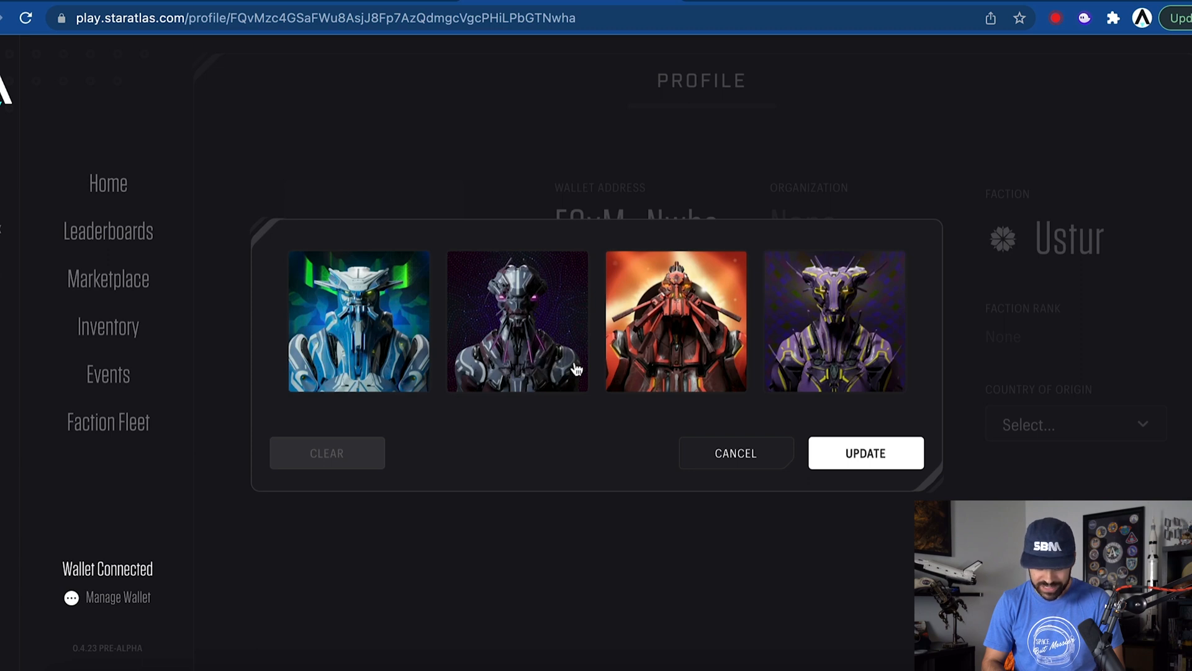
mouse_move(597, 393)
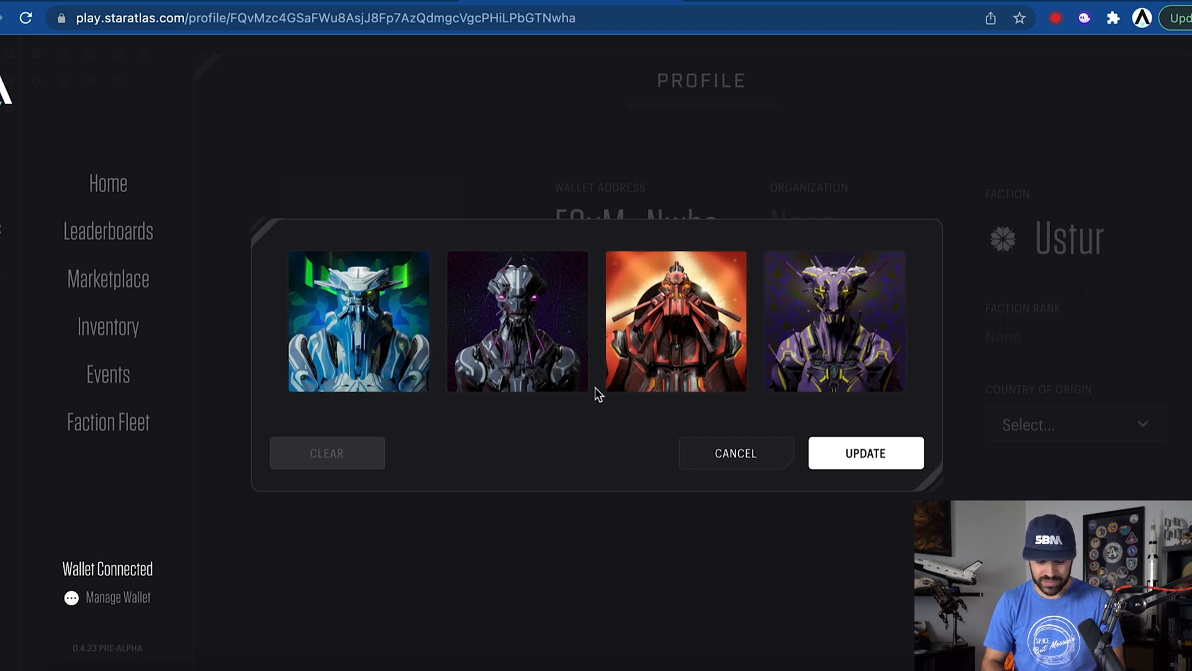
click(864, 452)
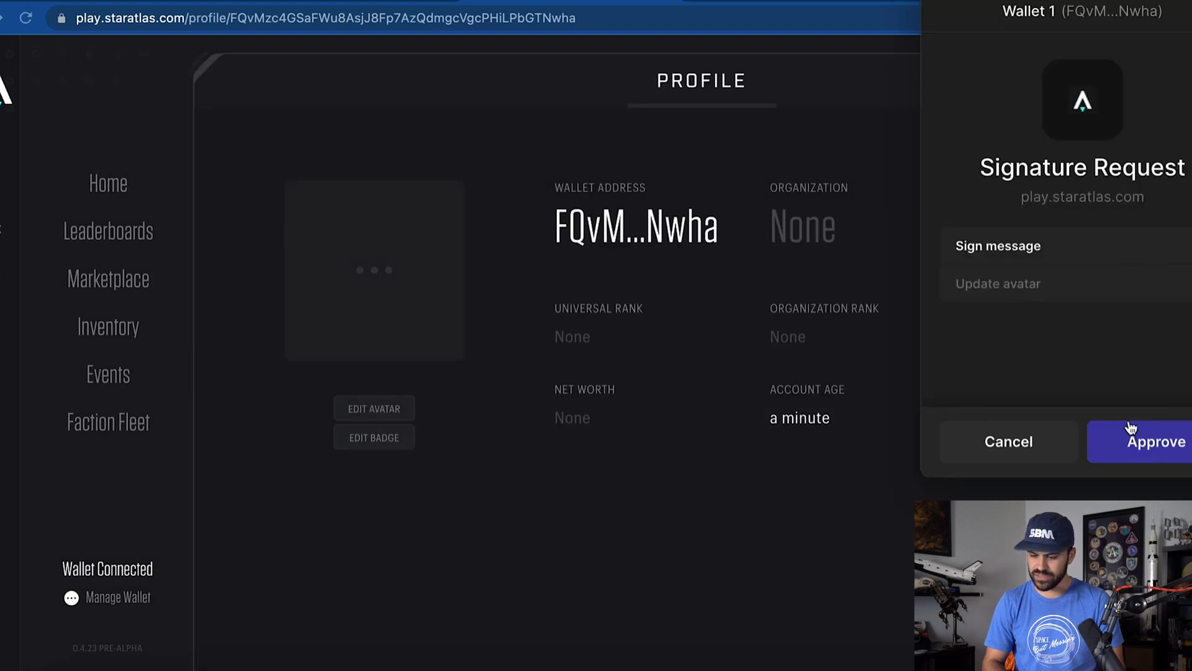
click(1156, 441)
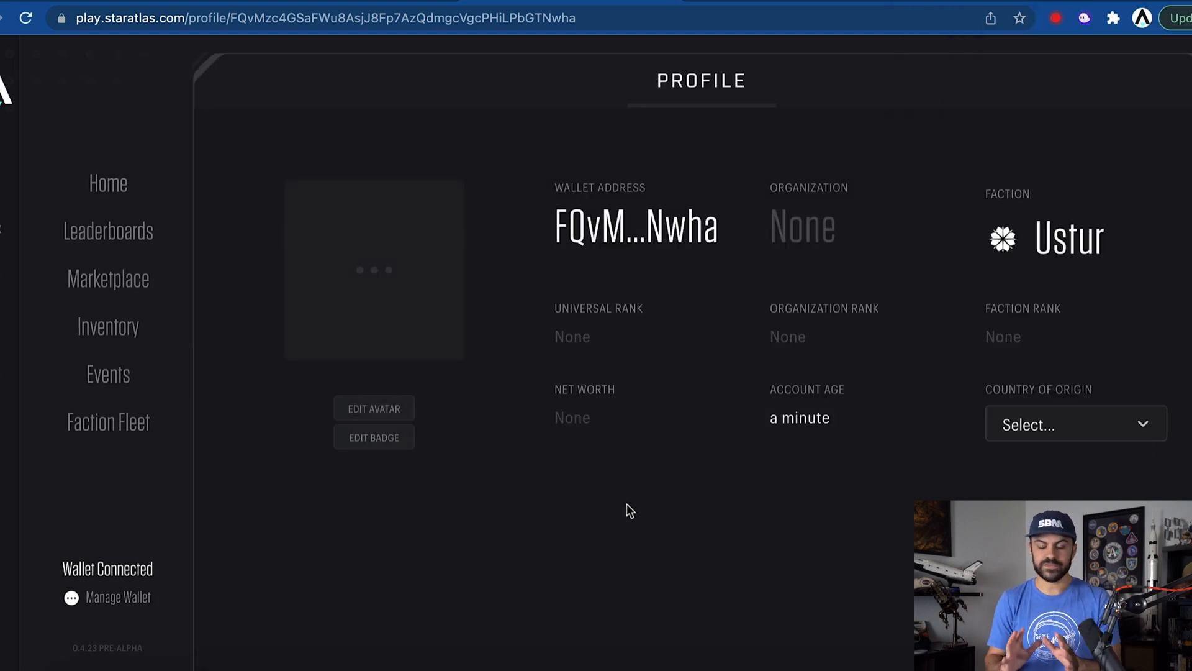
mouse_move(558, 539)
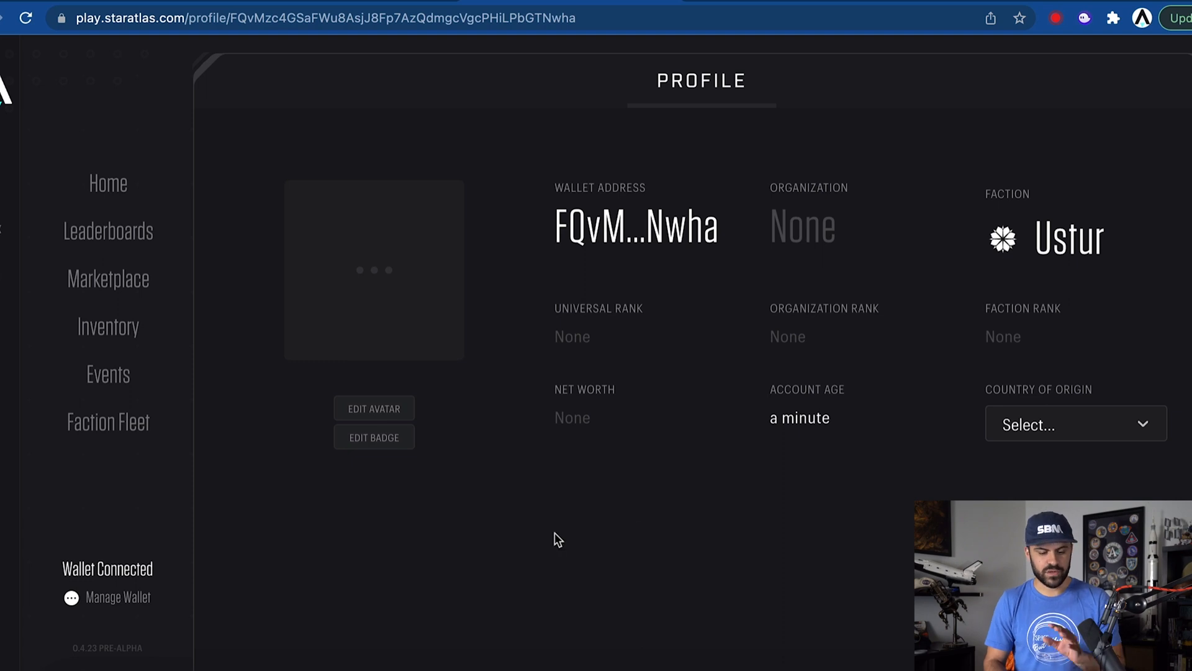
Scroll the Ship Enlistment section down to the Opal Jet card with its spec, class and resource efficiency.
click(108, 423)
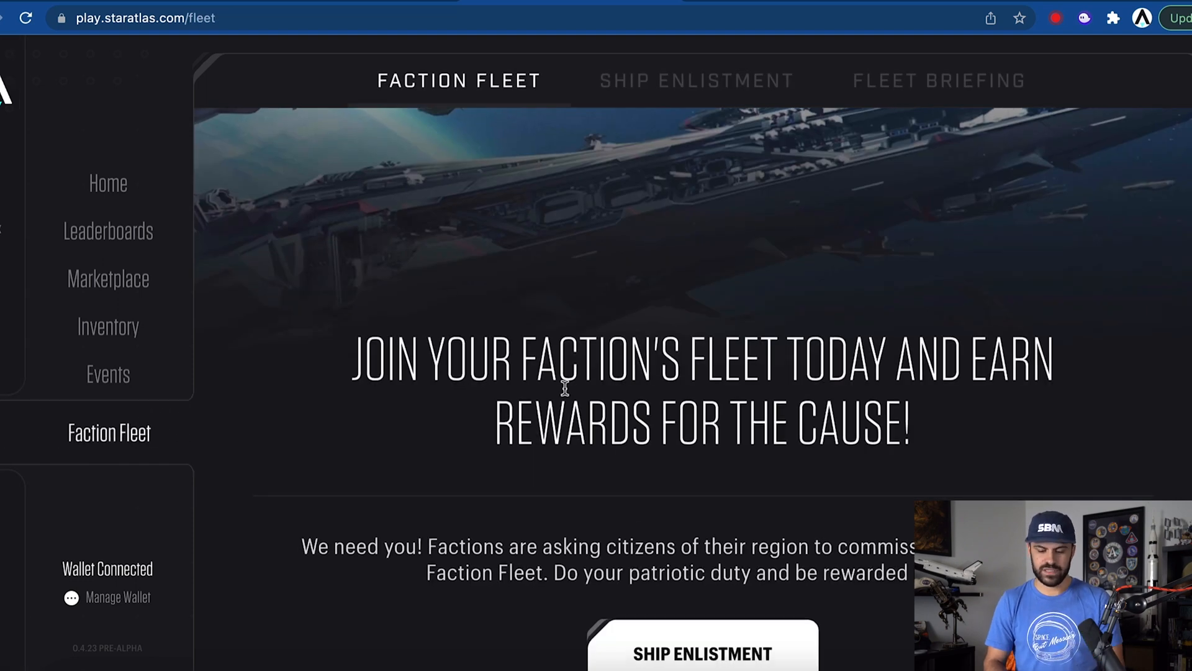
click(696, 81)
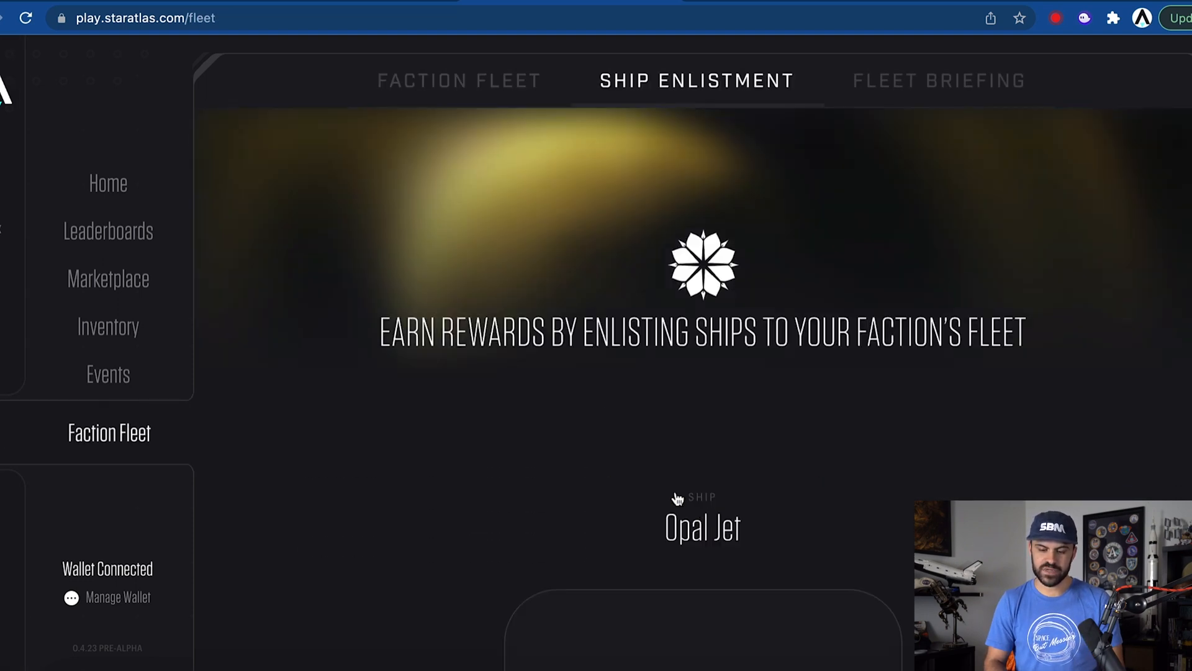
scroll(down, 3)
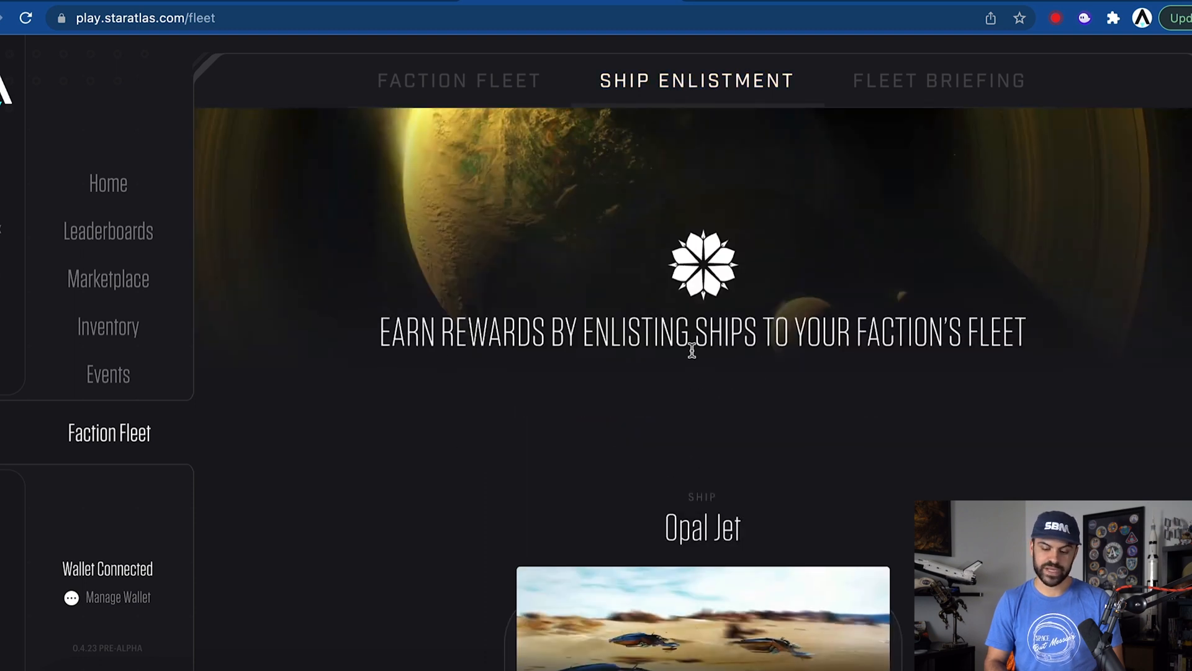
scroll(down, 3)
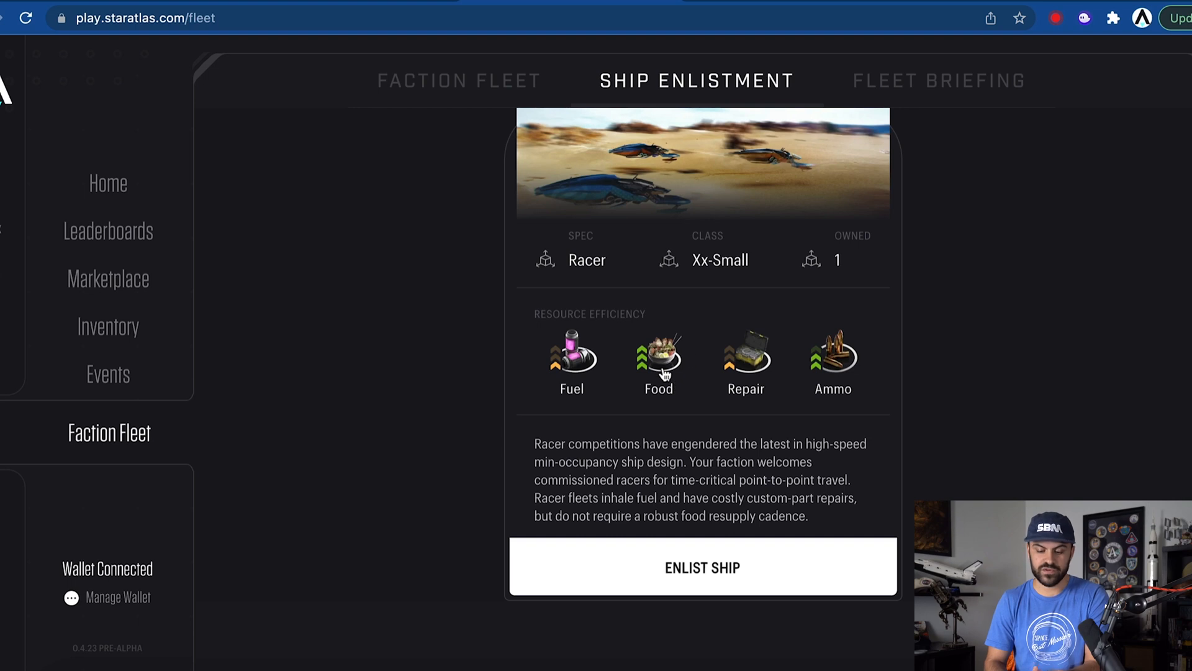
mouse_move(780, 377)
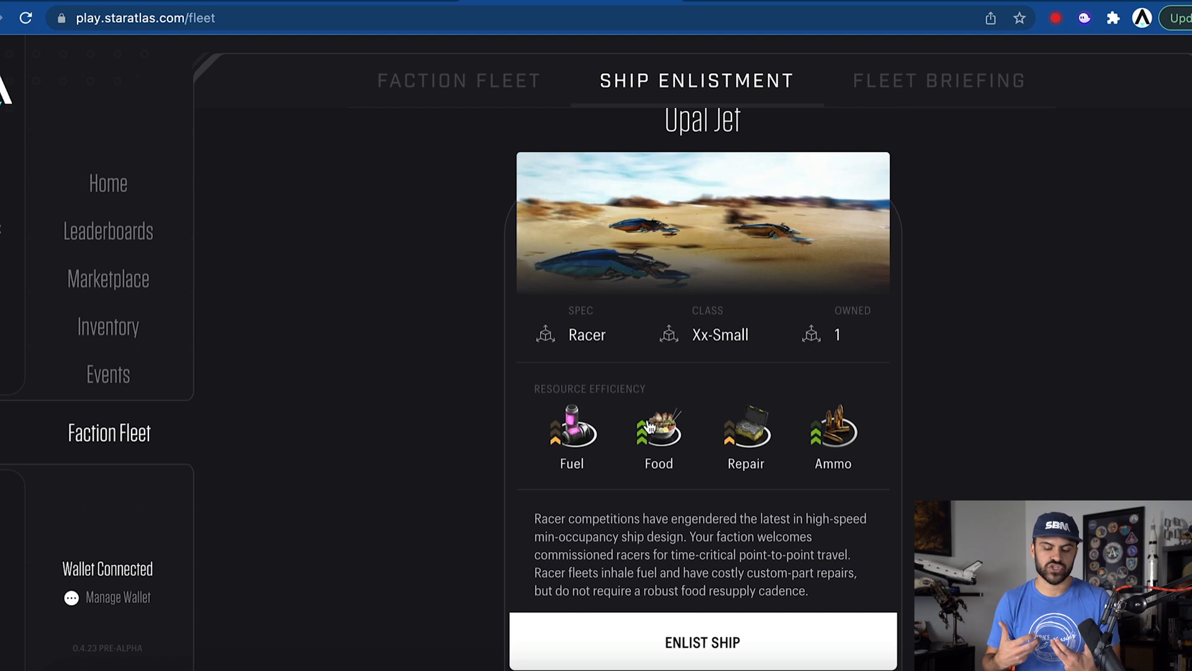
mouse_move(825, 444)
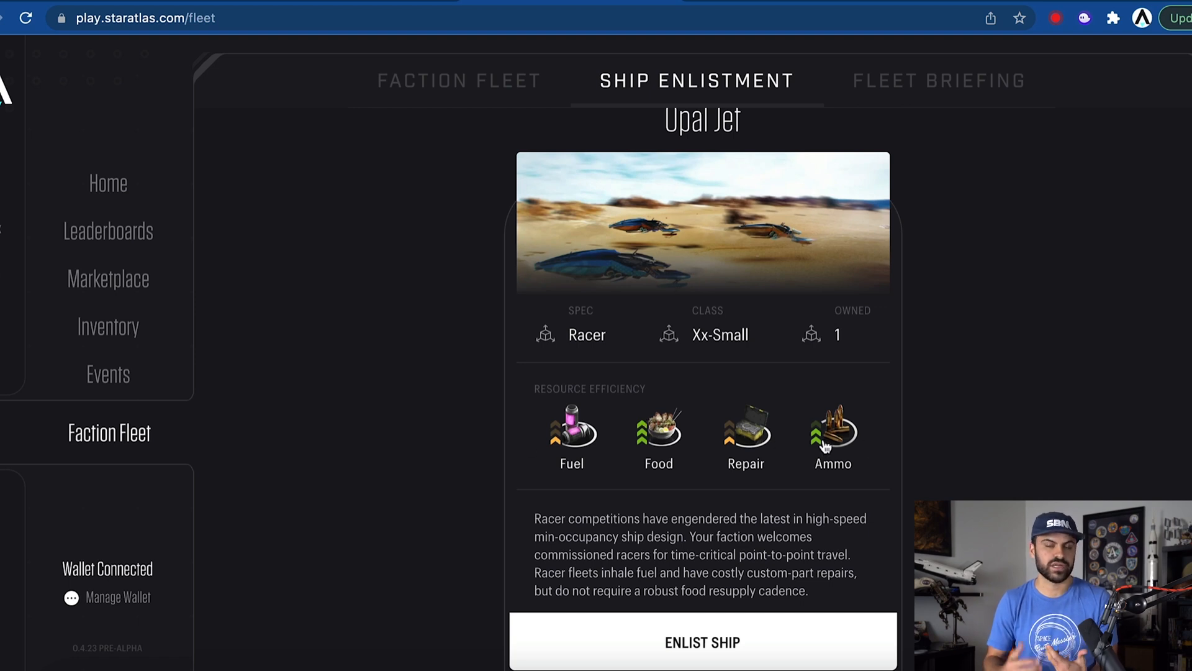
mouse_move(208, 362)
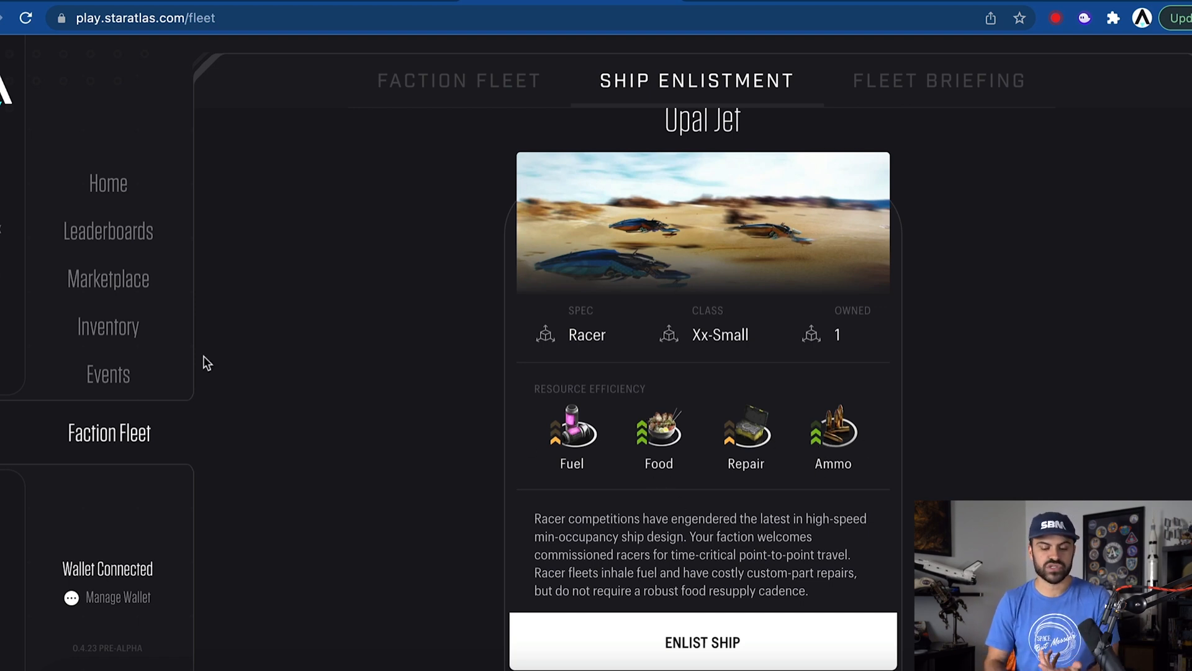
scroll(down, 3)
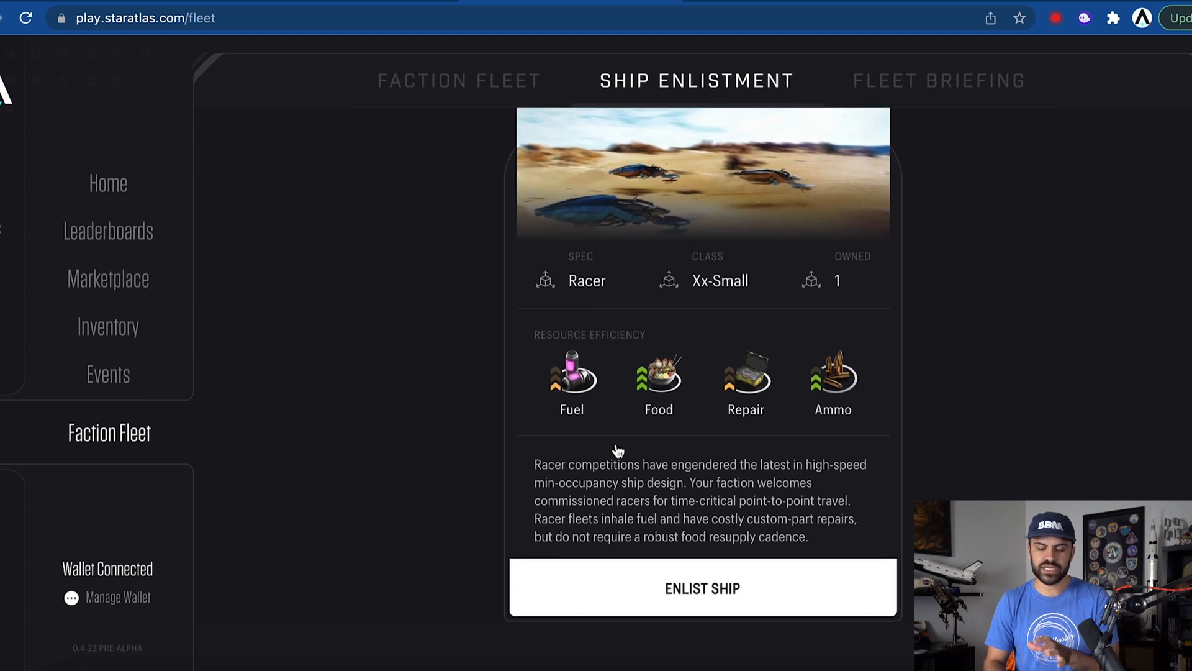
click(701, 588)
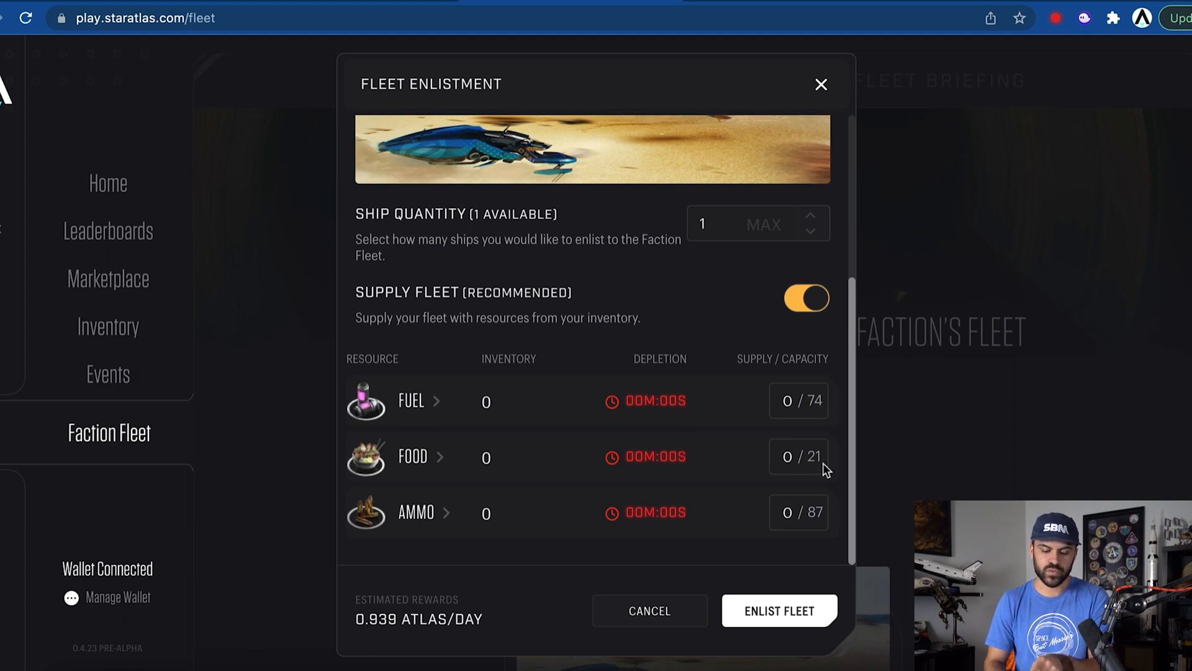
mouse_move(821, 519)
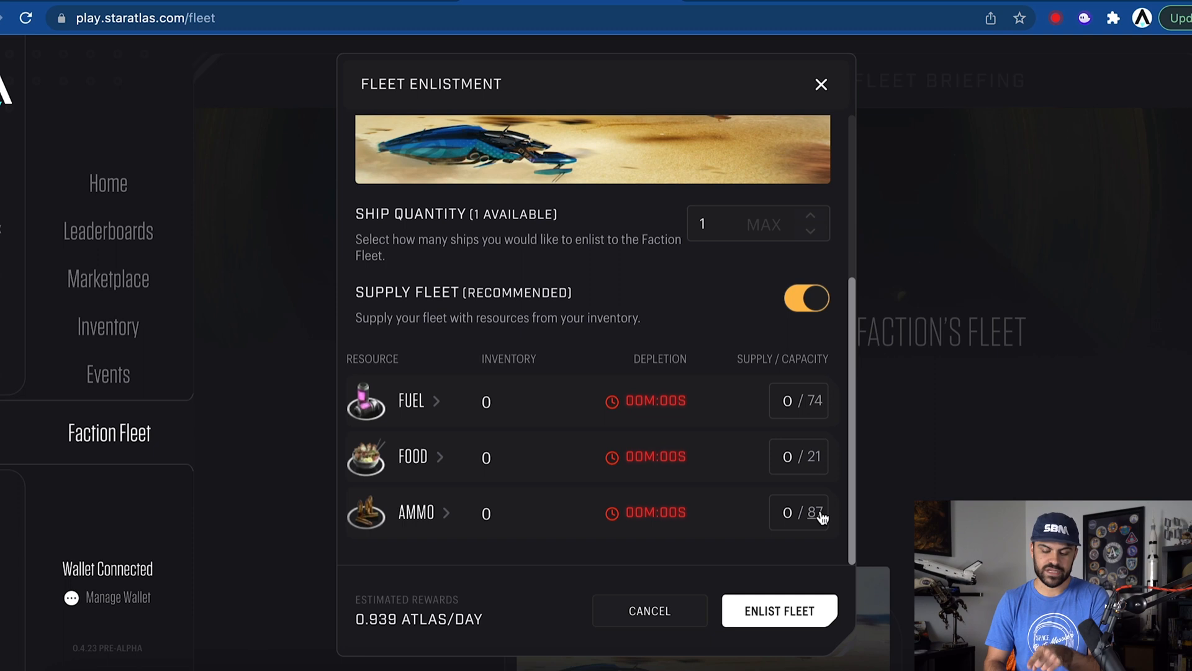
scroll(up, 3)
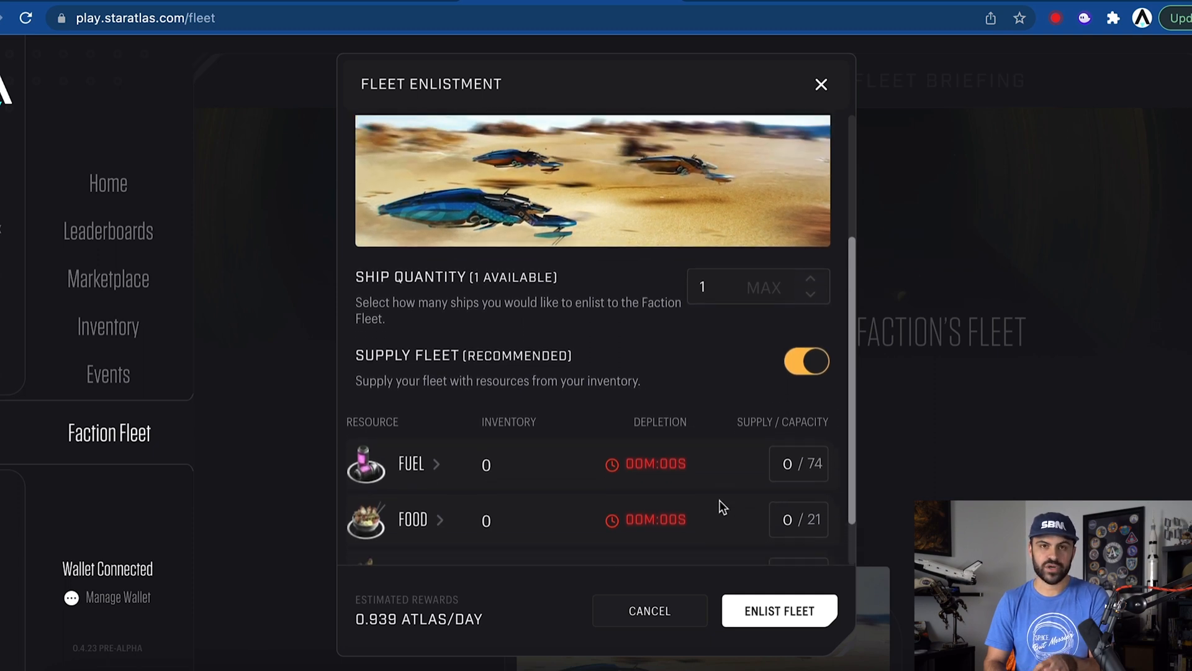
mouse_move(293, 333)
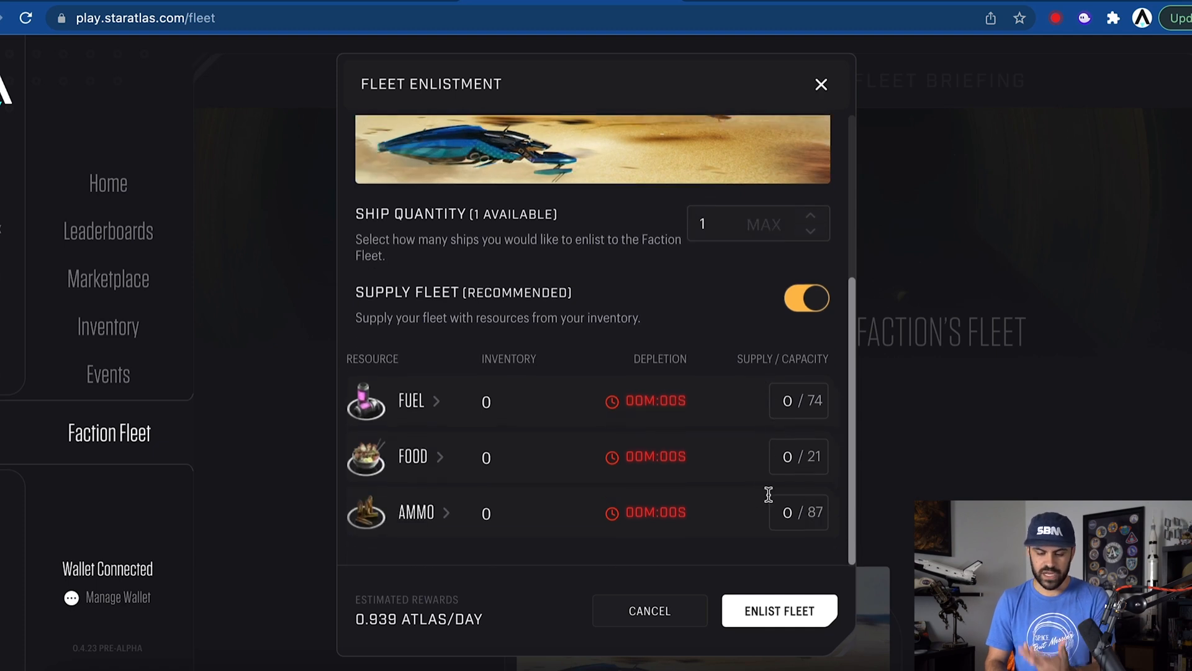
click(821, 84)
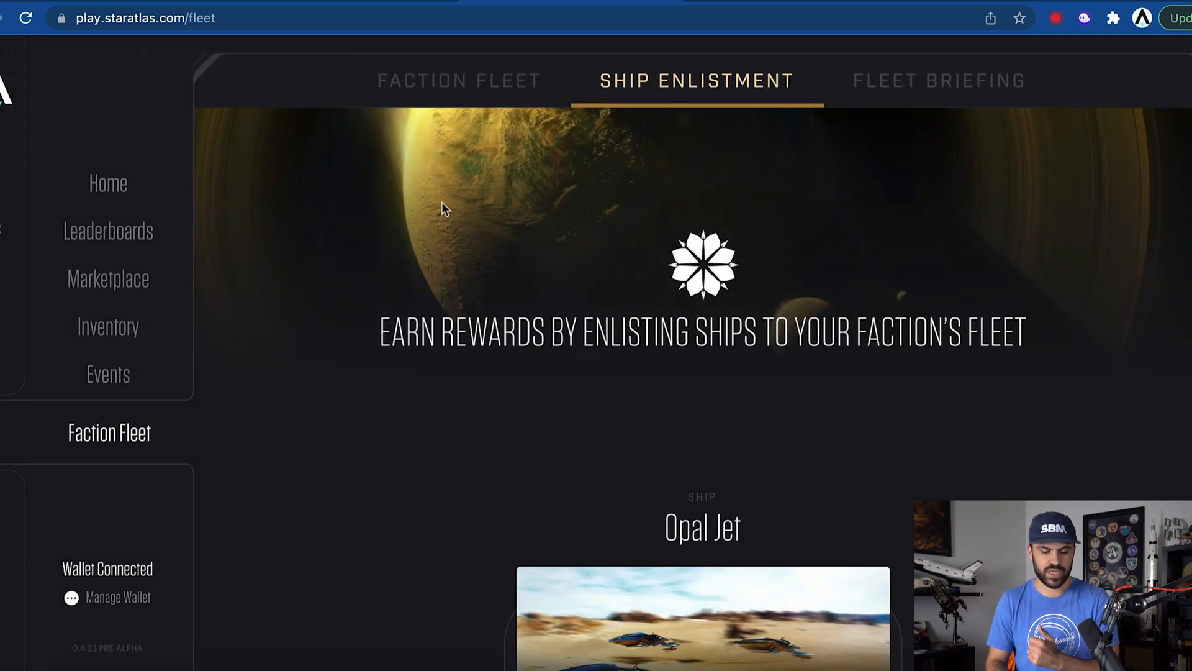
Reach the Fuel trading page under the marketplace's Resources section.
click(108, 278)
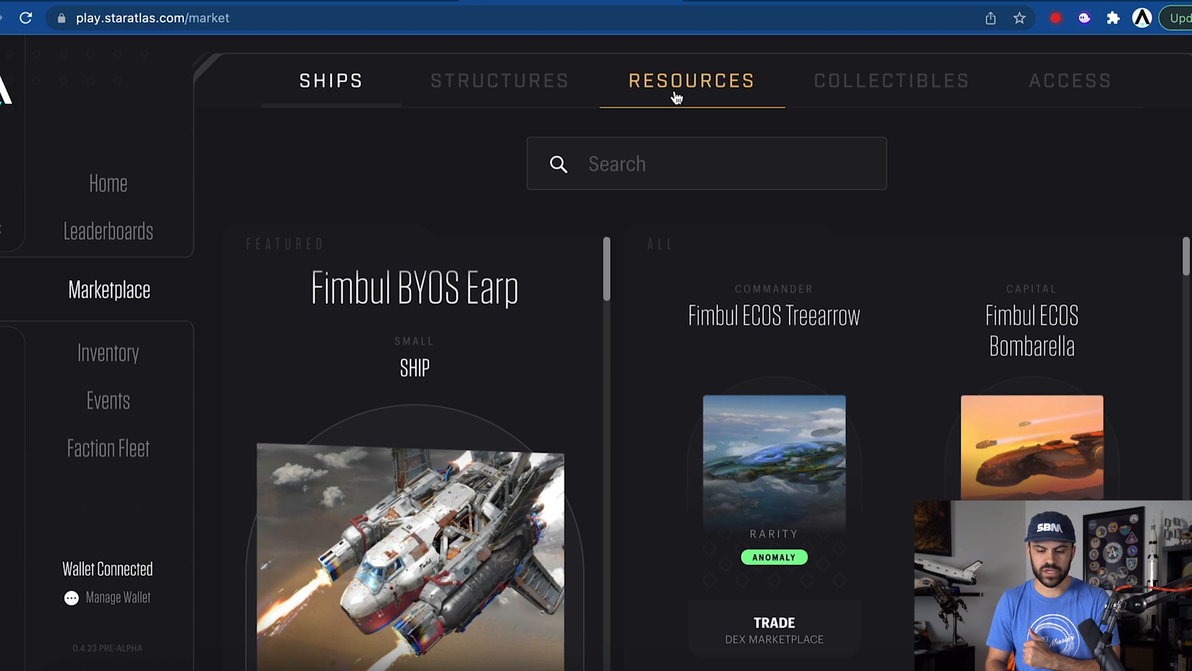
click(690, 81)
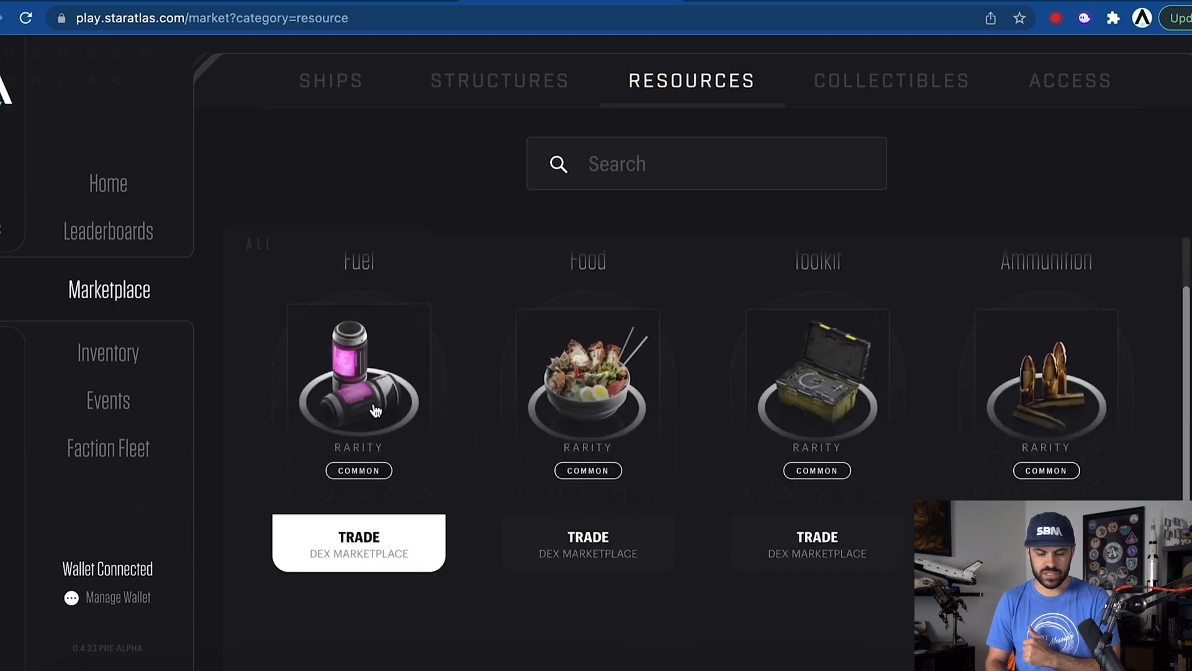
click(357, 541)
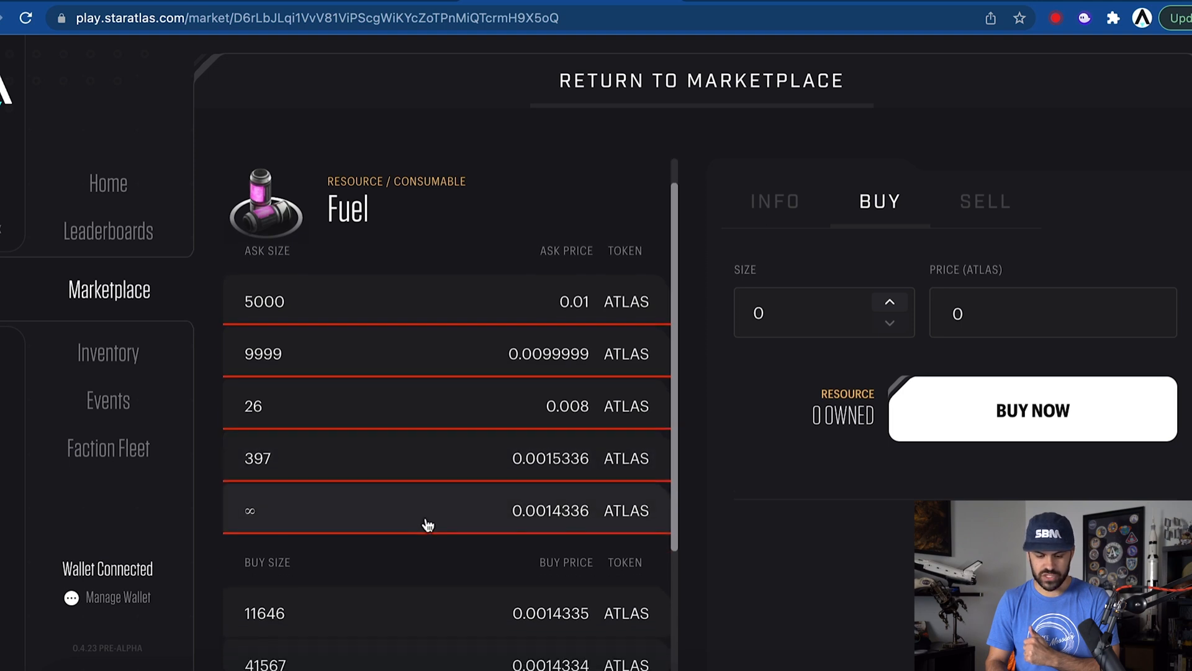
Buy 1000 Fuel at the lowest ask of 0.0014336 ATLAS and approve it in the wallet.
click(430, 510)
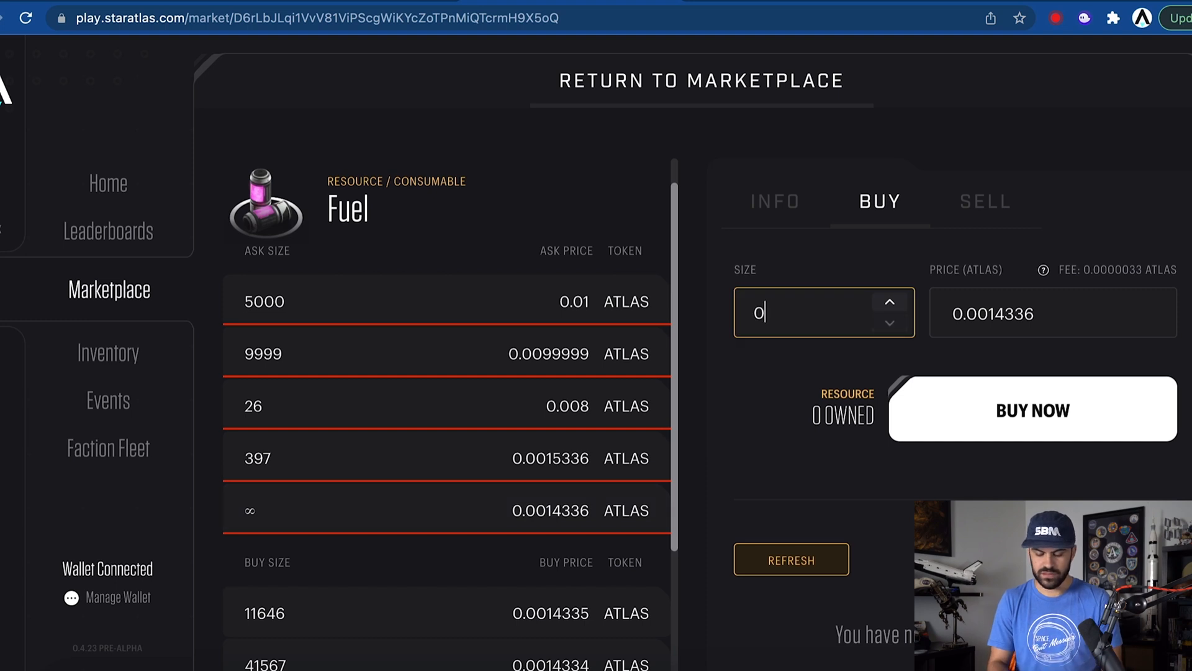
text(200)
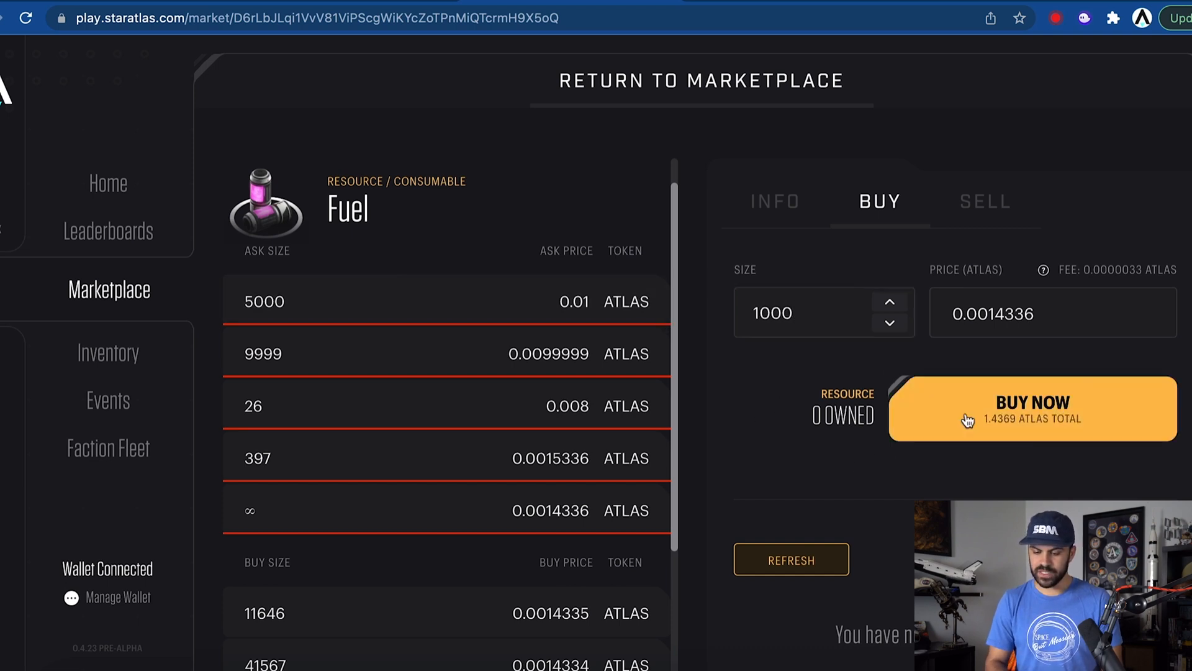
click(1032, 408)
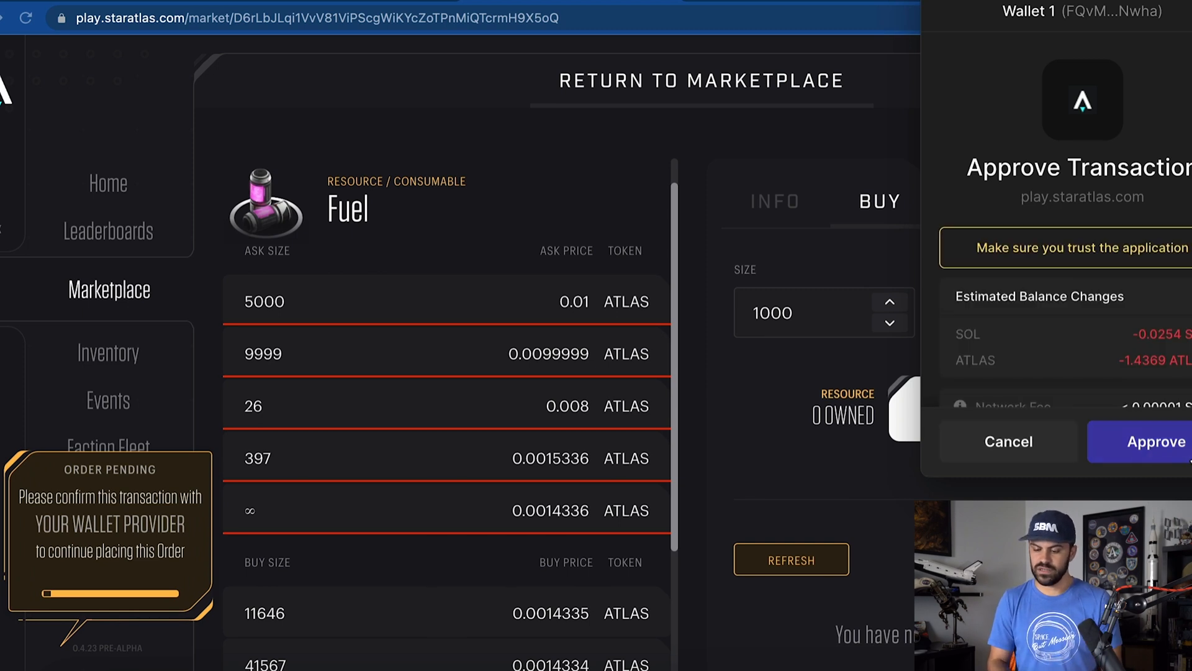
click(1139, 441)
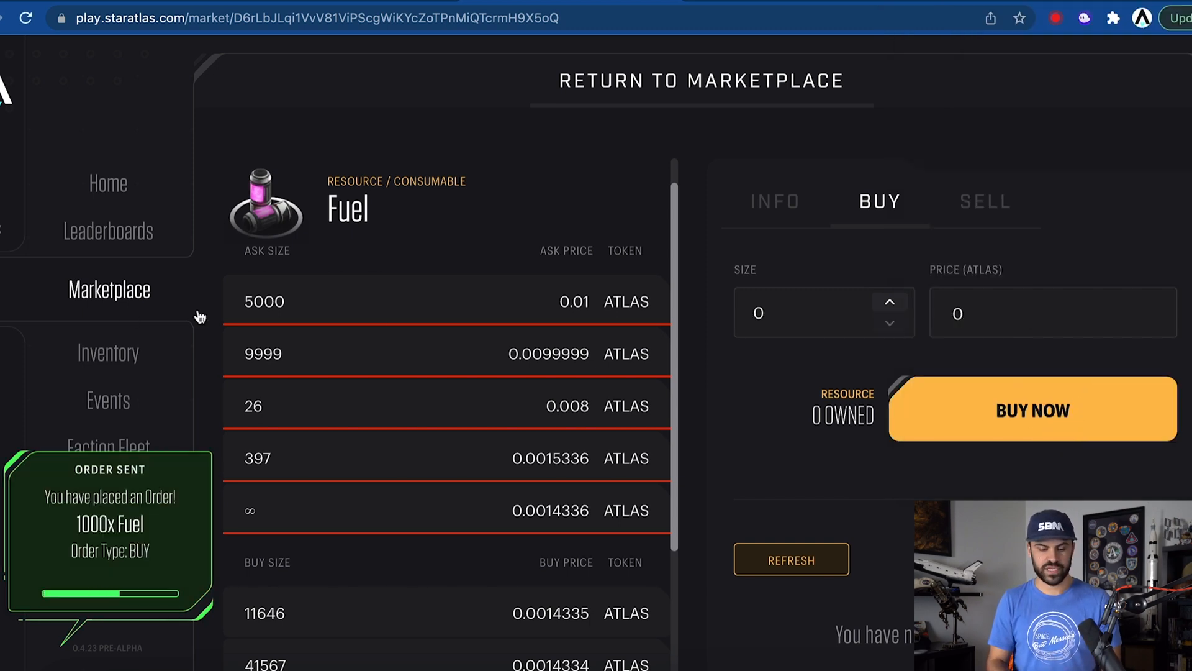
click(699, 81)
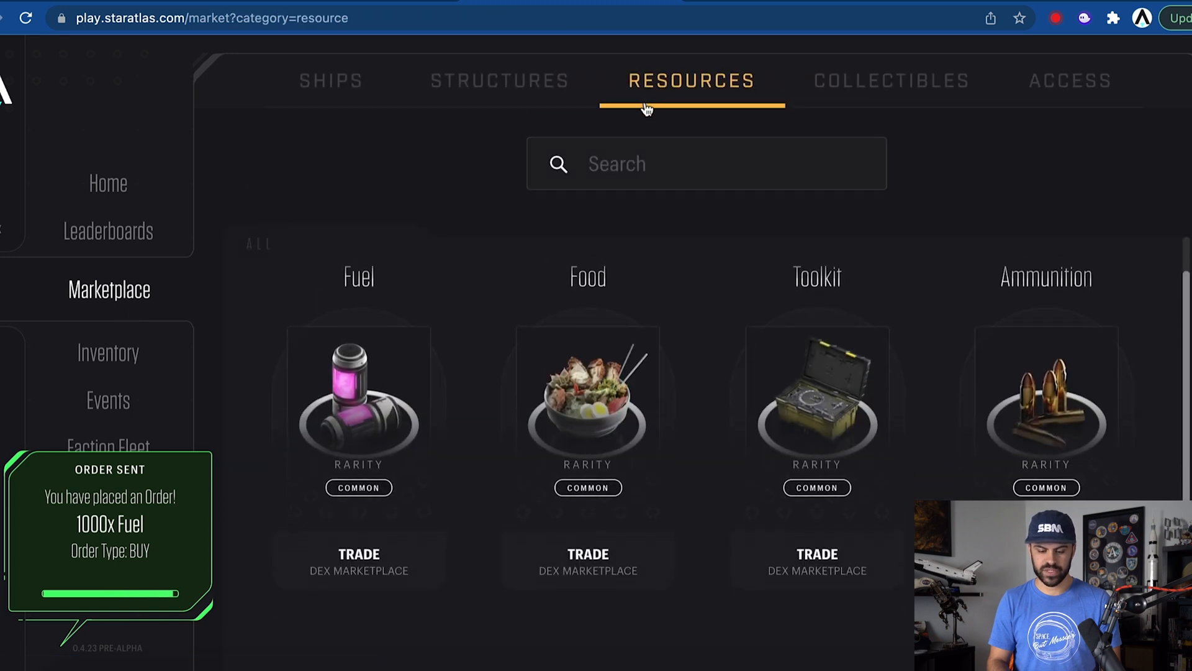
Buy 1000 Food at the lowest ask of 0.0006144 ATLAS and approve it in Phantom.
click(587, 395)
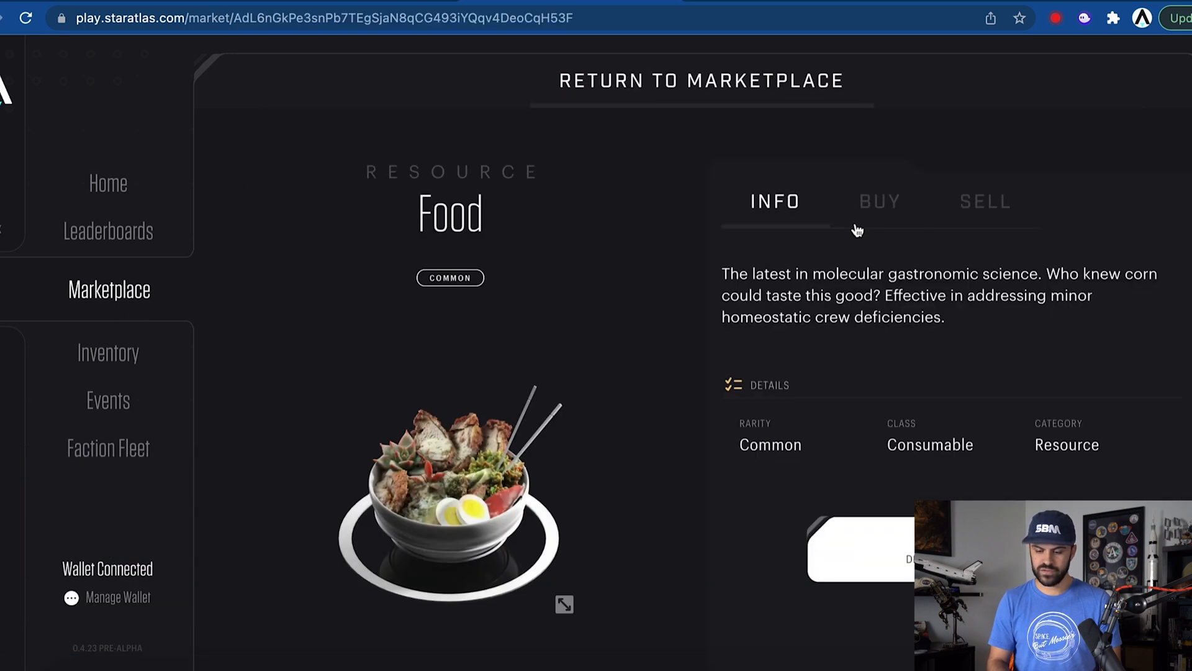
click(880, 201)
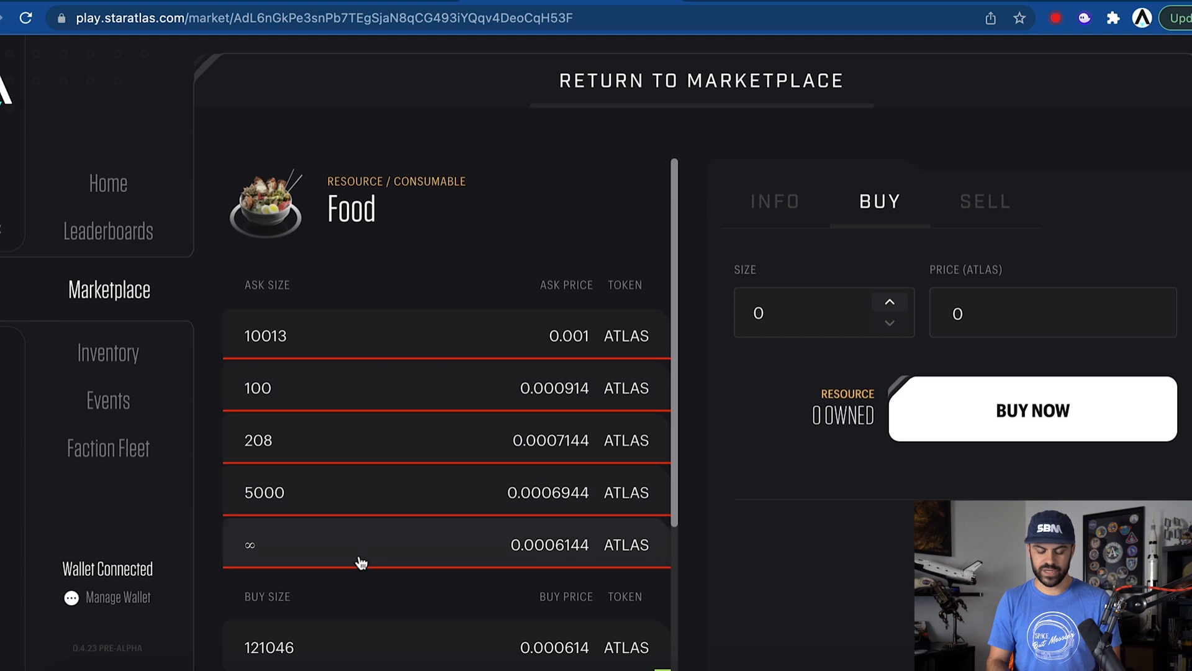
mouse_move(496, 557)
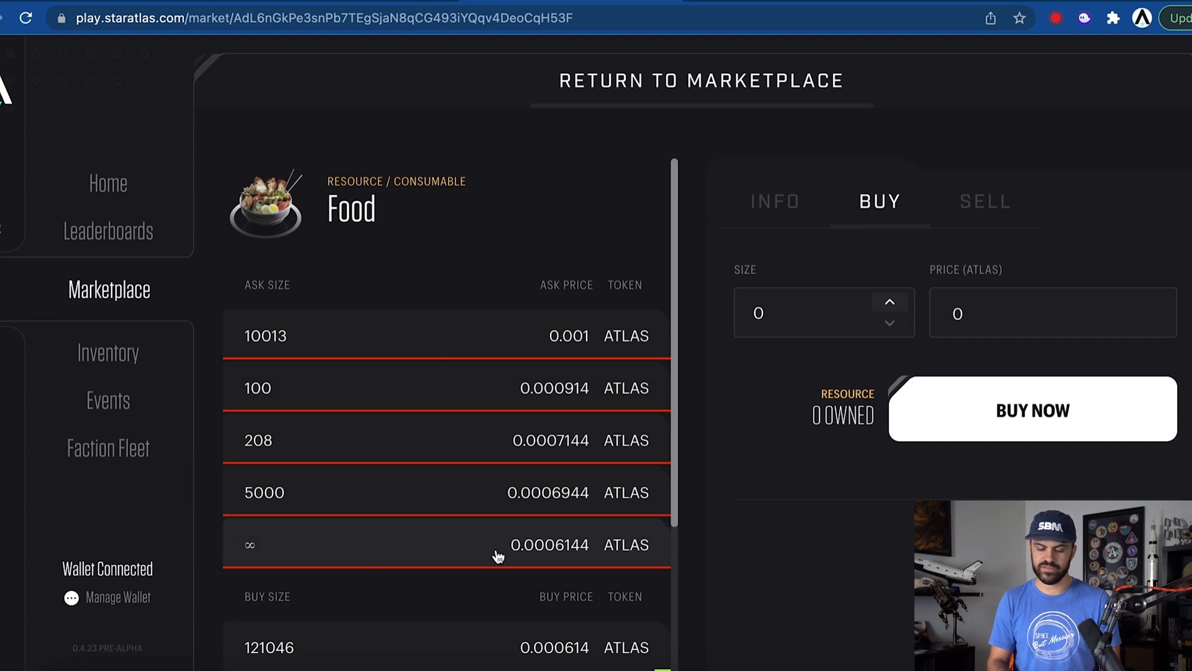
mouse_move(463, 506)
text(1)
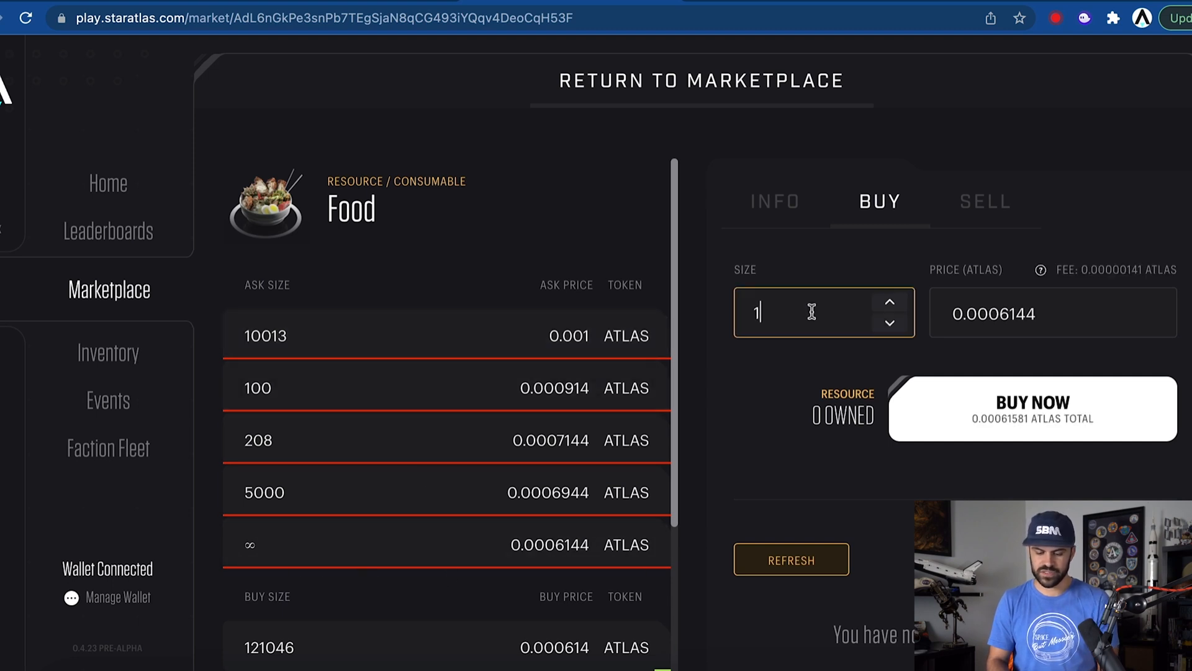
text(000)
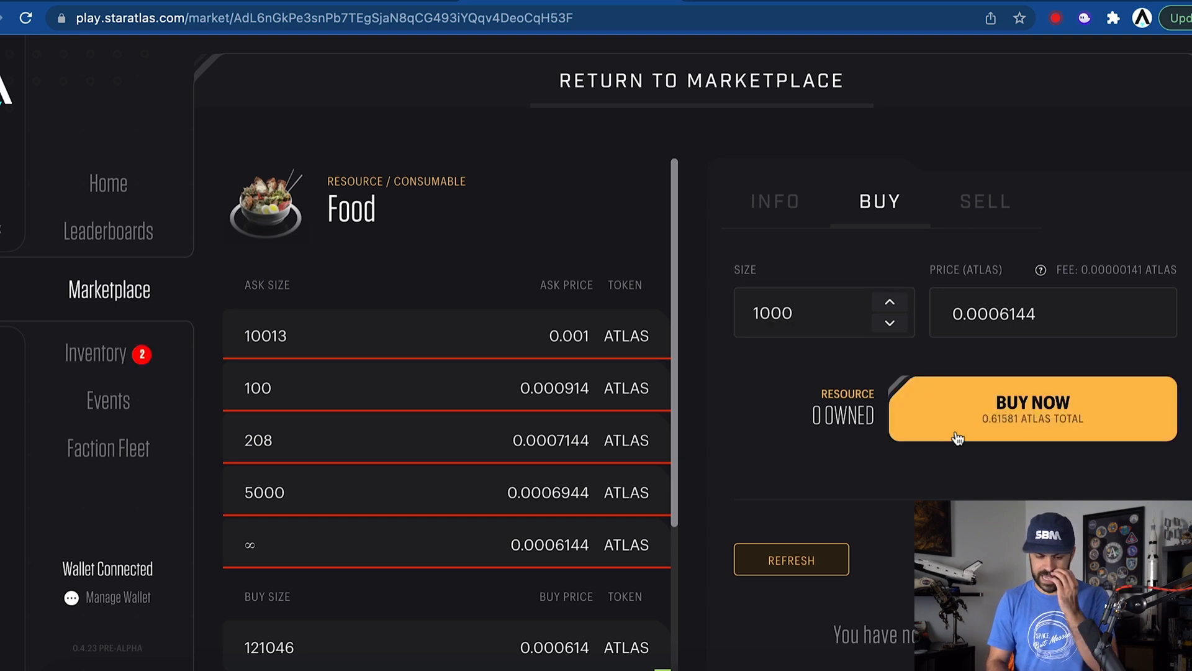
click(1033, 408)
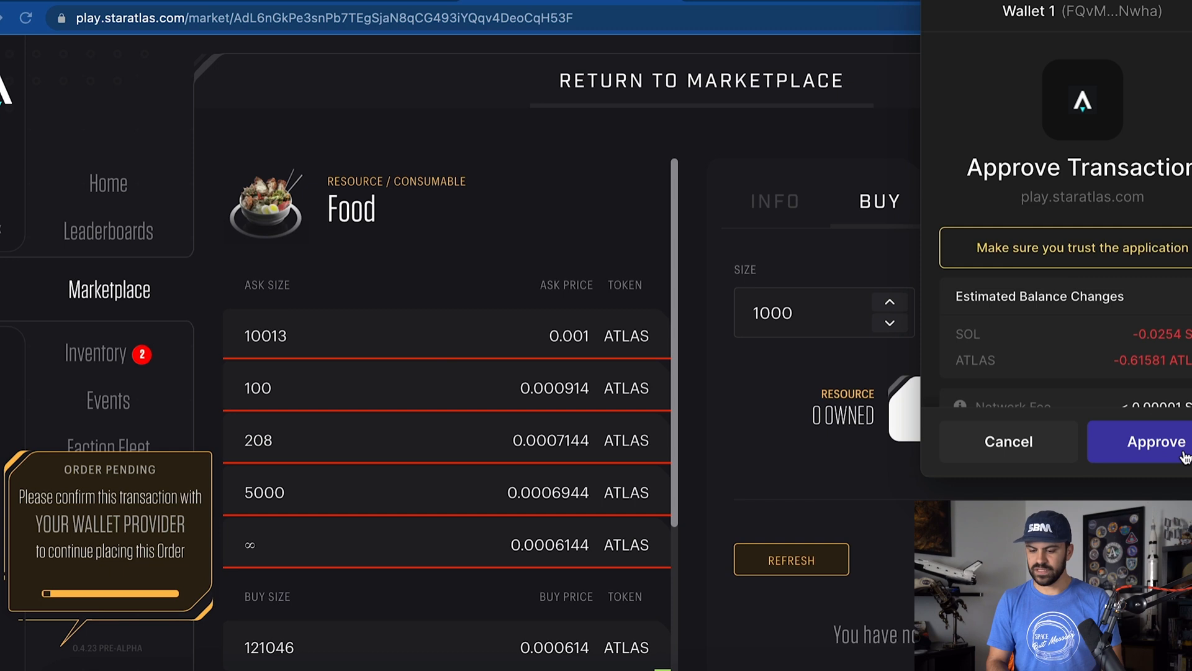
click(1139, 440)
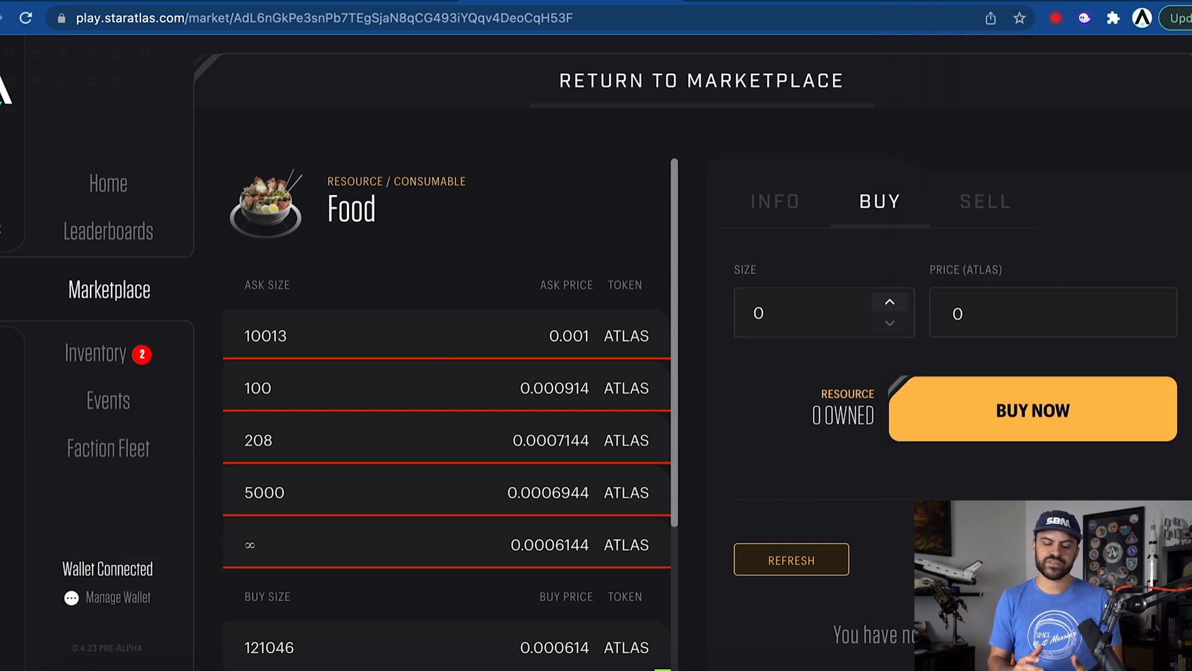
click(1032, 410)
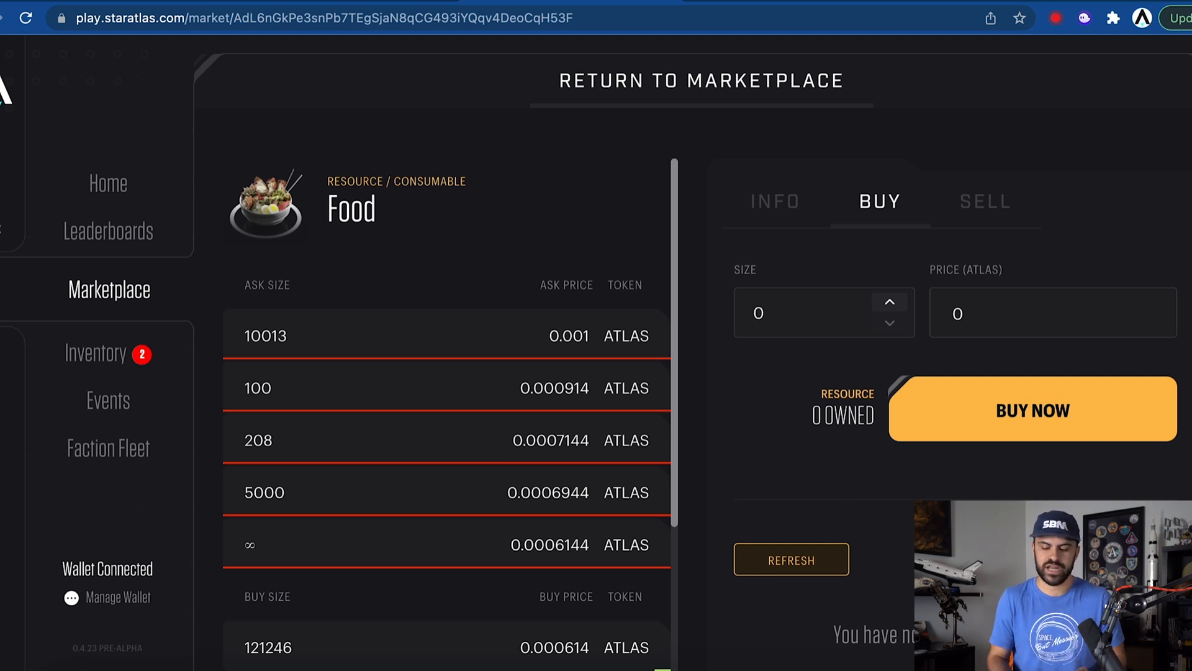
click(701, 81)
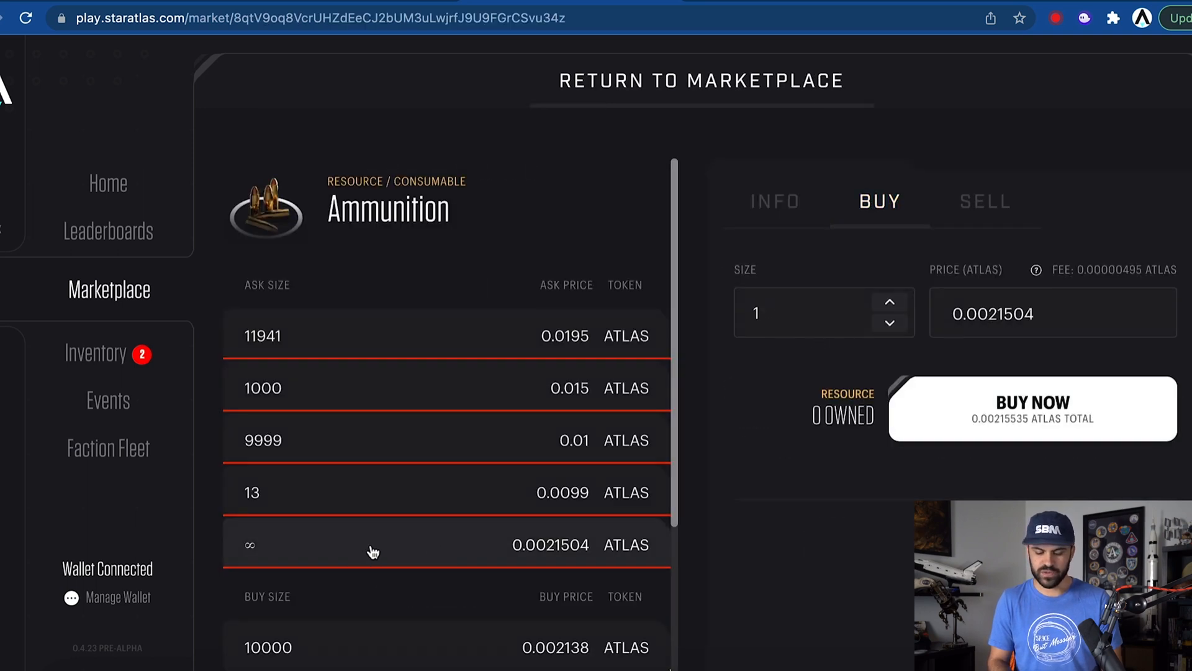
Set the Ammunition order size to 1000, buy at 0.0021504 ATLAS and approve the transaction.
click(806, 313)
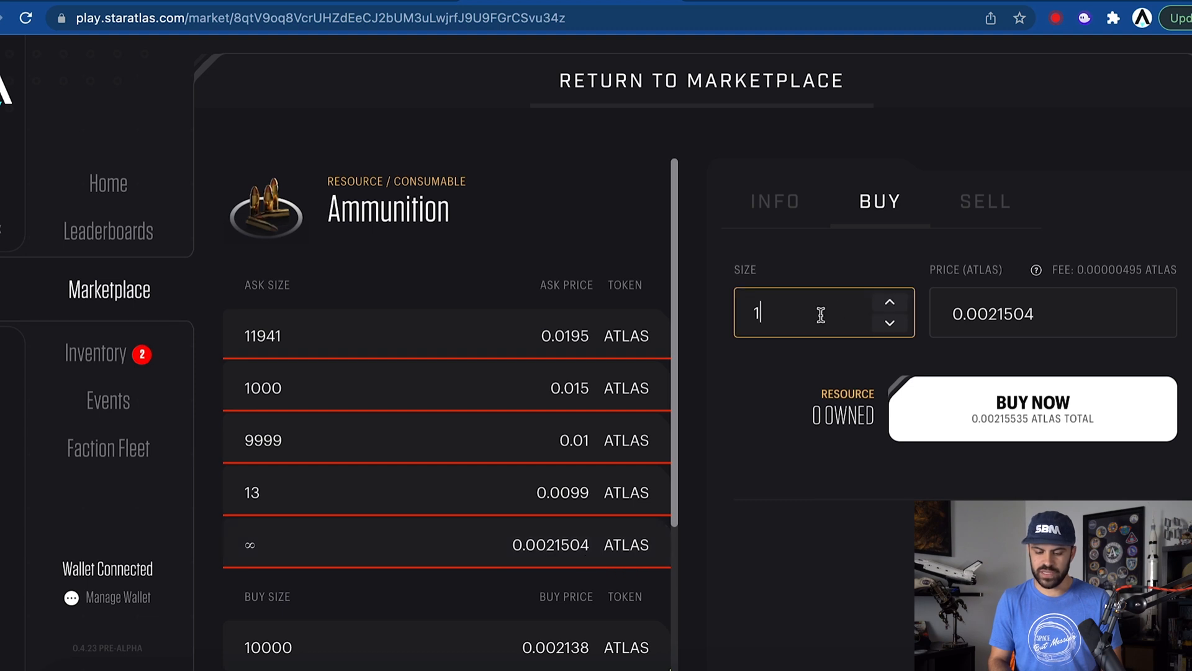
text(000)
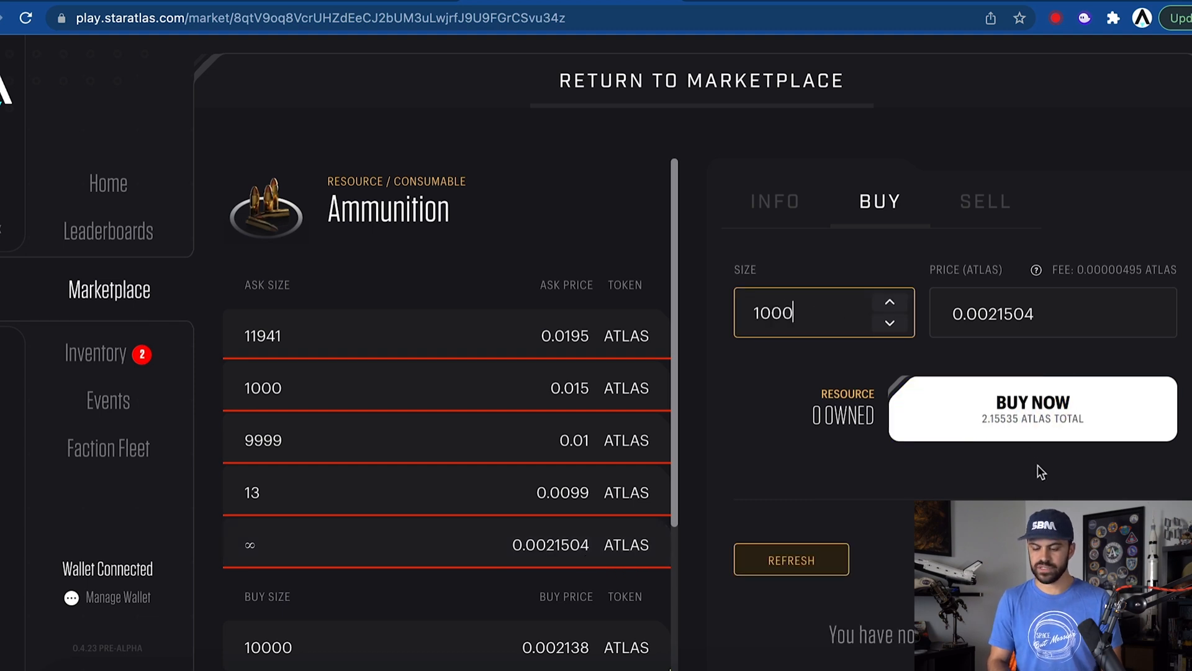
click(1032, 408)
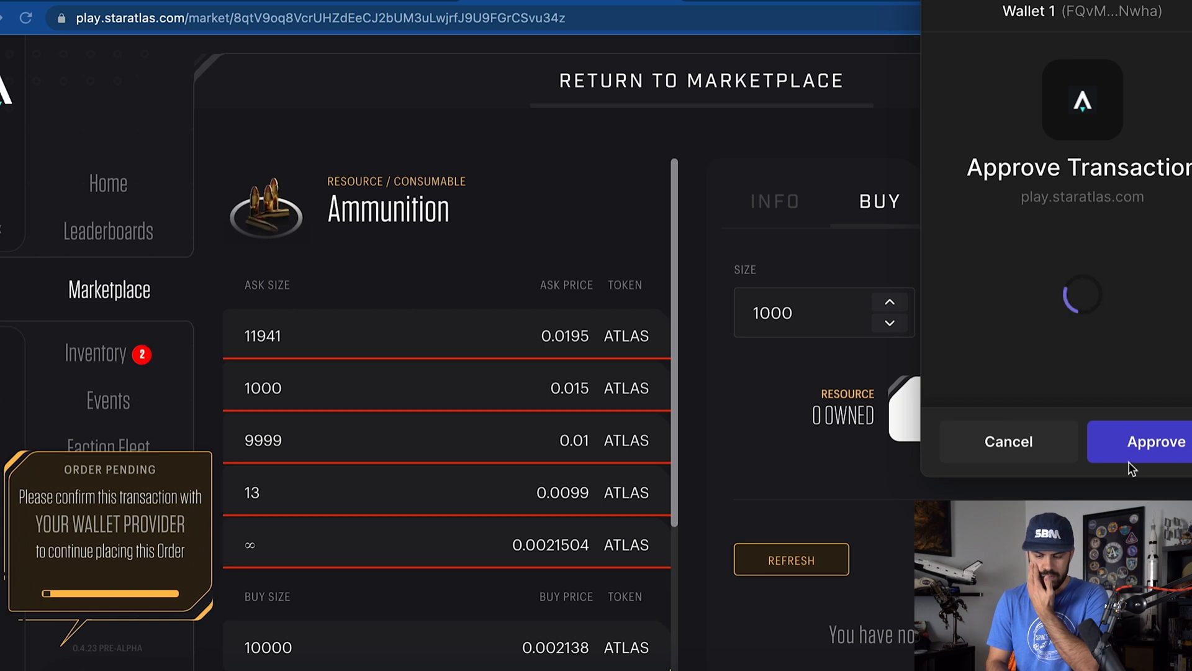
click(1155, 441)
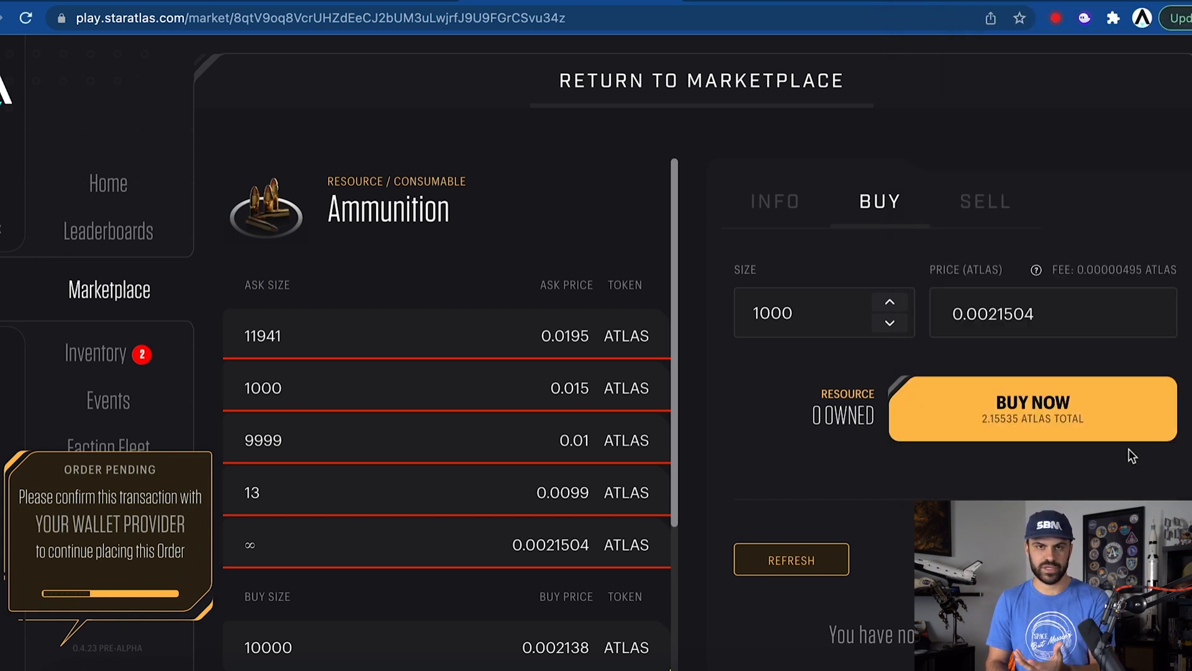
mouse_move(1089, 452)
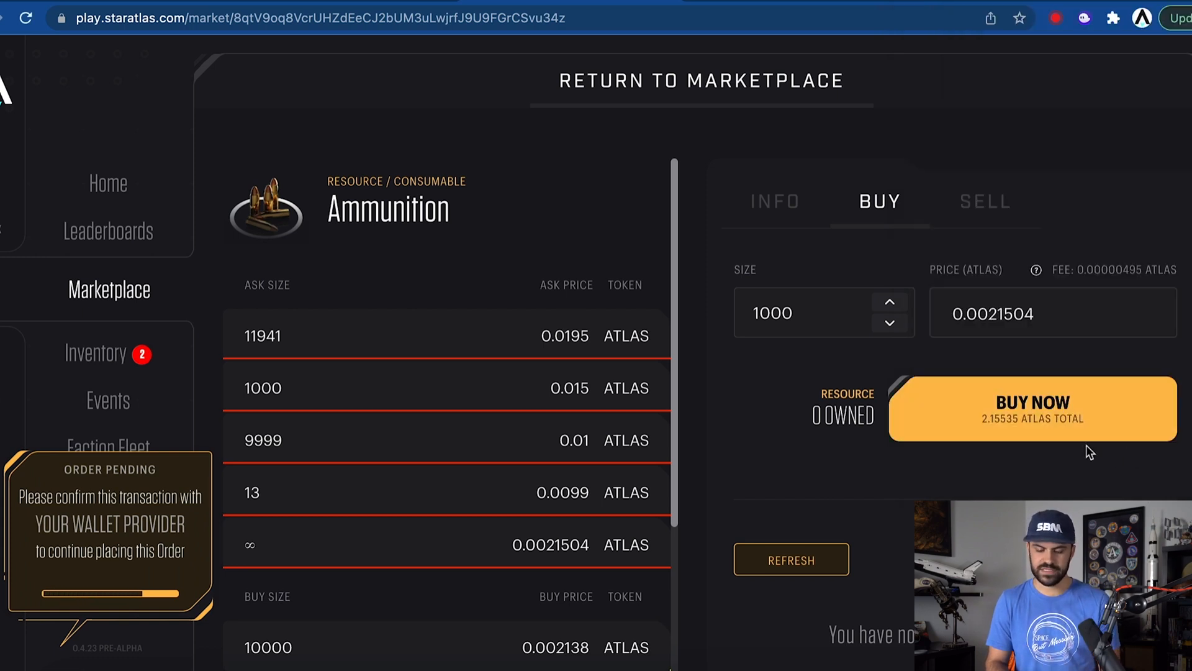
click(1032, 409)
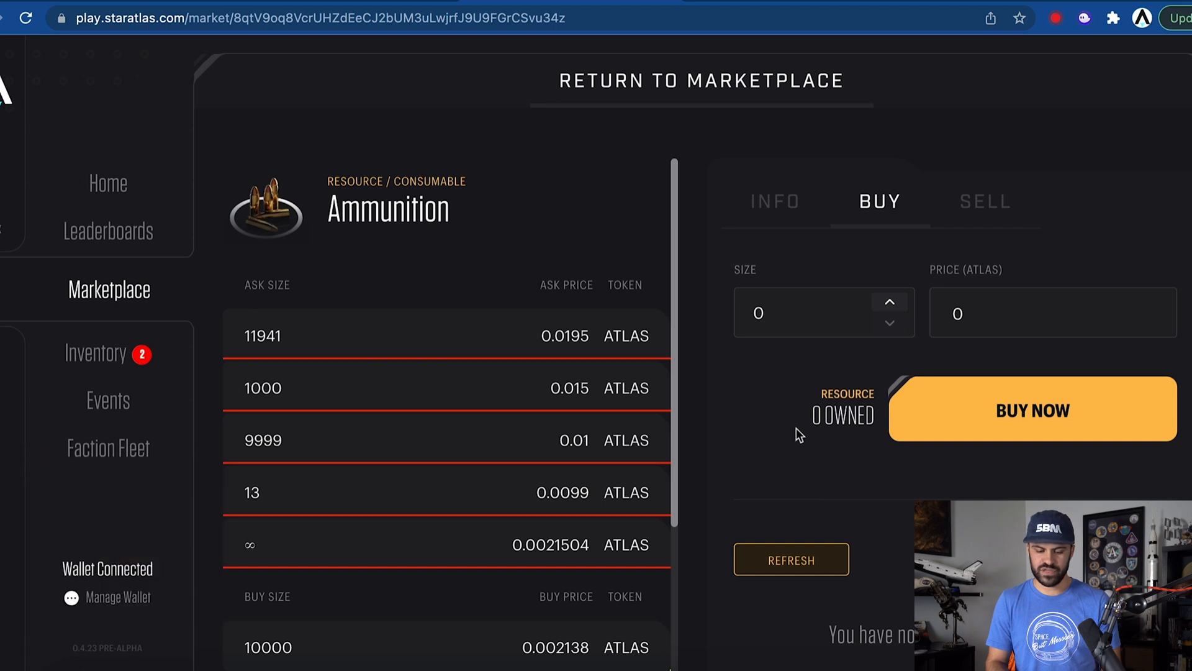
click(1032, 410)
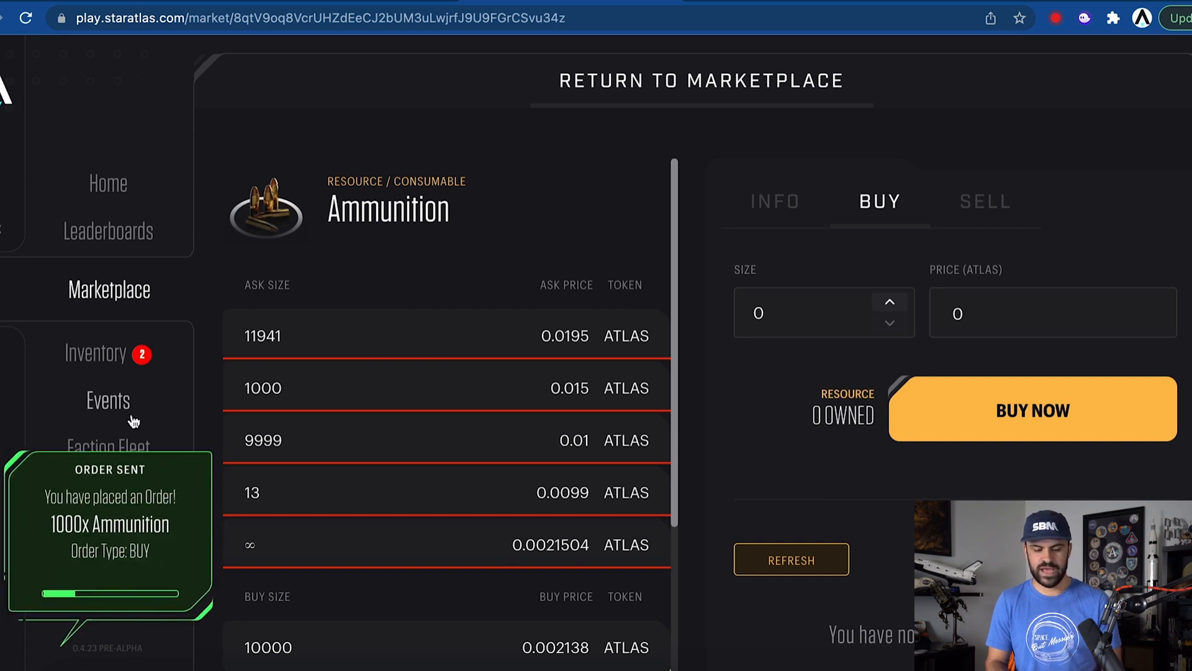
mouse_move(207, 403)
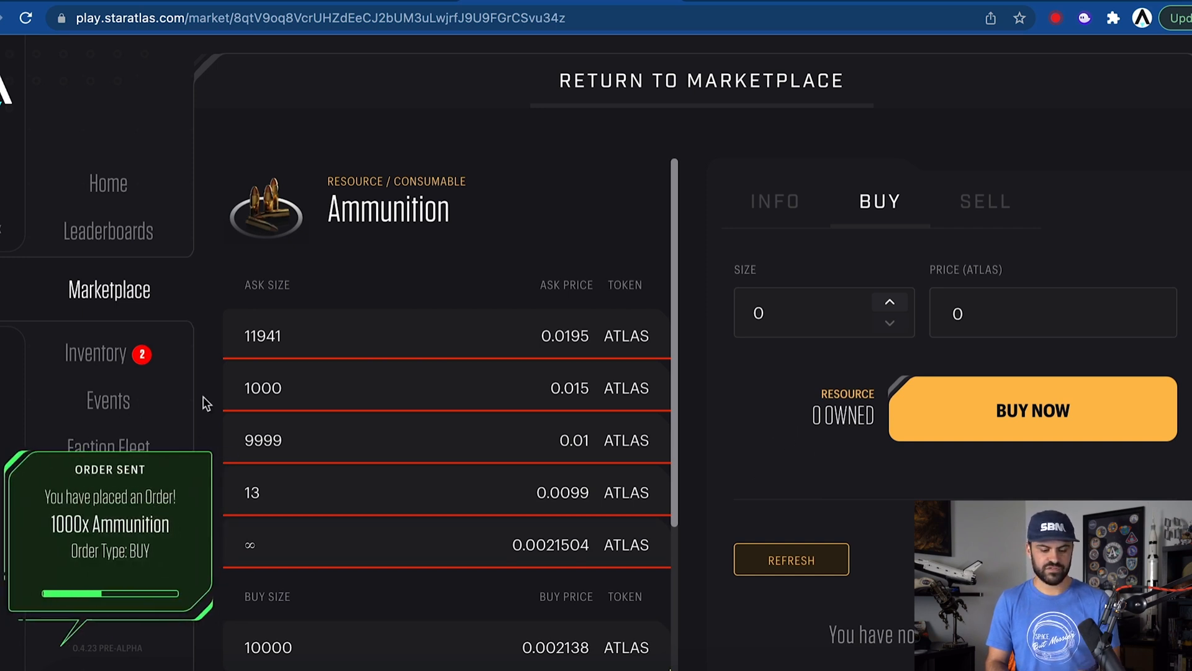
mouse_move(198, 372)
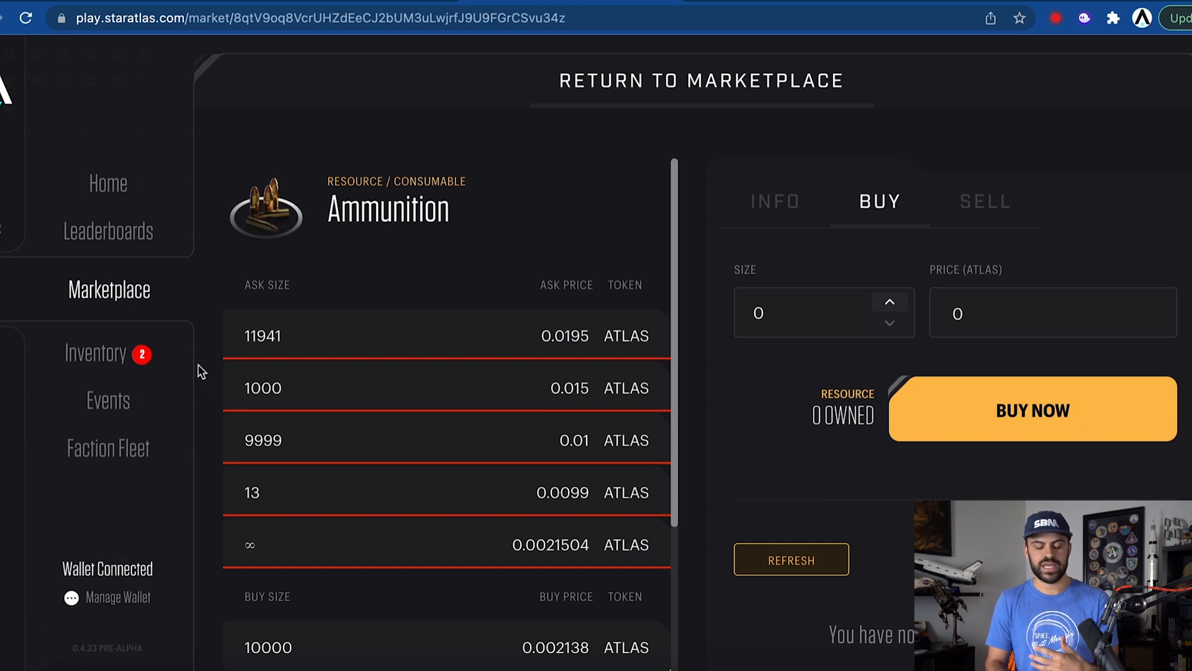
mouse_move(199, 319)
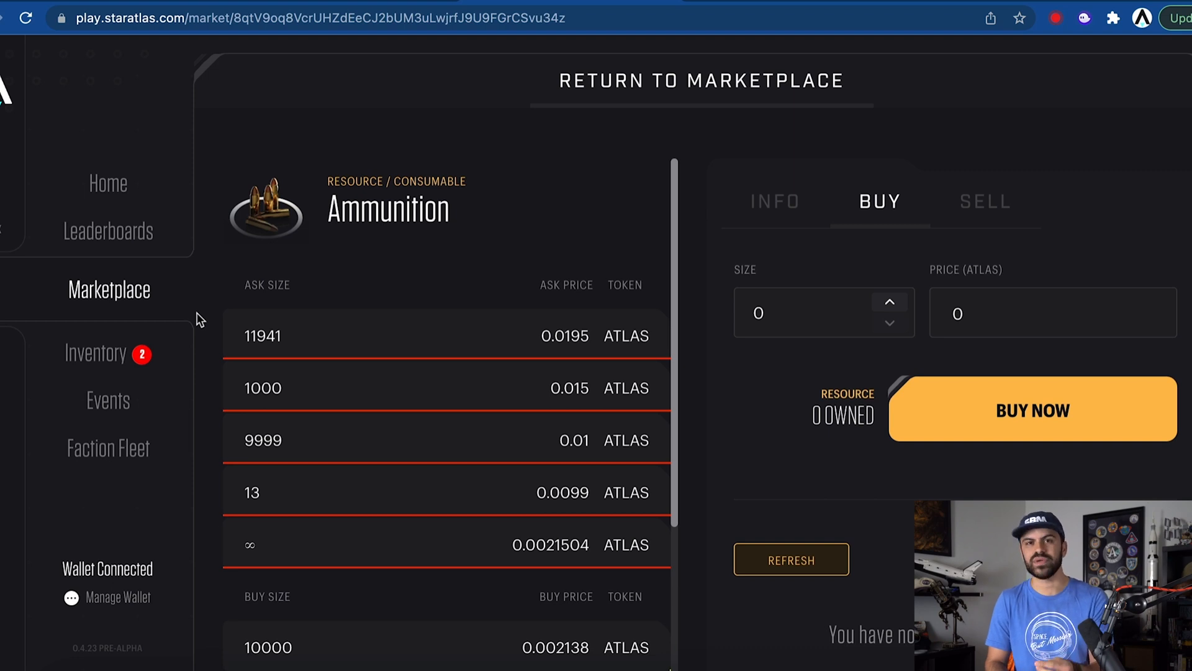
mouse_move(90, 366)
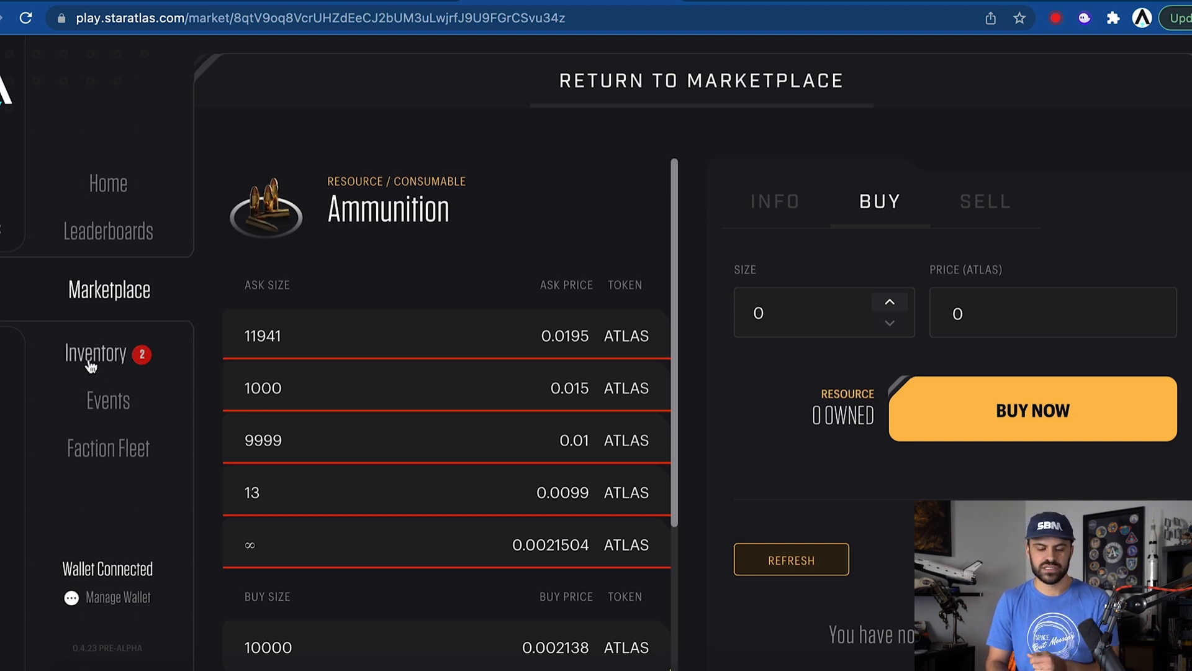
Filter the inventory to resources and claim the 1000 Fuel balance with wallet approval.
click(97, 352)
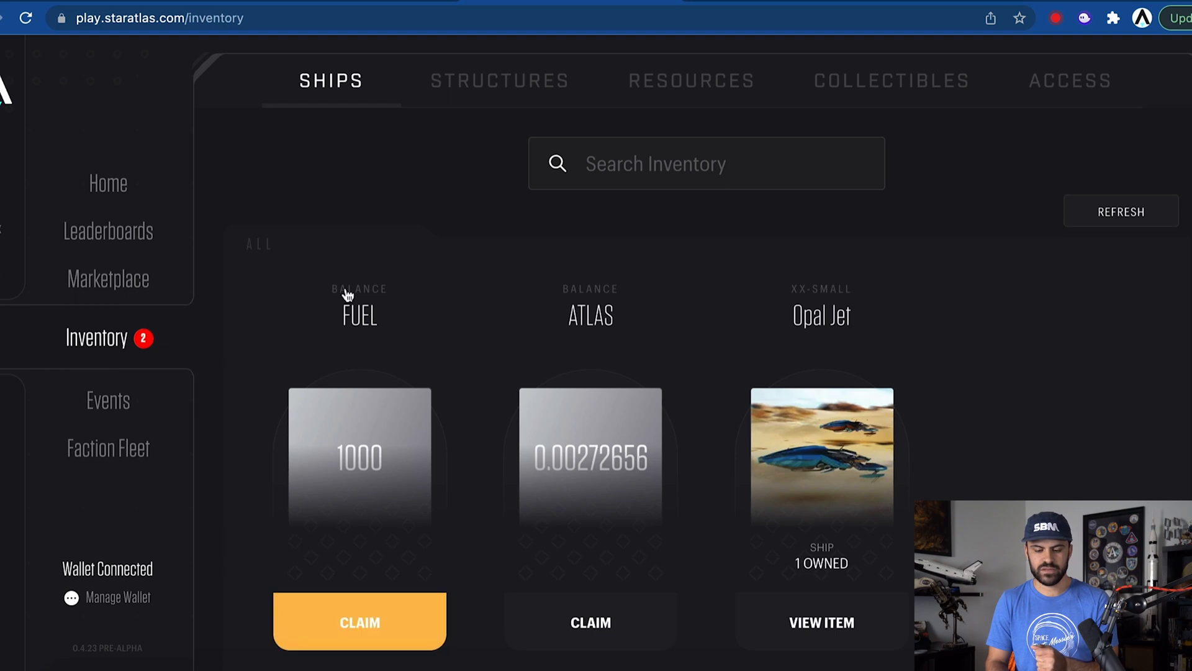
click(690, 81)
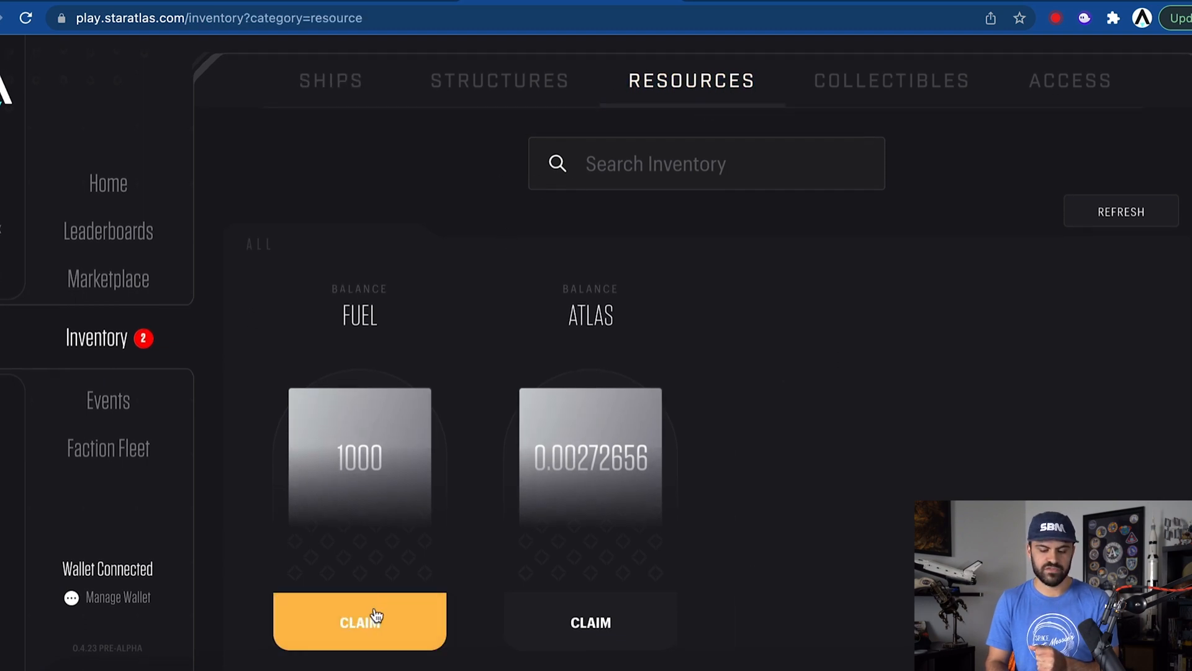
click(359, 623)
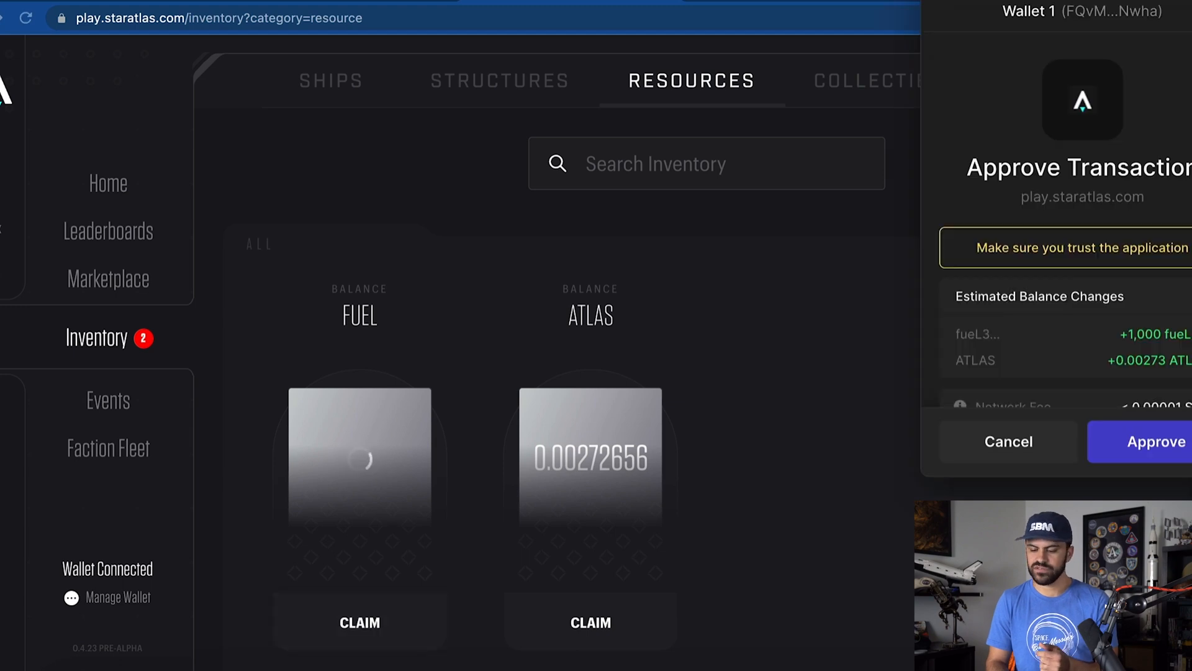
click(1156, 441)
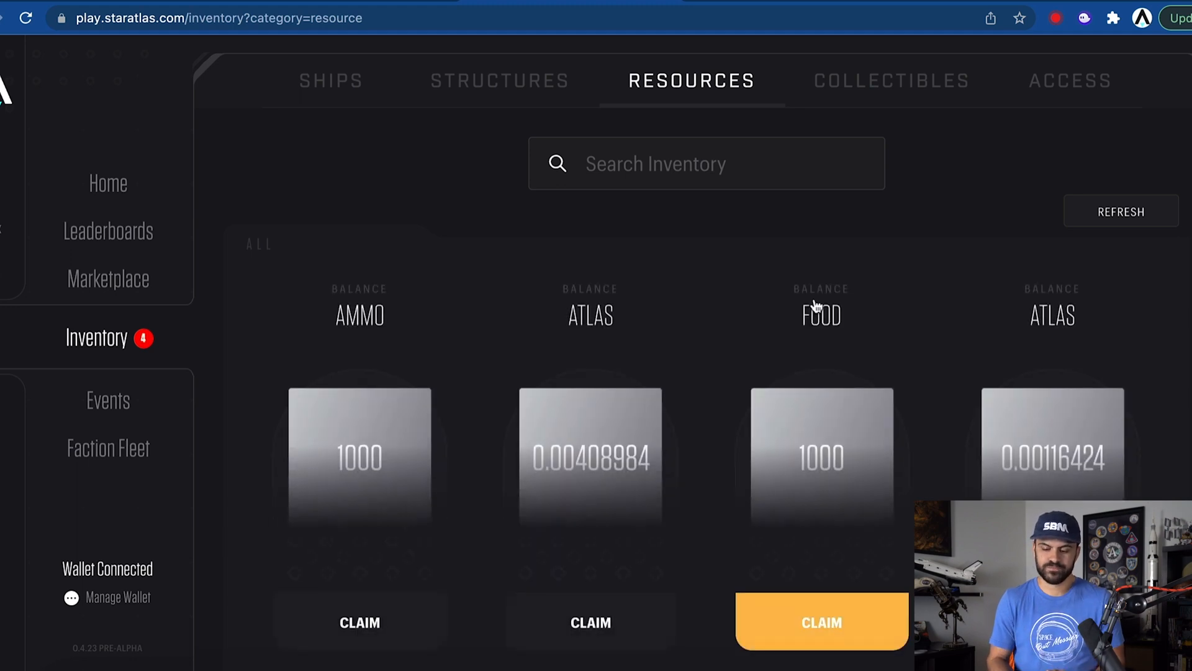
mouse_move(915, 327)
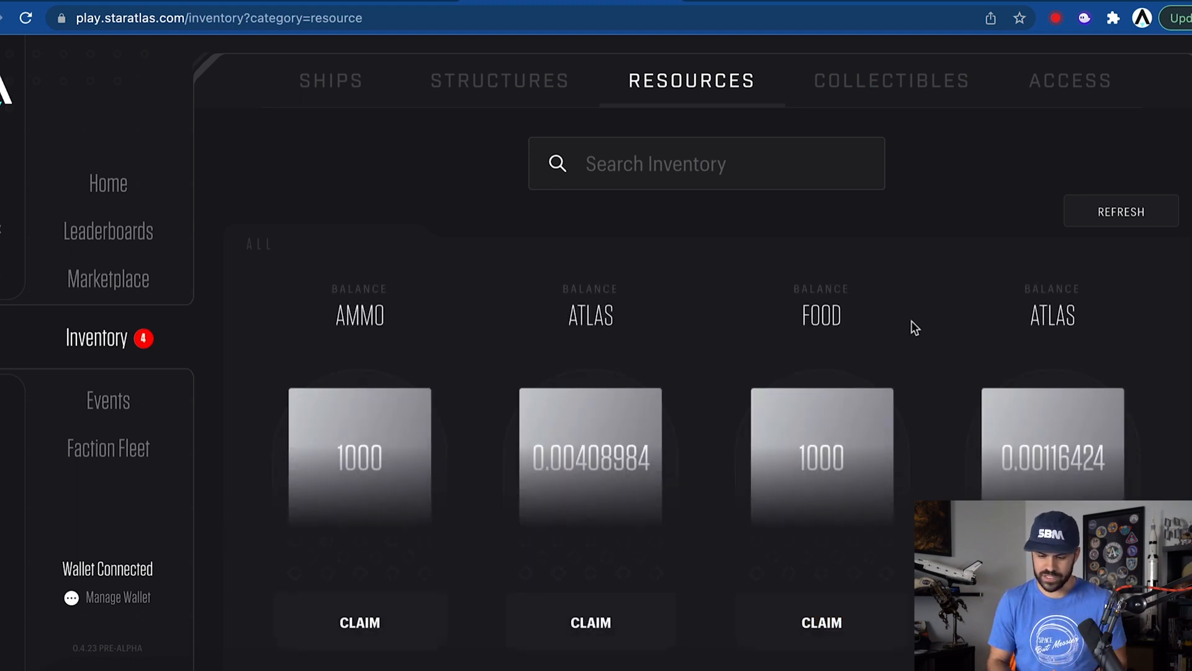
Claim the remaining Food and Ammunition balances and review the owned resources.
click(821, 623)
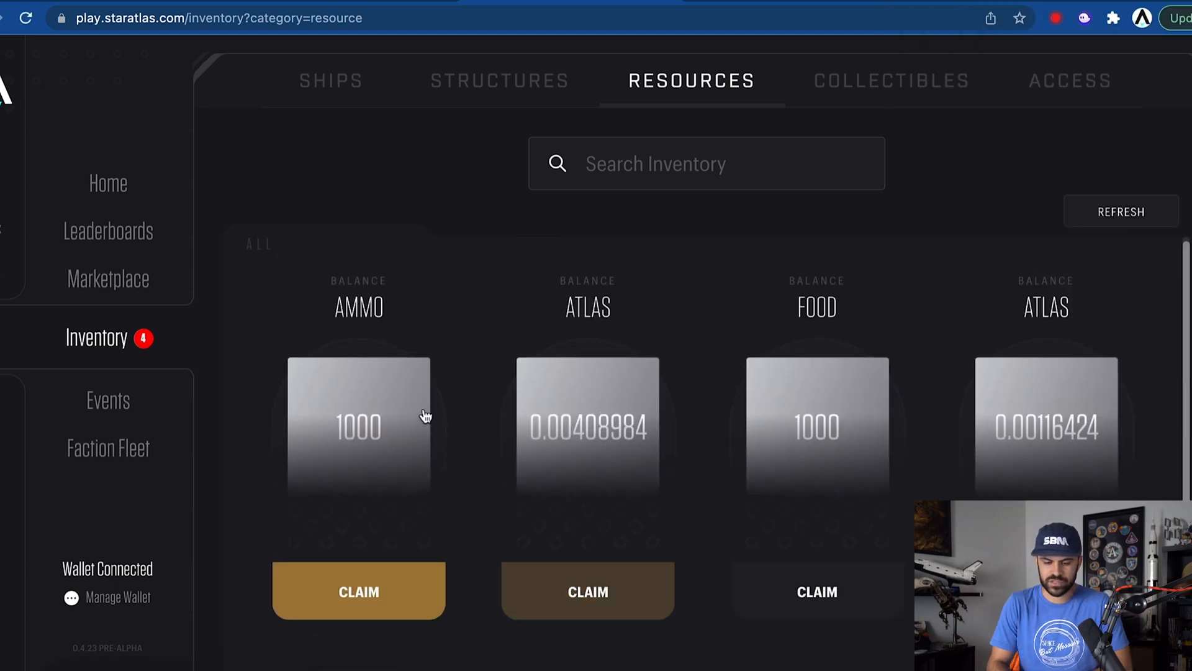
click(357, 591)
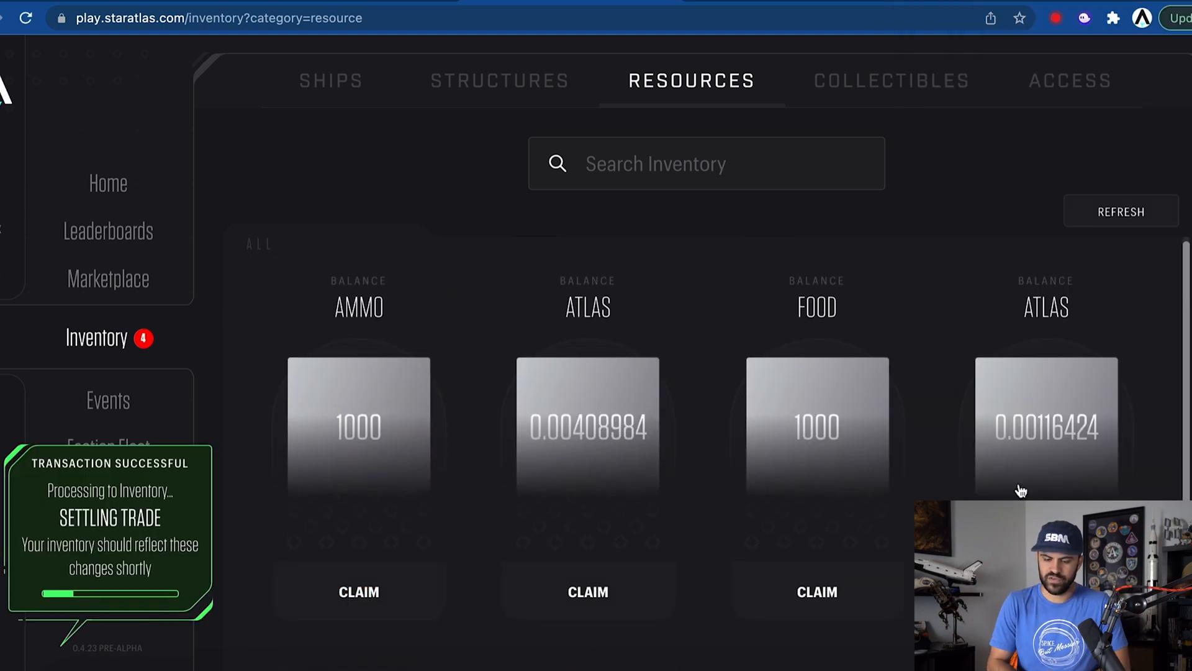
mouse_move(856, 260)
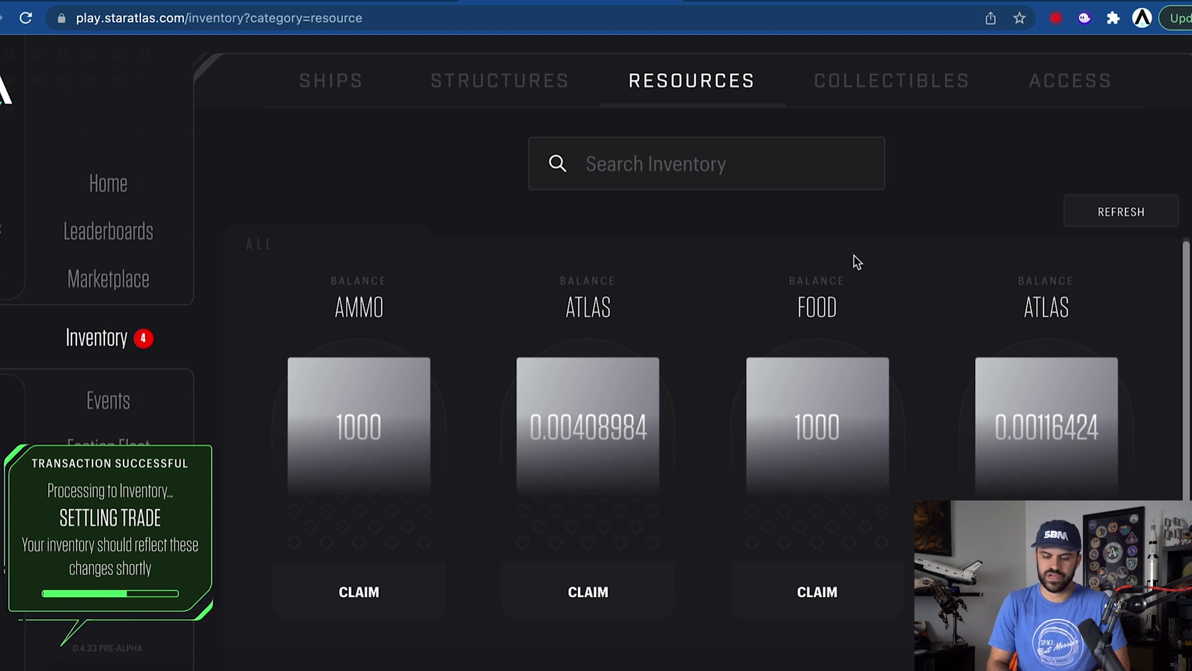
mouse_move(897, 252)
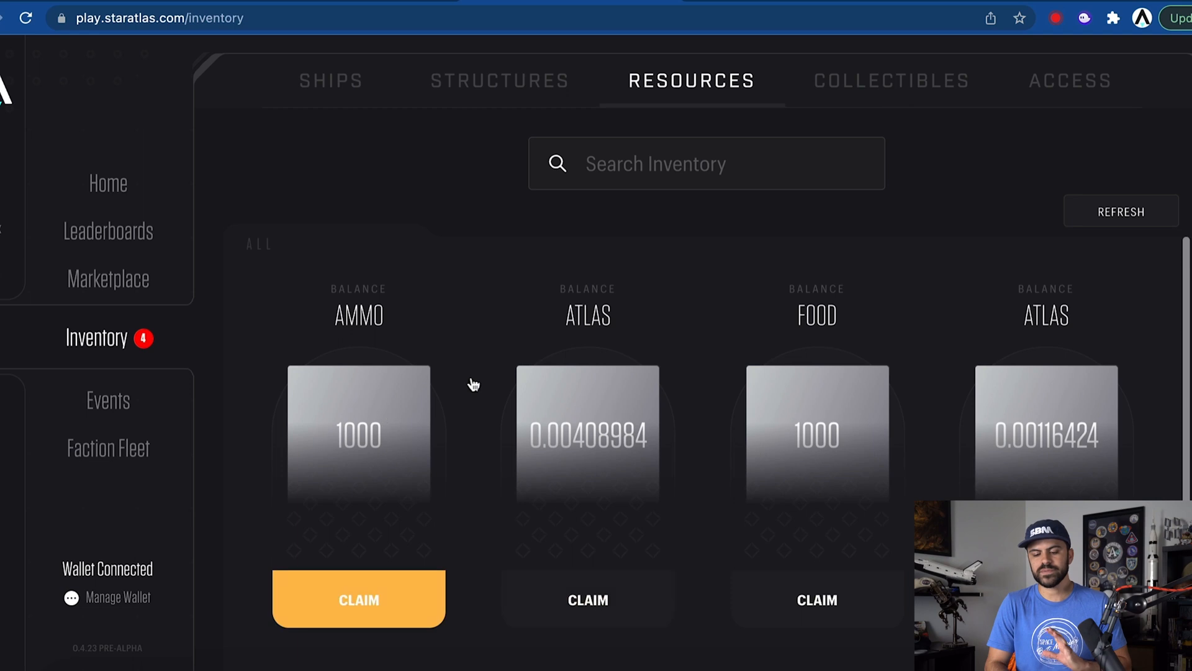
scroll(down, 3)
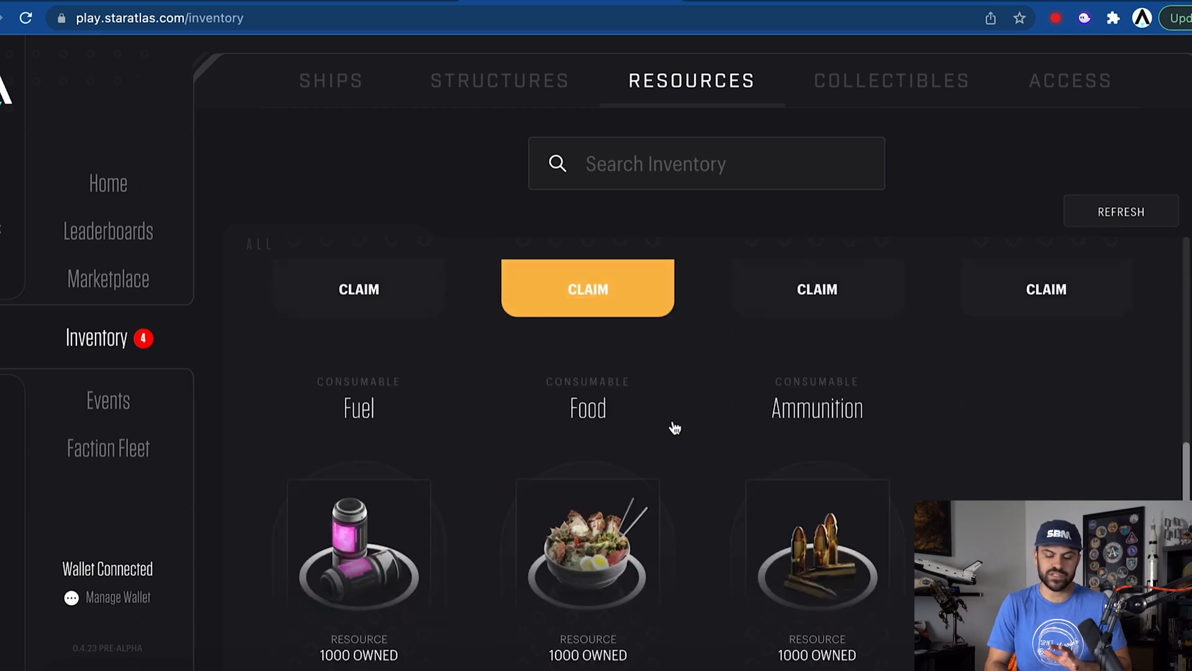
mouse_move(571, 497)
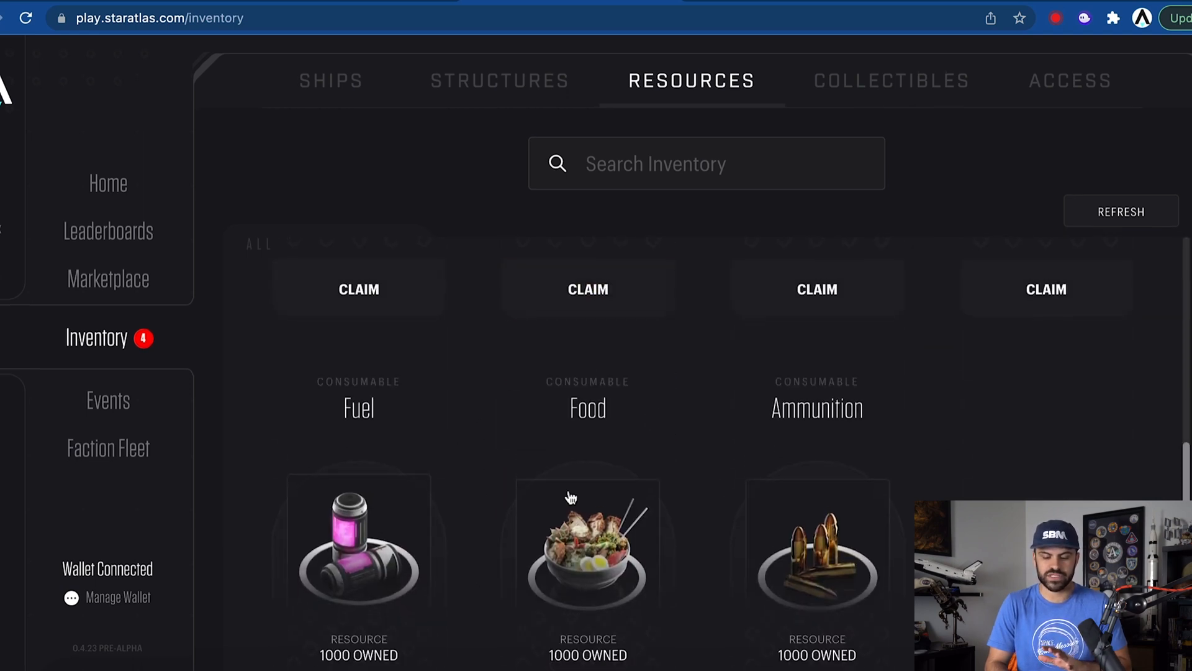
mouse_move(726, 538)
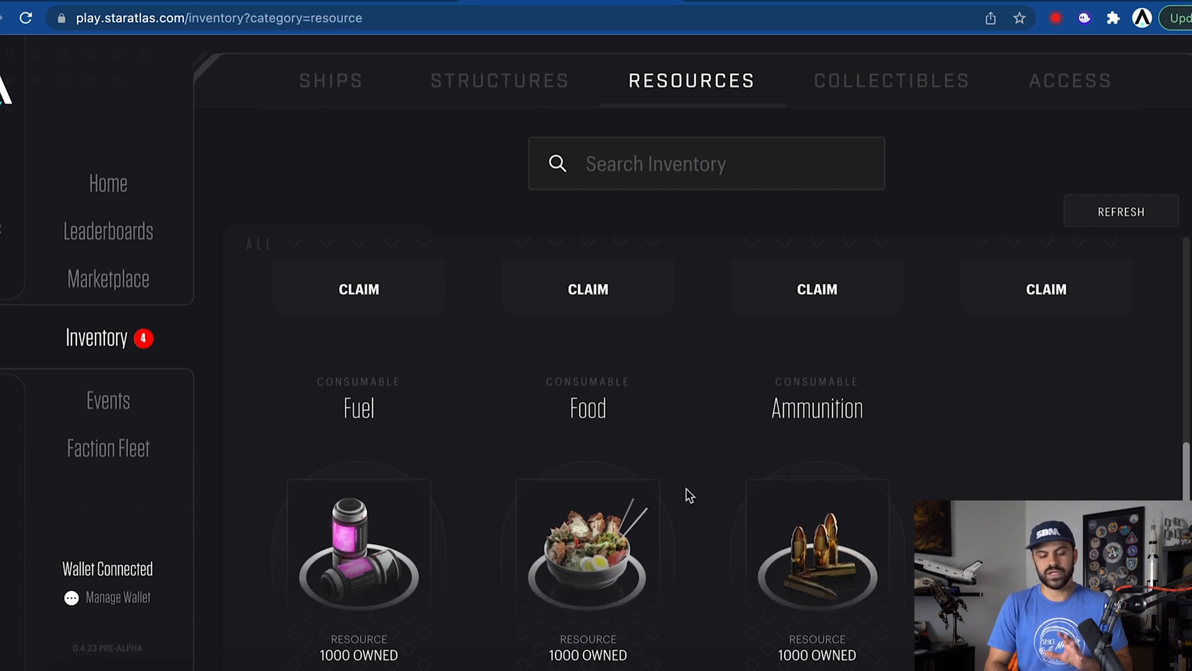
Start enlisting the Opal Jet from the Faction Fleet ship enlistment section.
click(108, 447)
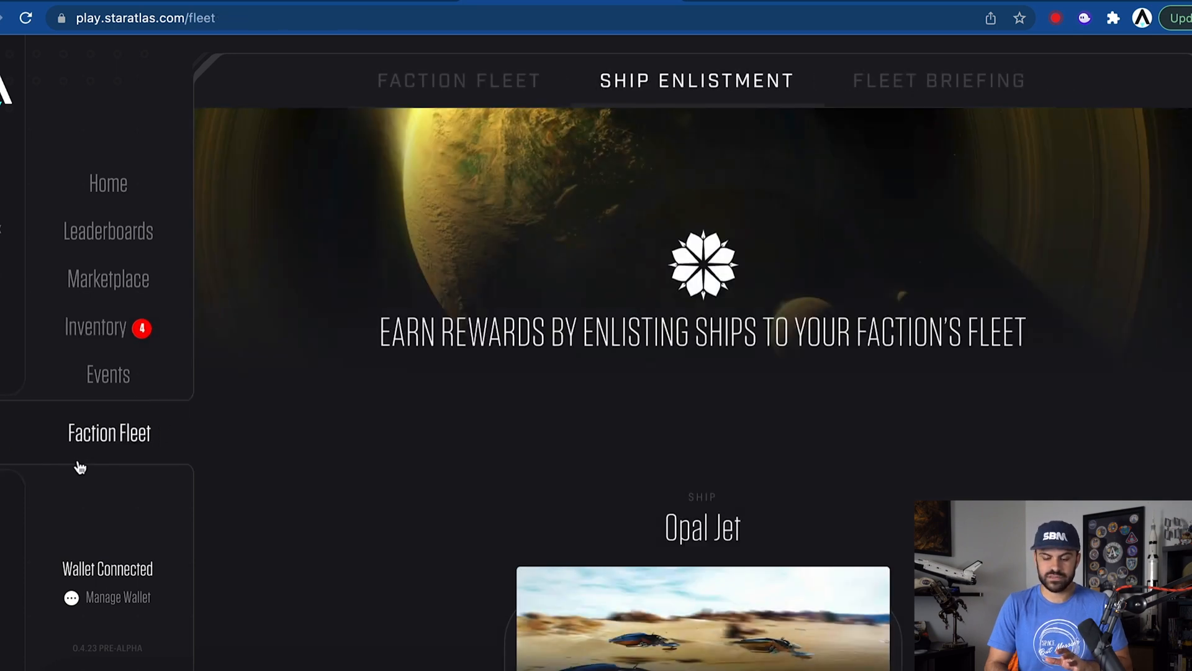
scroll(down, 3)
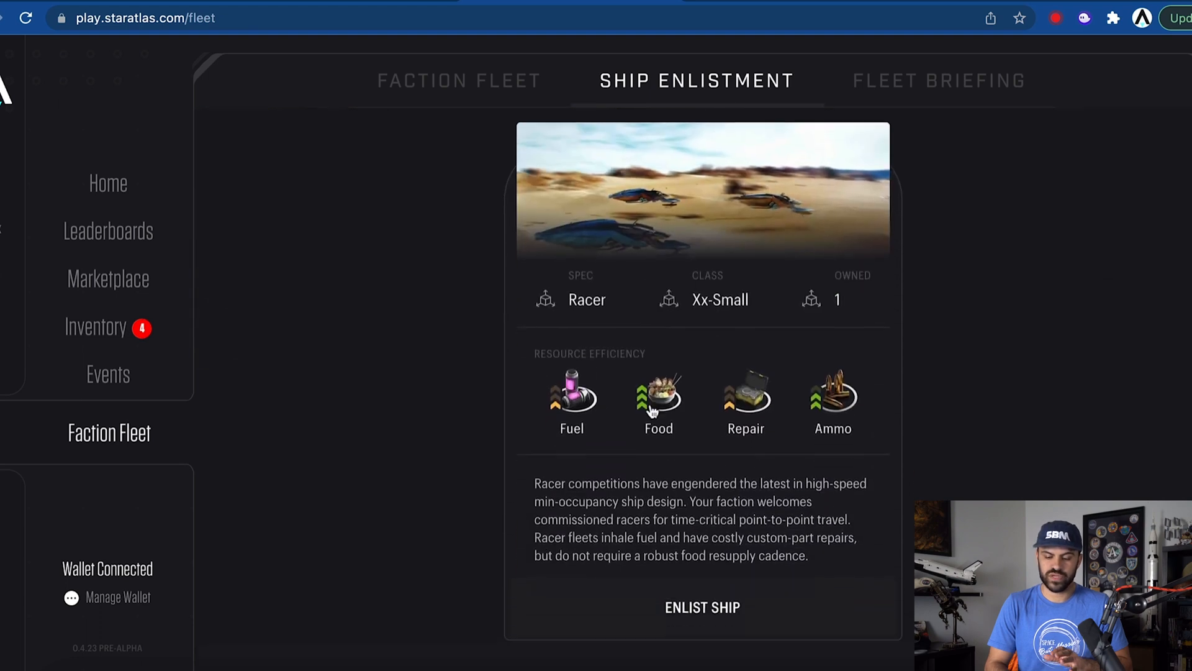
click(702, 607)
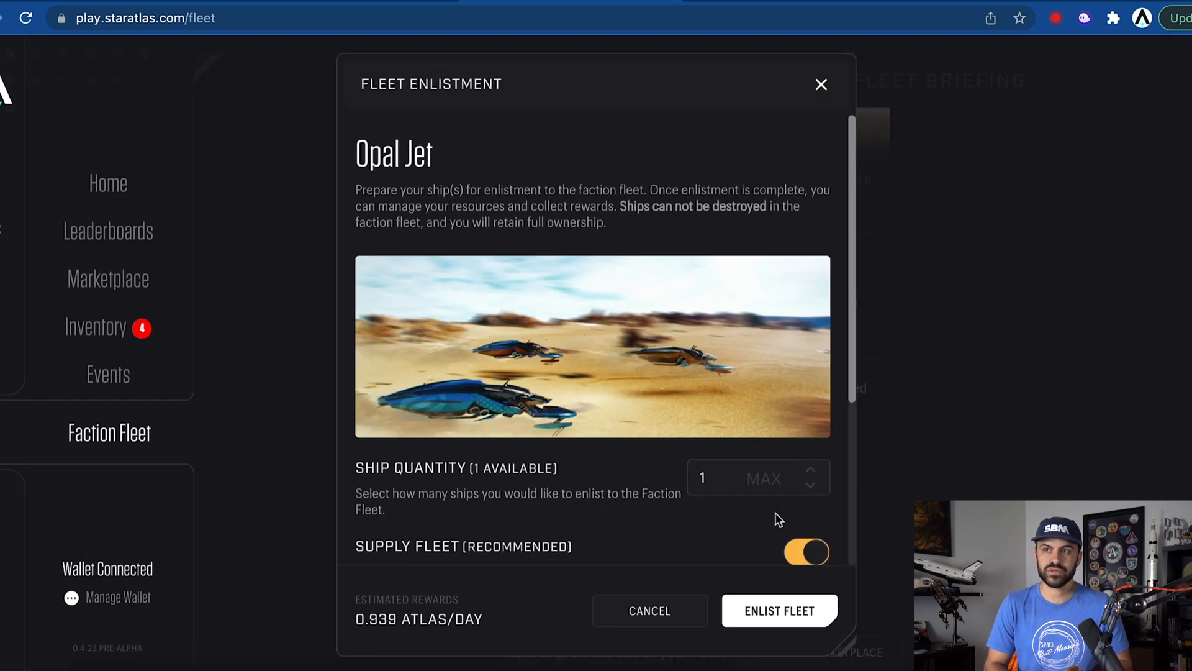
Keep Supply Fleet enabled for fuel, food and ammo, and submit the Opal Jet enlistment.
scroll(down, 3)
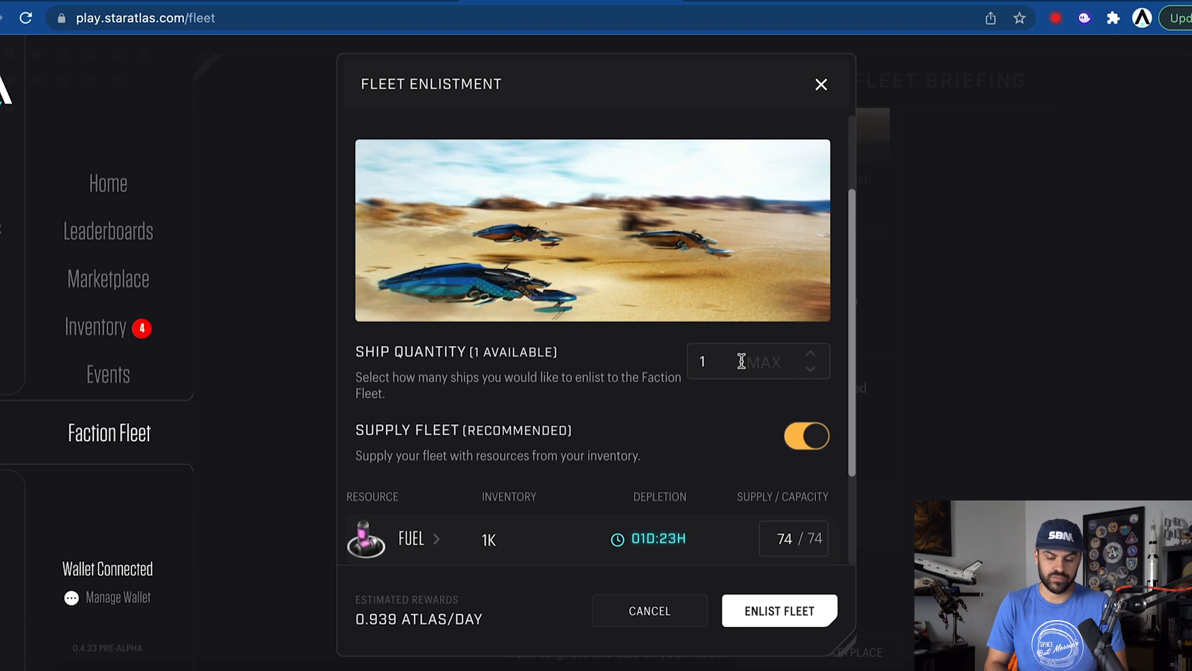
scroll(down, 3)
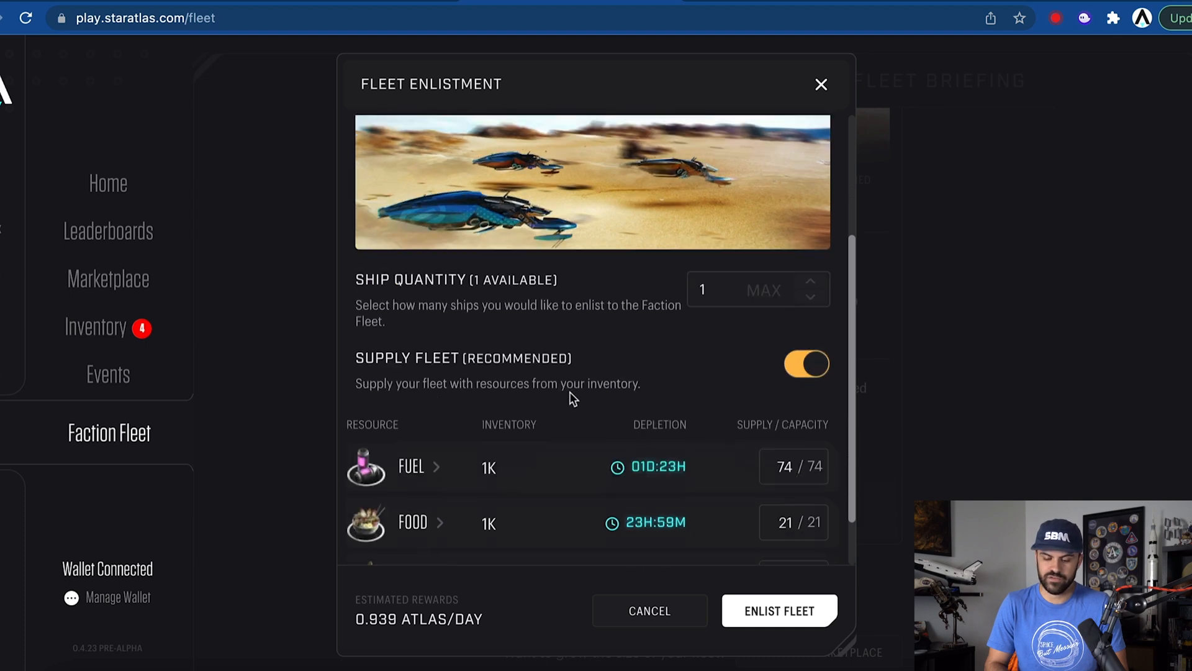
scroll(down, 3)
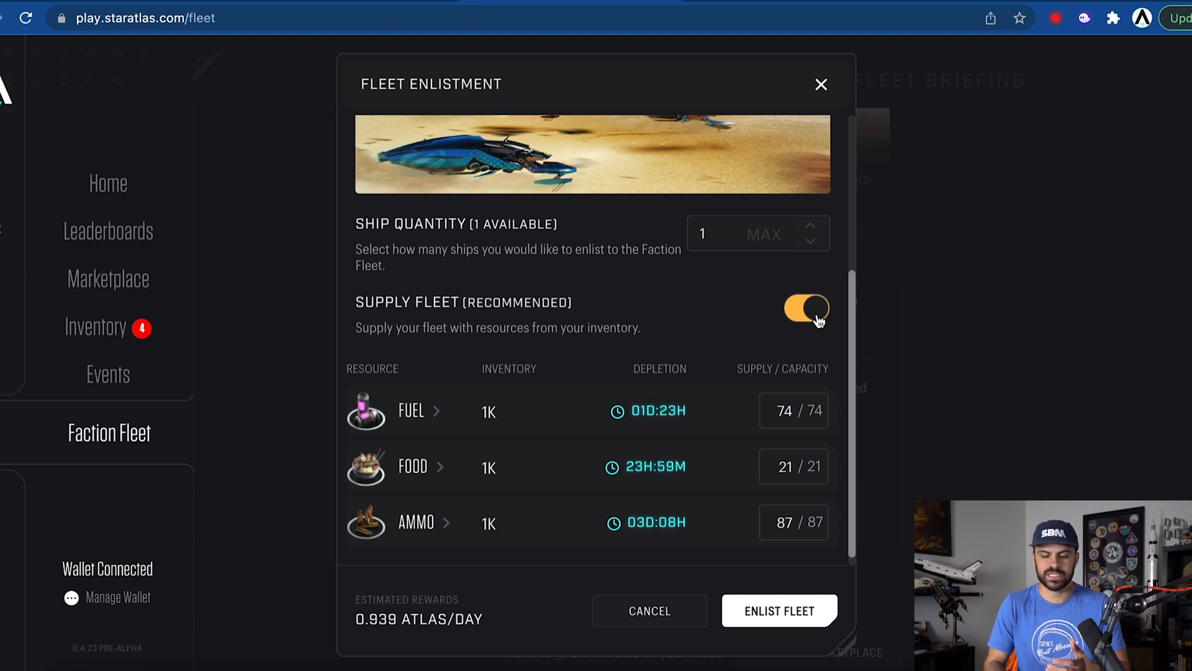
click(806, 309)
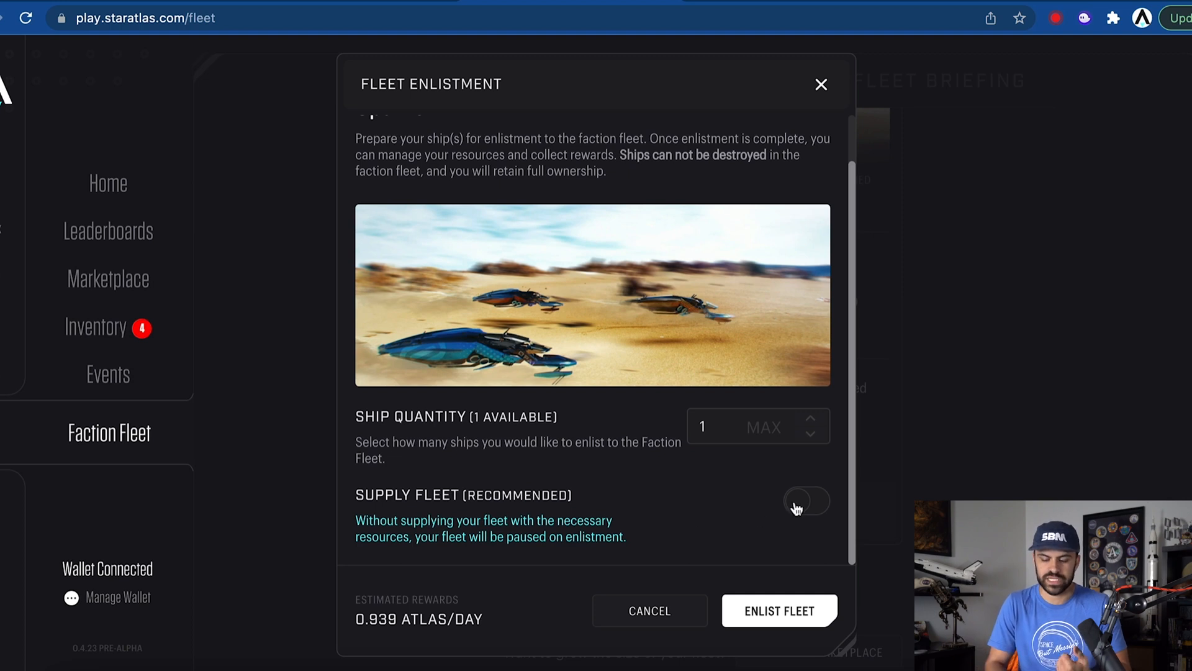
click(807, 501)
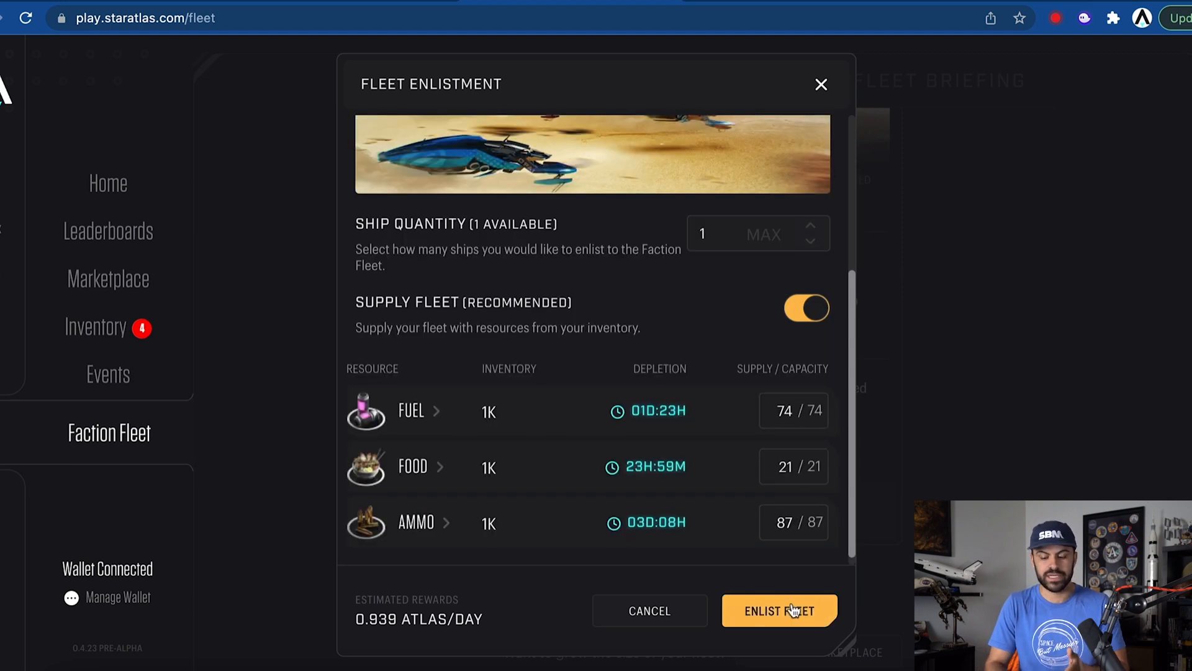
click(779, 609)
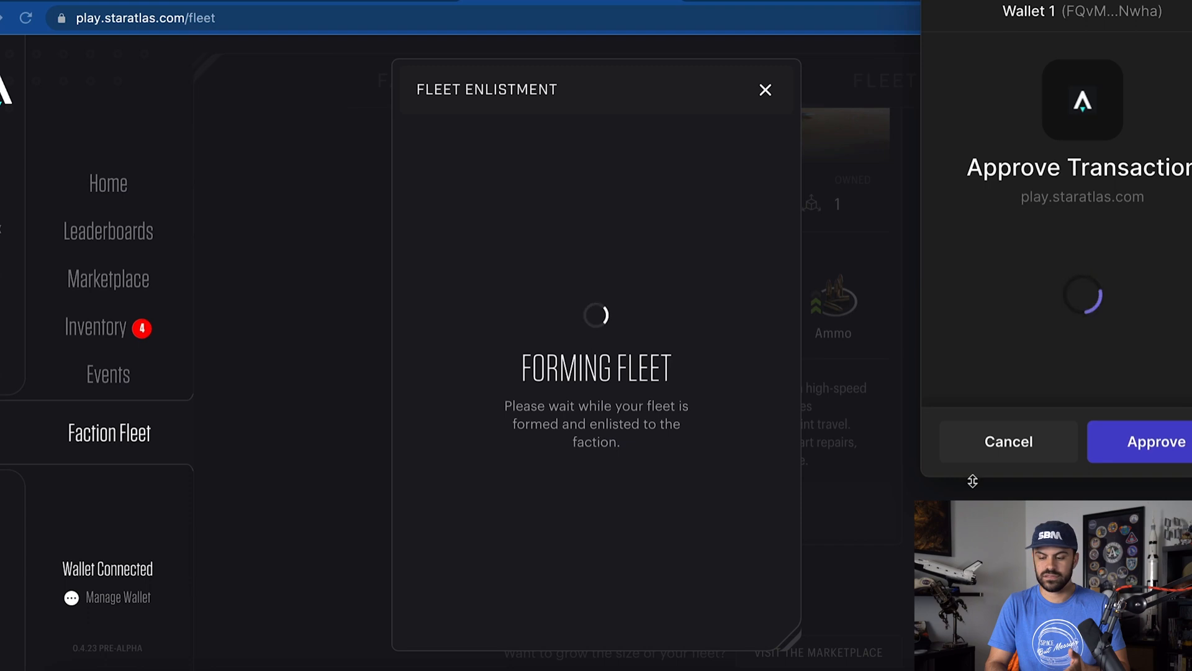
Approve the enlistment transaction in the Phantom wallet so the Opal Jet fleet appears.
click(1155, 441)
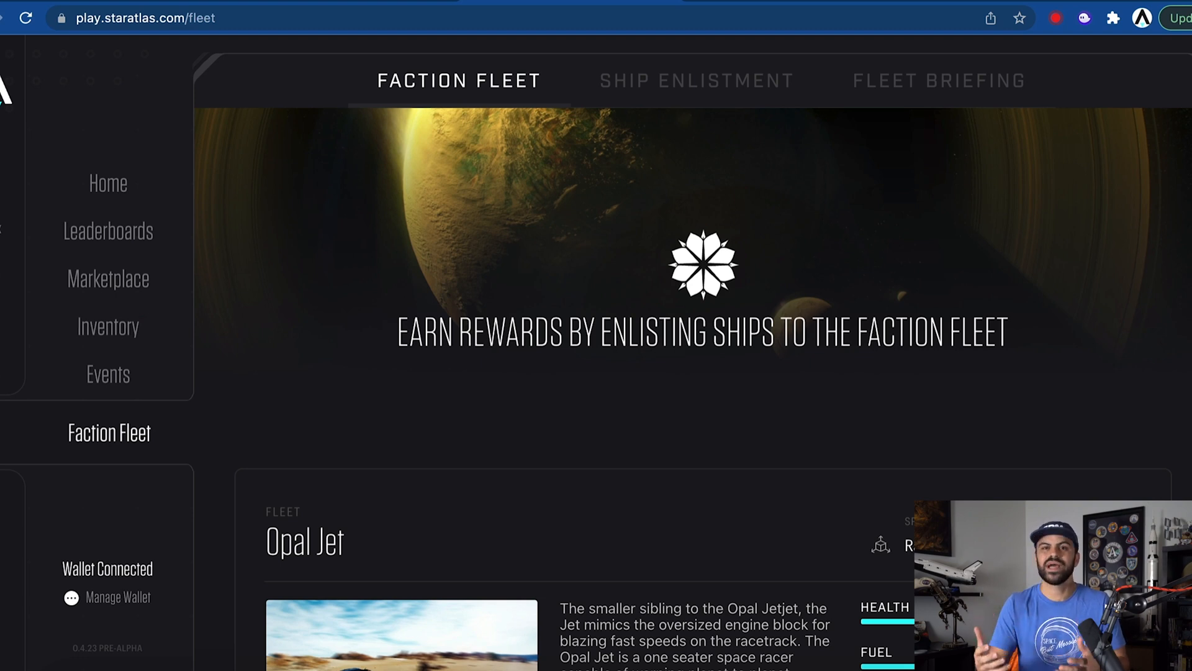
Bring up the Opal Jet fleet card's management panel with health, repair and resupply options.
scroll(down, 3)
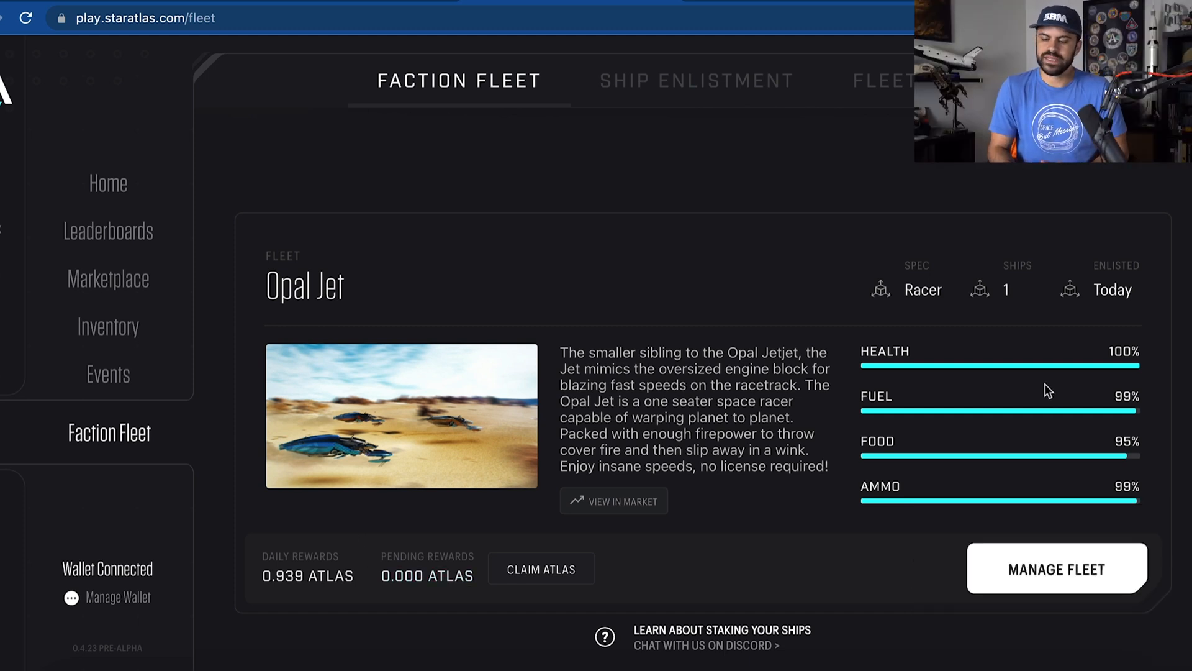
mouse_move(1011, 387)
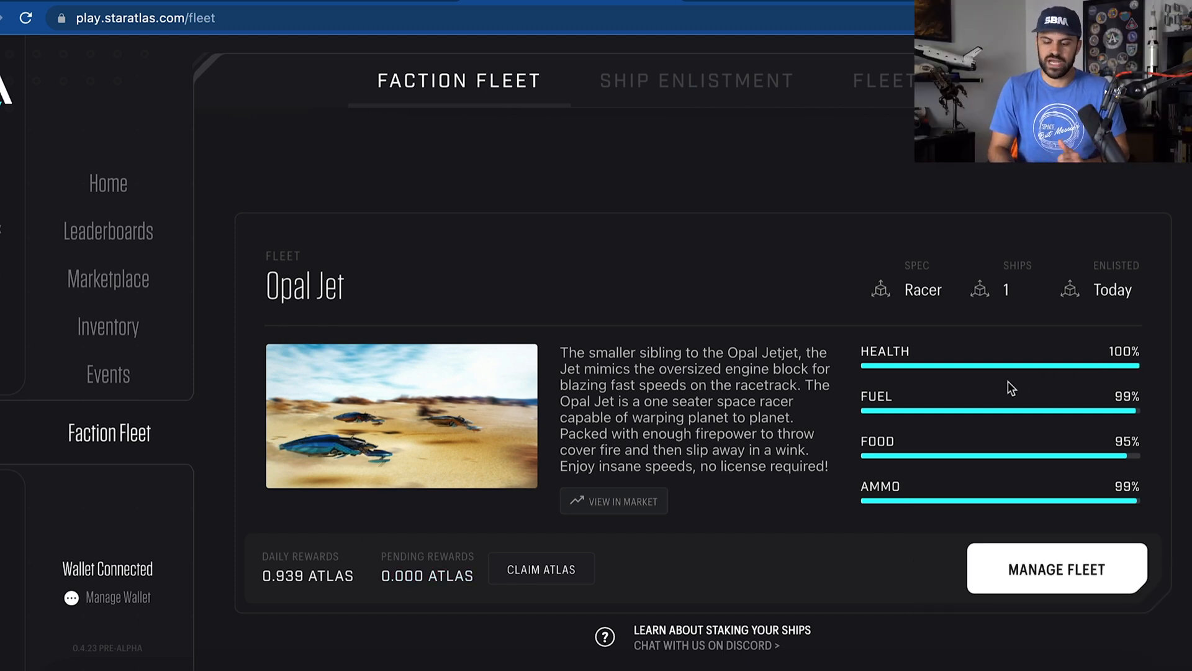
click(1055, 567)
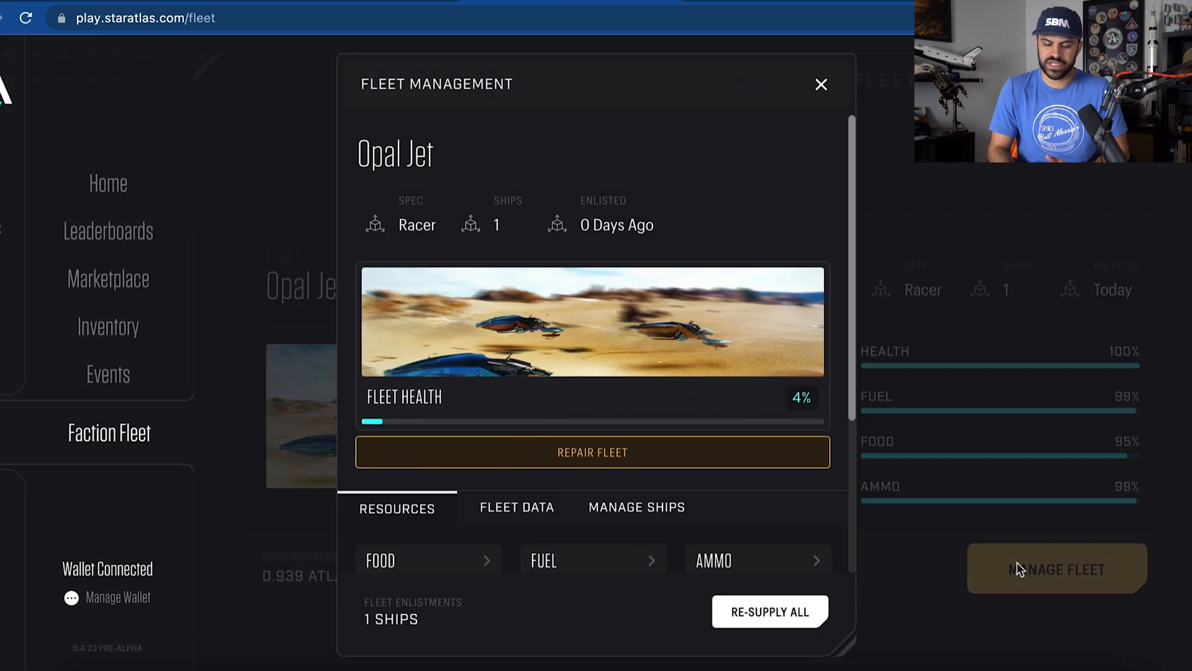
click(591, 451)
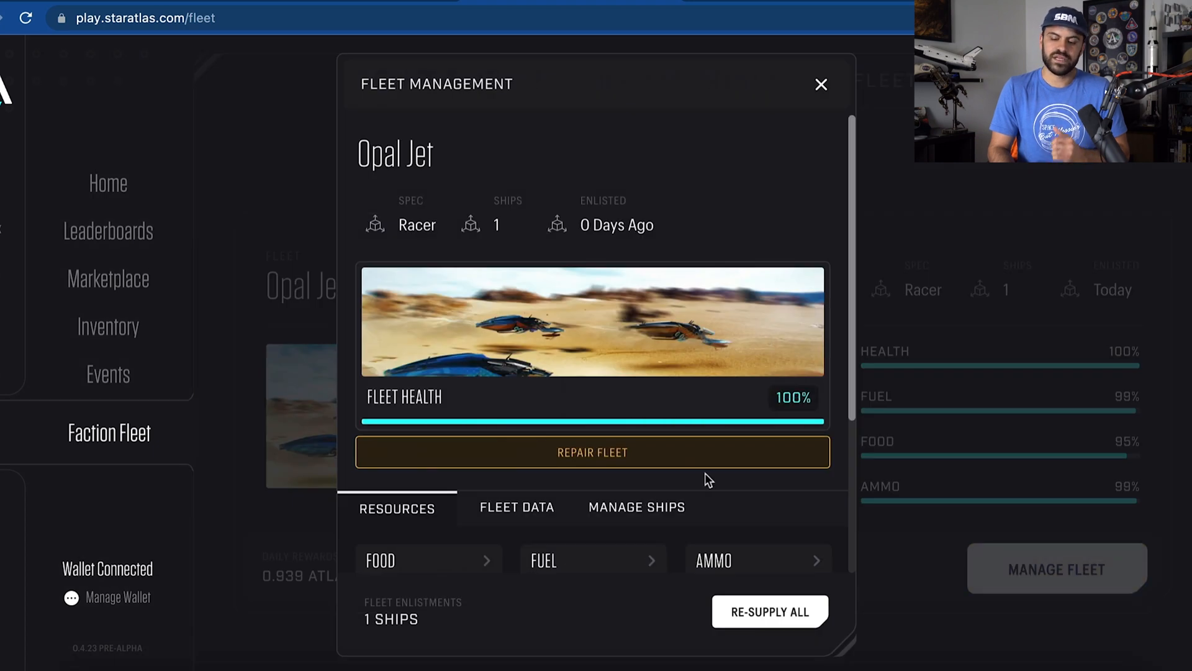
mouse_move(806, 417)
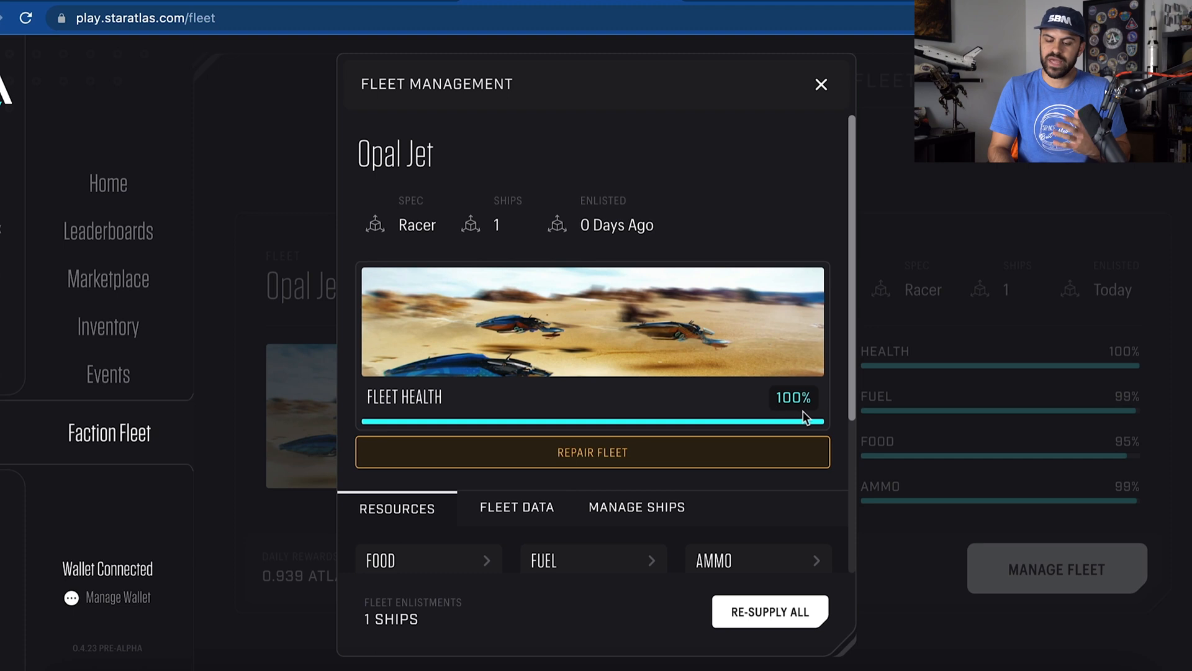
scroll(down, 3)
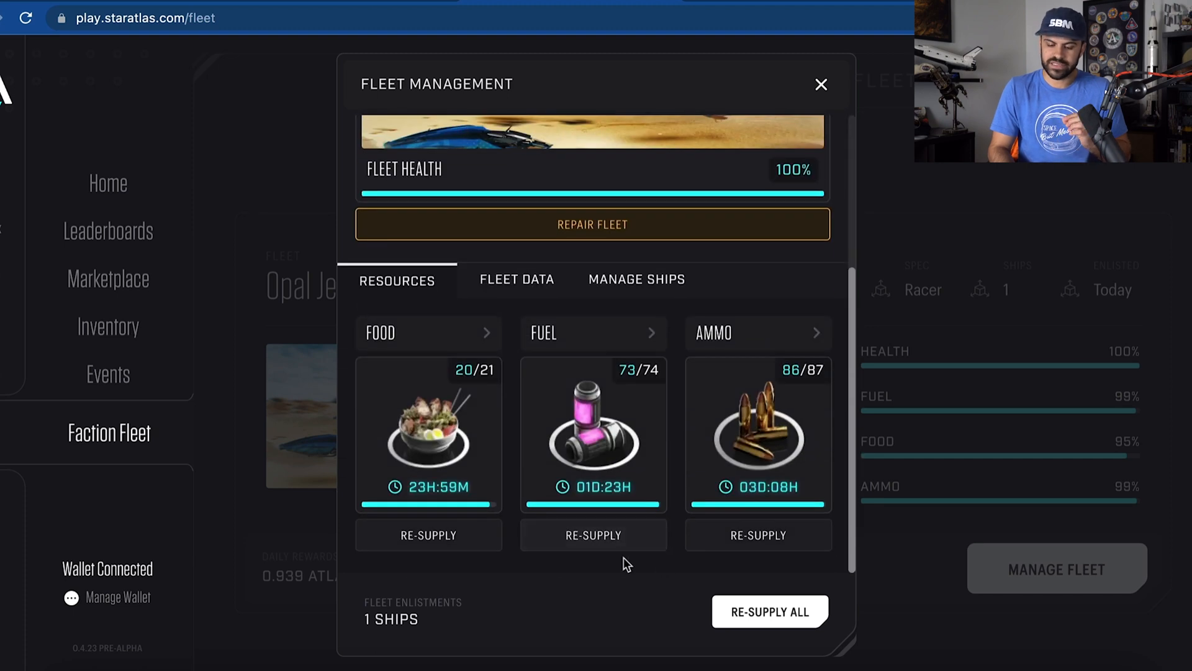
mouse_move(507, 515)
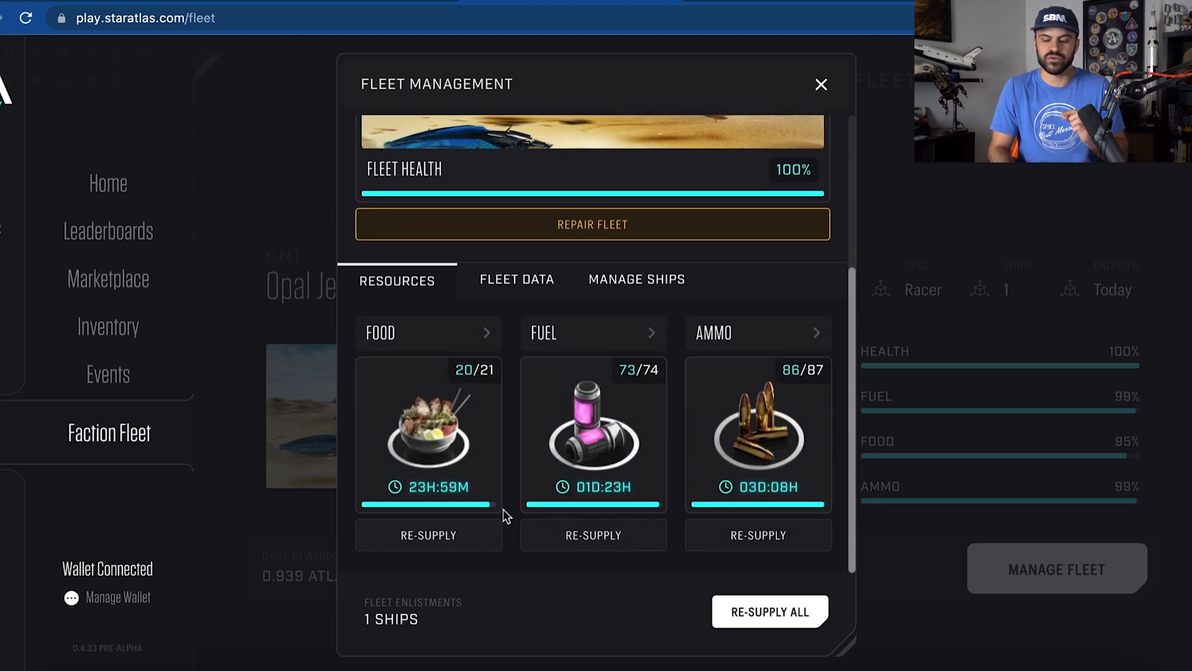
mouse_move(485, 385)
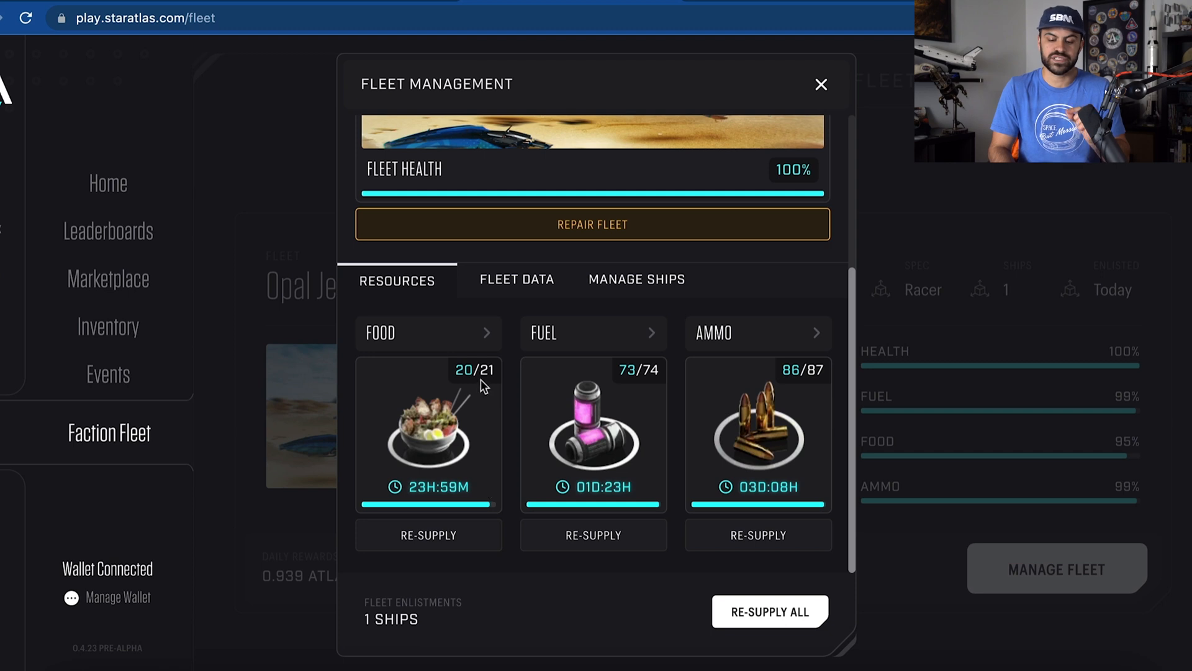
mouse_move(480, 385)
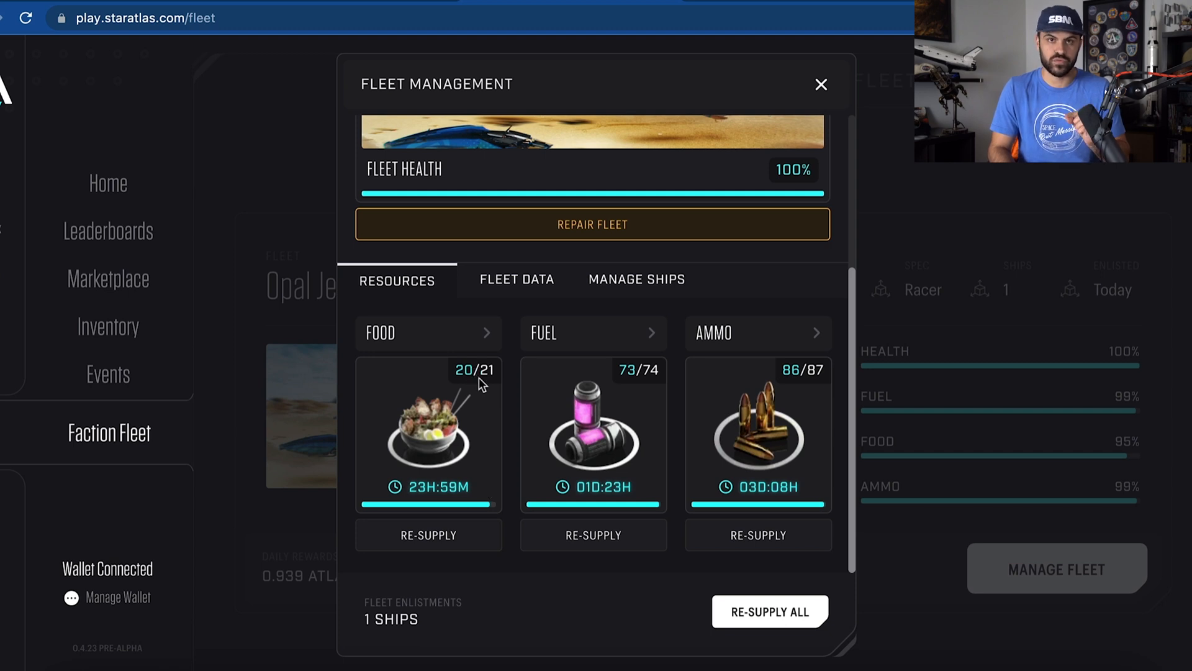
mouse_move(433, 499)
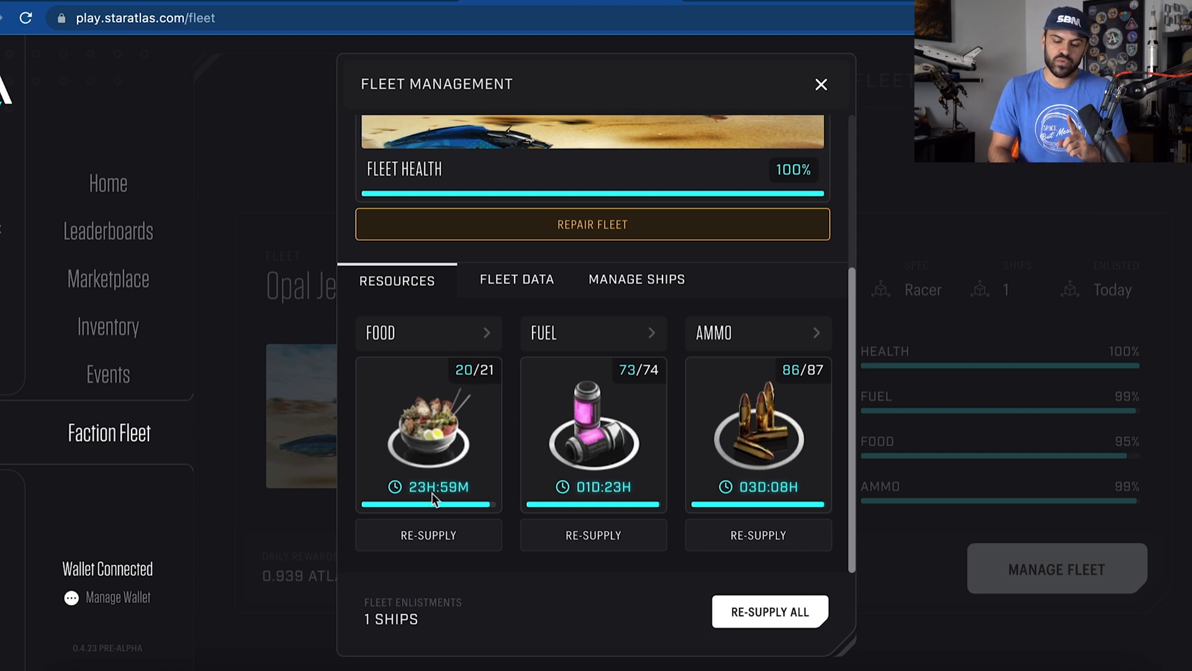
mouse_move(572, 487)
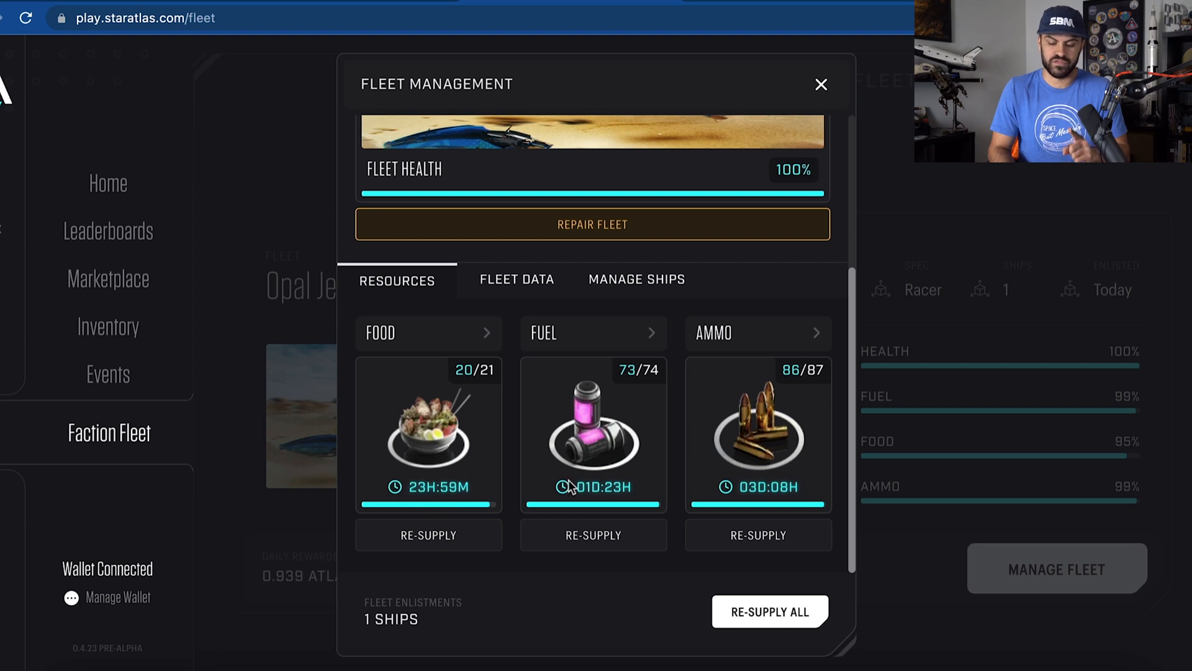
mouse_move(626, 491)
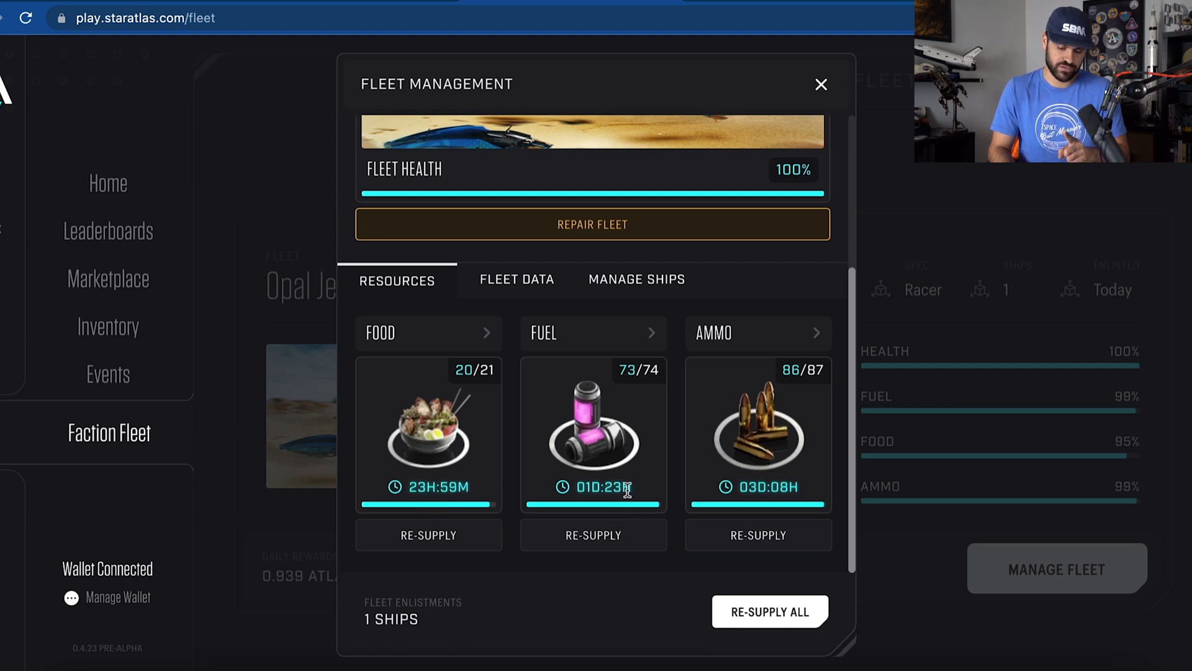
mouse_move(804, 464)
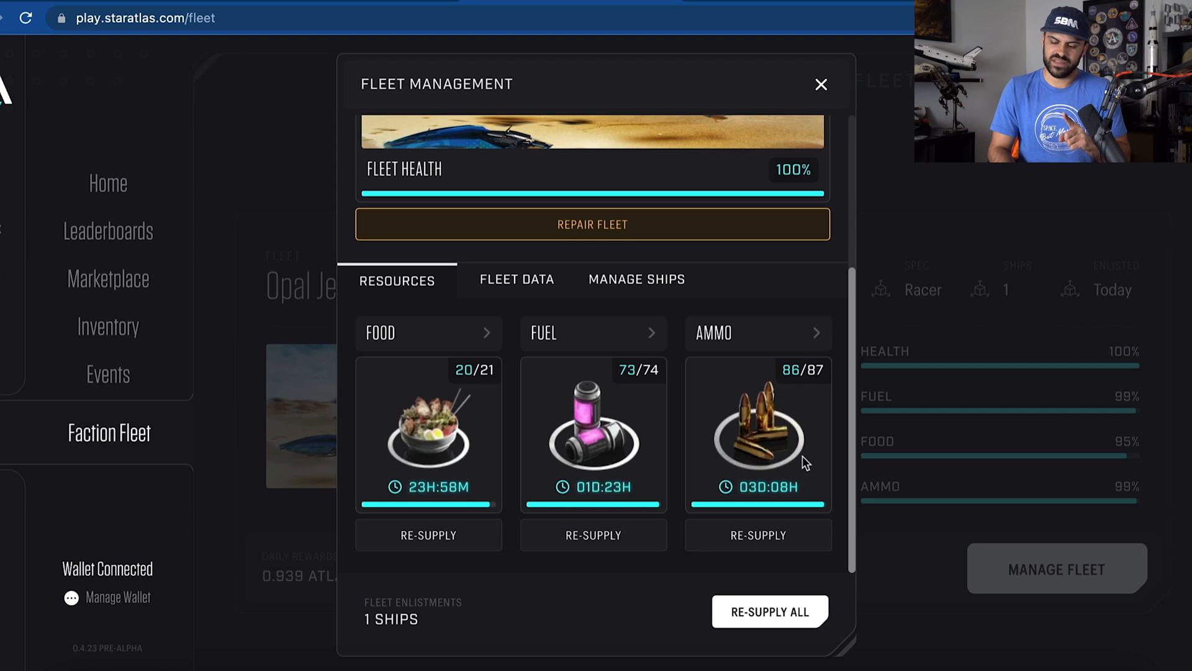
mouse_move(794, 489)
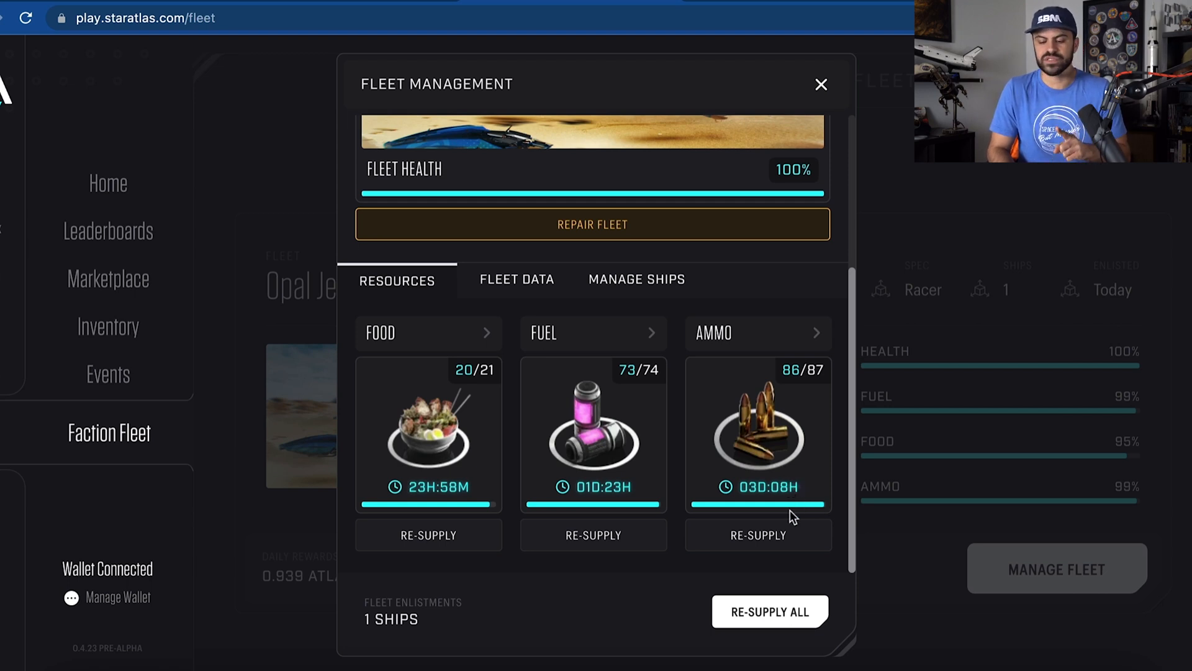
mouse_move(592, 534)
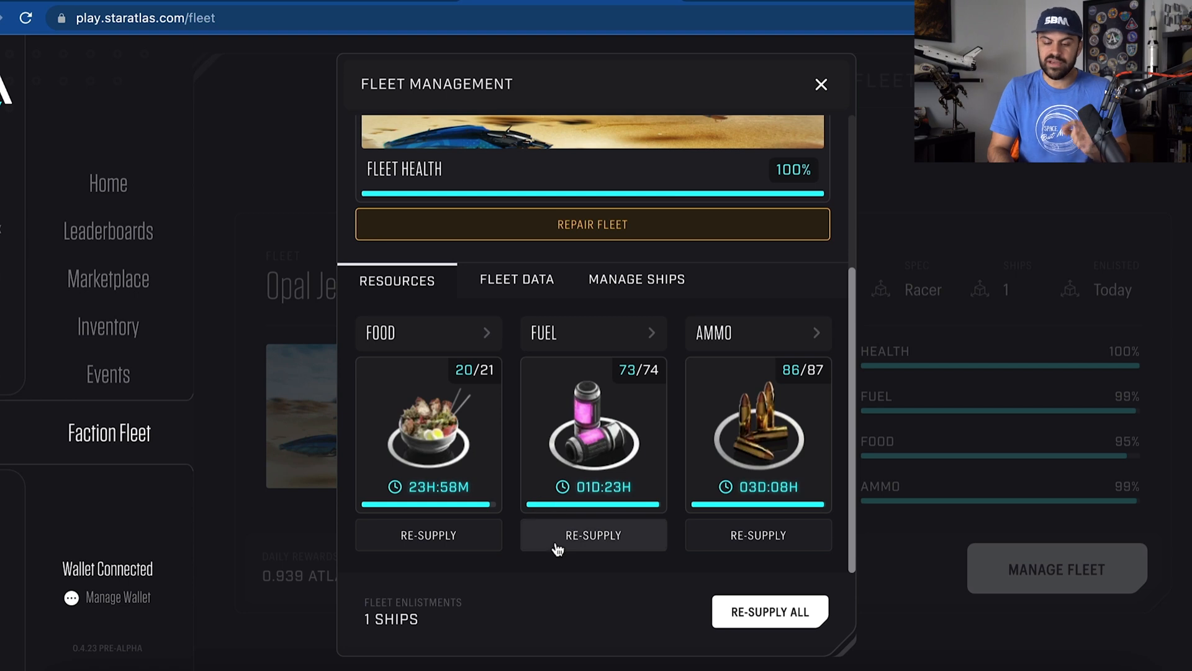
mouse_move(597, 544)
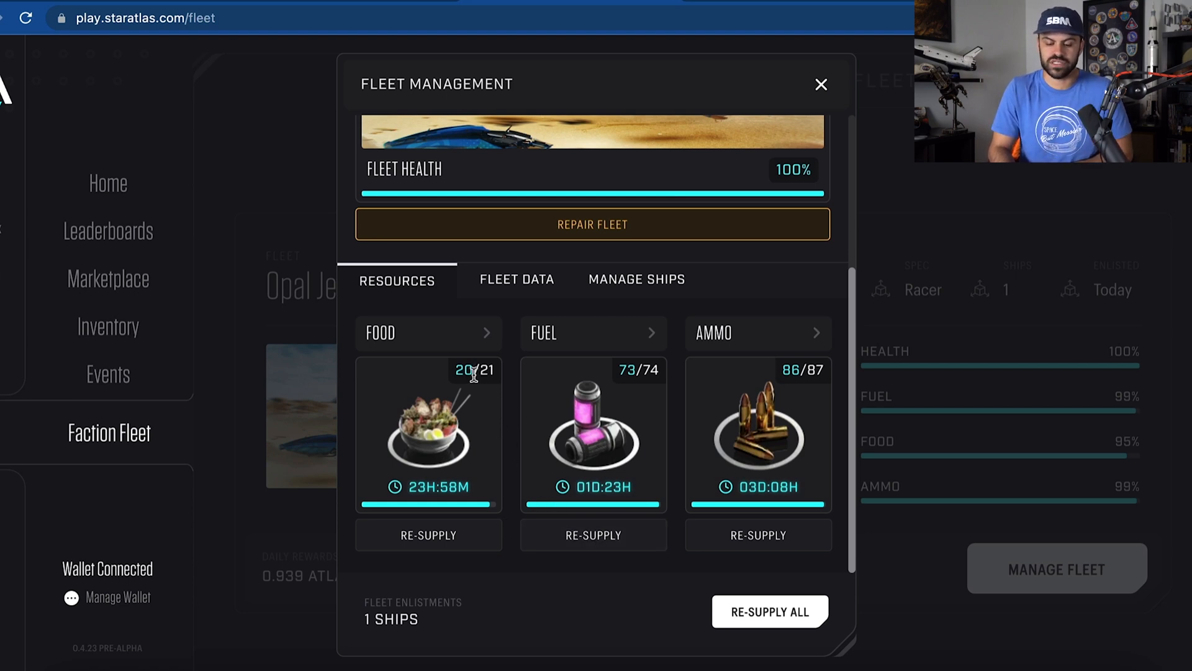
Resupply the Opal Jet with 1 unit of food and approve it, bringing food to 20/21.
click(427, 534)
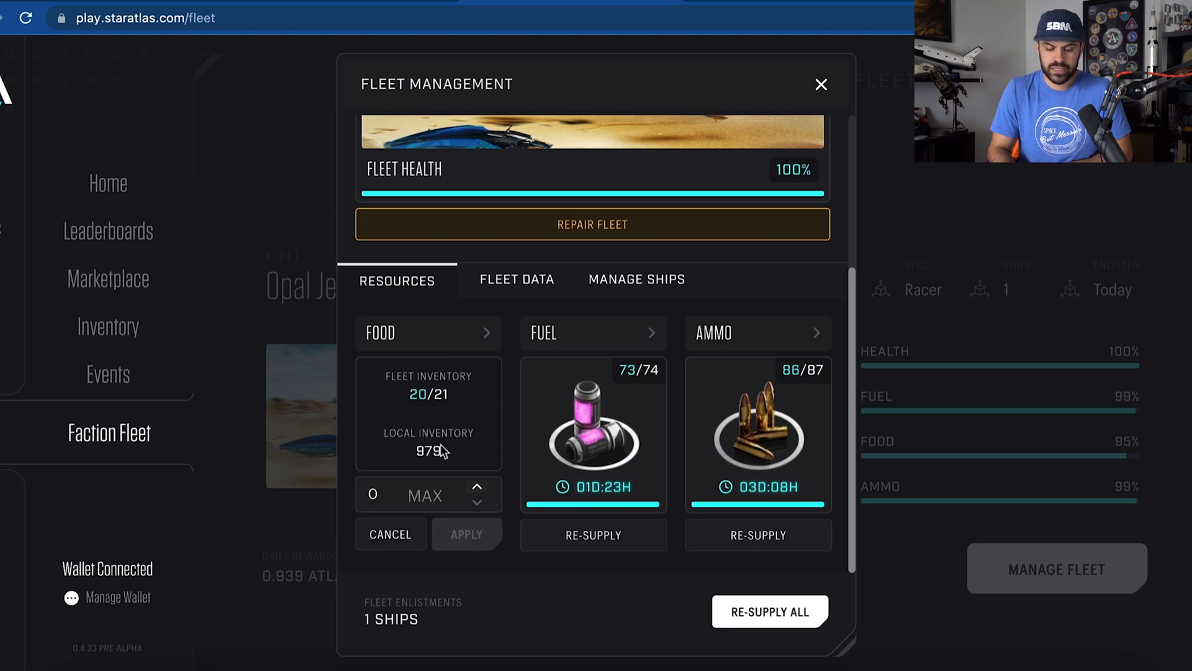
mouse_move(416, 412)
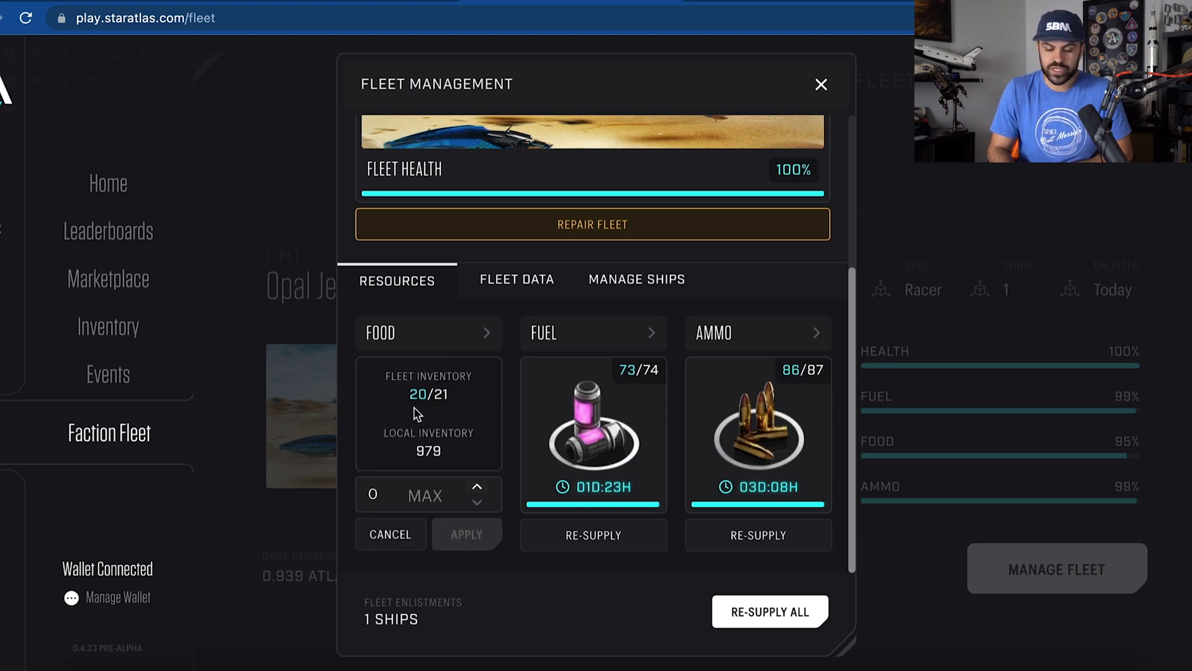
click(476, 486)
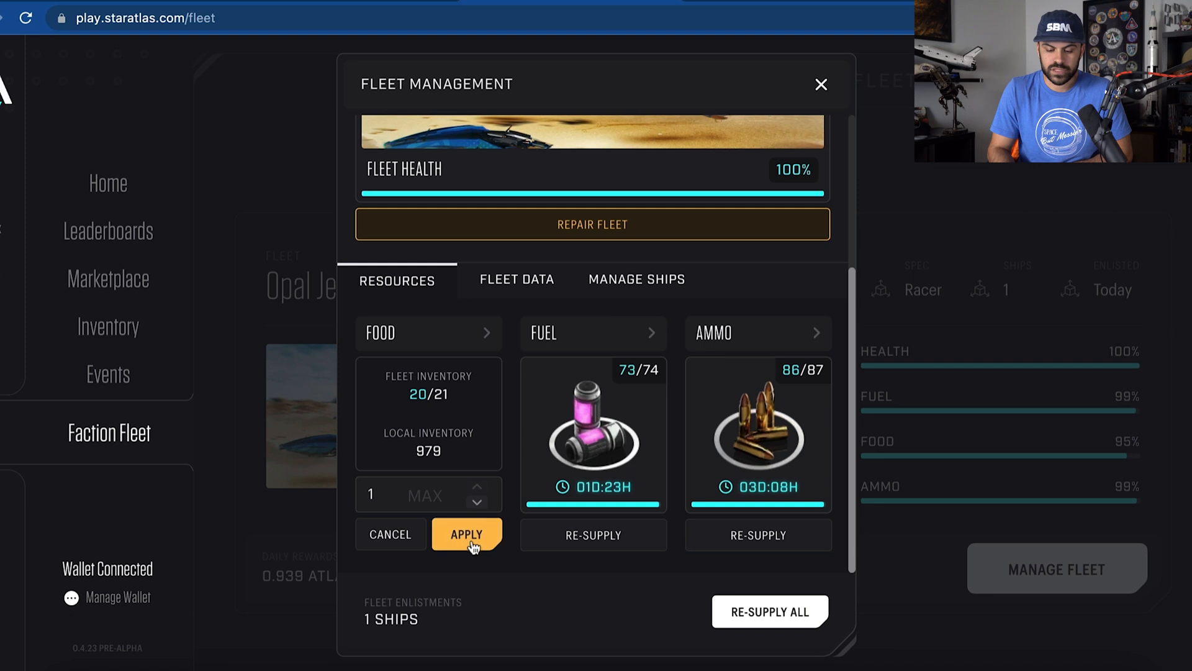
click(467, 533)
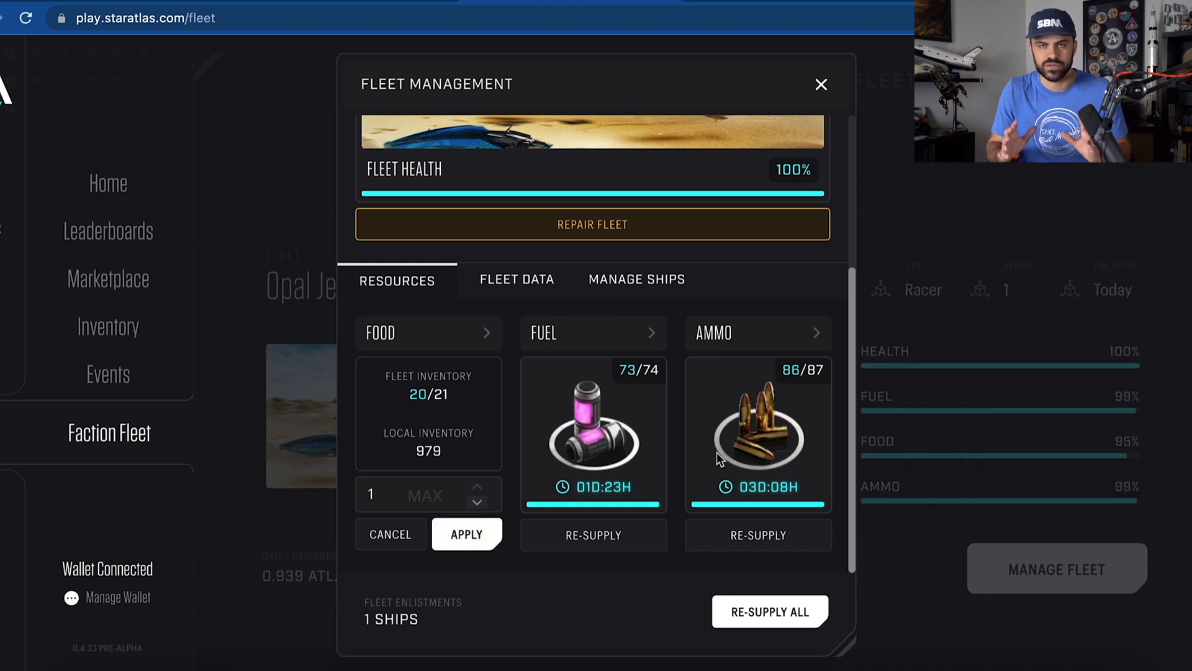
mouse_move(496, 626)
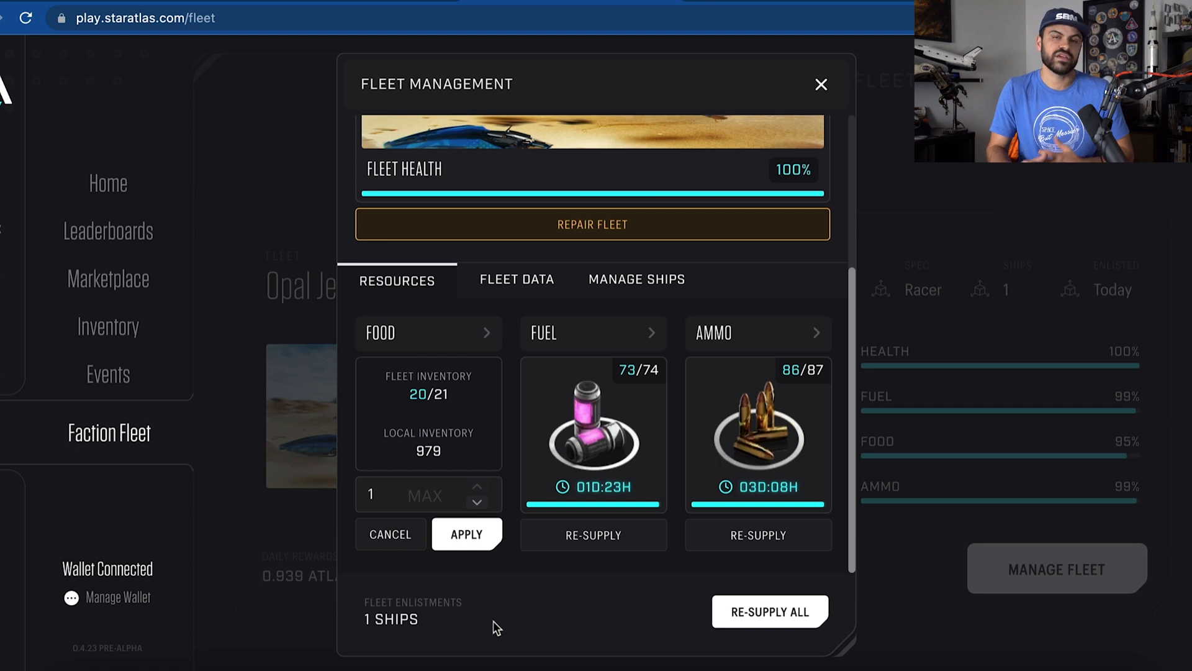
click(467, 533)
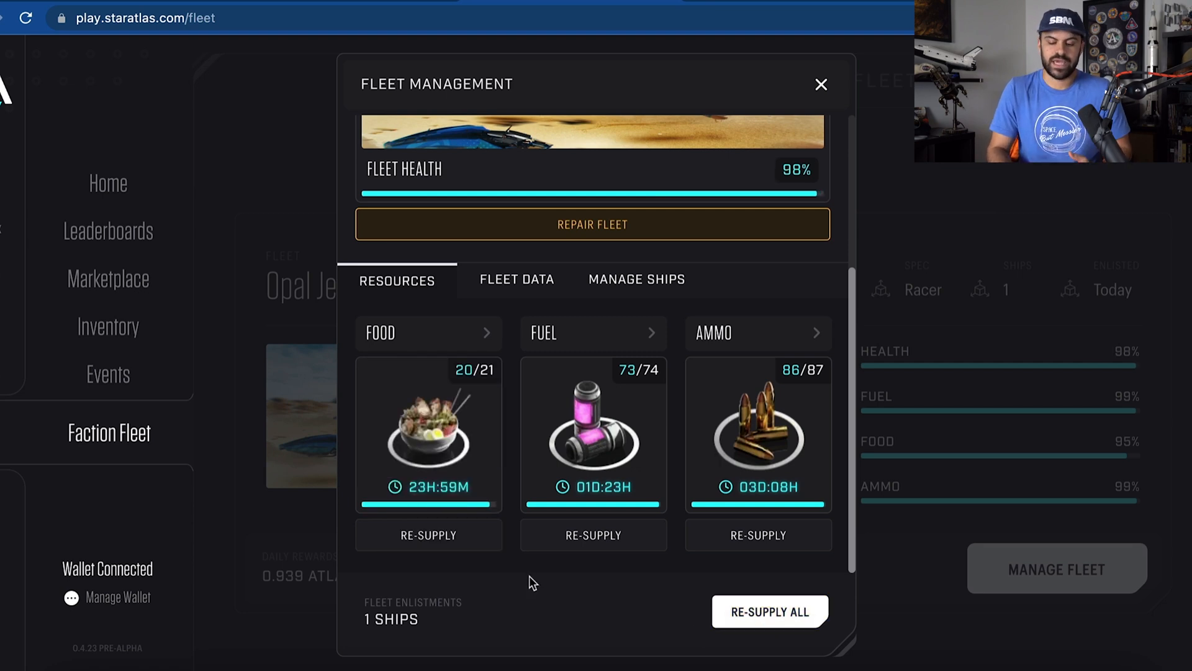
scroll(up, 3)
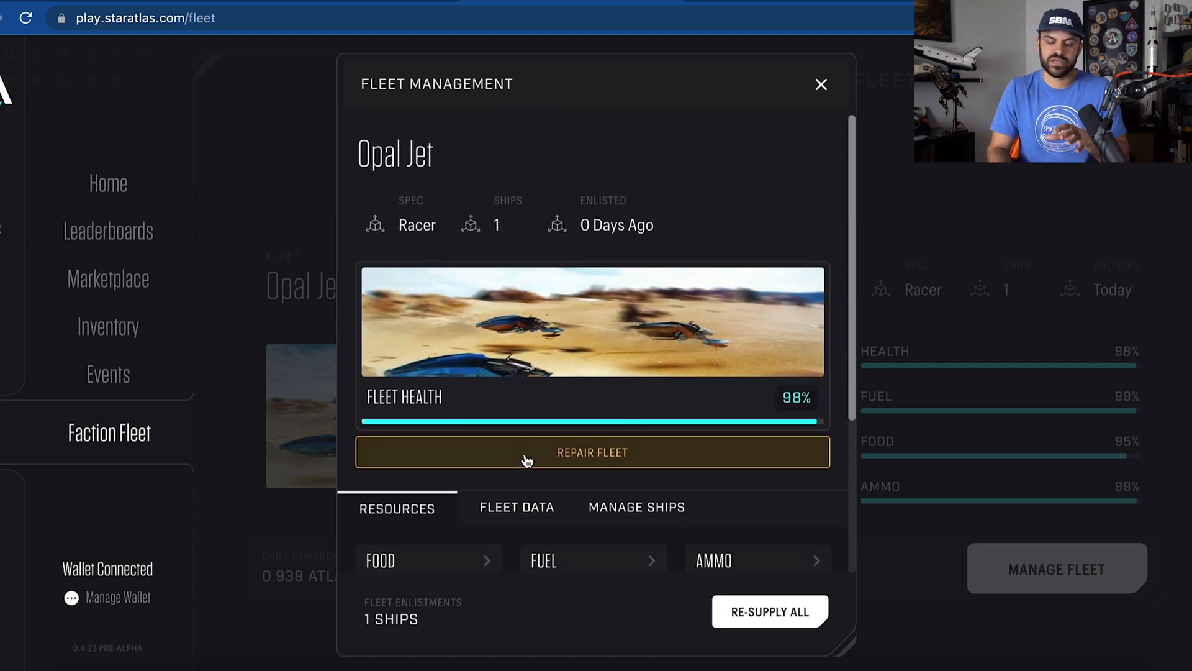
scroll(down, 3)
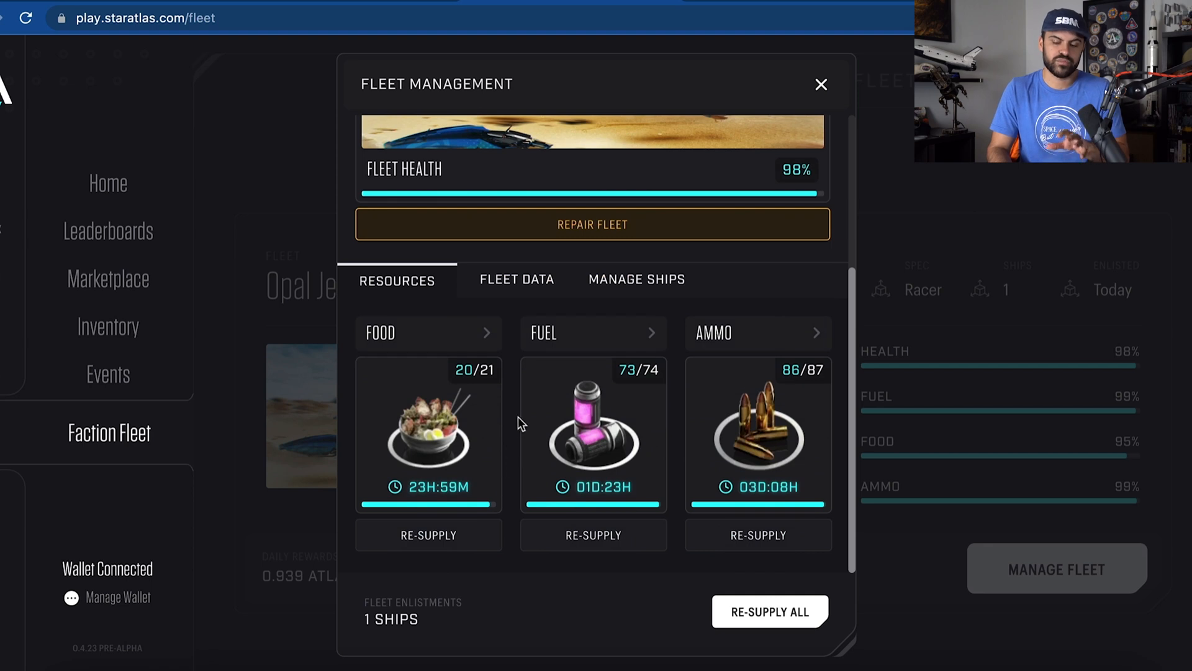
Review the fleet's burn rates and 0.001 ATLAS pending rewards, then the Manage Ships details.
click(515, 279)
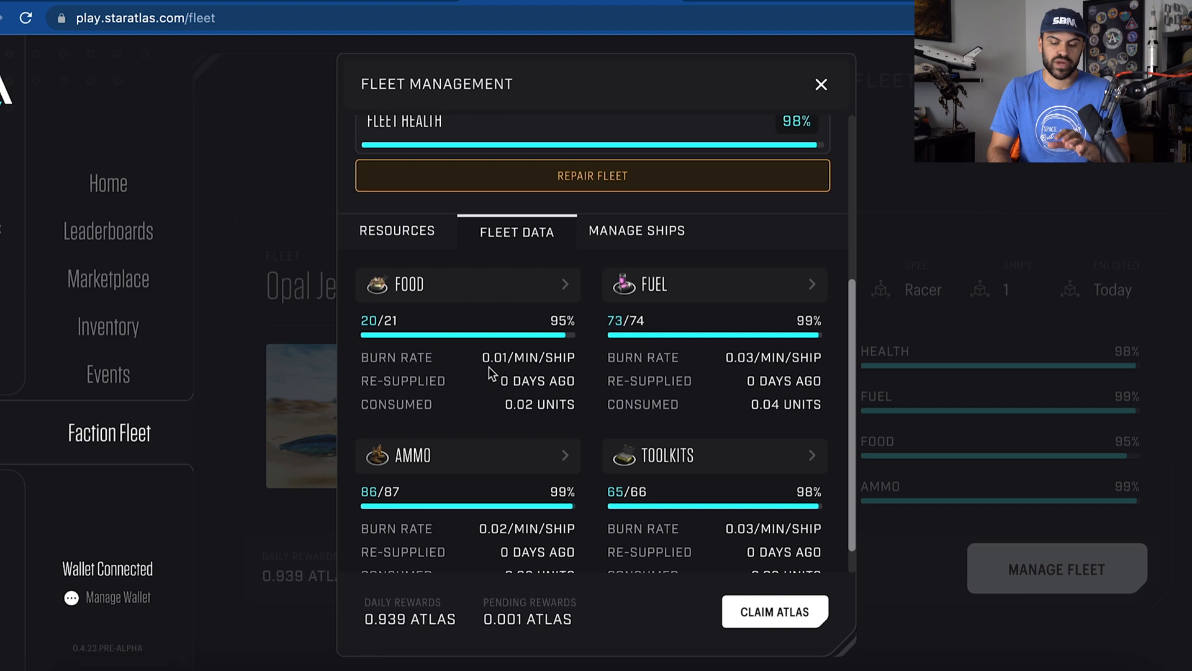
mouse_move(505, 399)
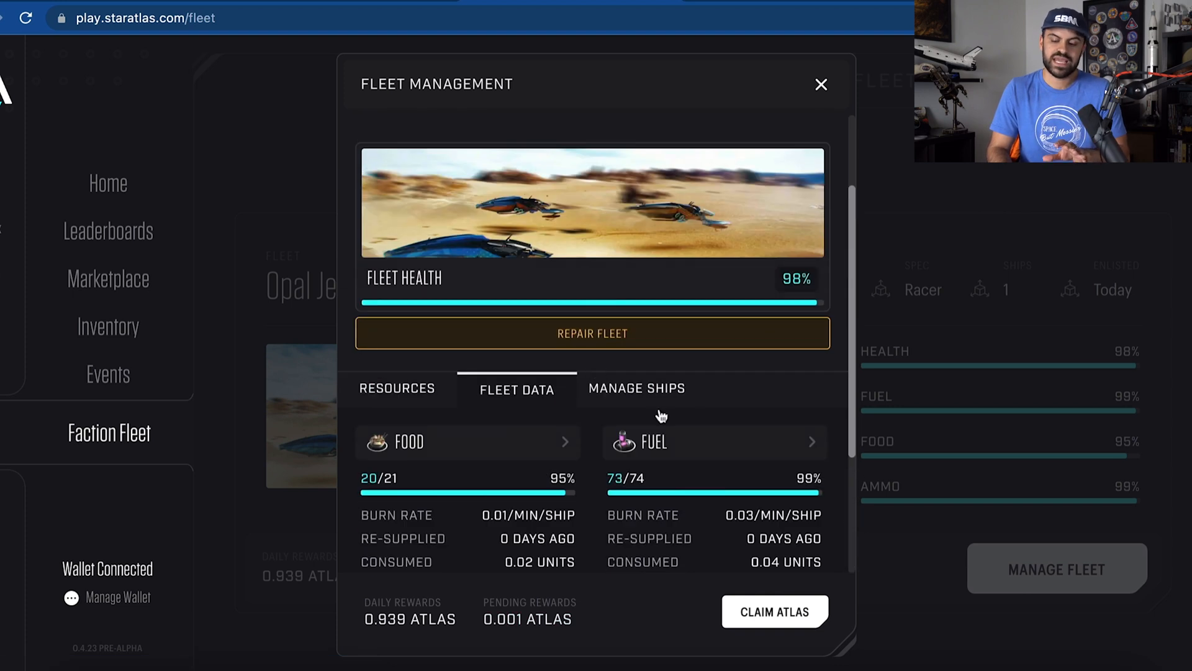
click(635, 387)
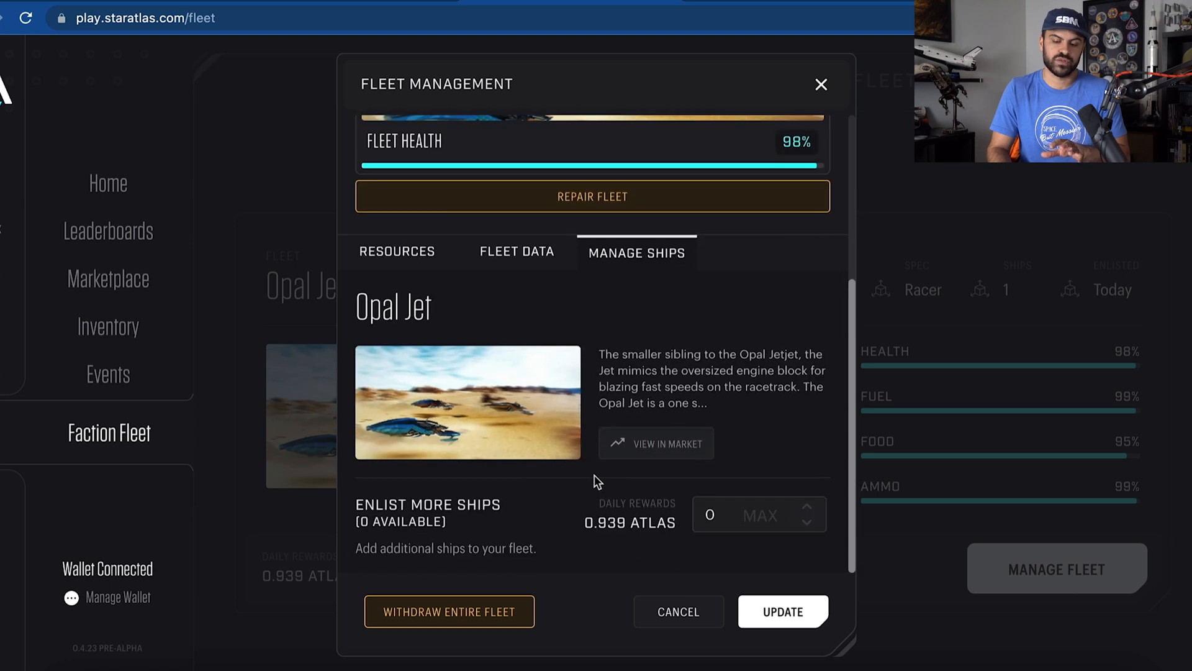
scroll(up, 3)
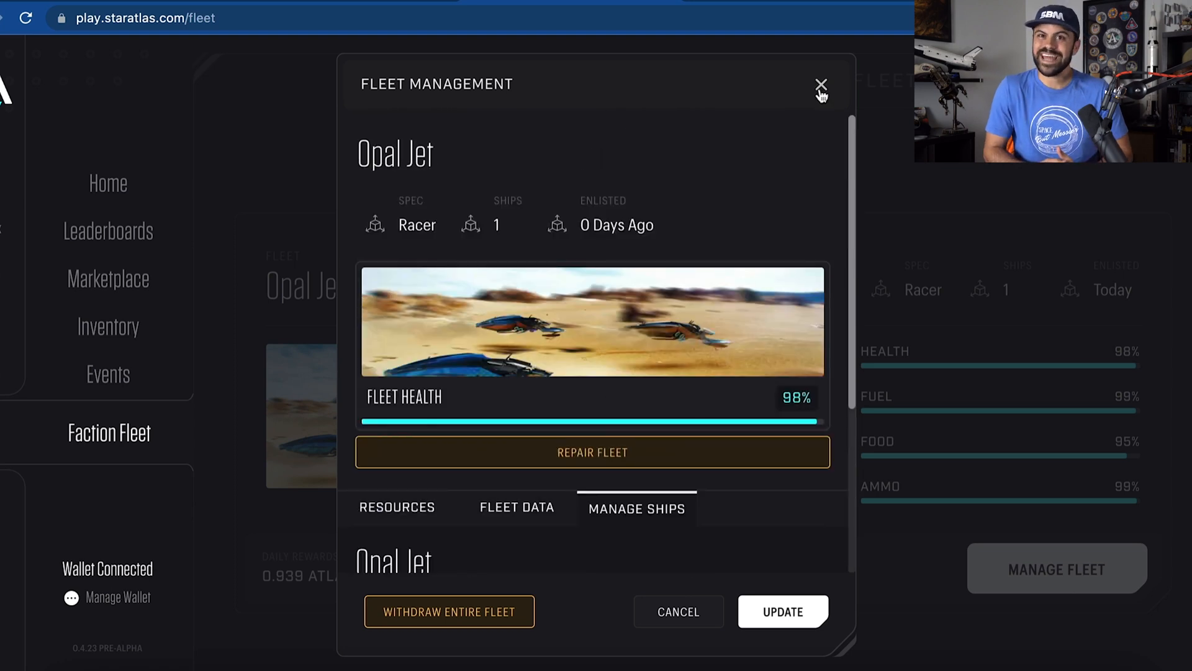